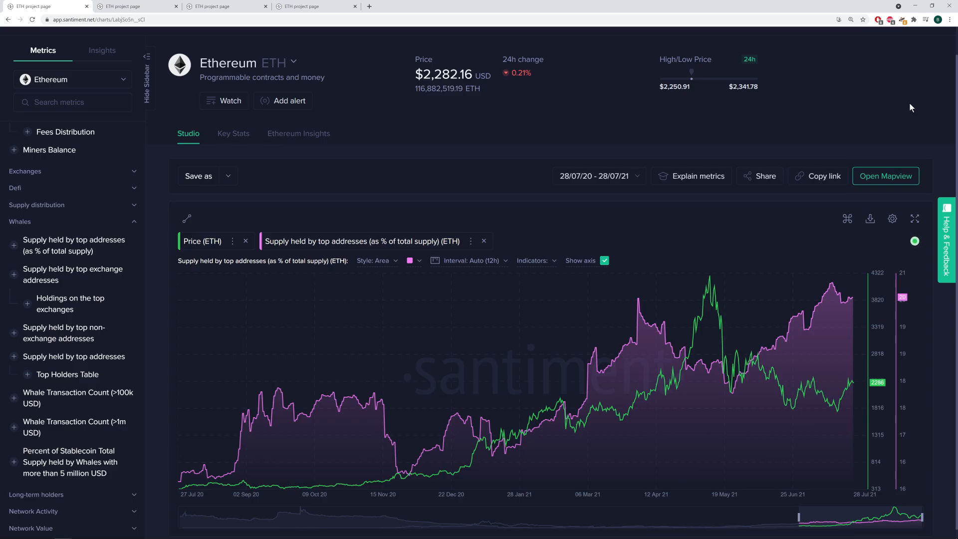
{"action": "mouse_move", "coordinate": [720, 301]}
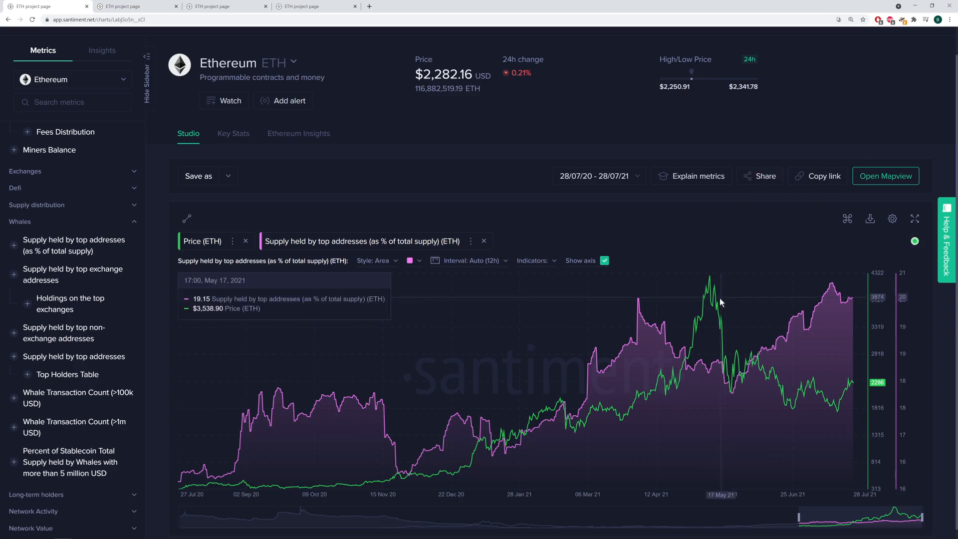
{"action": "mouse_move", "coordinate": [176, 473]}
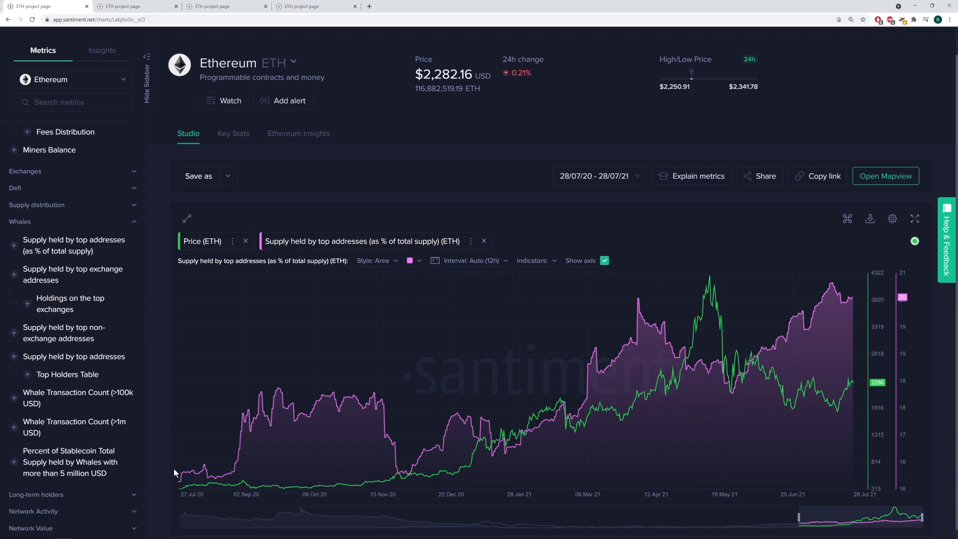
{"action": "mouse_move", "coordinate": [209, 453]}
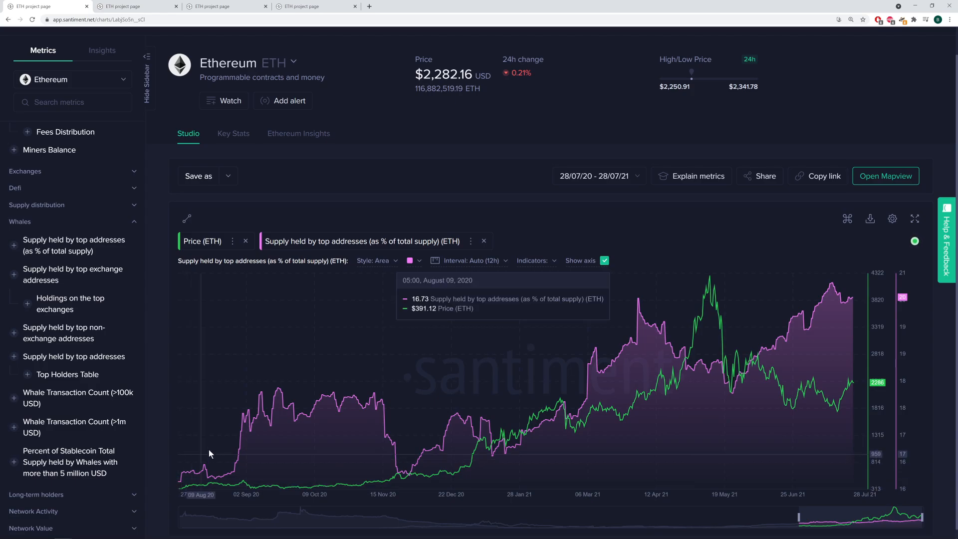
{"action": "mouse_move", "coordinate": [805, 336]}
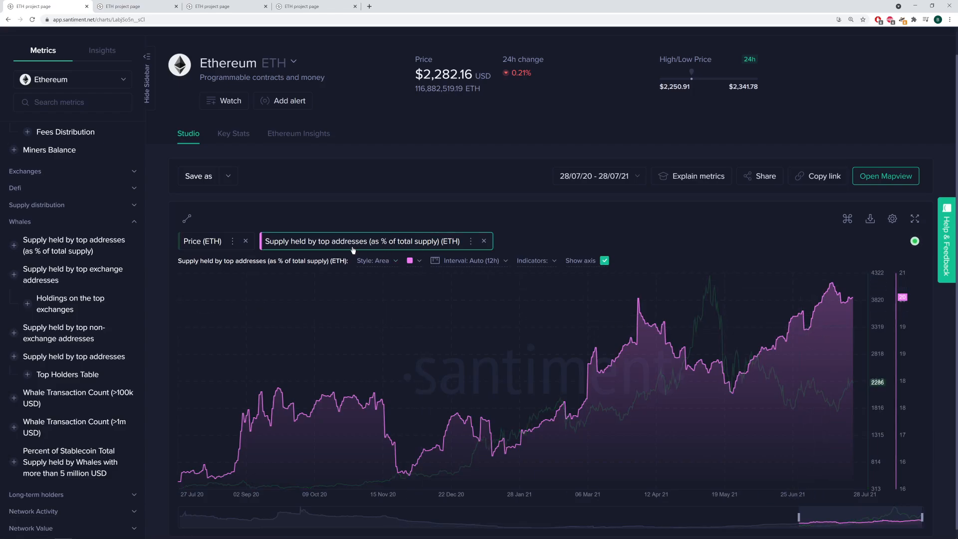
Step: Remove the 'Supply held by top addresses (% of total supply)' overlay, leaving only the ETH price line
{"action": "left_click", "coordinate": [202, 241]}
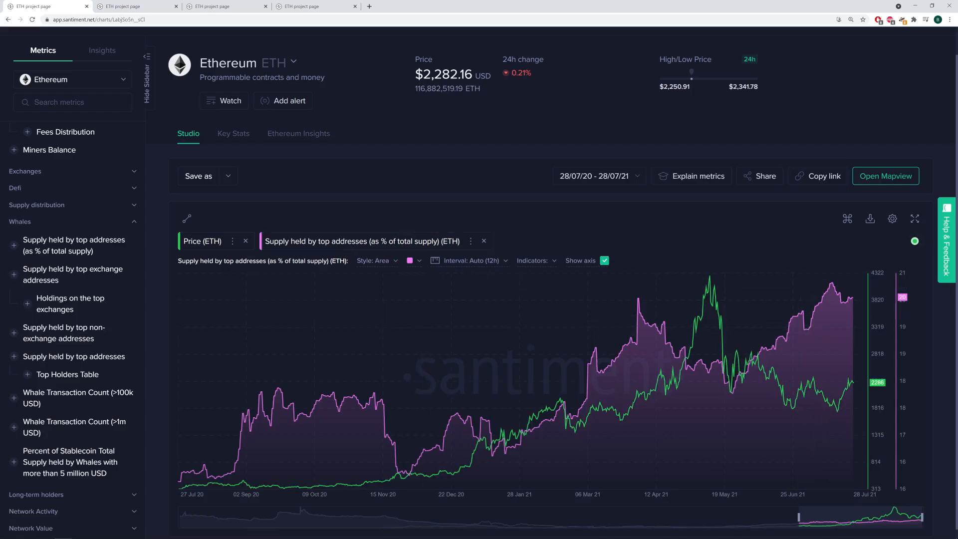
{"action": "mouse_move", "coordinate": [179, 444]}
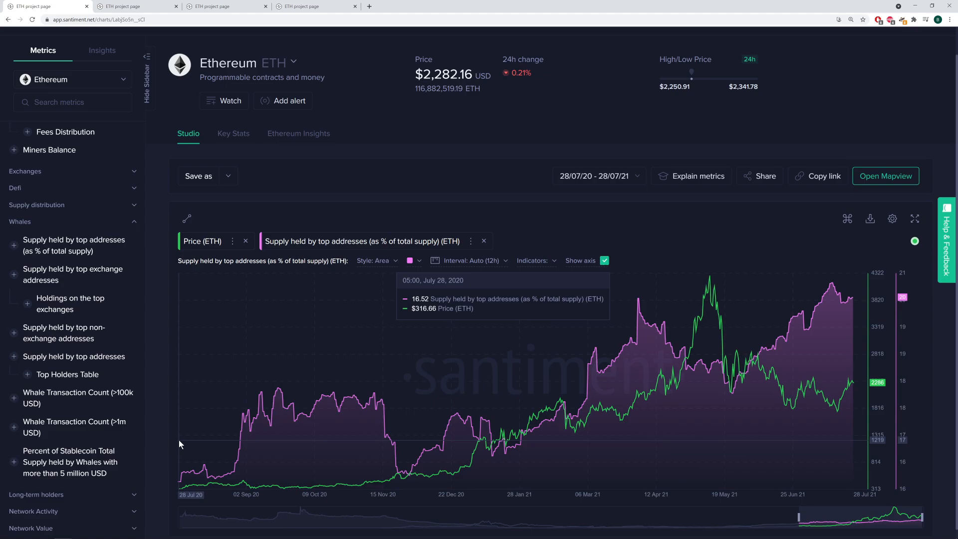
{"action": "mouse_move", "coordinate": [687, 419]}
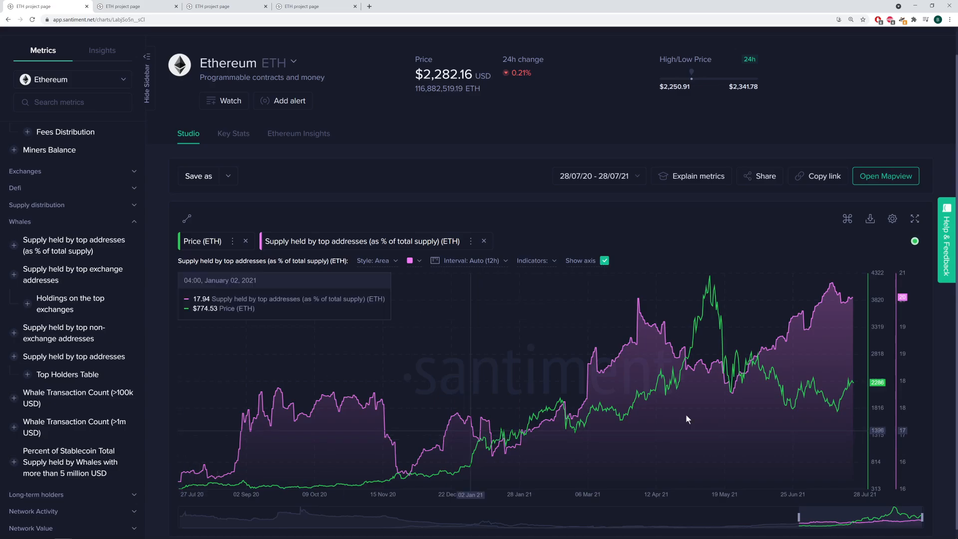
{"action": "mouse_move", "coordinate": [709, 406]}
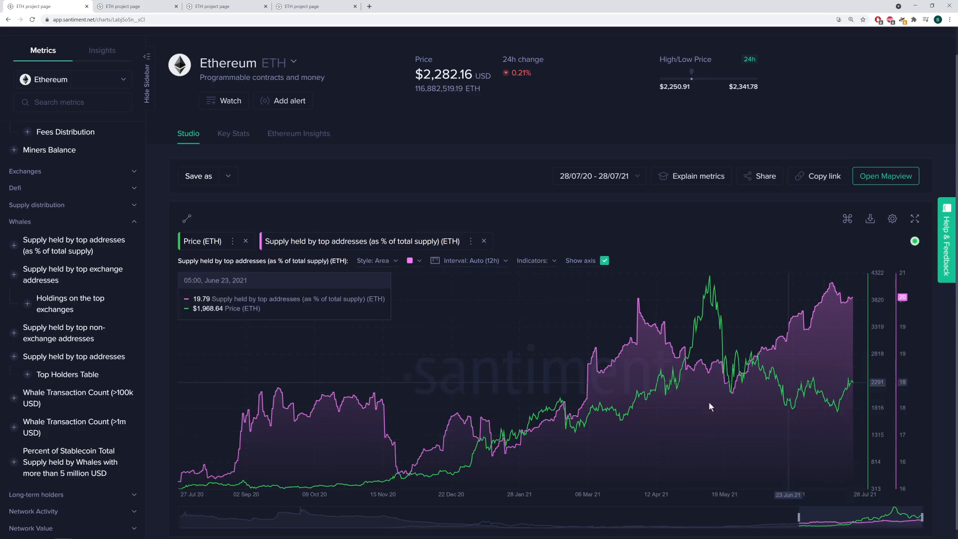
{"action": "mouse_move", "coordinate": [274, 469]}
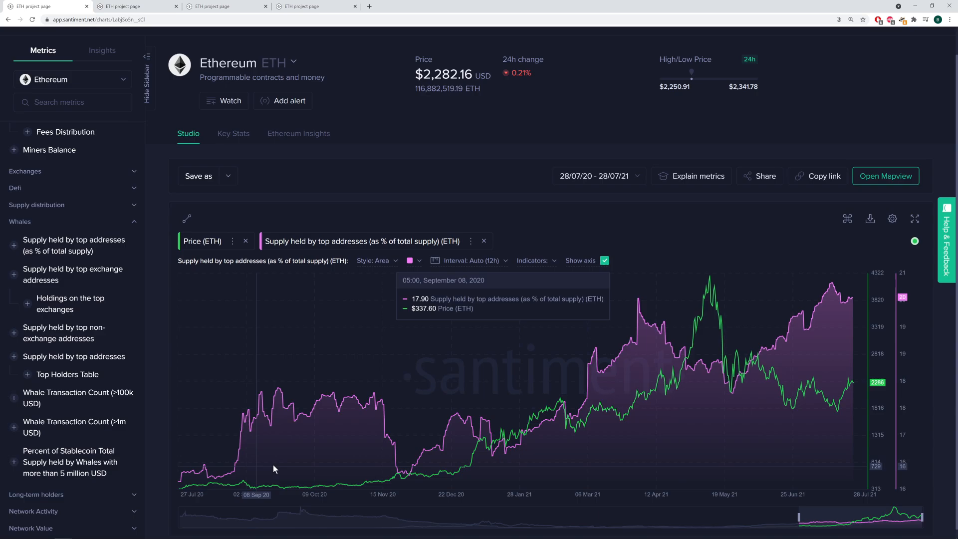
{"action": "mouse_move", "coordinate": [383, 414]}
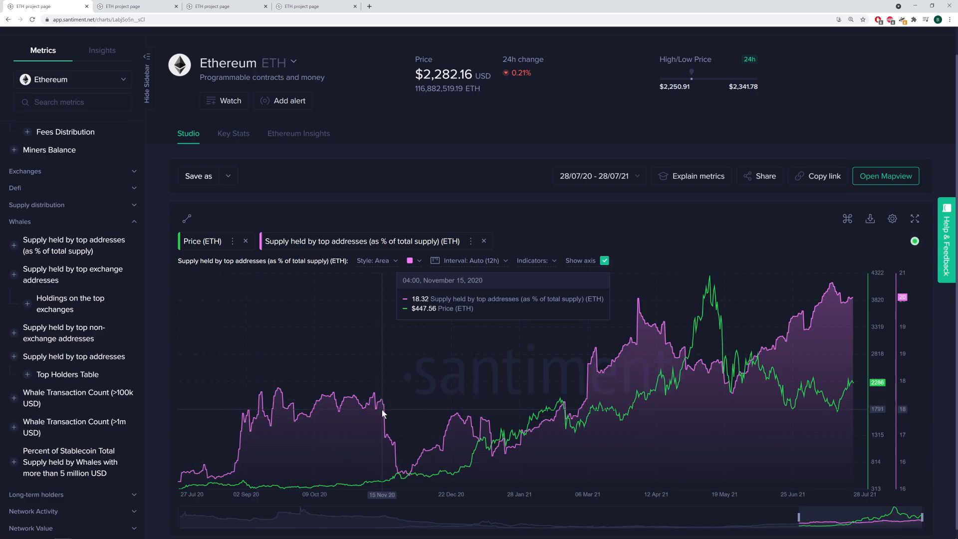
{"action": "mouse_move", "coordinate": [387, 461]}
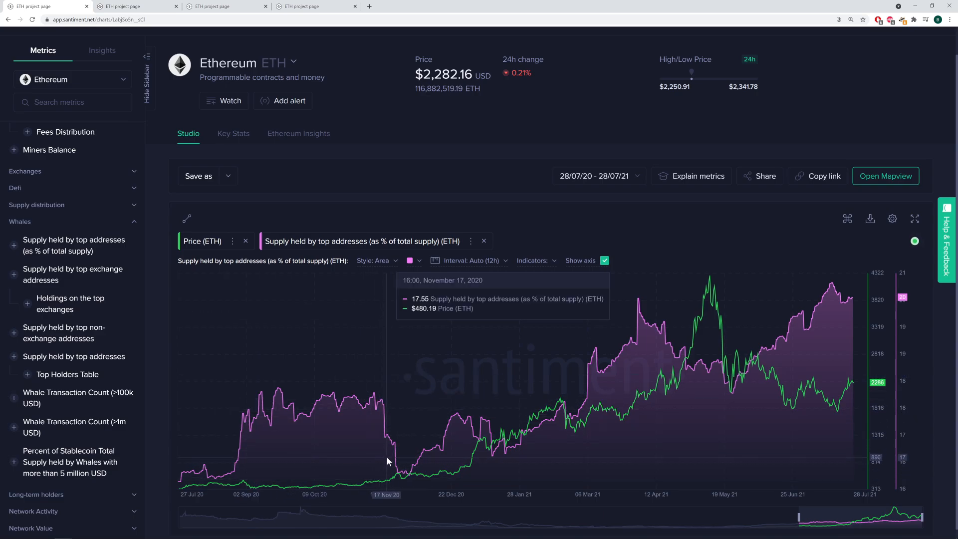
{"action": "mouse_move", "coordinate": [383, 410]}
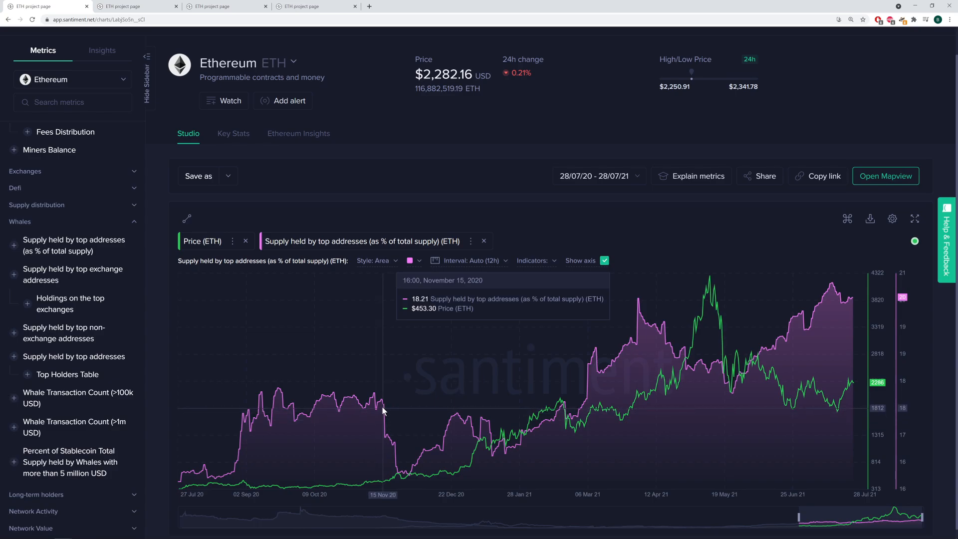
{"action": "mouse_move", "coordinate": [382, 408]}
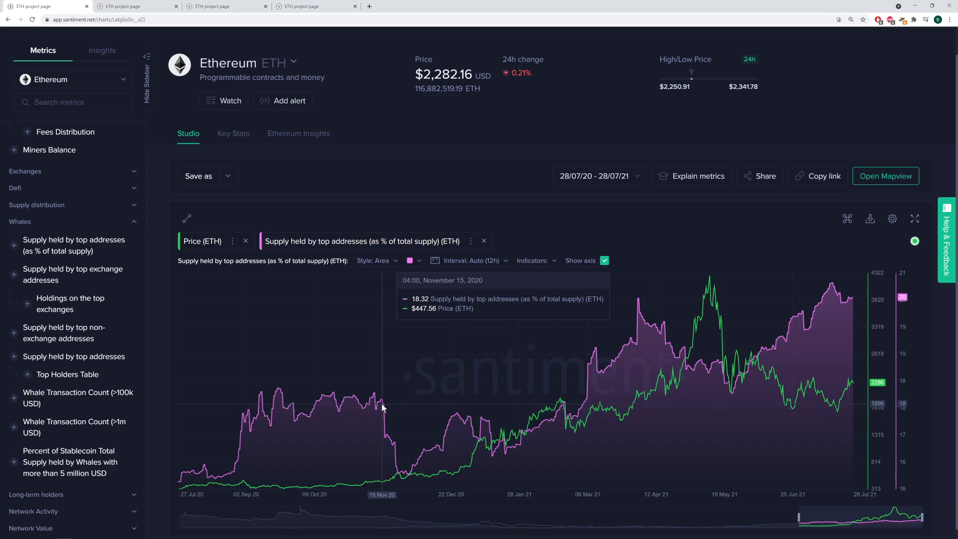
{"action": "mouse_move", "coordinate": [382, 408]}
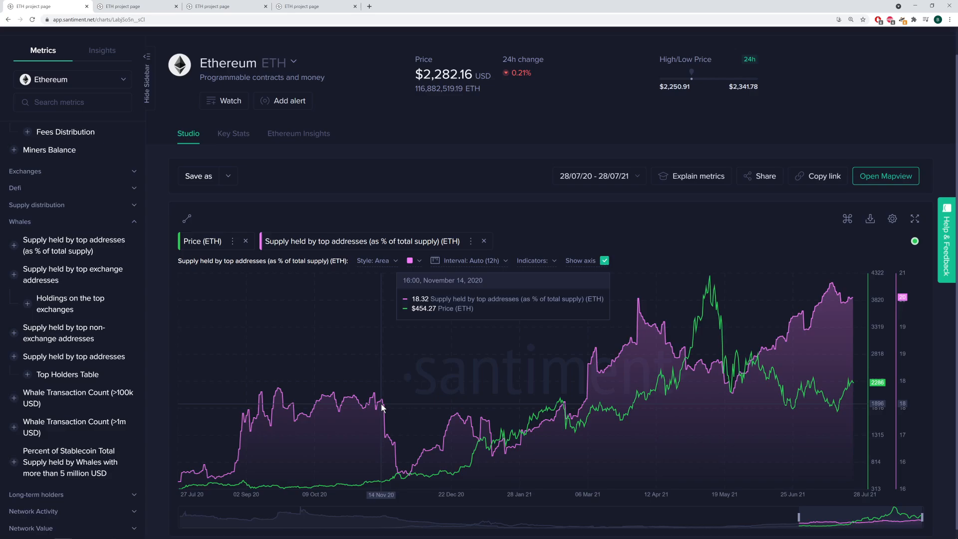
{"action": "mouse_move", "coordinate": [398, 478]}
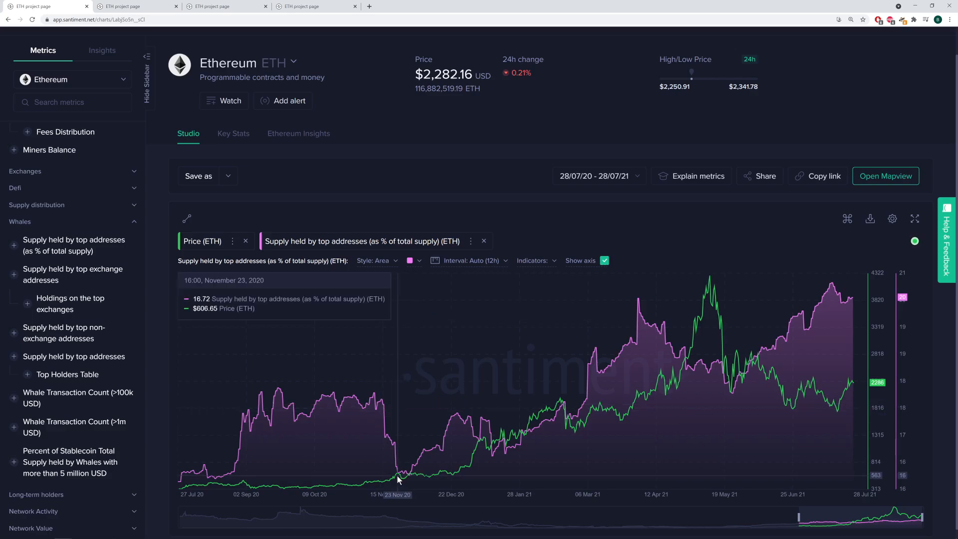
{"action": "mouse_move", "coordinate": [399, 452]}
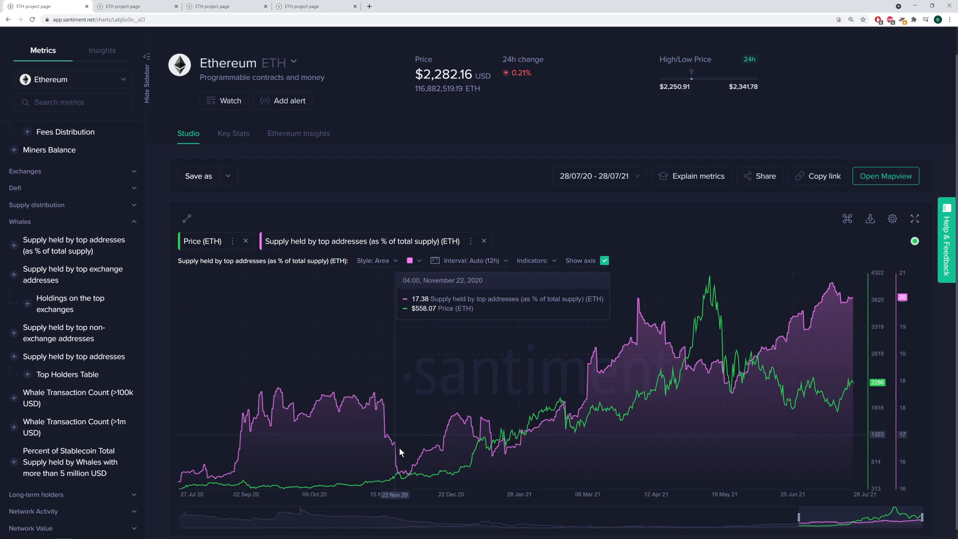
{"action": "mouse_move", "coordinate": [398, 488]}
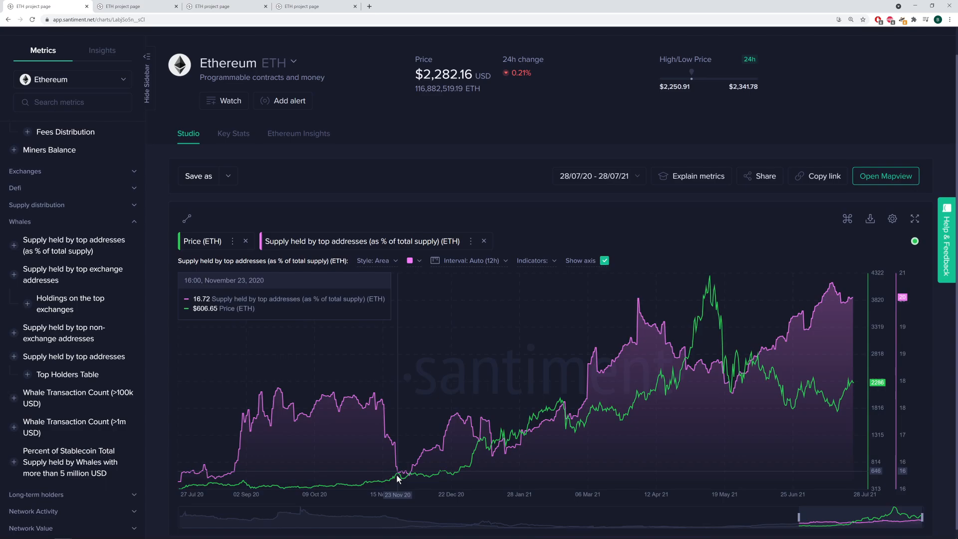
{"action": "mouse_move", "coordinate": [398, 479]}
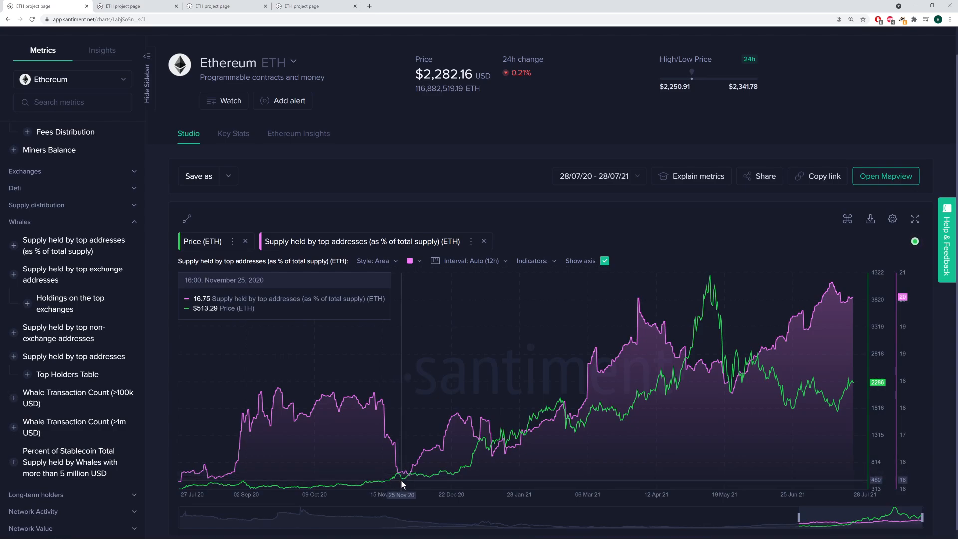
{"action": "mouse_move", "coordinate": [238, 486]}
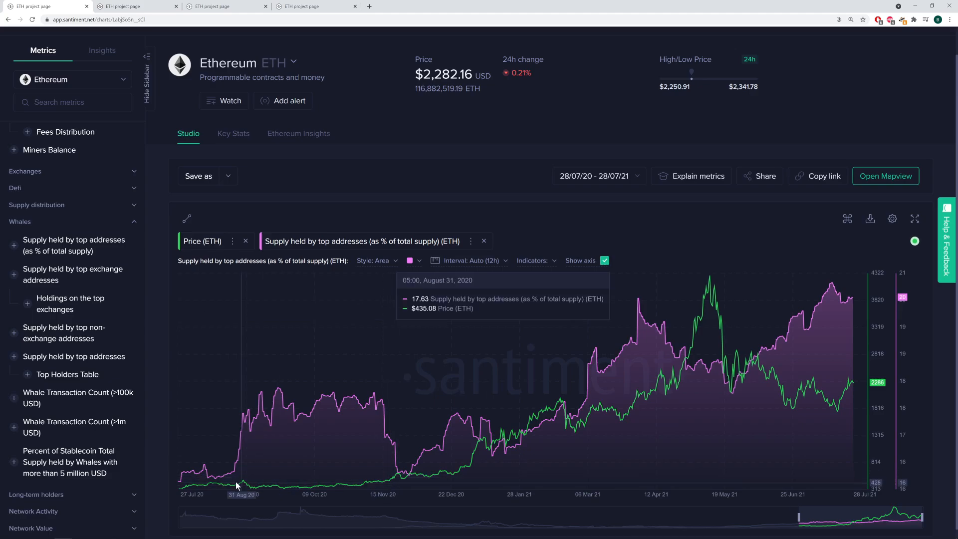
{"action": "mouse_move", "coordinate": [251, 485]}
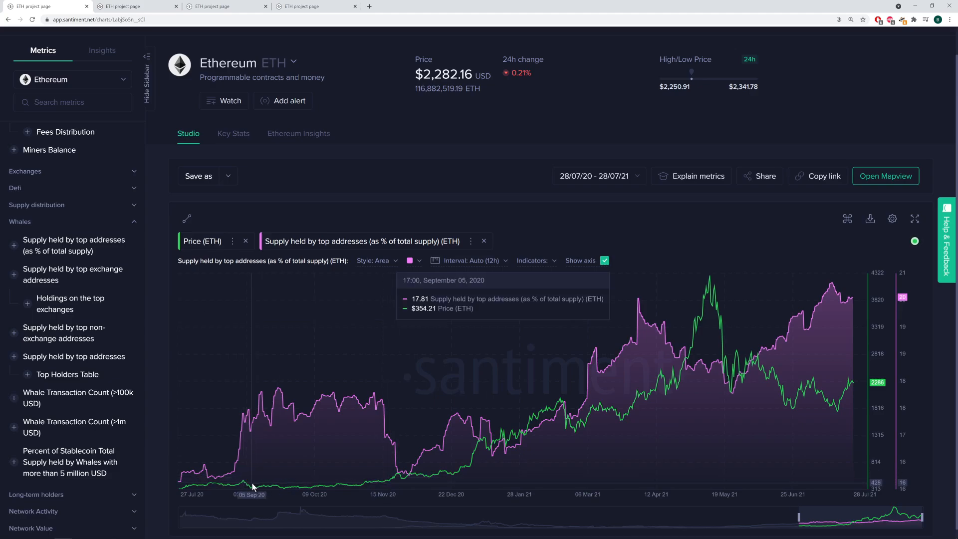
{"action": "mouse_move", "coordinate": [398, 477]}
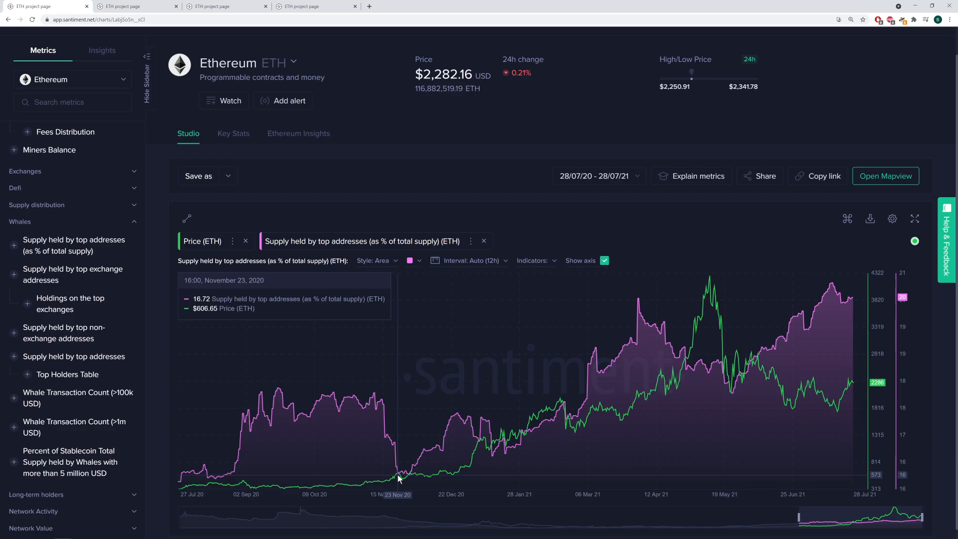
{"action": "mouse_move", "coordinate": [412, 467]}
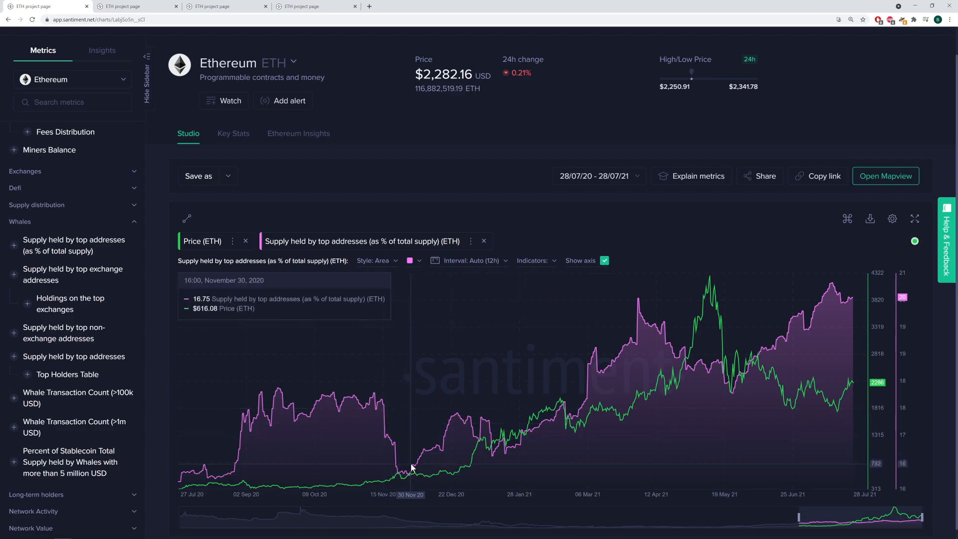
{"action": "mouse_move", "coordinate": [391, 454]}
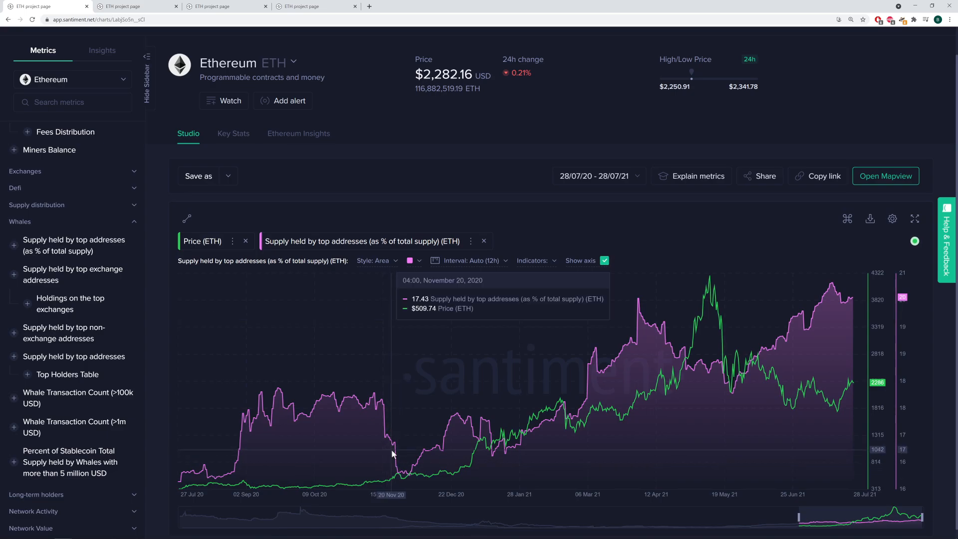
{"action": "mouse_move", "coordinate": [396, 451]}
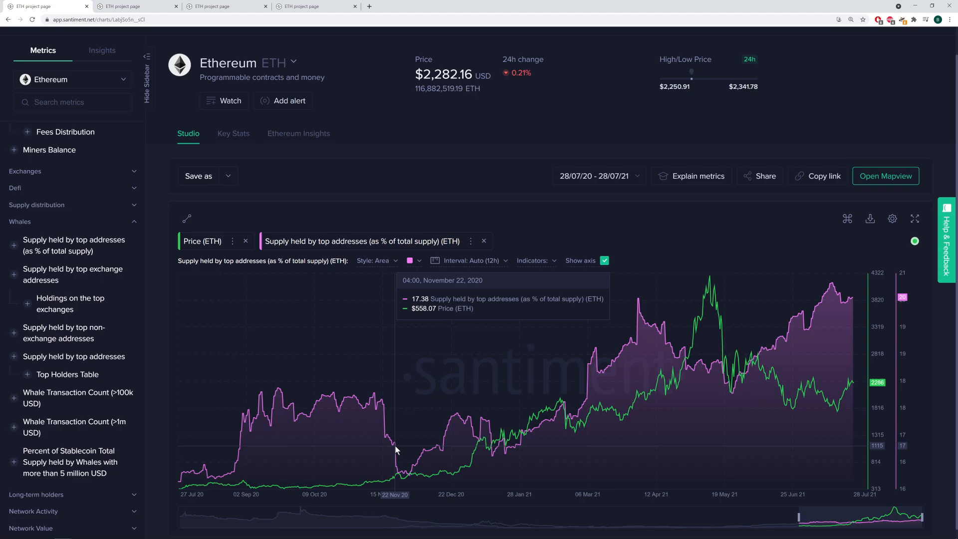
{"action": "mouse_move", "coordinate": [720, 313]}
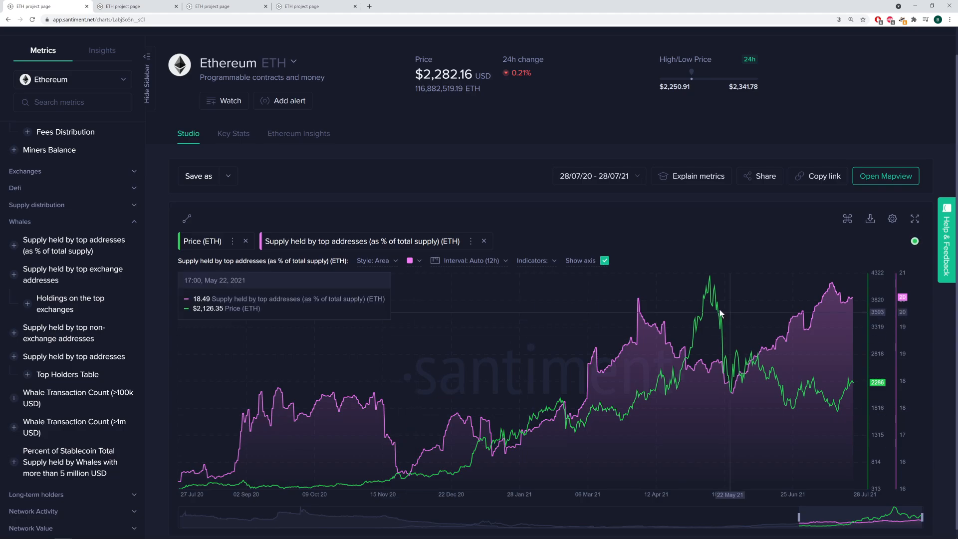
{"action": "mouse_move", "coordinate": [640, 304]}
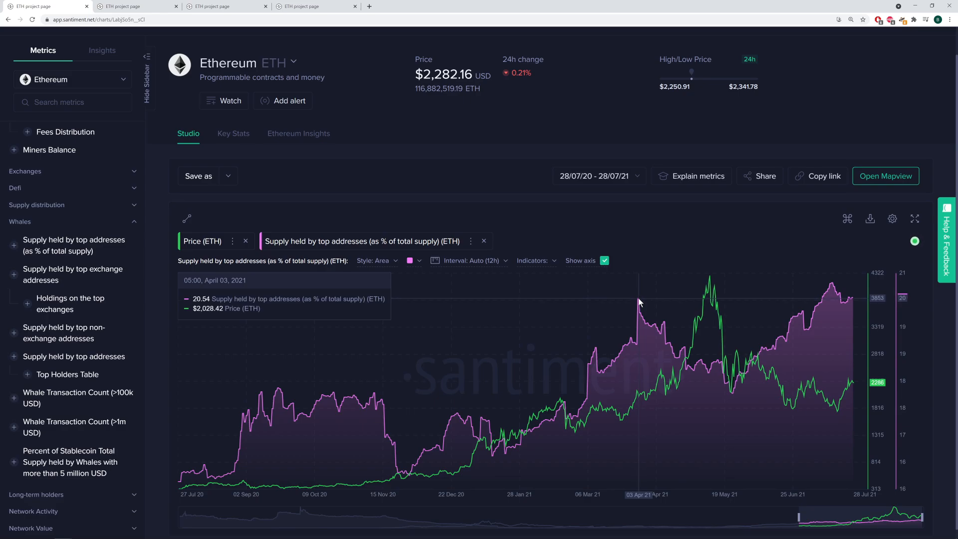
{"action": "mouse_move", "coordinate": [638, 300]}
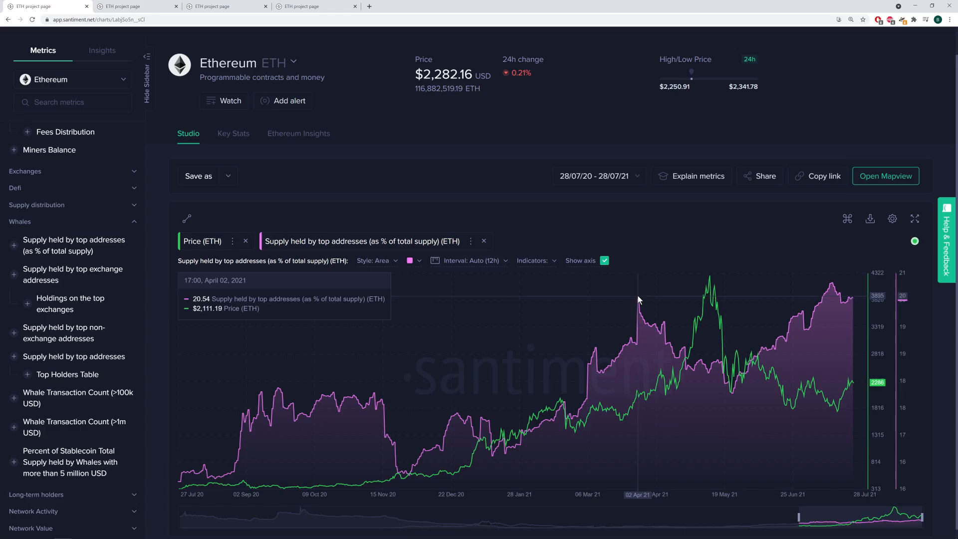
{"action": "mouse_move", "coordinate": [731, 396]}
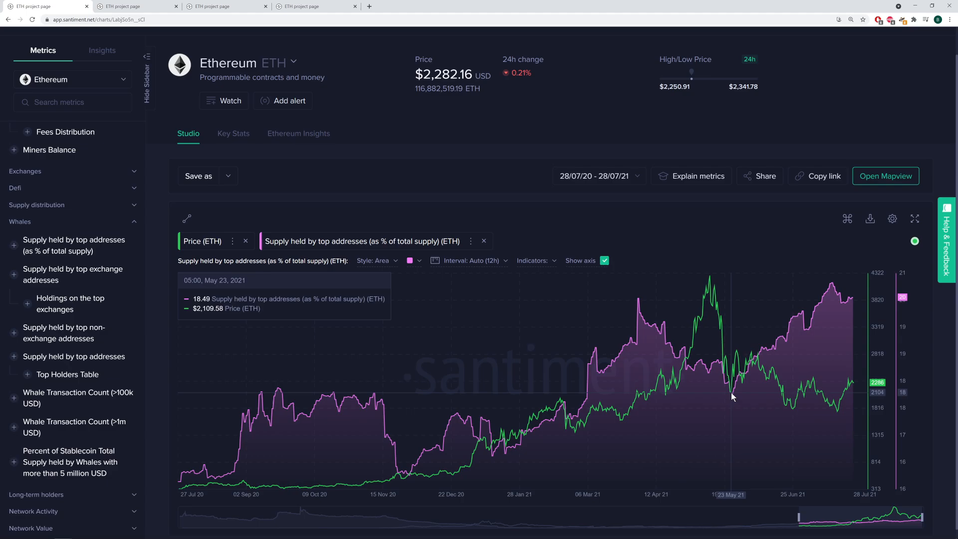
{"action": "mouse_move", "coordinate": [731, 396]}
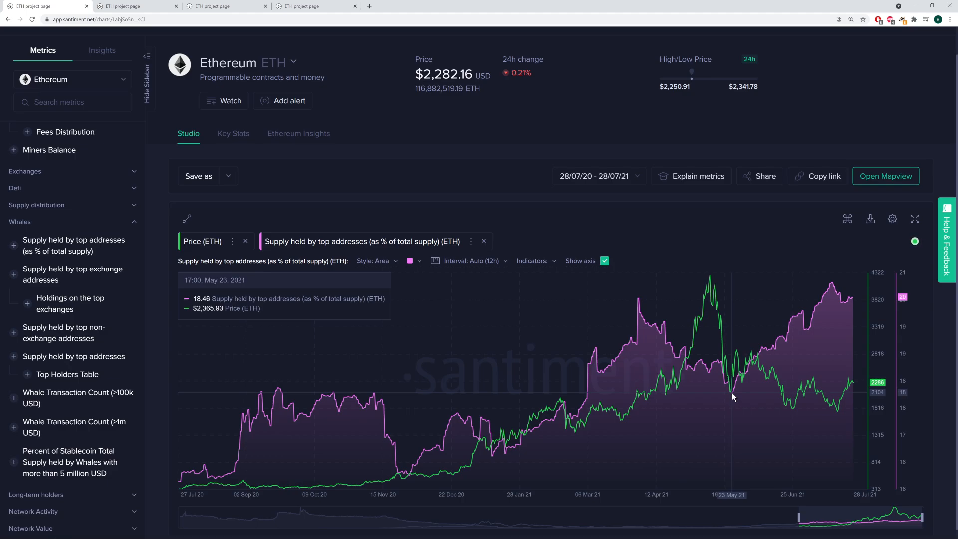
{"action": "mouse_move", "coordinate": [651, 313]}
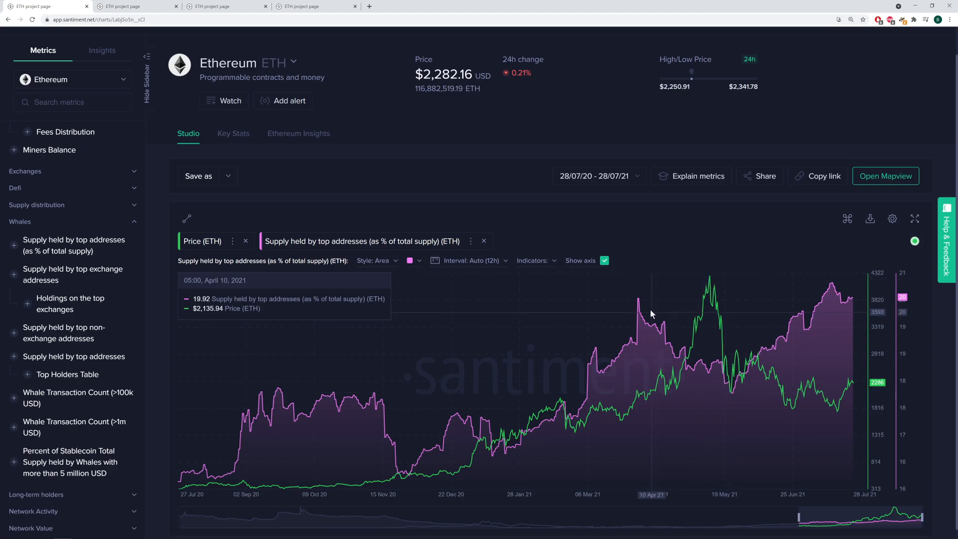
{"action": "mouse_move", "coordinate": [708, 282]}
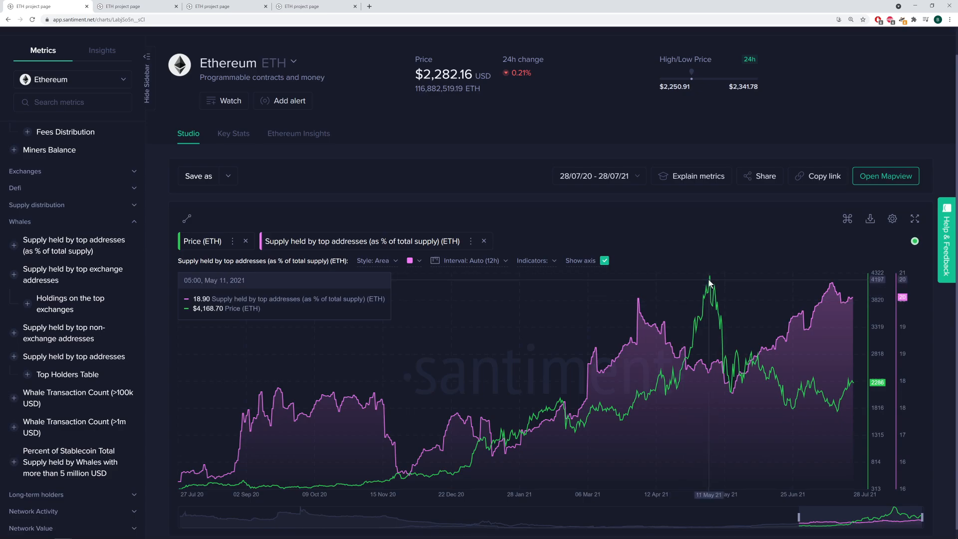
{"action": "mouse_move", "coordinate": [649, 318]}
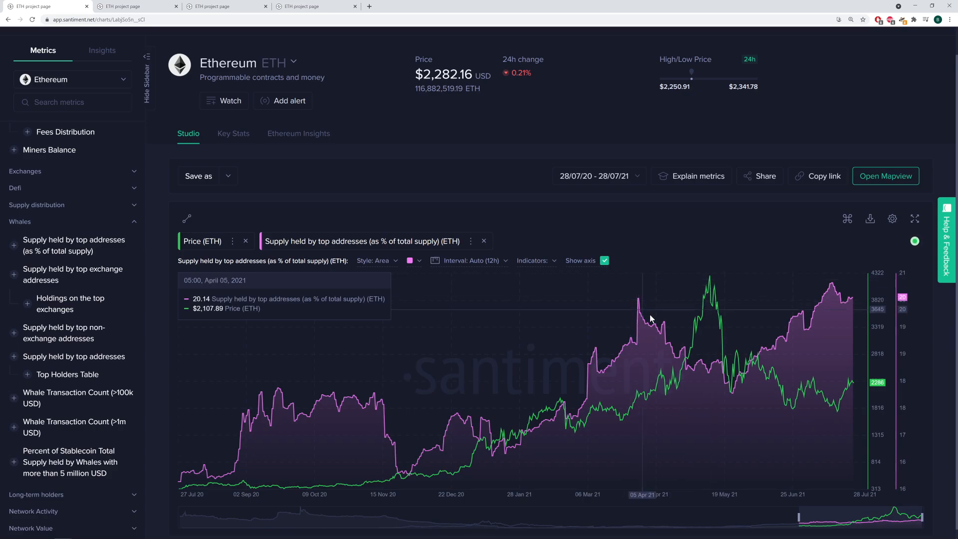
{"action": "mouse_move", "coordinate": [641, 307]}
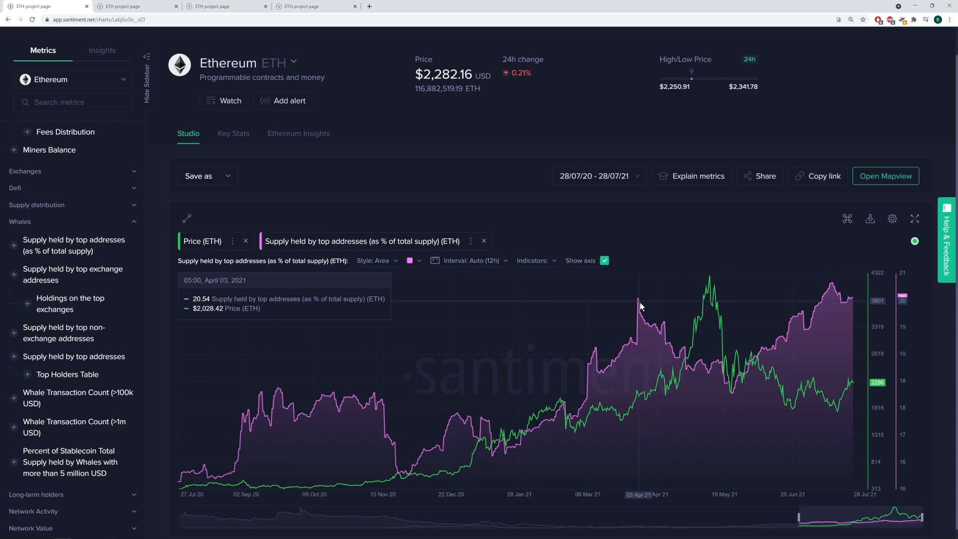
{"action": "mouse_move", "coordinate": [681, 350]}
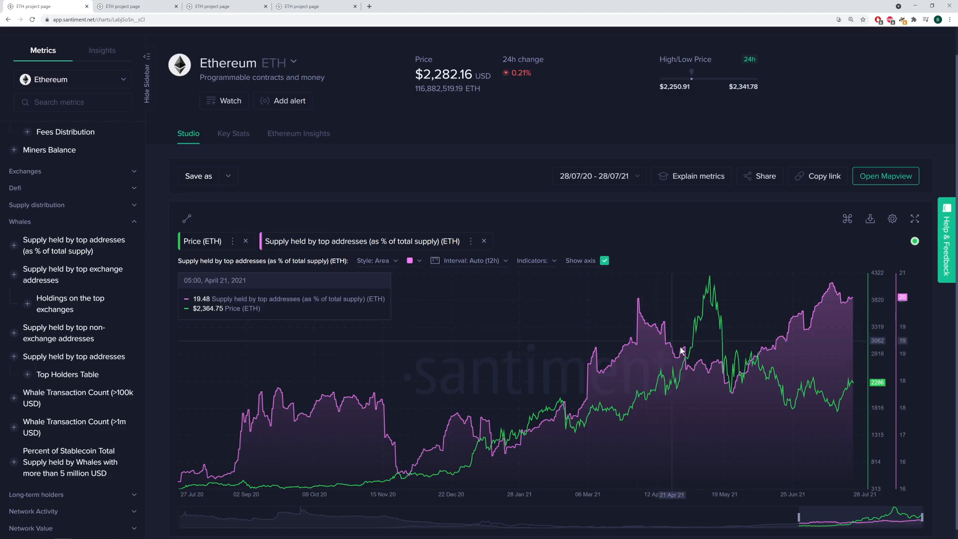
{"action": "mouse_move", "coordinate": [733, 393]}
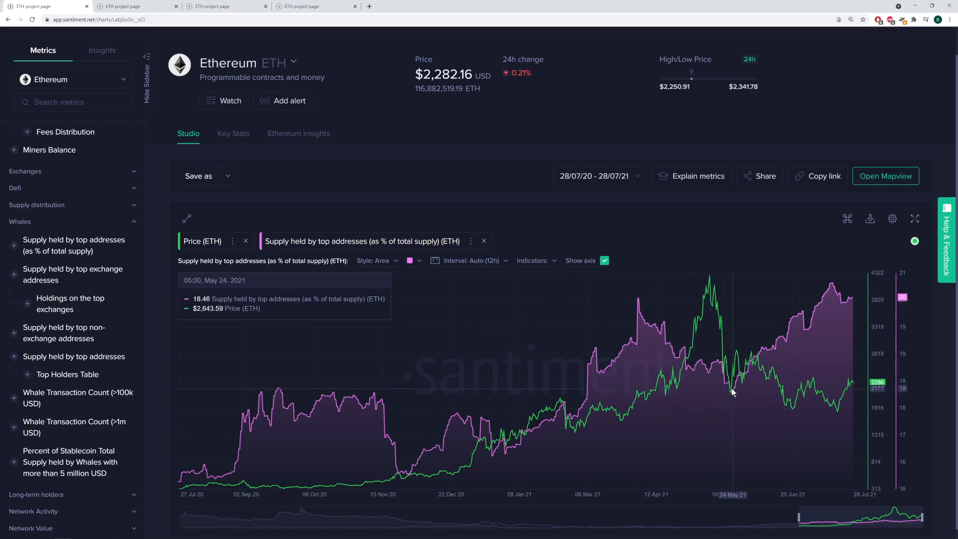
{"action": "mouse_move", "coordinate": [732, 395]}
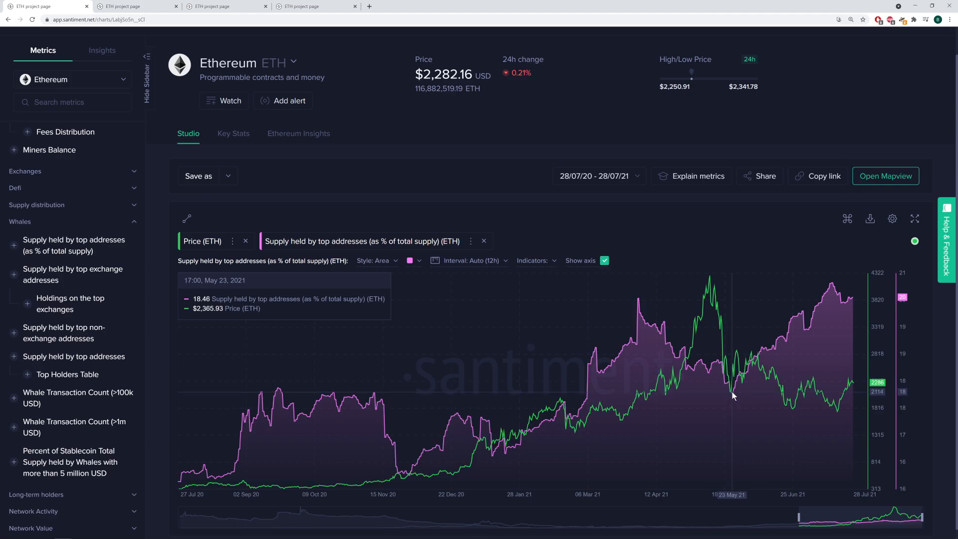
{"action": "mouse_move", "coordinate": [837, 303]}
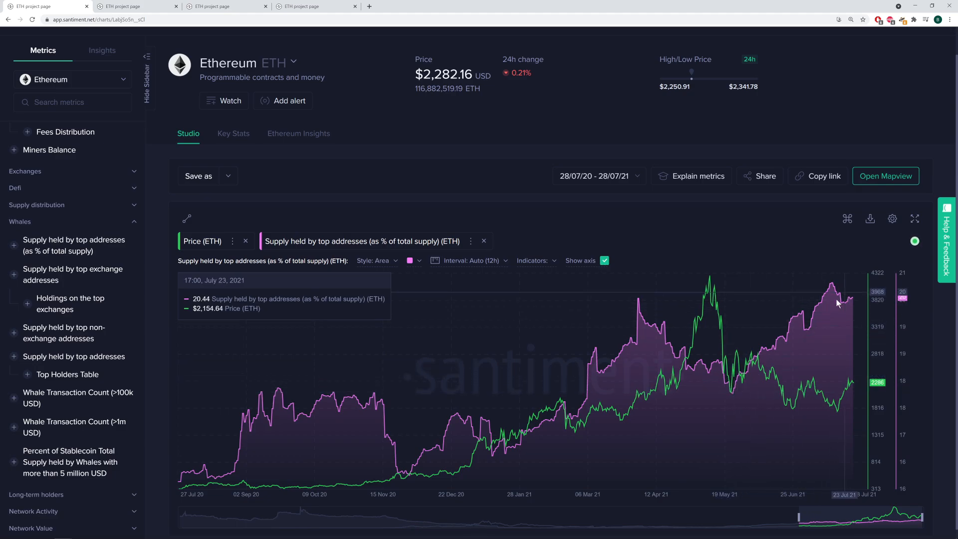
{"action": "mouse_move", "coordinate": [777, 380]}
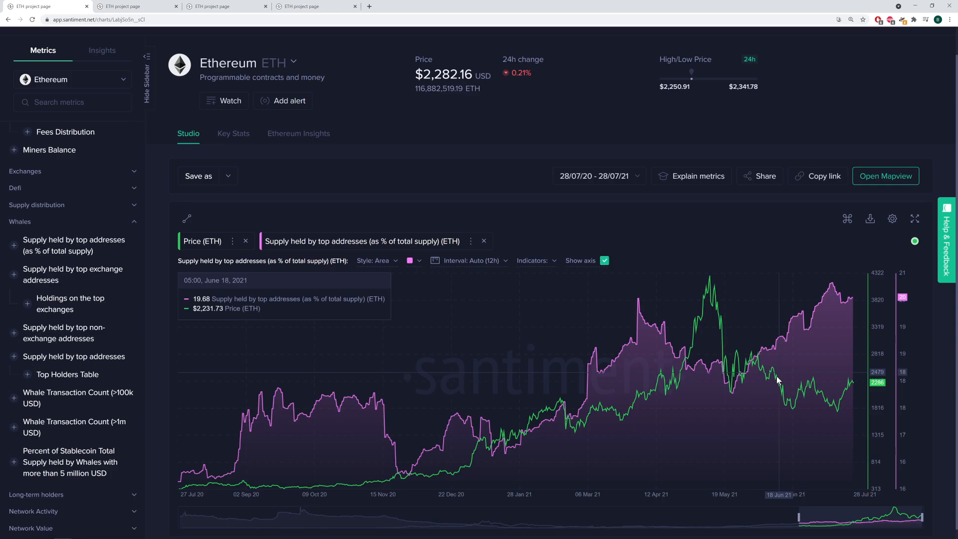
{"action": "mouse_move", "coordinate": [829, 410]}
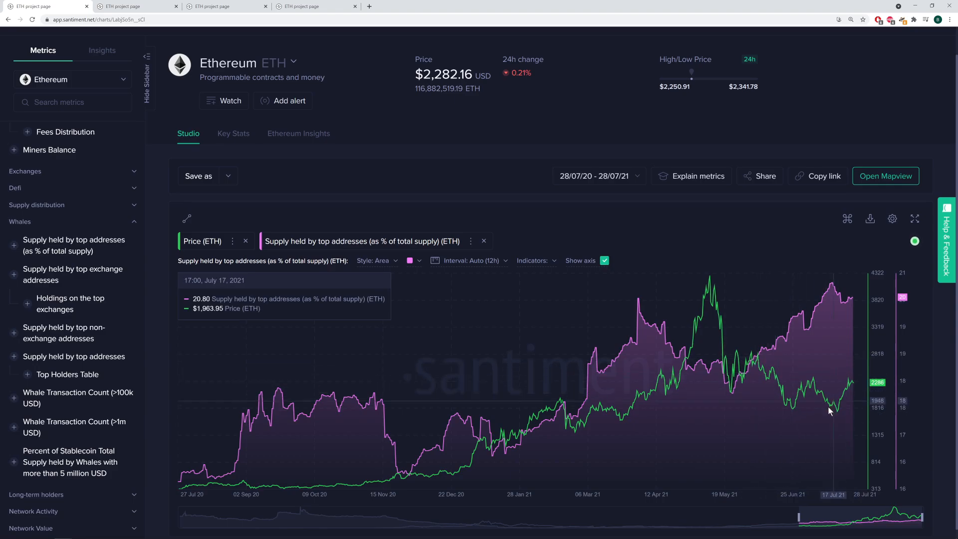
{"action": "mouse_move", "coordinate": [759, 405]}
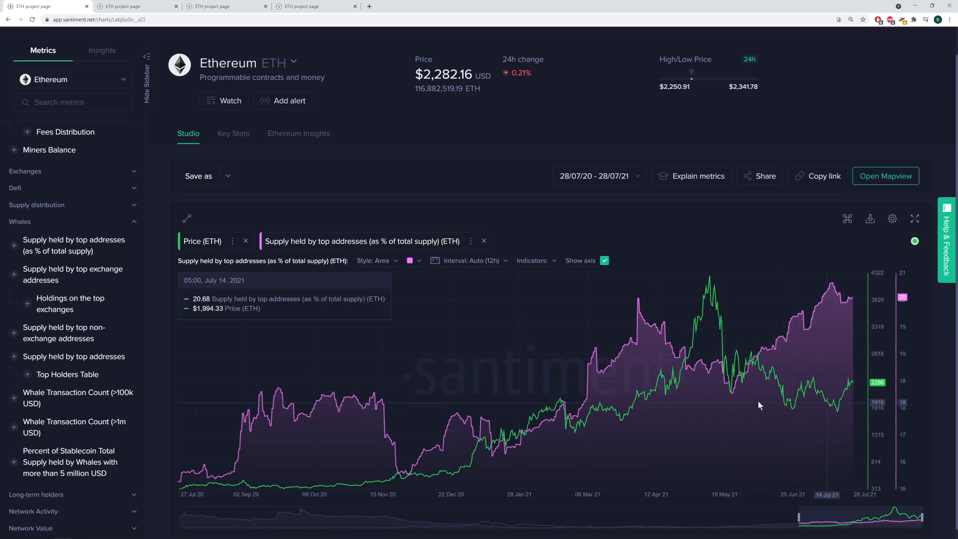
{"action": "mouse_move", "coordinate": [829, 330]}
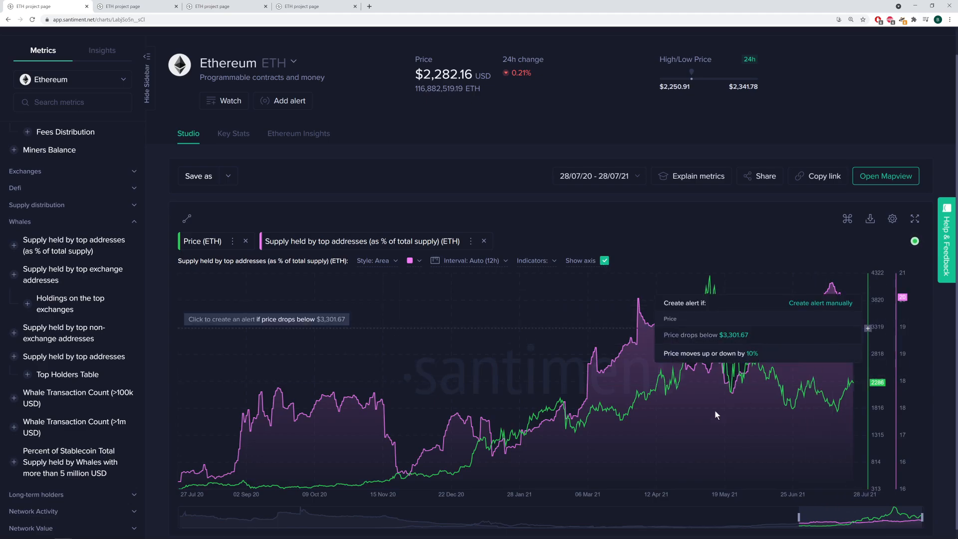
{"action": "mouse_move", "coordinate": [669, 385]}
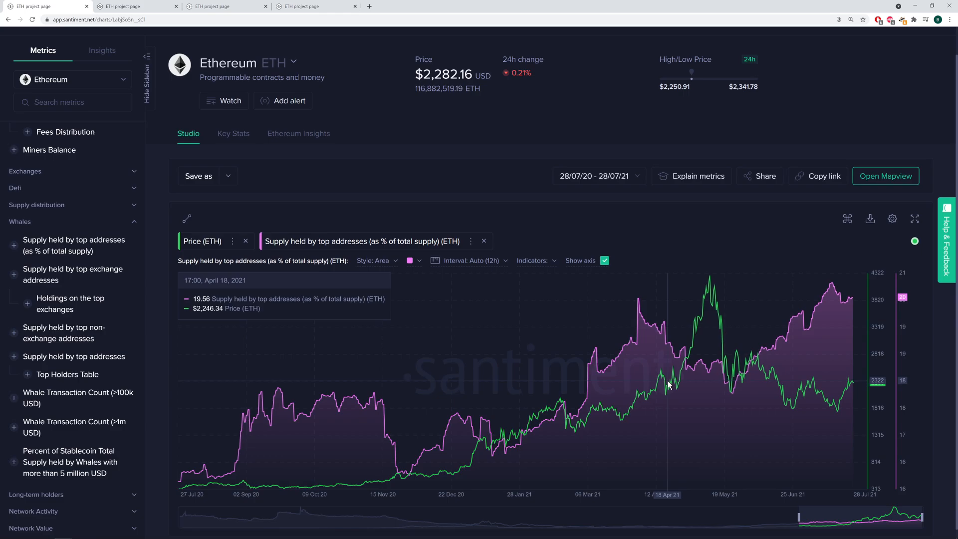
{"action": "mouse_move", "coordinate": [815, 364]}
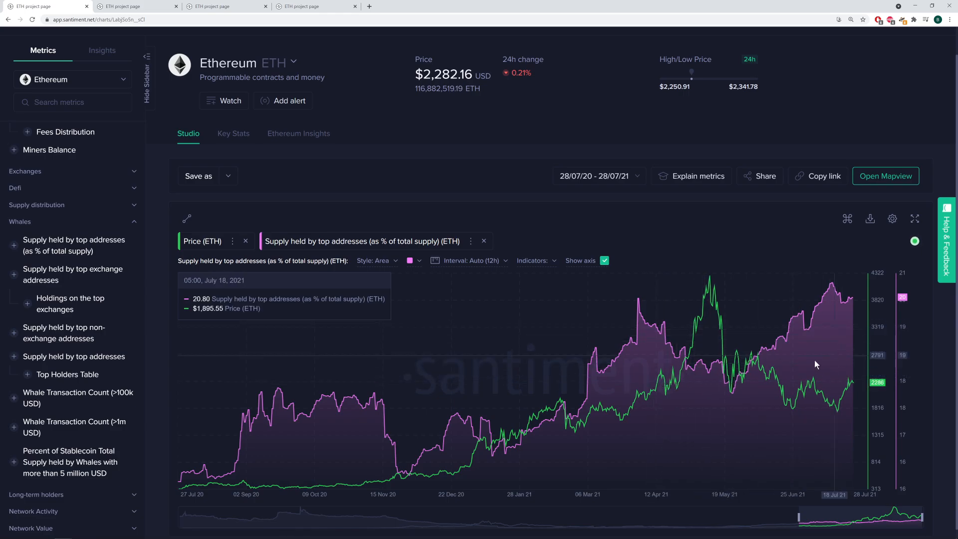
{"action": "mouse_move", "coordinate": [553, 317]}
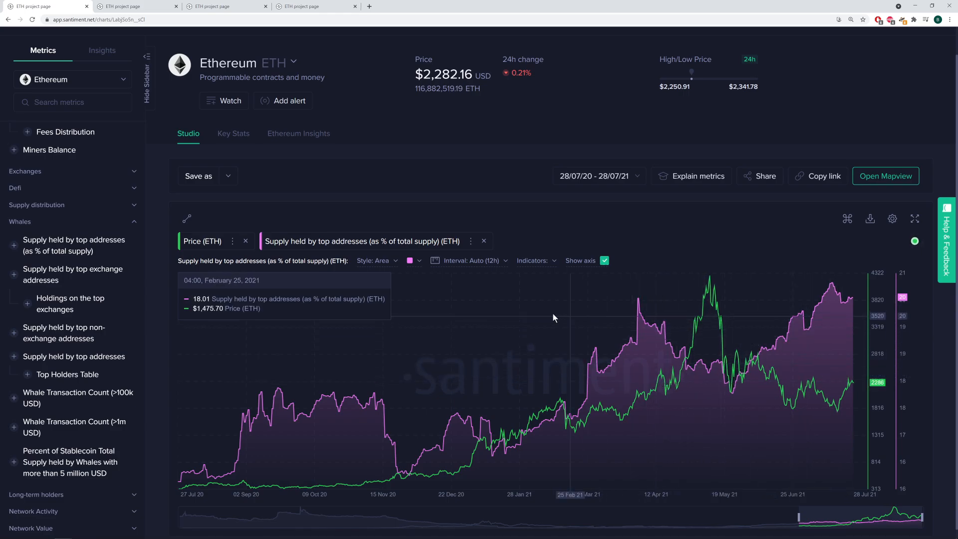
{"action": "mouse_move", "coordinate": [652, 303]}
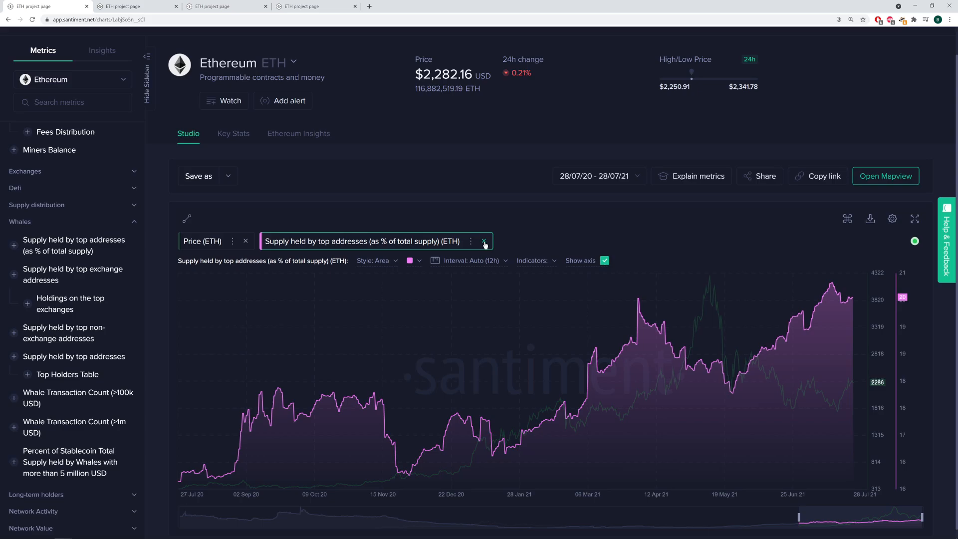
{"action": "left_click", "coordinate": [483, 241]}
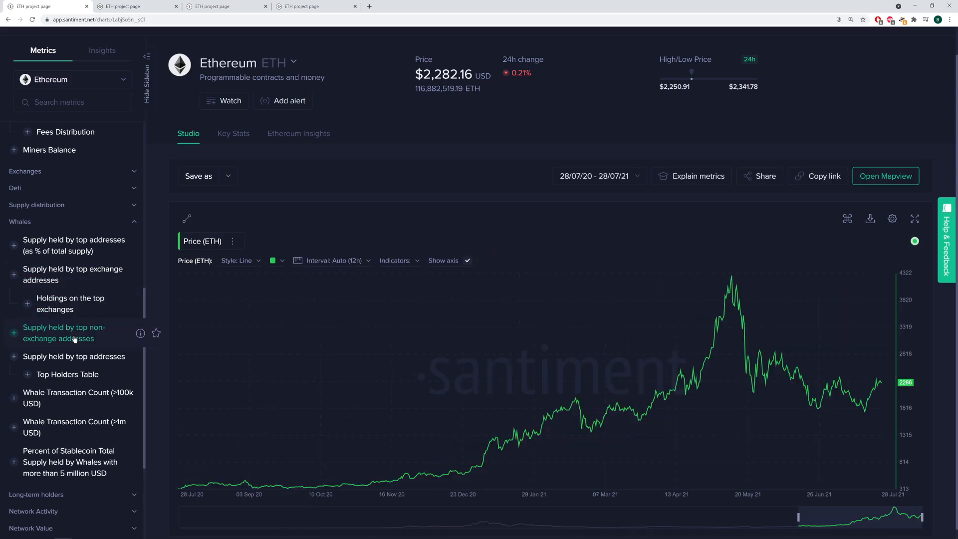
Step: Add the Whales metric 'Supply held by top non-exchange addresses' to the ETH price chart
{"action": "left_click", "coordinate": [884, 175]}
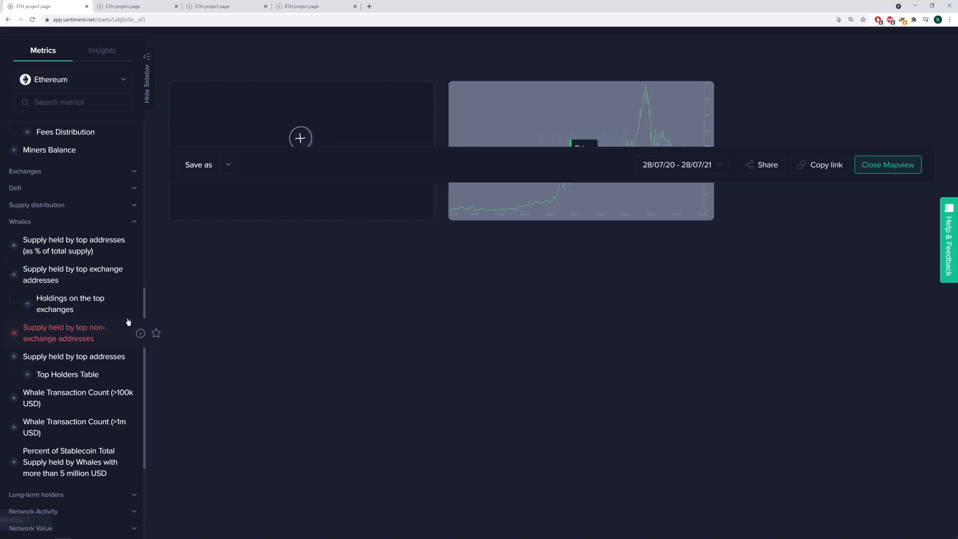
{"action": "left_click", "coordinate": [887, 165]}
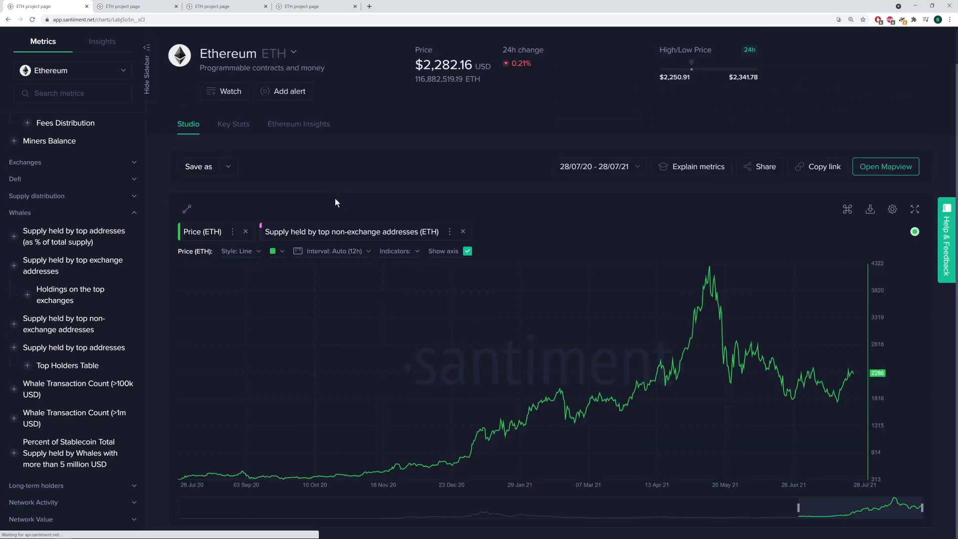
{"action": "mouse_move", "coordinate": [317, 428]}
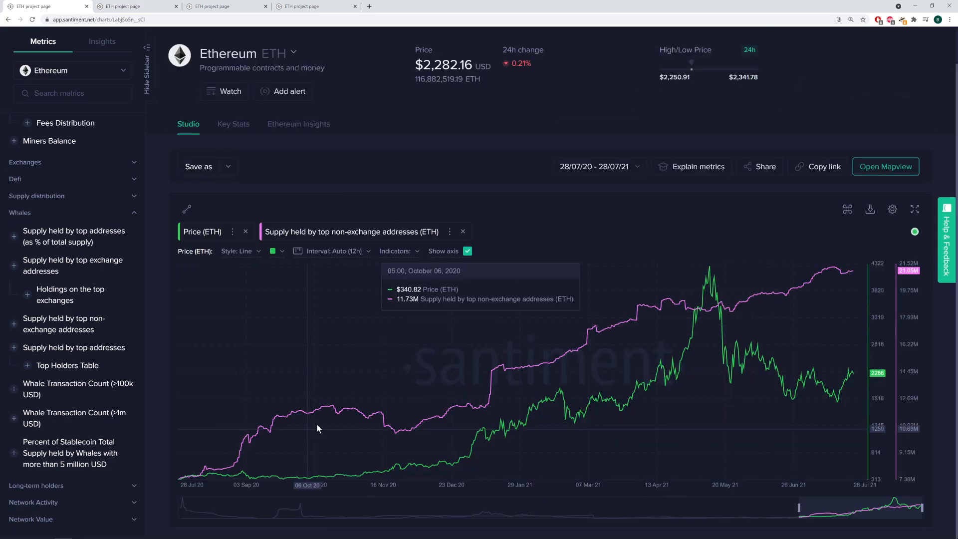
{"action": "mouse_move", "coordinate": [201, 472]}
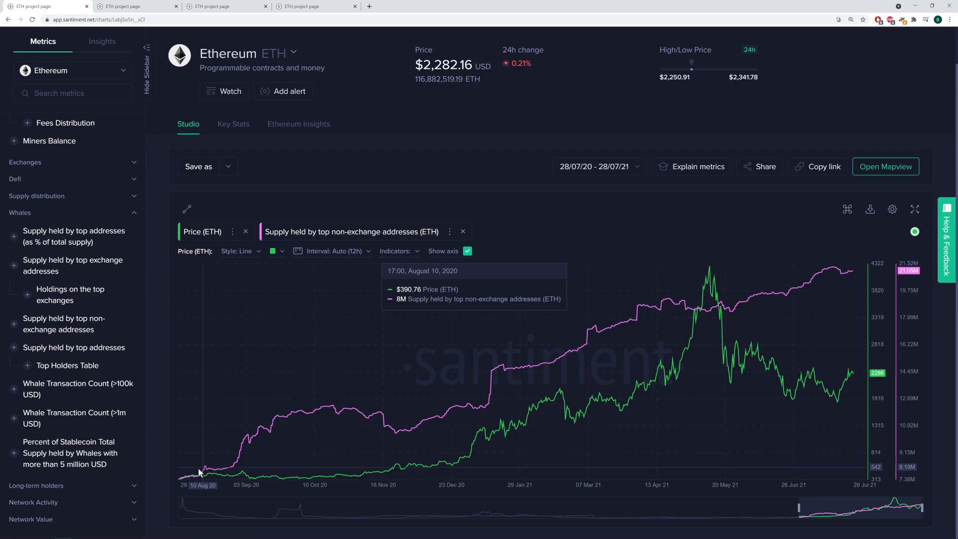
{"action": "mouse_move", "coordinate": [187, 483]}
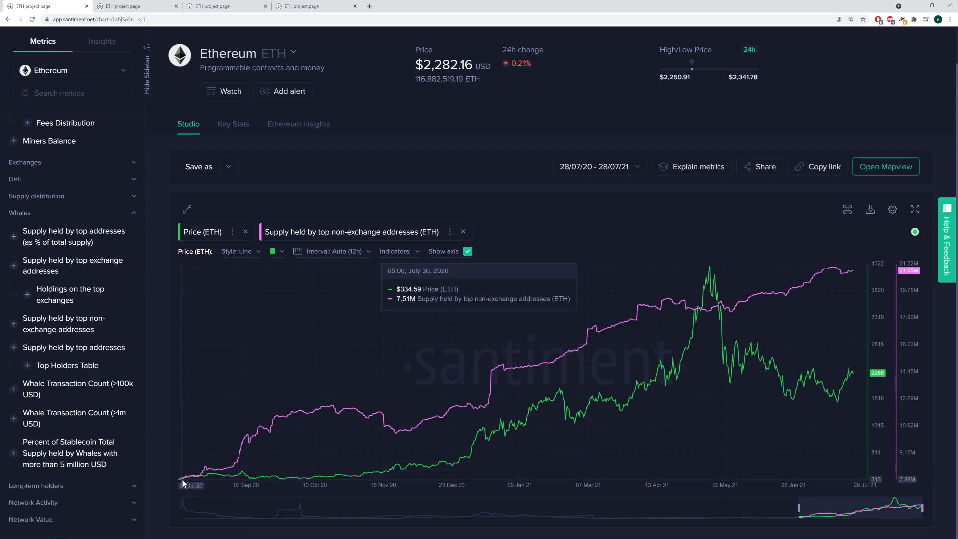
{"action": "mouse_move", "coordinate": [182, 481]}
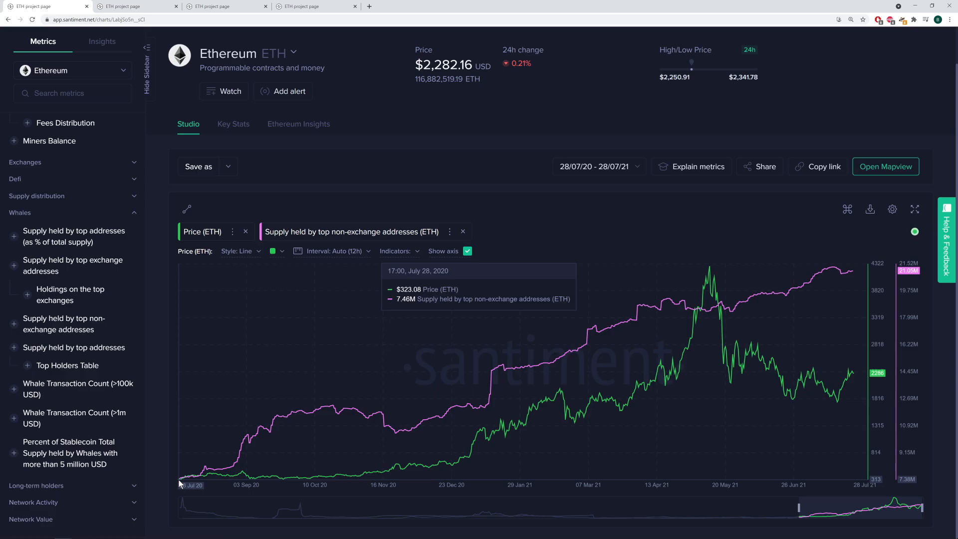
{"action": "mouse_move", "coordinate": [847, 278]}
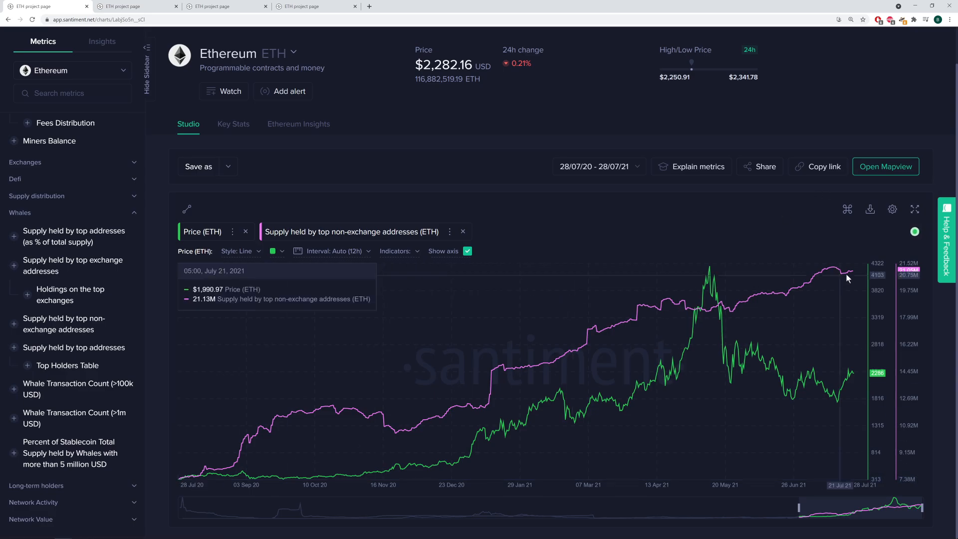
{"action": "mouse_move", "coordinate": [853, 273]}
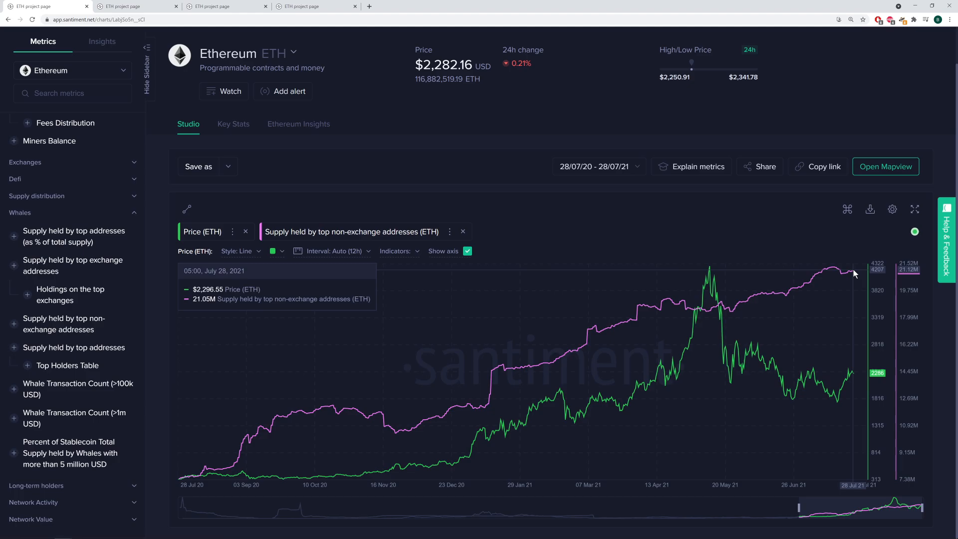
{"action": "mouse_move", "coordinate": [852, 273]}
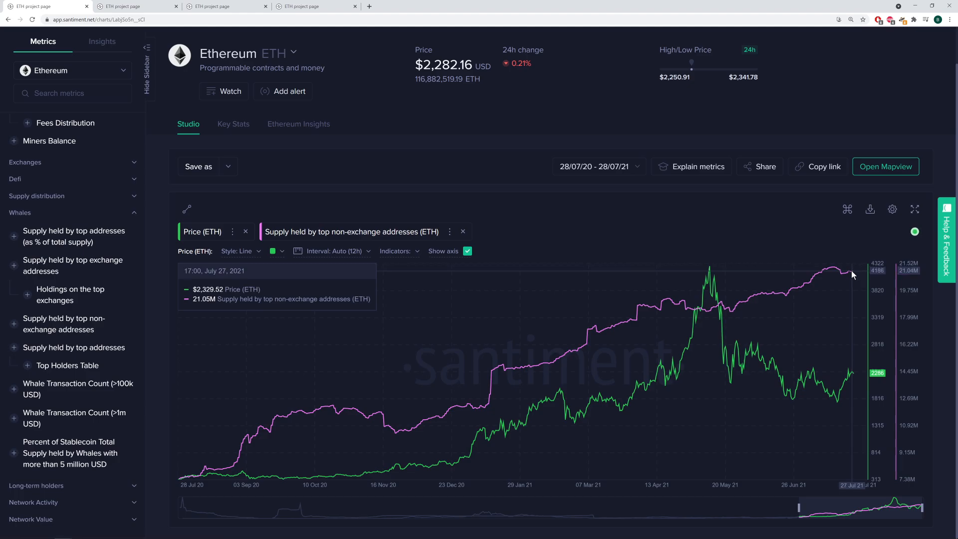
{"action": "mouse_move", "coordinate": [850, 274]}
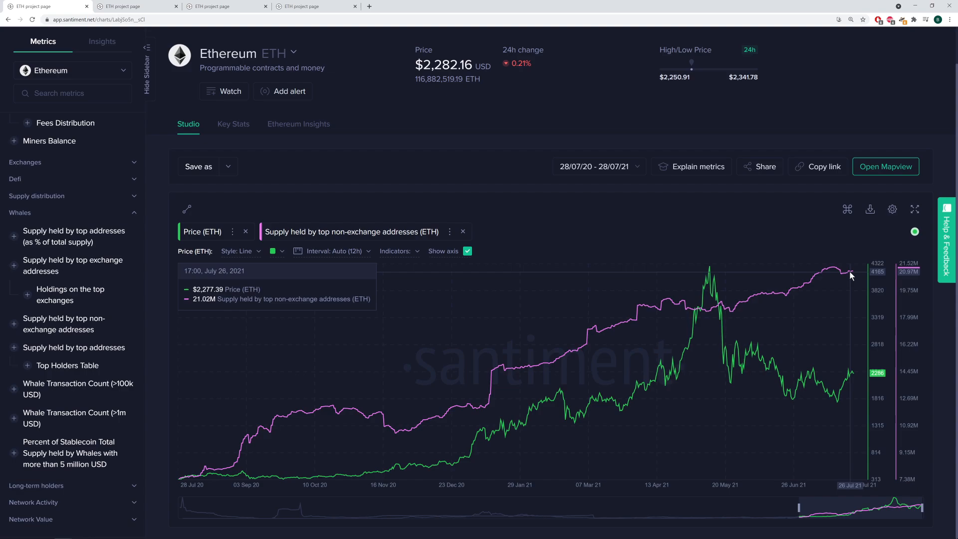
{"action": "mouse_move", "coordinate": [248, 431]}
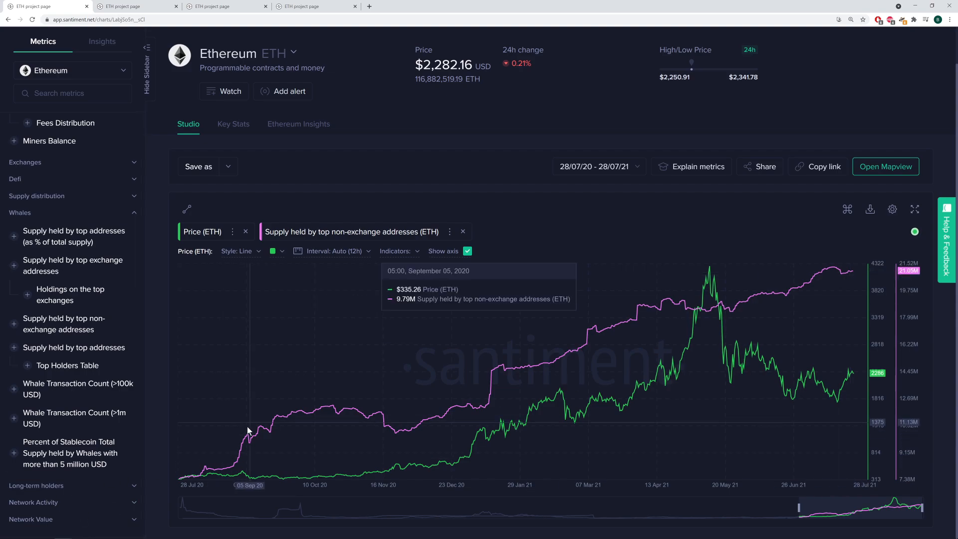
{"action": "mouse_move", "coordinate": [519, 298]}
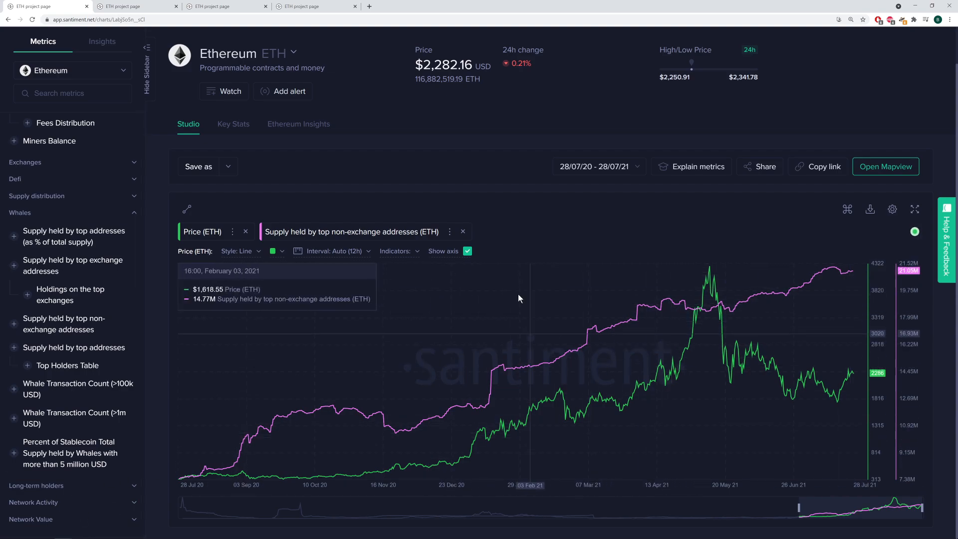
{"action": "mouse_move", "coordinate": [589, 354]}
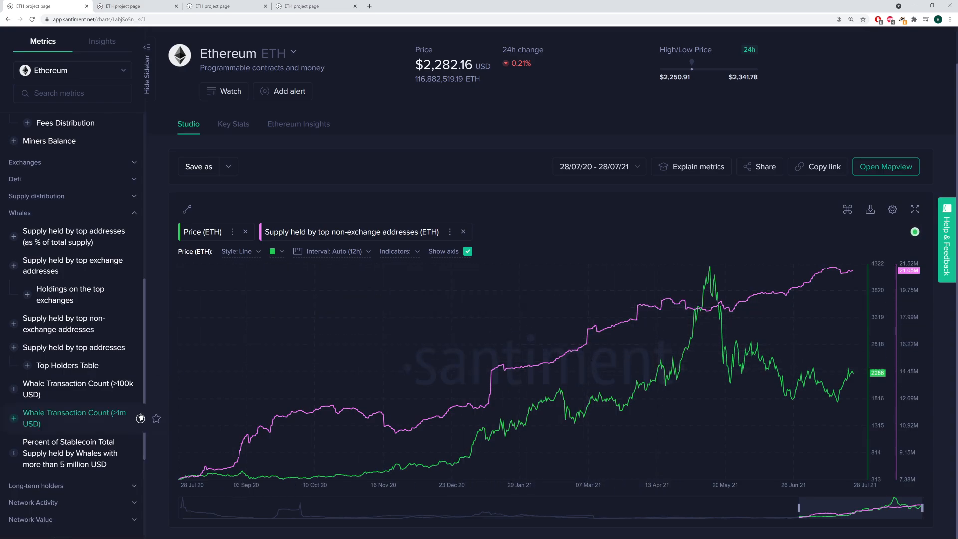
{"action": "left_click", "coordinate": [462, 231]}
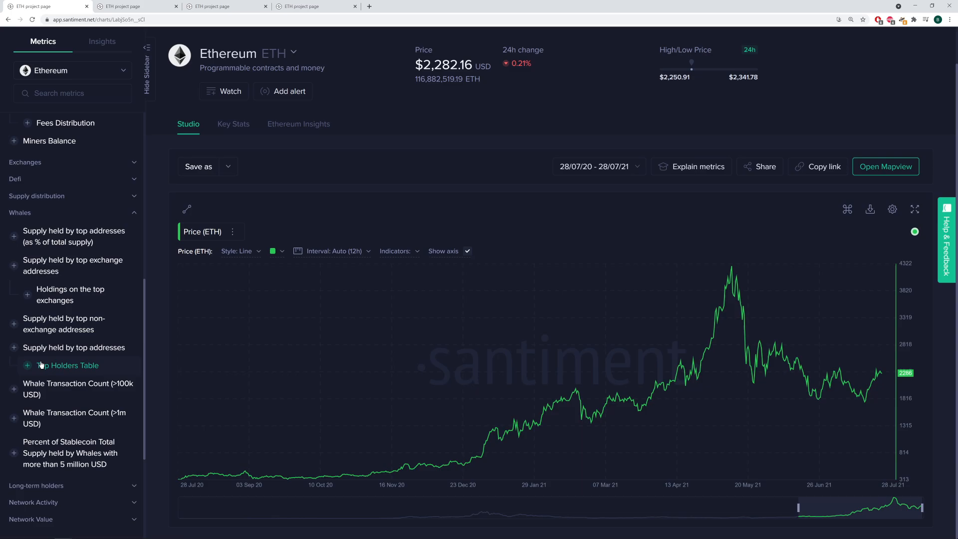
{"action": "mouse_move", "coordinate": [70, 295]}
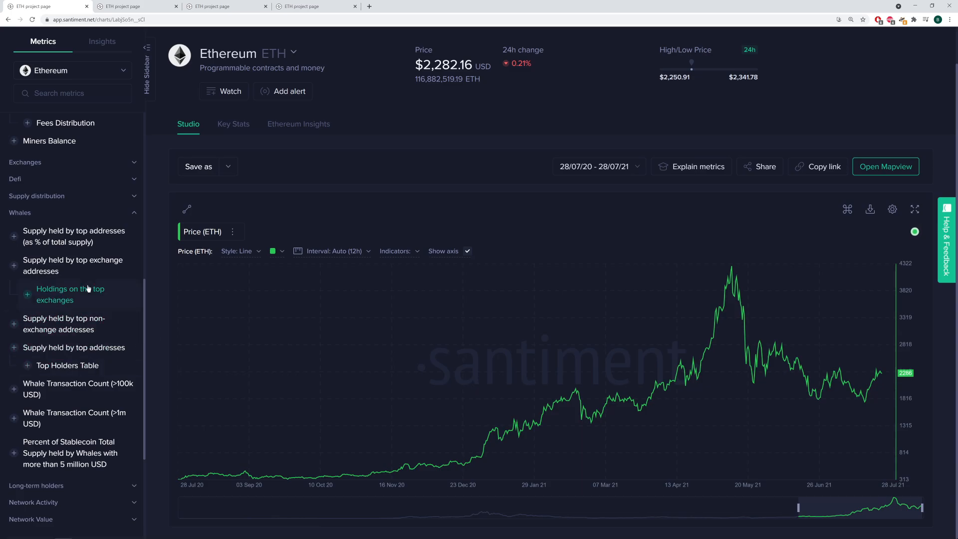
{"action": "left_click", "coordinate": [885, 166]}
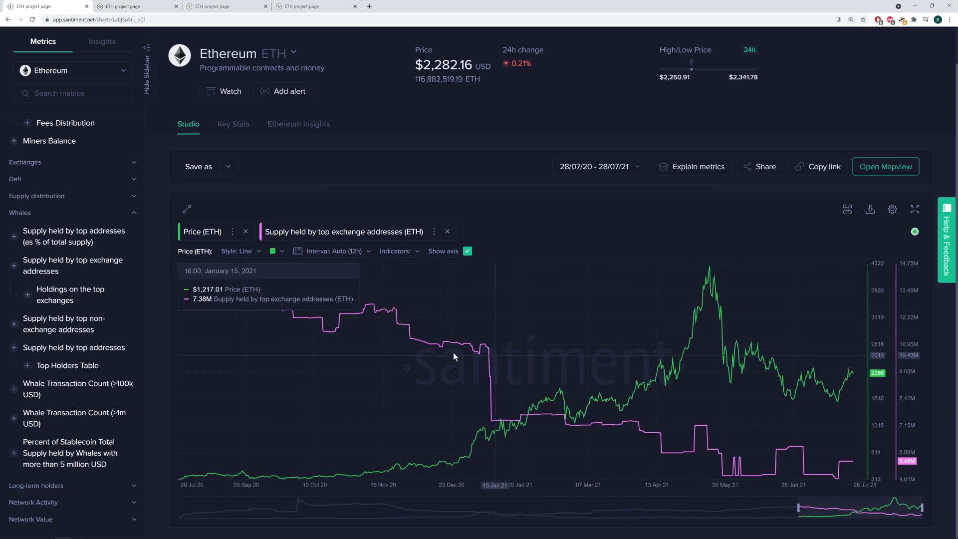
{"action": "mouse_move", "coordinate": [383, 245]}
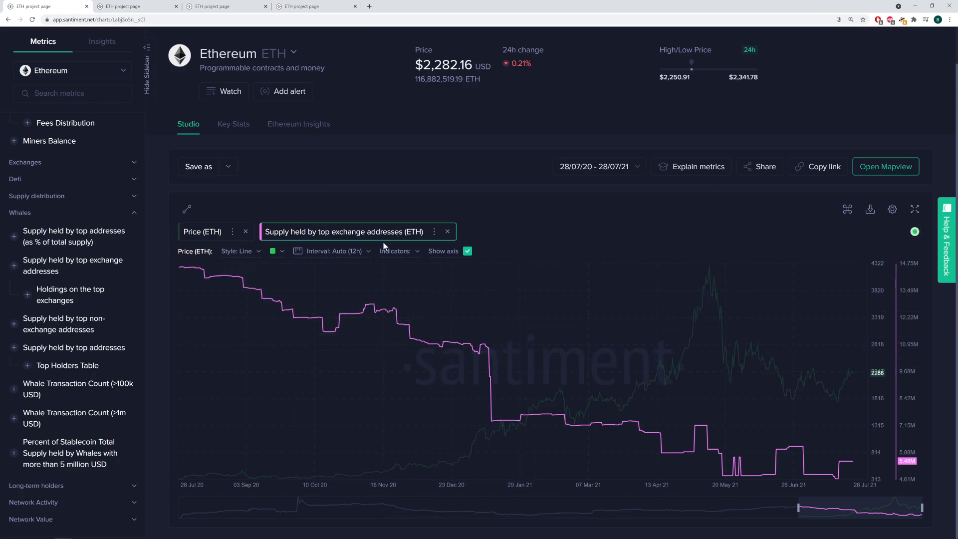
{"action": "mouse_move", "coordinate": [769, 418]}
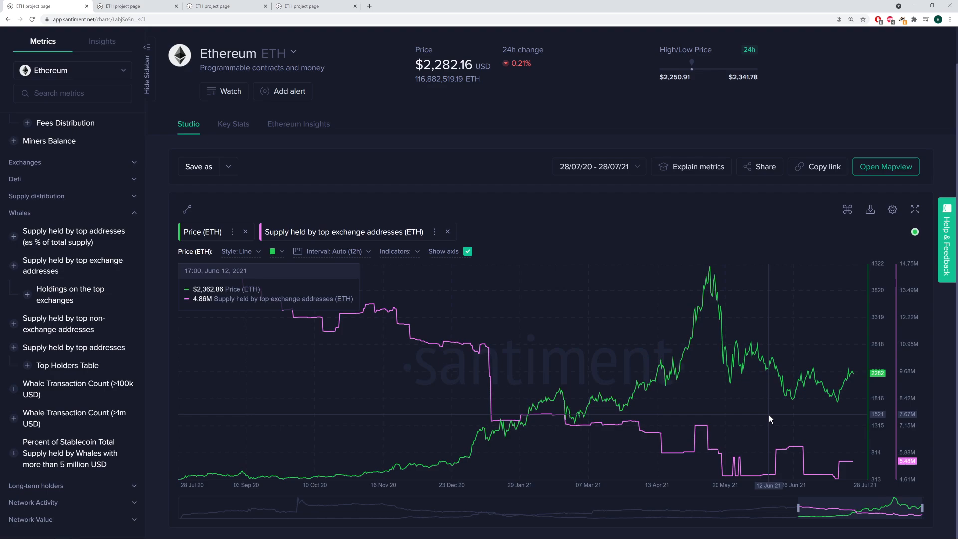
{"action": "mouse_move", "coordinate": [335, 336]}
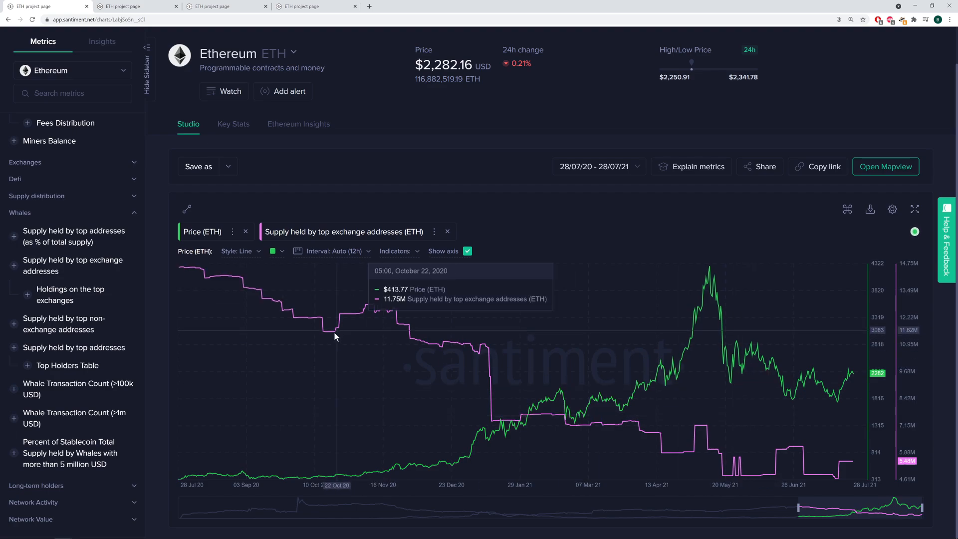
{"action": "mouse_move", "coordinate": [328, 336]}
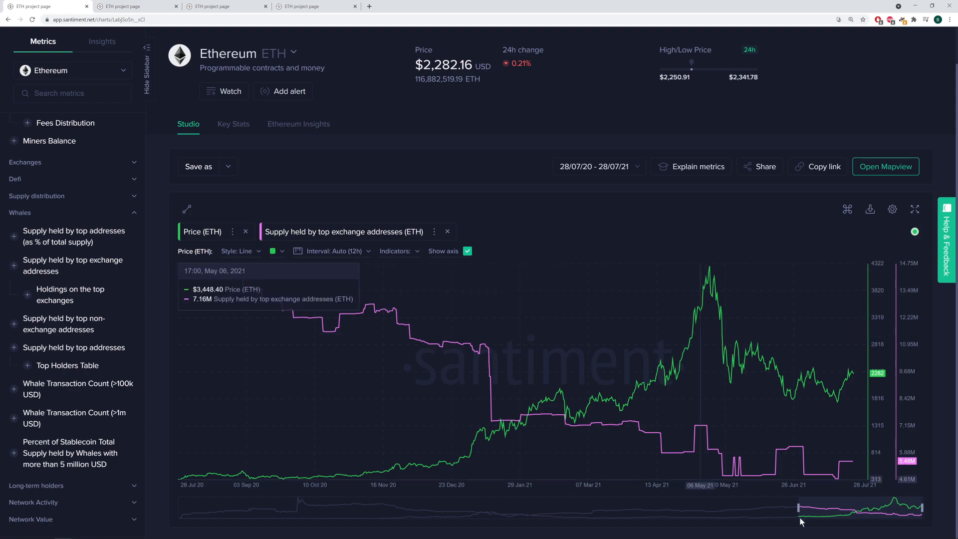
{"action": "mouse_move", "coordinate": [787, 428]}
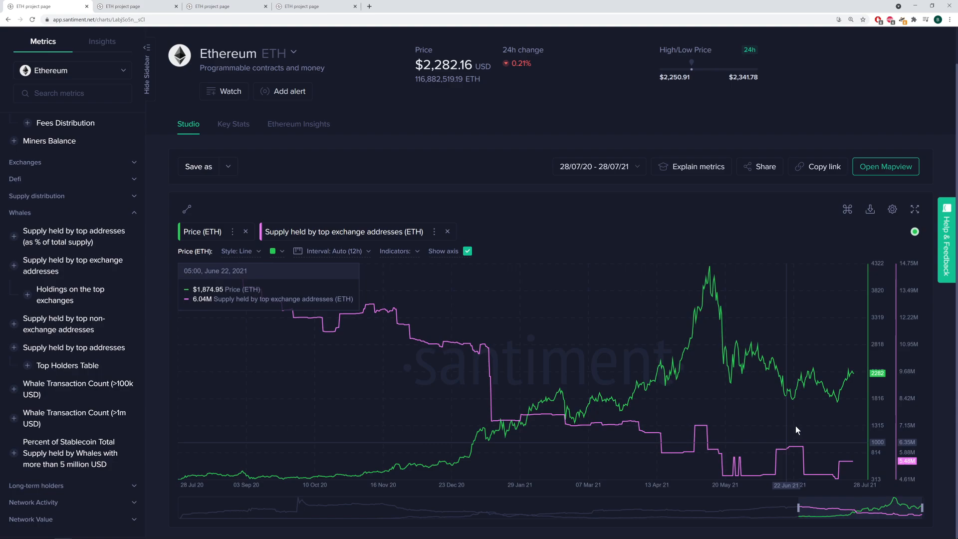
{"action": "mouse_move", "coordinate": [695, 249]}
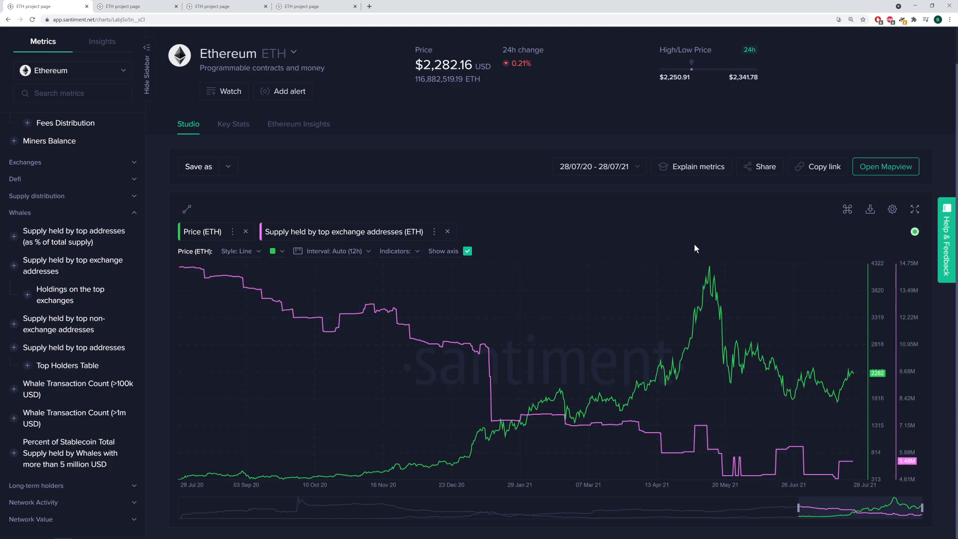
{"action": "mouse_move", "coordinate": [694, 249]}
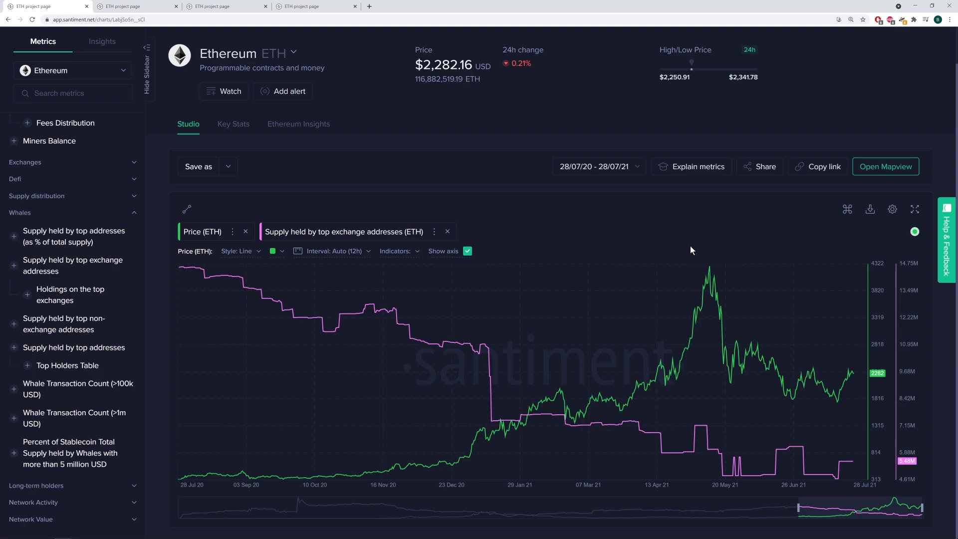
Step: Extend the ETH chart's date range back to 2016 for a five-year span
{"action": "left_click", "coordinate": [594, 166]}
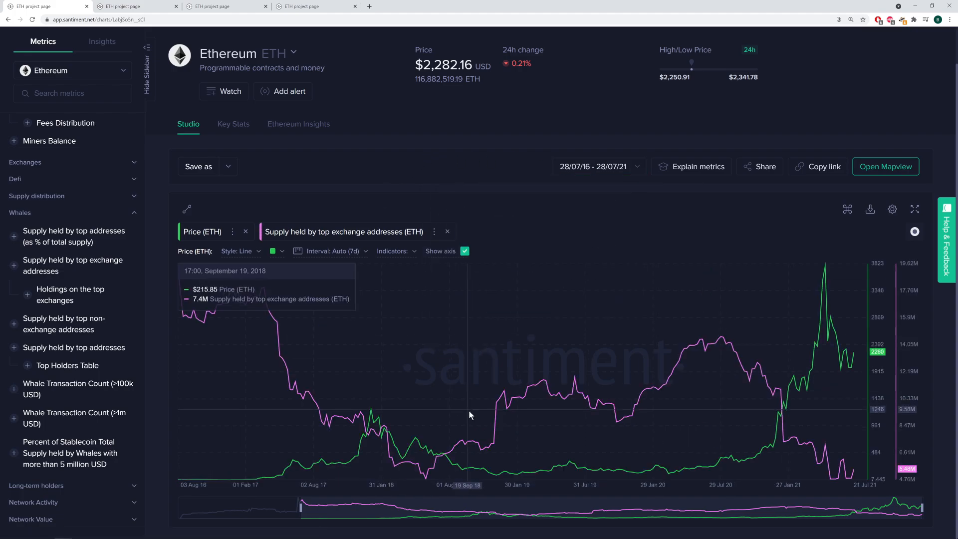
{"action": "mouse_move", "coordinate": [218, 377]}
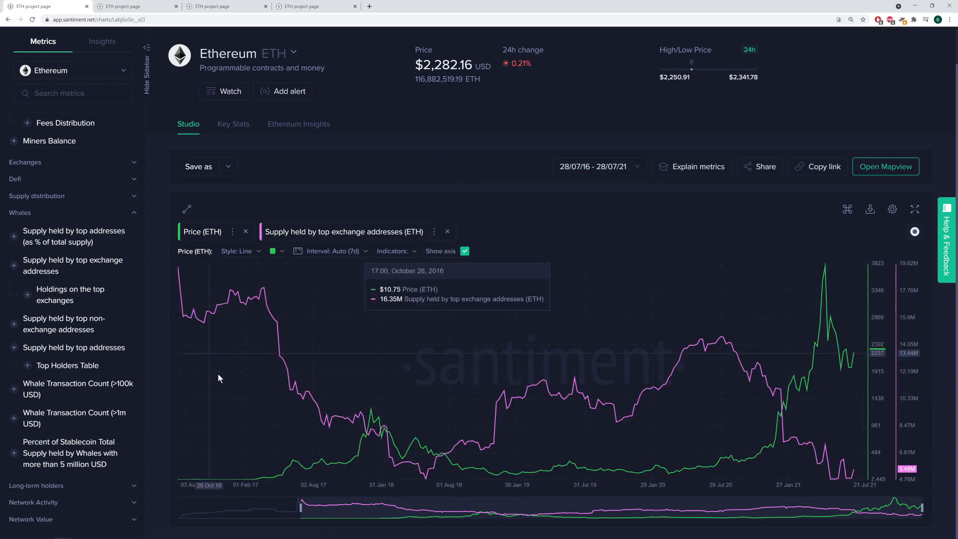
{"action": "mouse_move", "coordinate": [285, 408]}
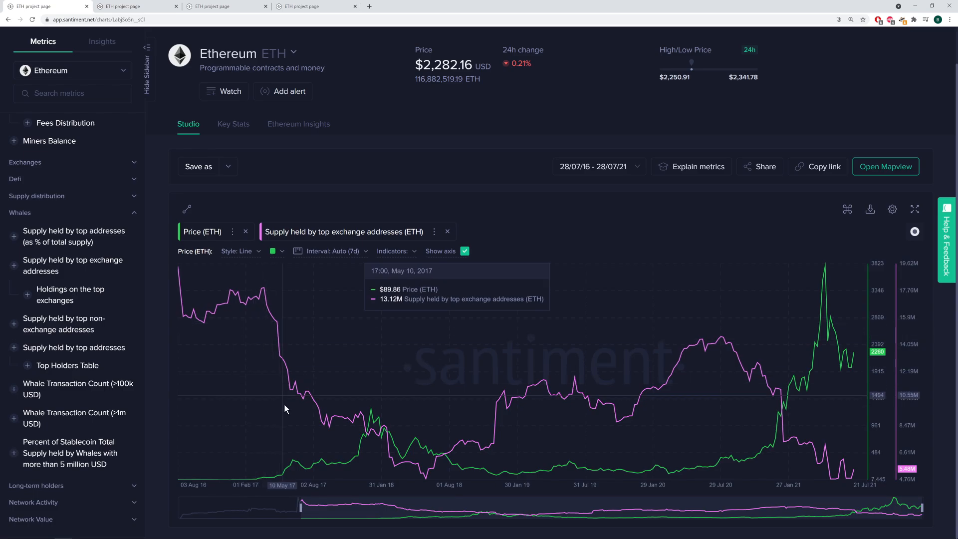
{"action": "mouse_move", "coordinate": [263, 434]}
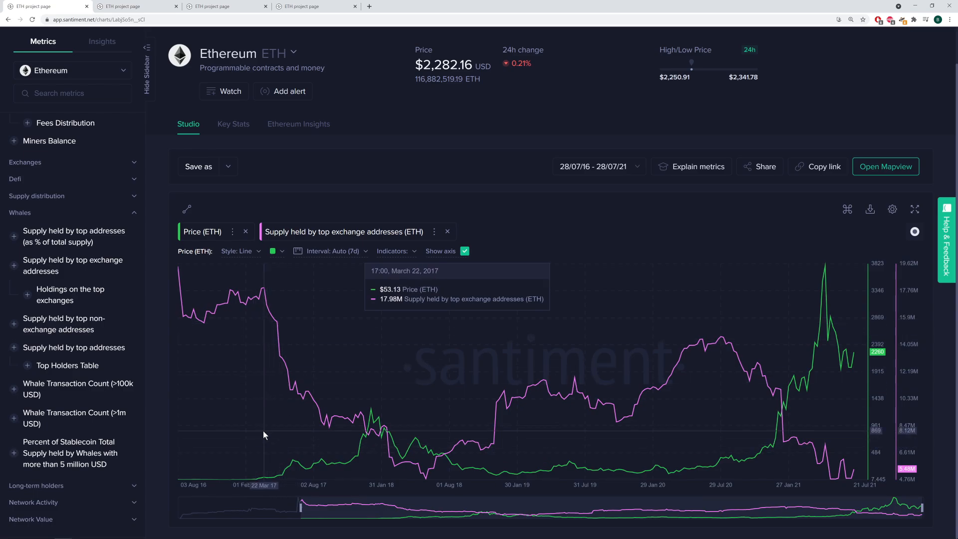
{"action": "mouse_move", "coordinate": [266, 448]}
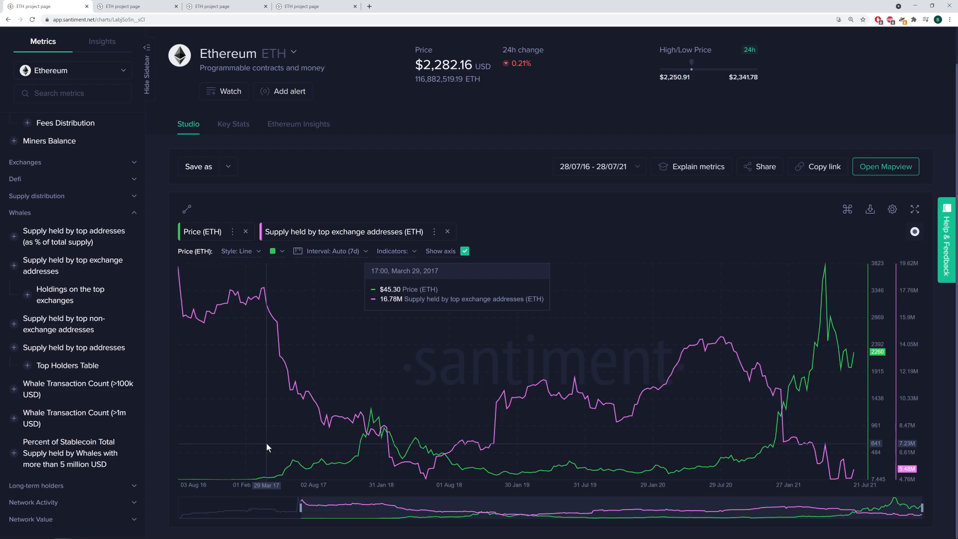
{"action": "mouse_move", "coordinate": [236, 412]}
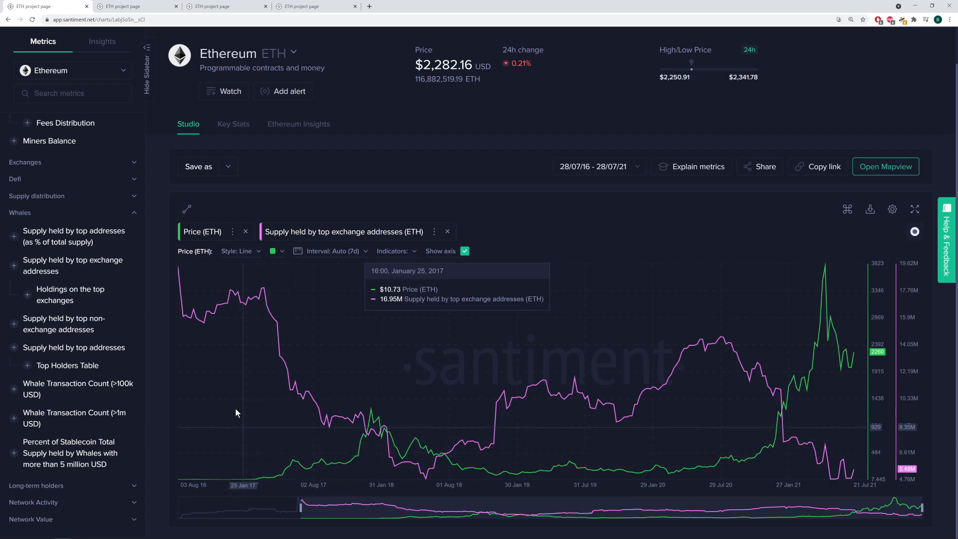
{"action": "mouse_move", "coordinate": [342, 433]}
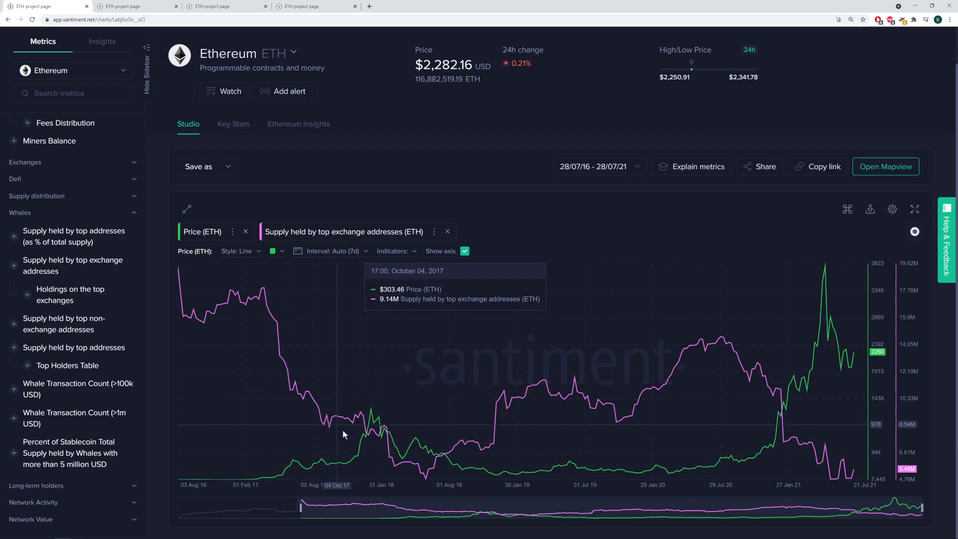
{"action": "mouse_move", "coordinate": [504, 417]}
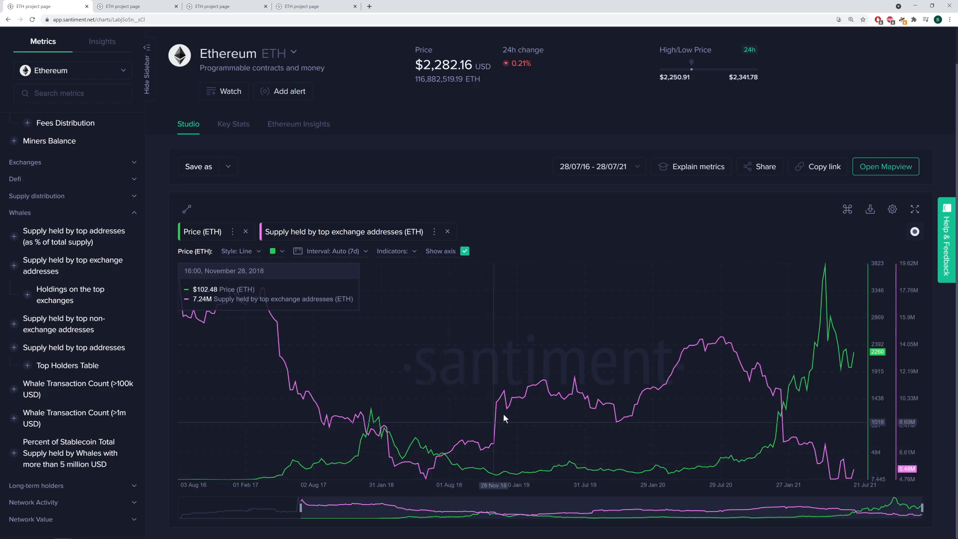
{"action": "mouse_move", "coordinate": [589, 459]}
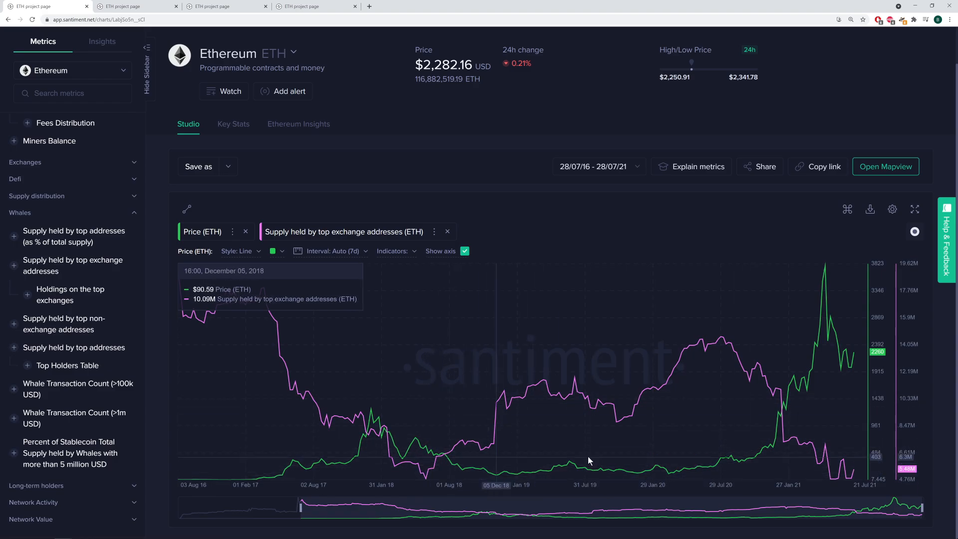
{"action": "mouse_move", "coordinate": [616, 418]}
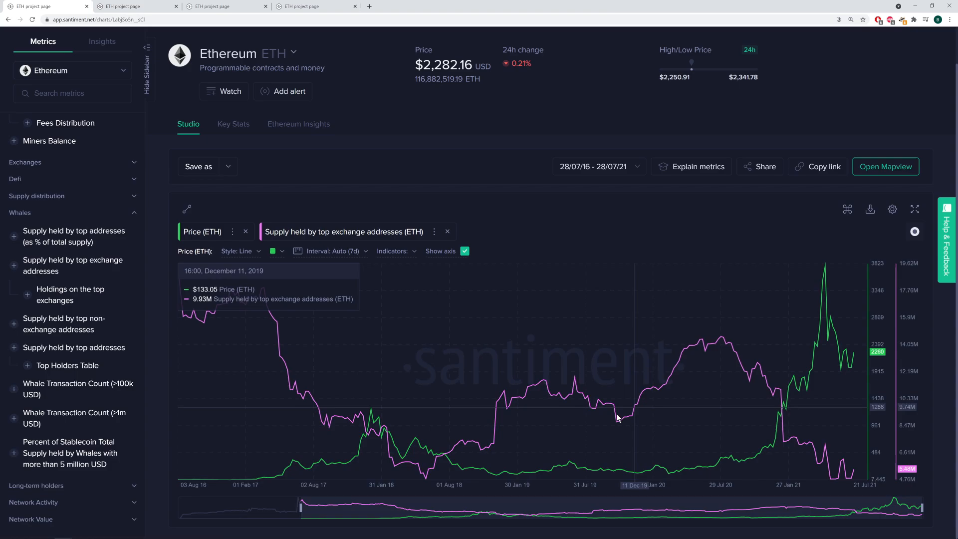
{"action": "mouse_move", "coordinate": [652, 439]}
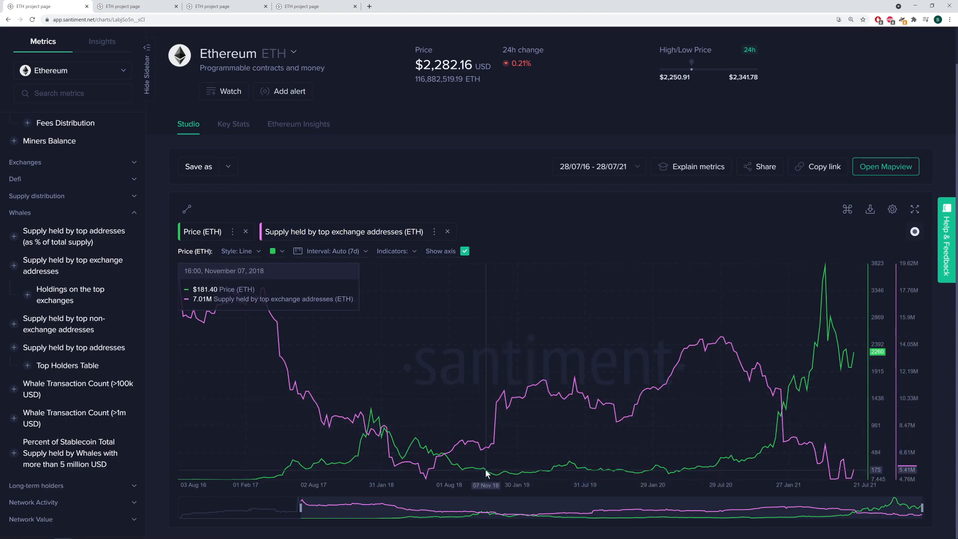
{"action": "mouse_move", "coordinate": [493, 475]}
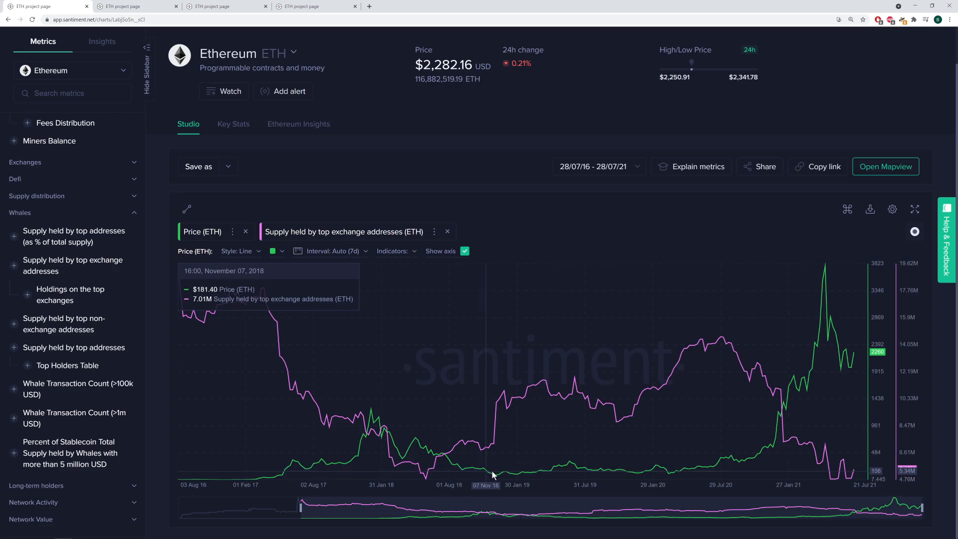
{"action": "mouse_move", "coordinate": [739, 471]}
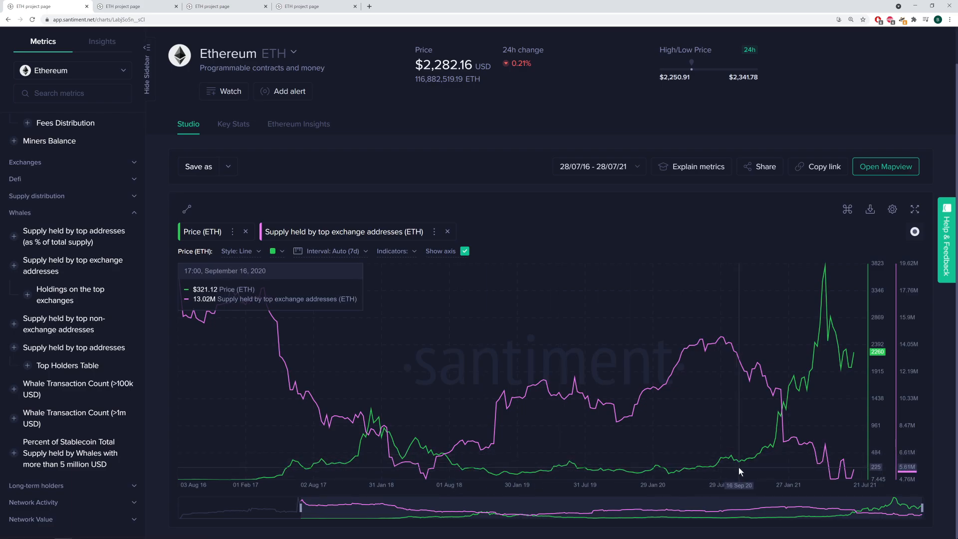
{"action": "mouse_move", "coordinate": [717, 471]}
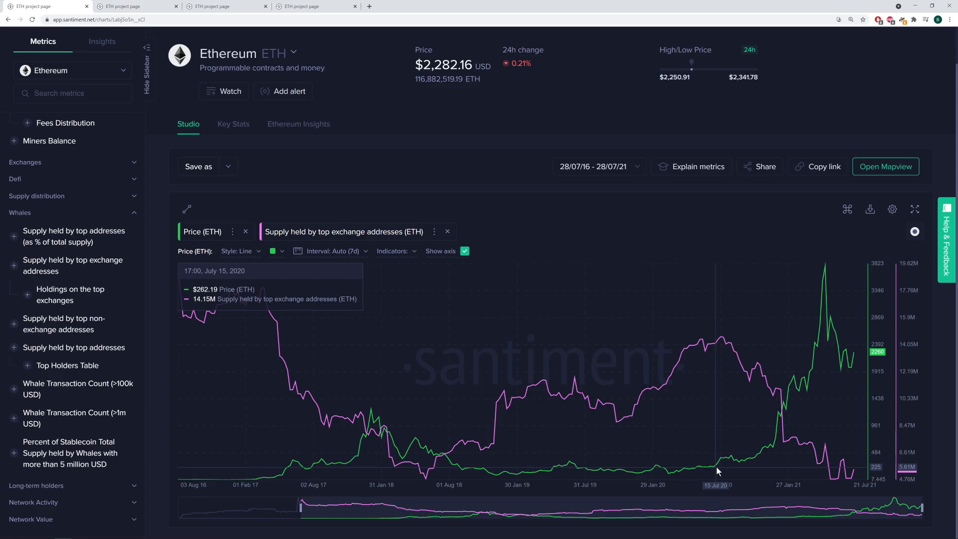
{"action": "mouse_move", "coordinate": [526, 471]}
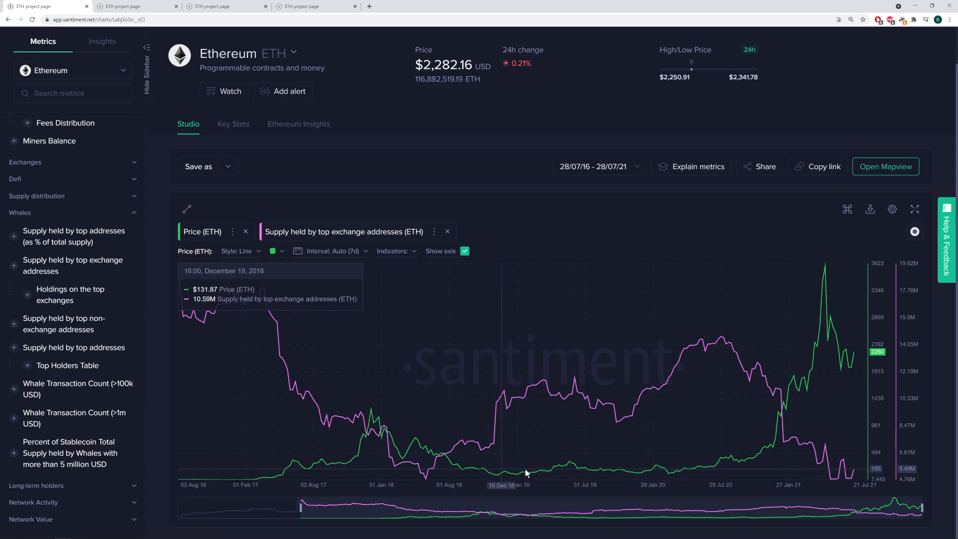
{"action": "mouse_move", "coordinate": [447, 478]}
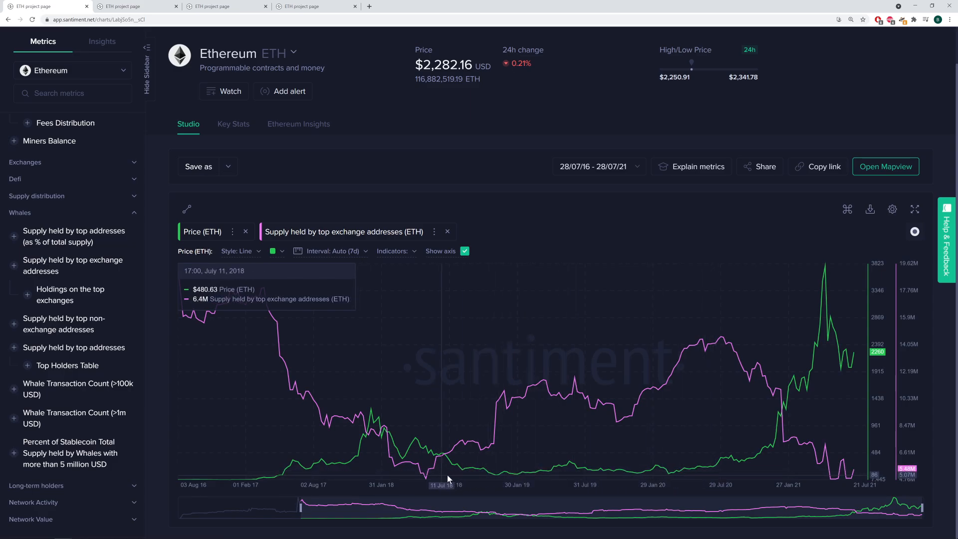
{"action": "mouse_move", "coordinate": [635, 478]}
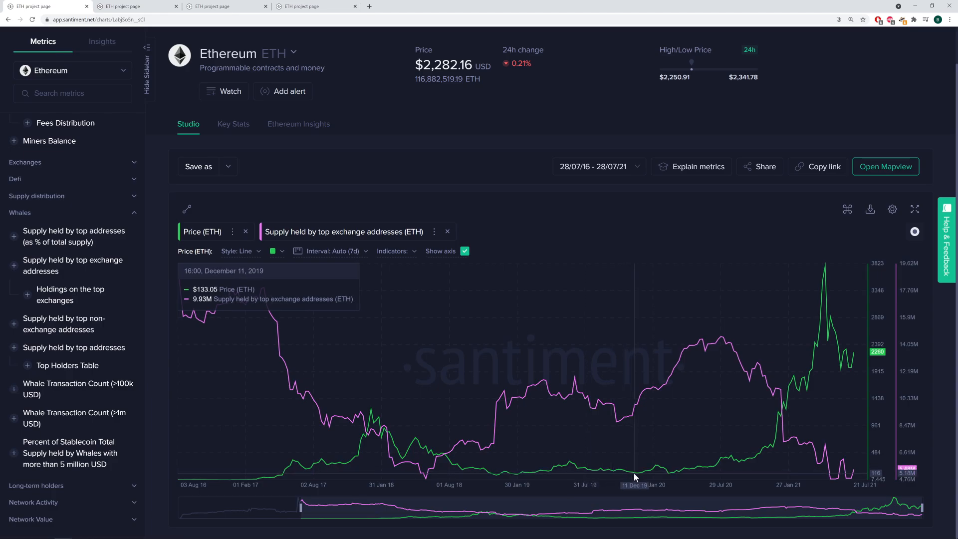
{"action": "mouse_move", "coordinate": [640, 477]}
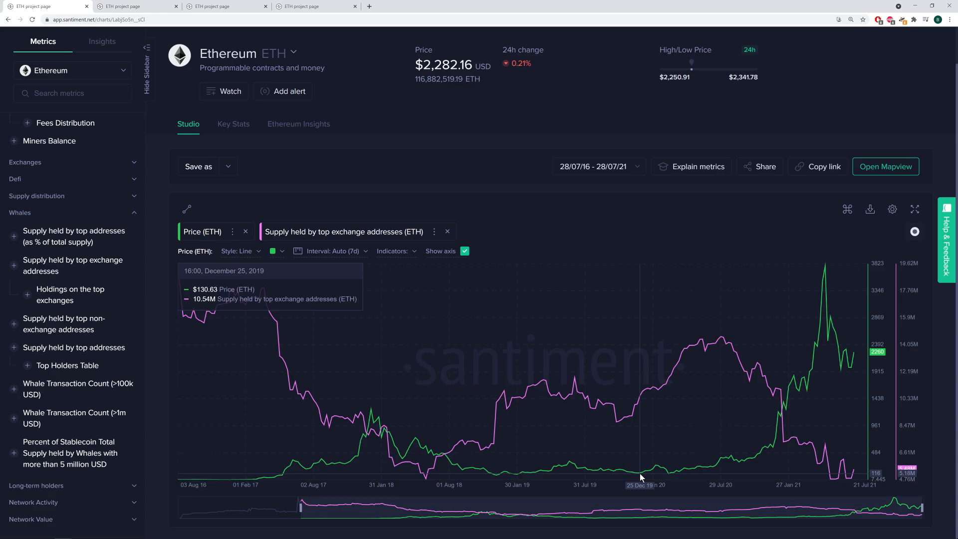
{"action": "mouse_move", "coordinate": [735, 462]}
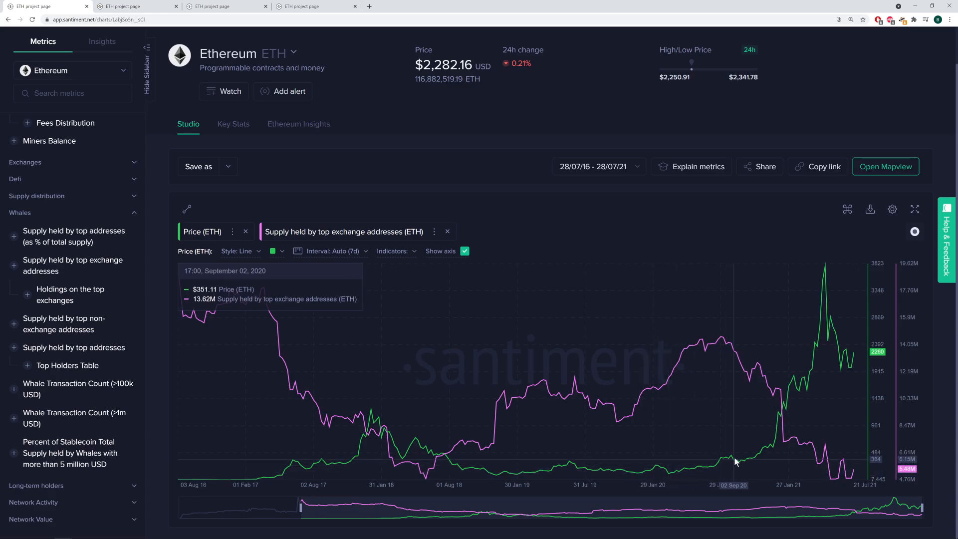
{"action": "mouse_move", "coordinate": [650, 511]}
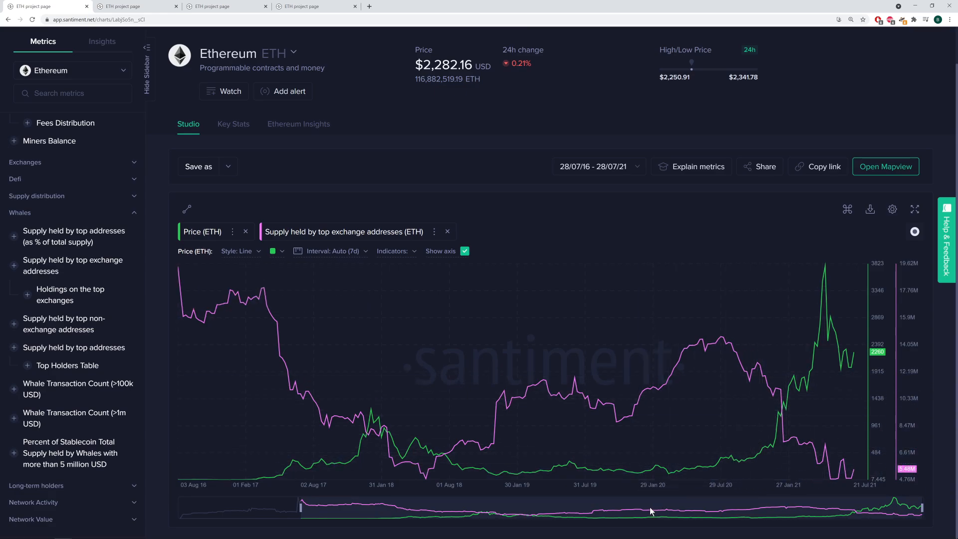
{"action": "mouse_move", "coordinate": [796, 351]}
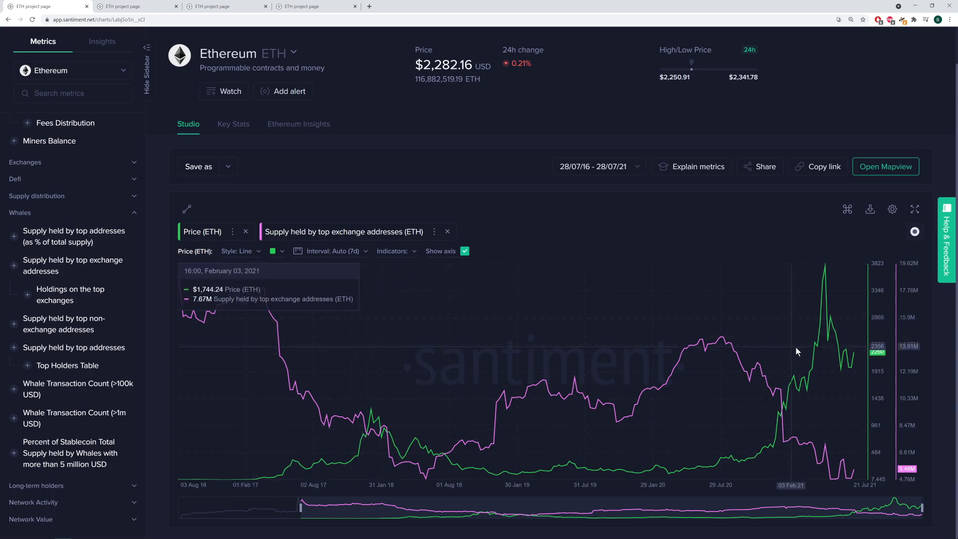
{"action": "mouse_move", "coordinate": [802, 339]}
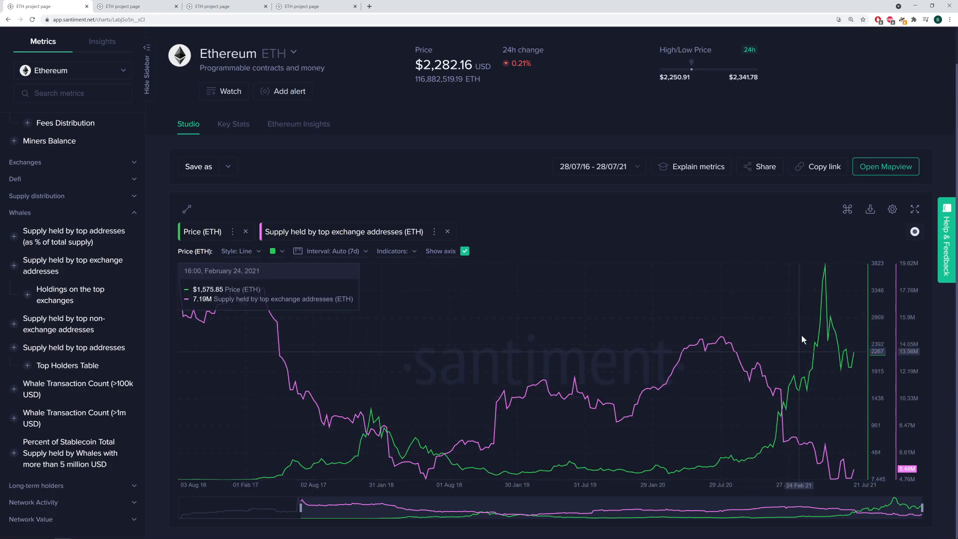
{"action": "mouse_move", "coordinate": [719, 342]}
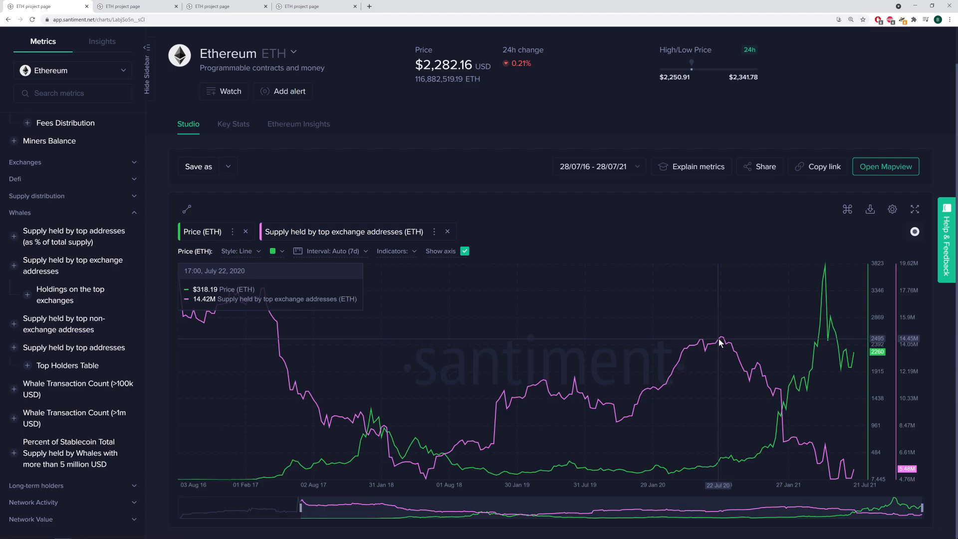
{"action": "mouse_move", "coordinate": [820, 470]}
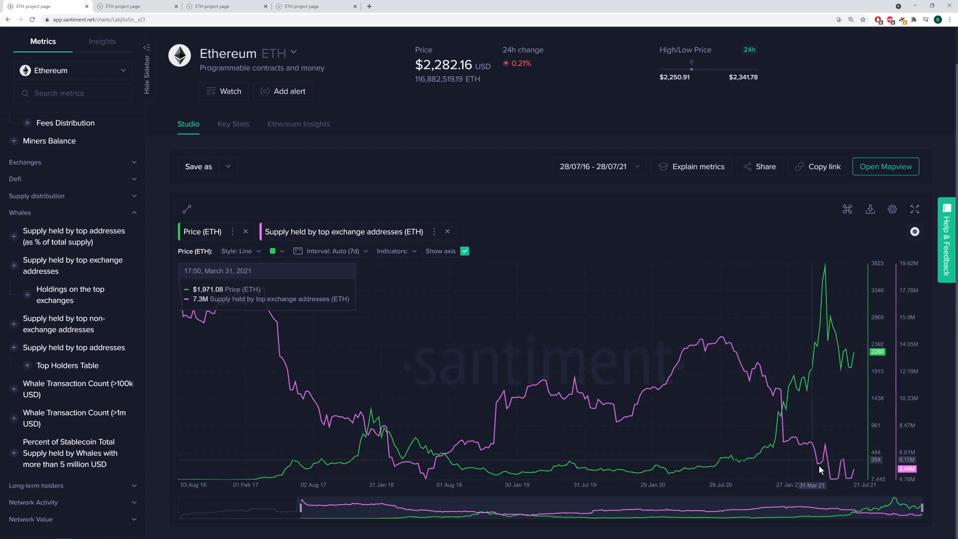
{"action": "mouse_move", "coordinate": [762, 409]}
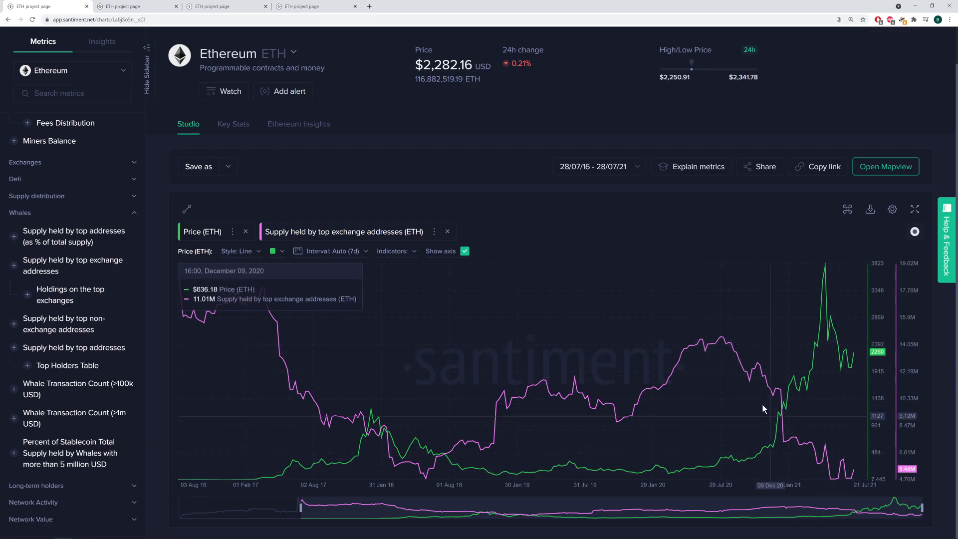
{"action": "mouse_move", "coordinate": [821, 470]}
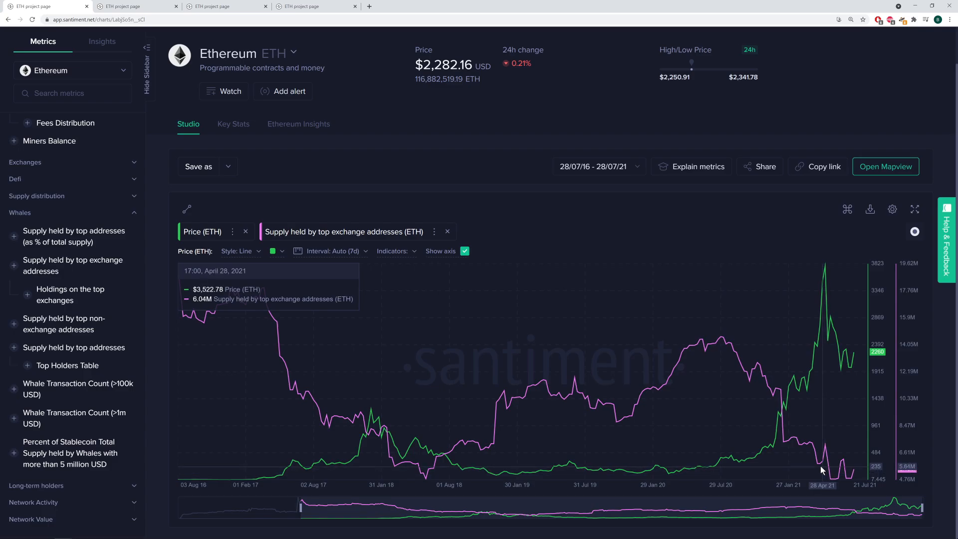
{"action": "mouse_move", "coordinate": [747, 451]}
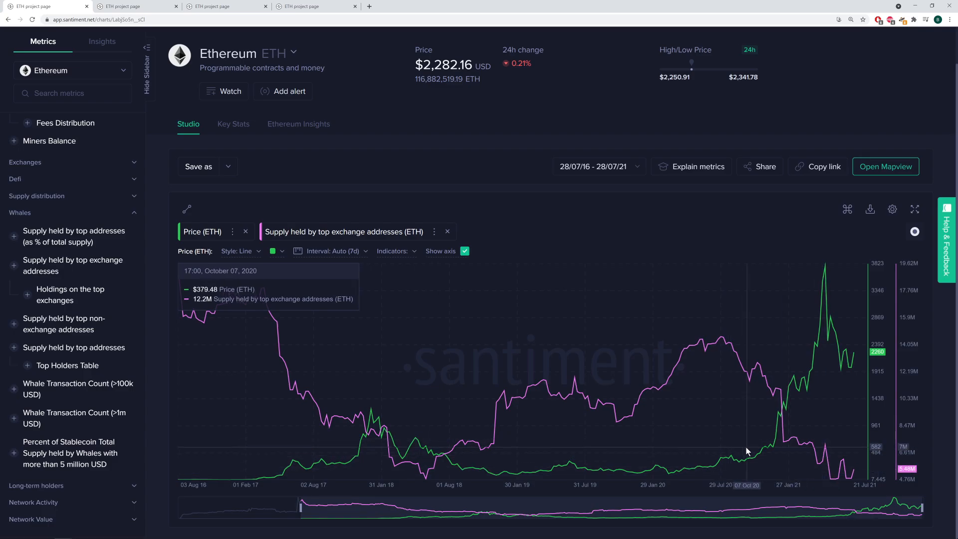
{"action": "mouse_move", "coordinate": [642, 336]}
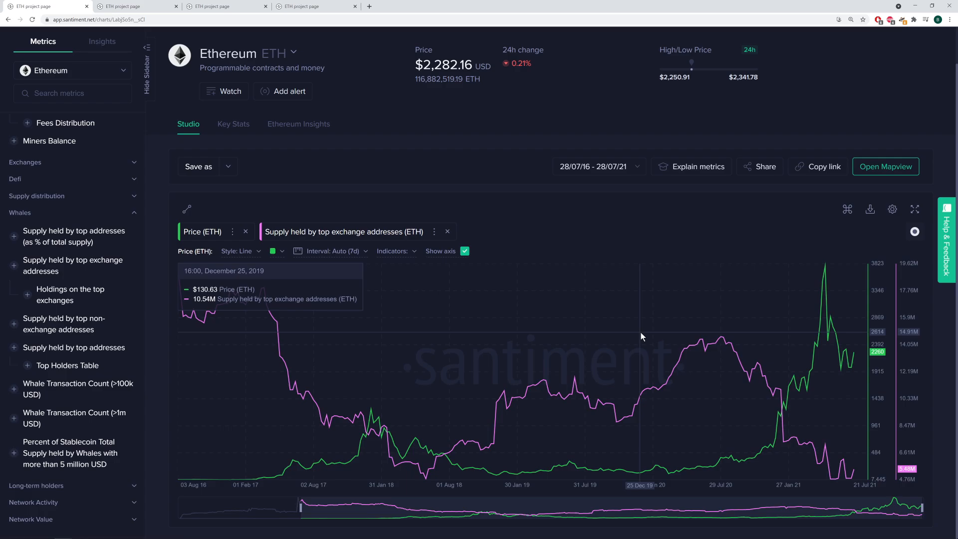
{"action": "mouse_move", "coordinate": [616, 232]}
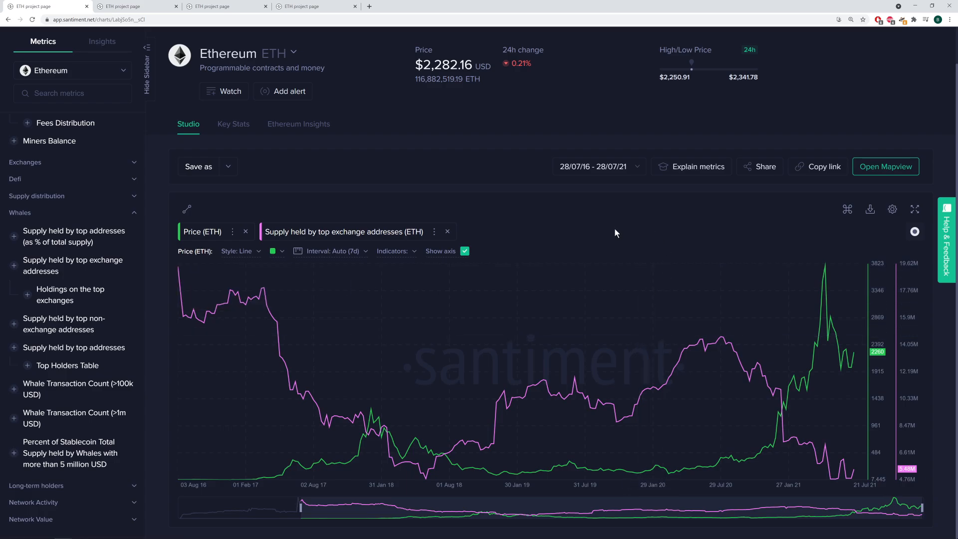
{"action": "mouse_move", "coordinate": [530, 226]}
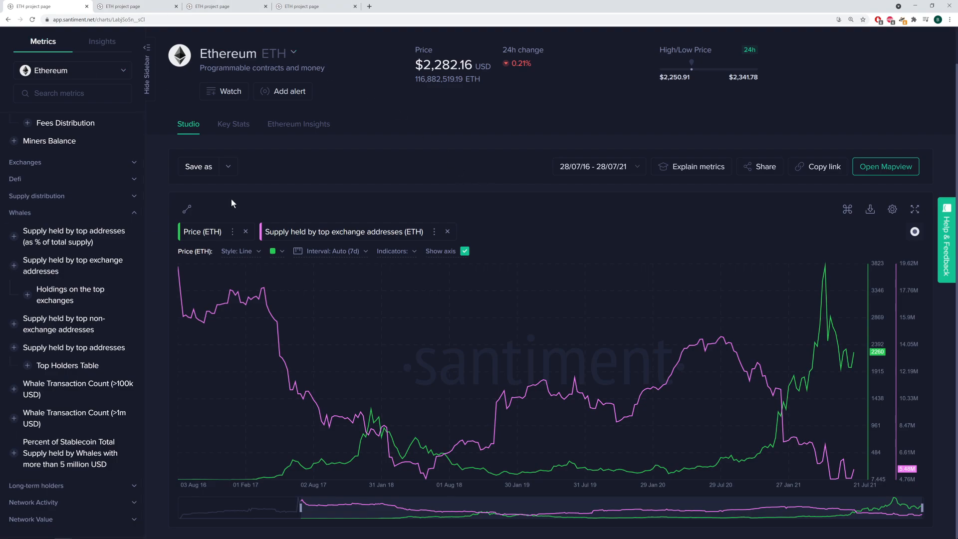
{"action": "mouse_move", "coordinate": [427, 213]}
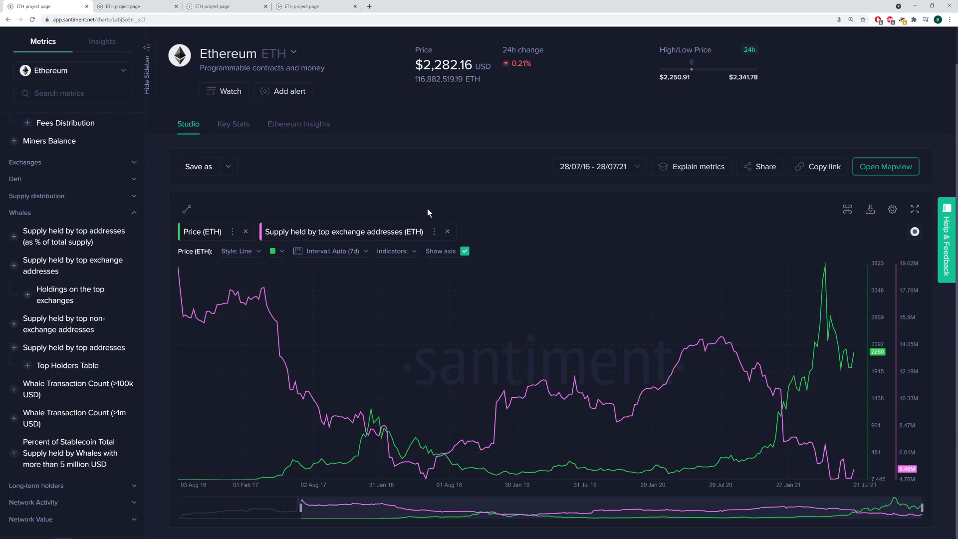
{"action": "mouse_move", "coordinate": [298, 123]}
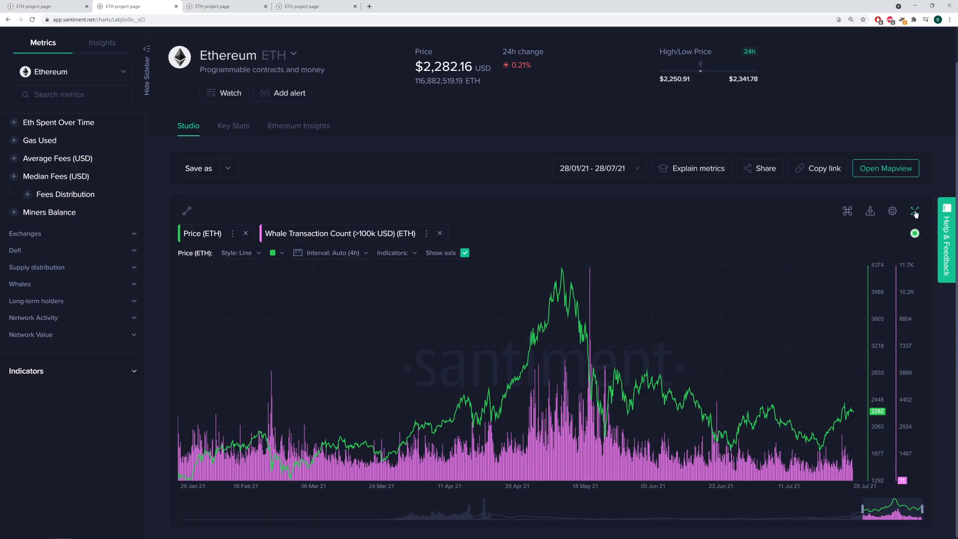
Step: Expand the price and whale transaction count (>100k USD) chart to fullscreen
{"action": "left_click", "coordinate": [915, 210]}
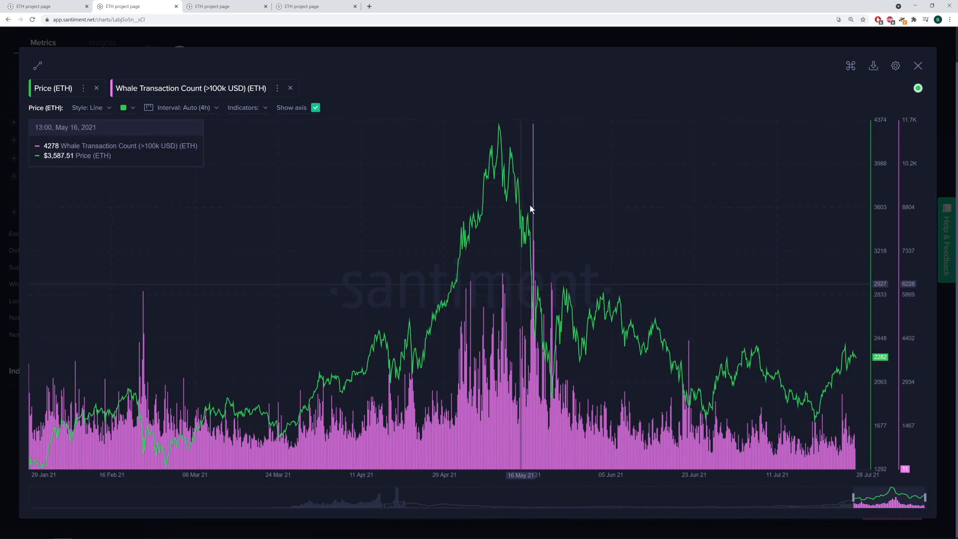
{"action": "mouse_move", "coordinate": [532, 146]}
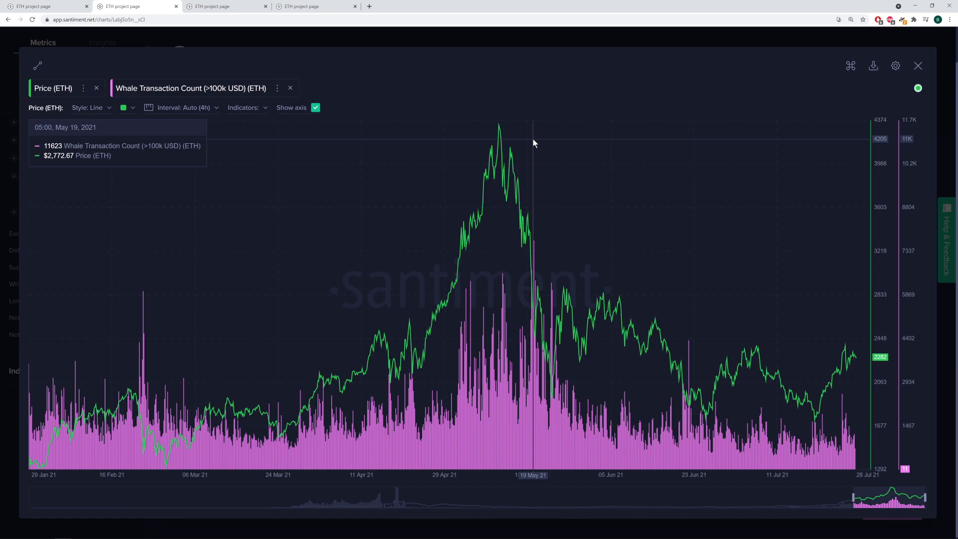
{"action": "mouse_move", "coordinate": [534, 151]}
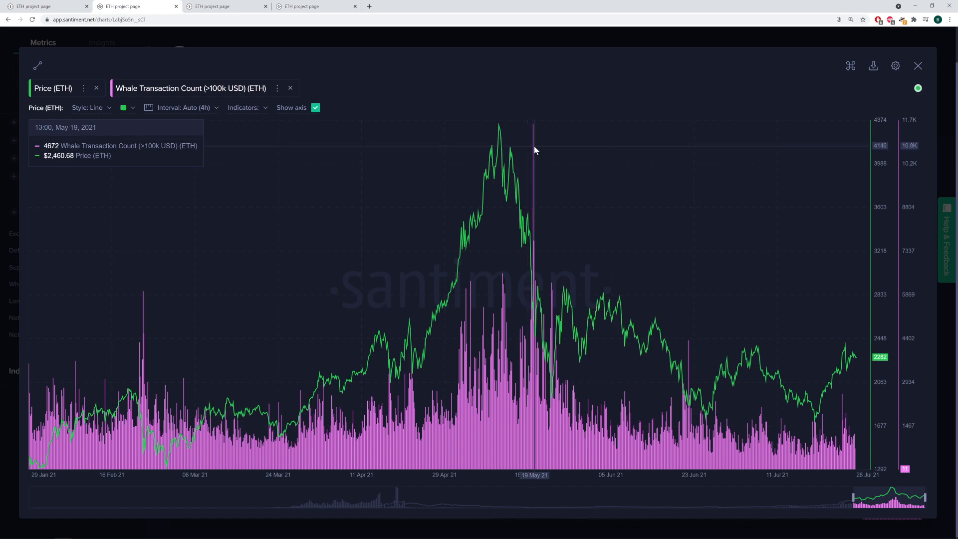
{"action": "mouse_move", "coordinate": [261, 385]}
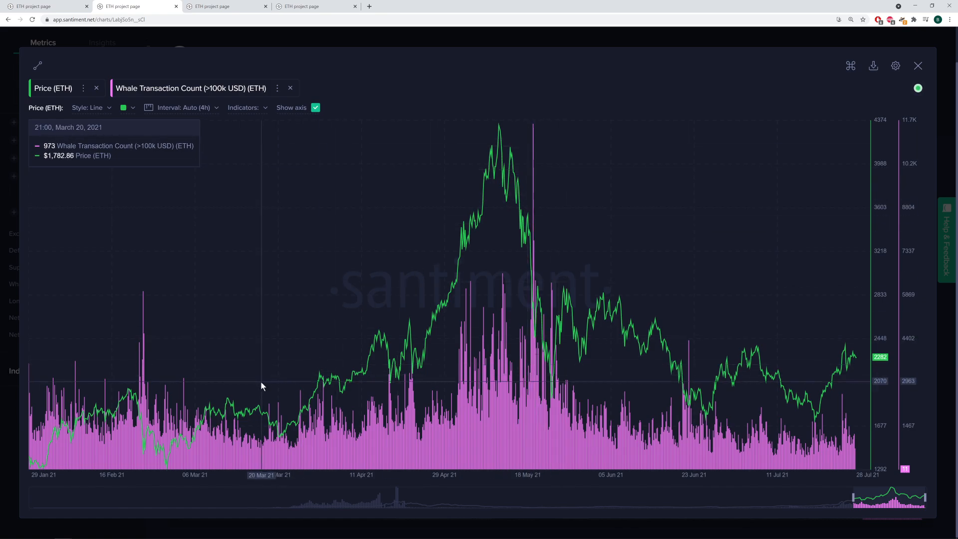
{"action": "mouse_move", "coordinate": [393, 273]}
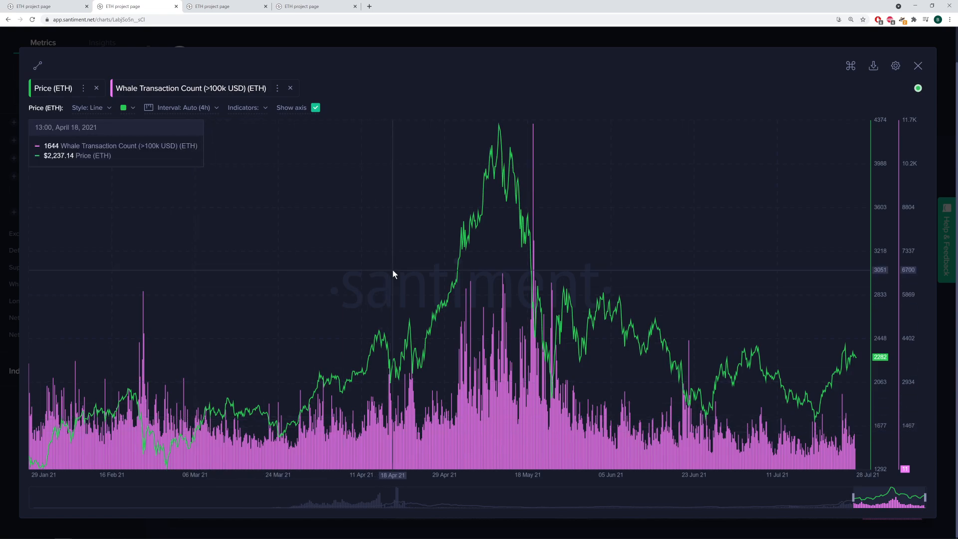
{"action": "mouse_move", "coordinate": [565, 267]}
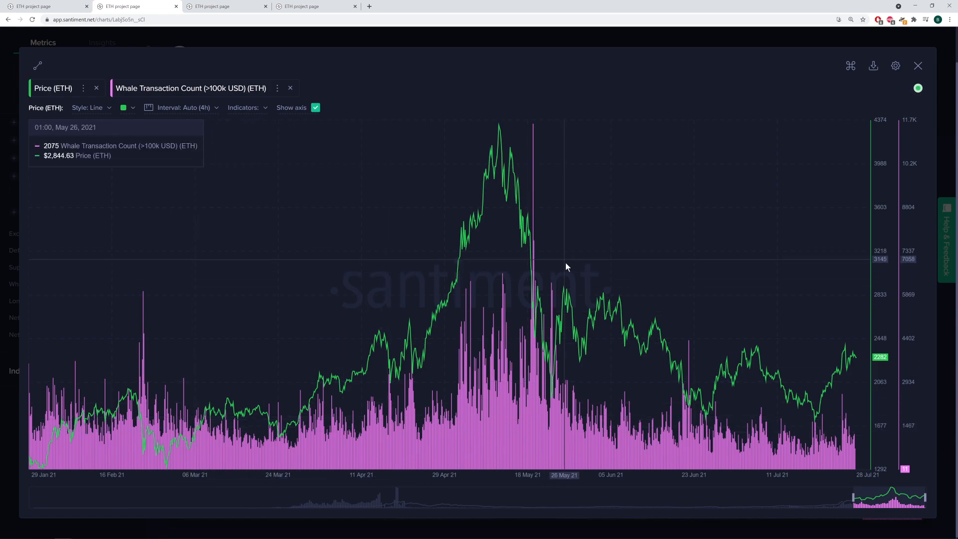
{"action": "mouse_move", "coordinate": [501, 276]}
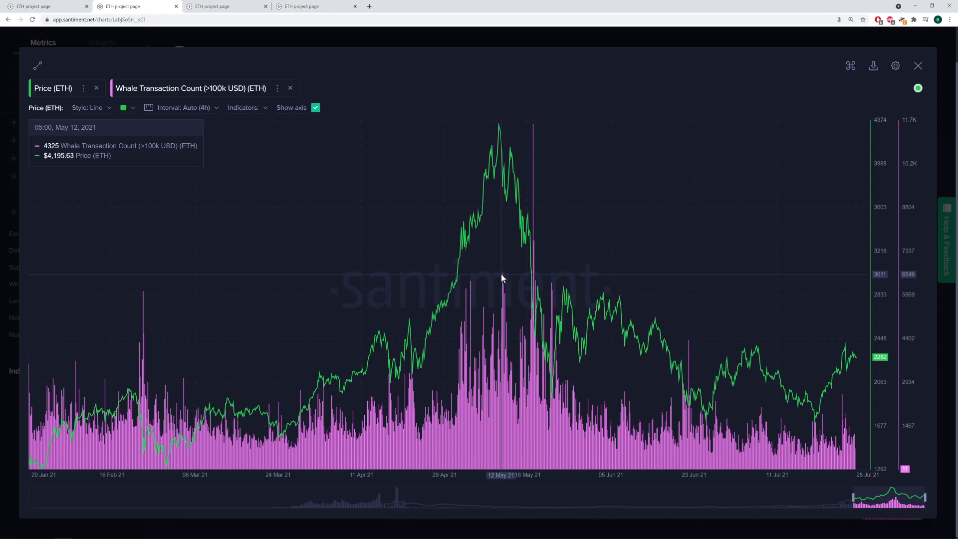
{"action": "mouse_move", "coordinate": [501, 280]}
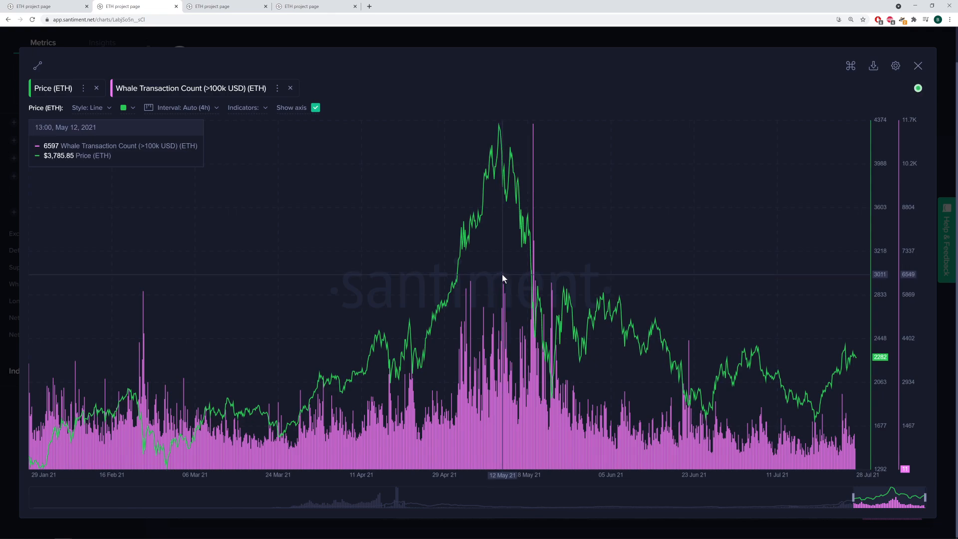
{"action": "mouse_move", "coordinate": [499, 130]}
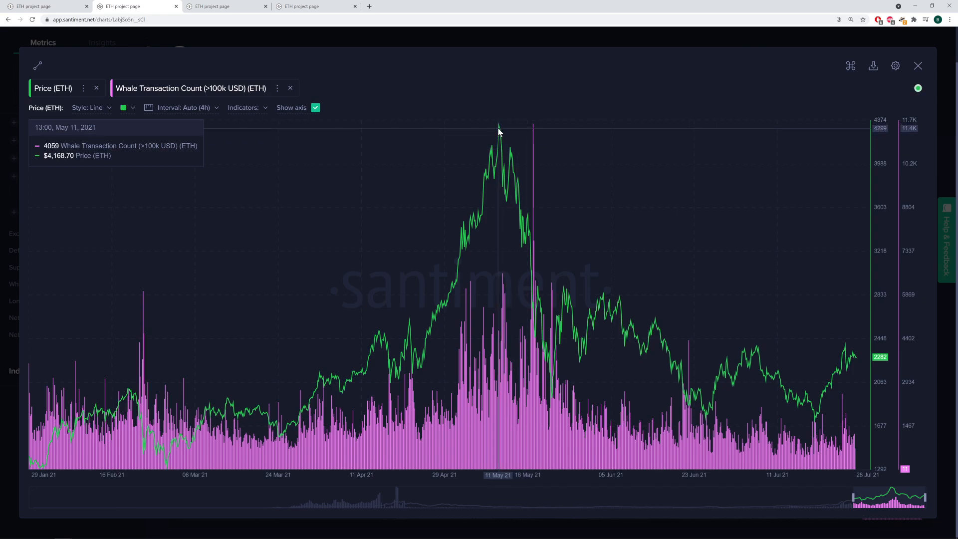
{"action": "mouse_move", "coordinate": [505, 271]}
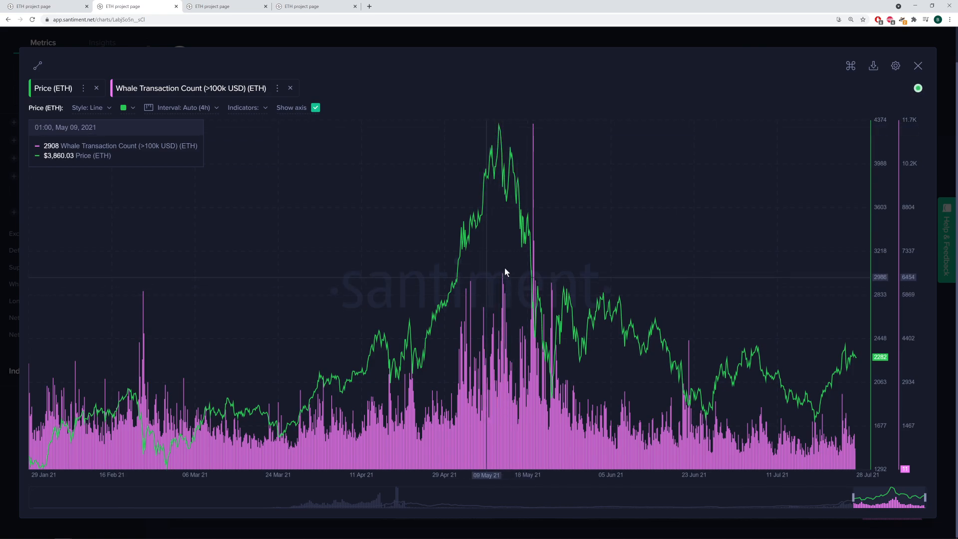
{"action": "mouse_move", "coordinate": [496, 280]}
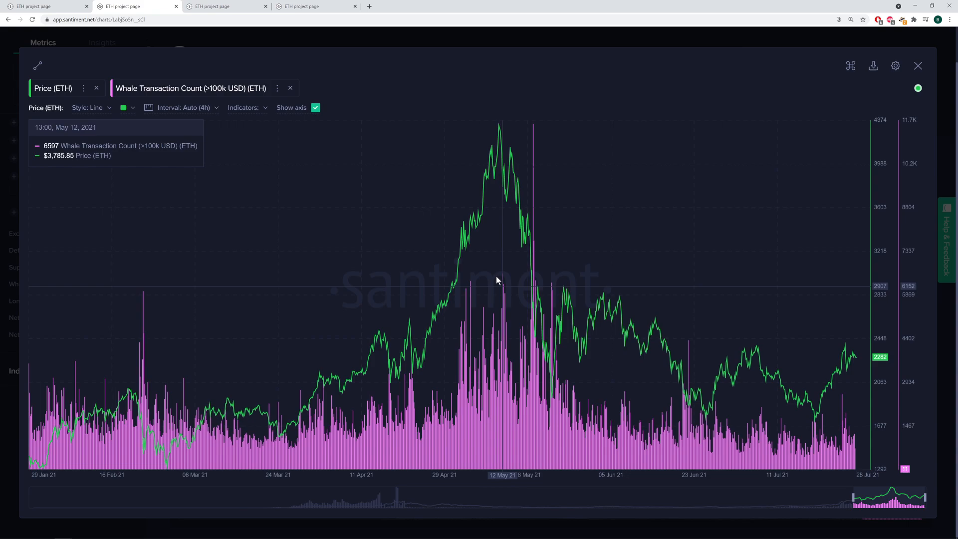
{"action": "mouse_move", "coordinate": [503, 279]}
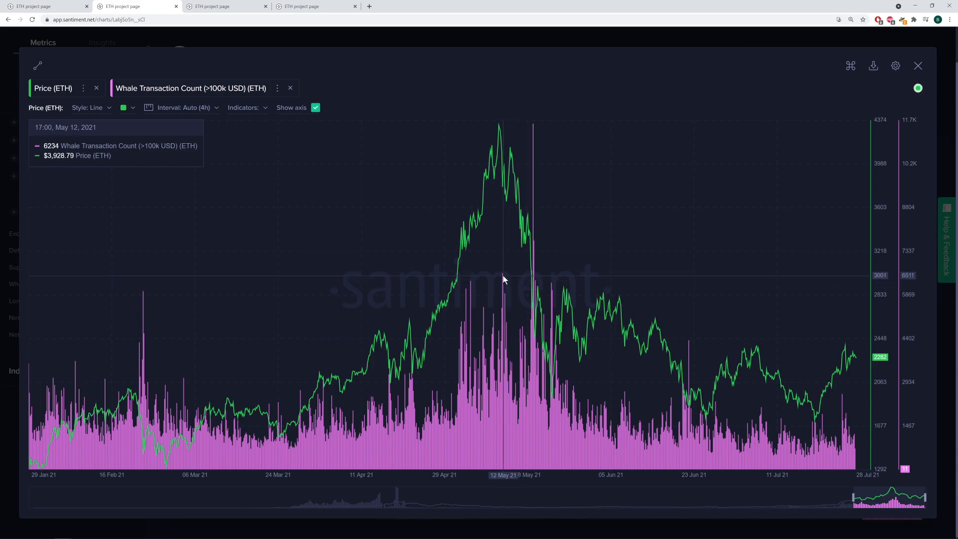
{"action": "mouse_move", "coordinate": [503, 280]}
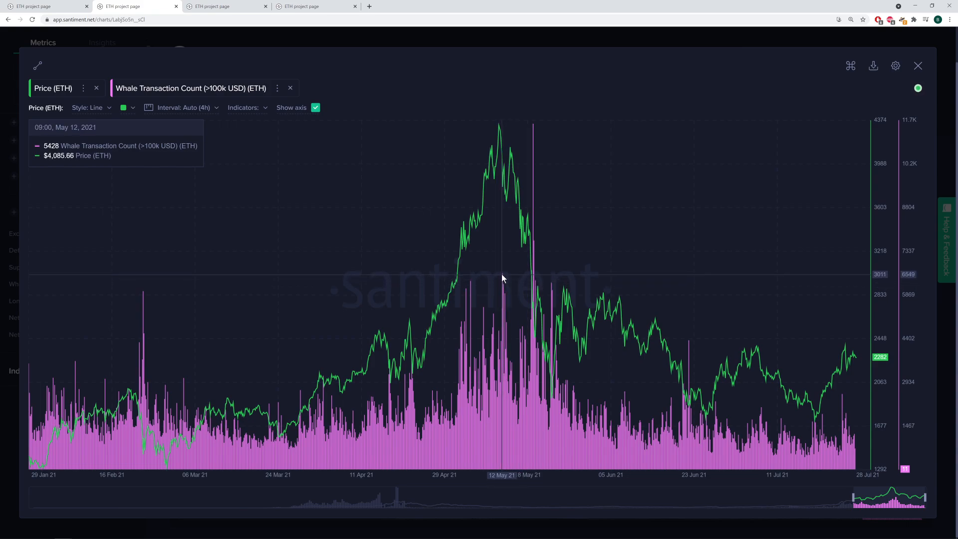
{"action": "mouse_move", "coordinate": [545, 323]}
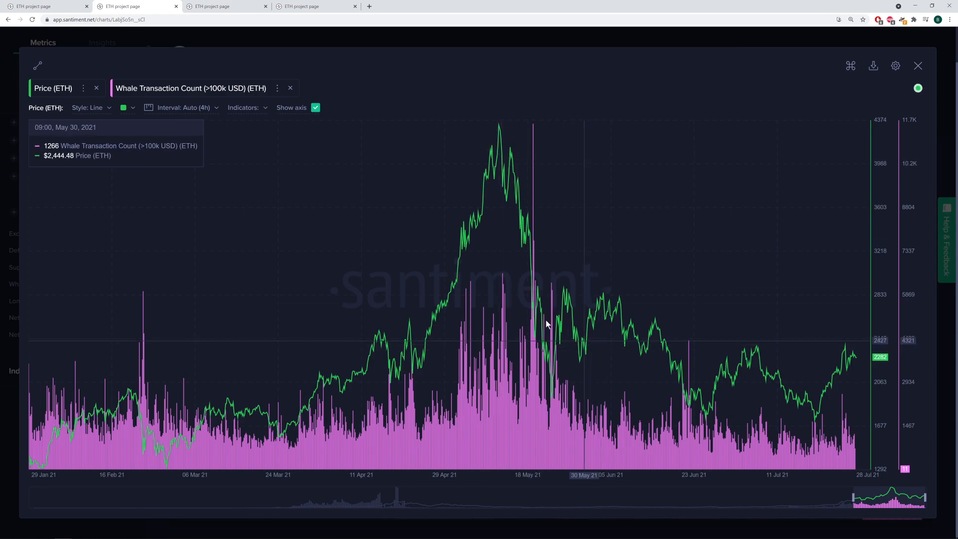
{"action": "mouse_move", "coordinate": [473, 336]}
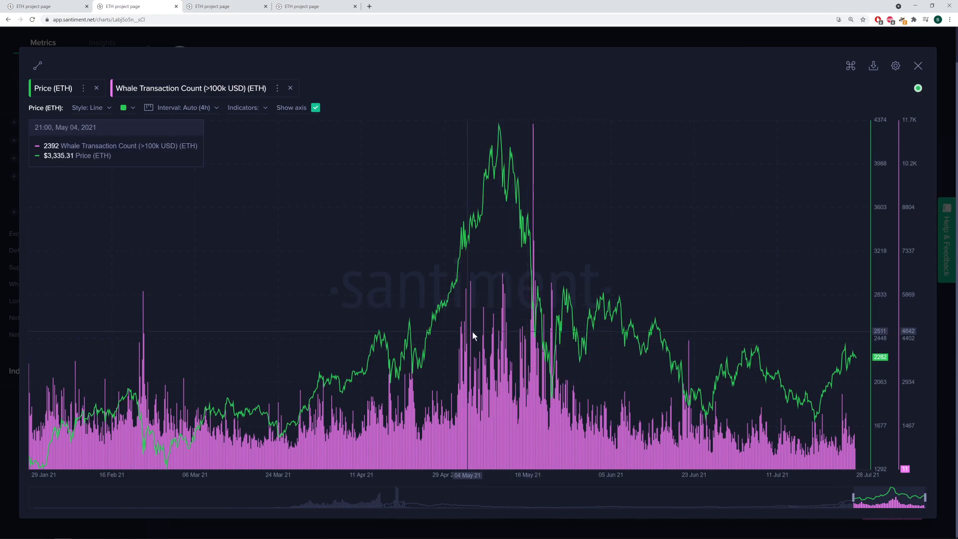
{"action": "mouse_move", "coordinate": [688, 356]}
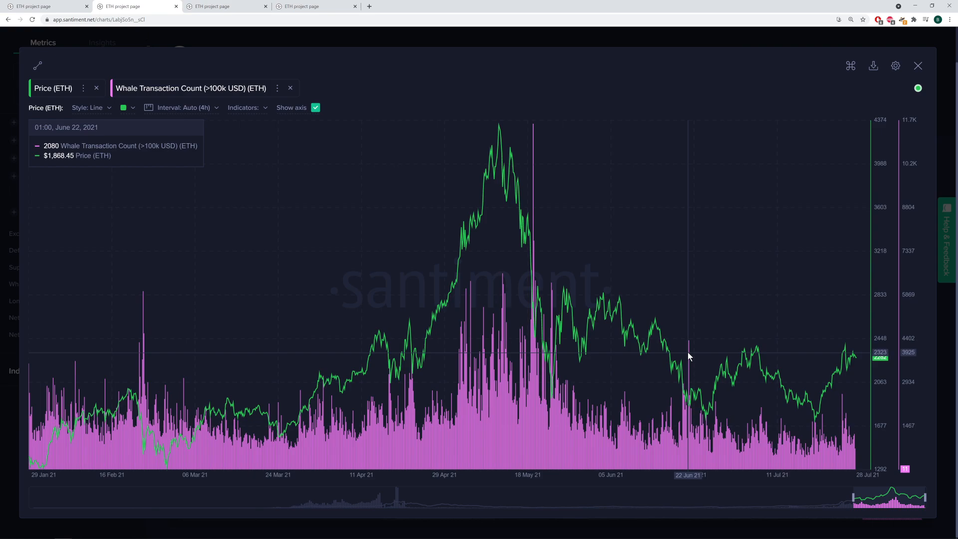
{"action": "mouse_move", "coordinate": [689, 355]}
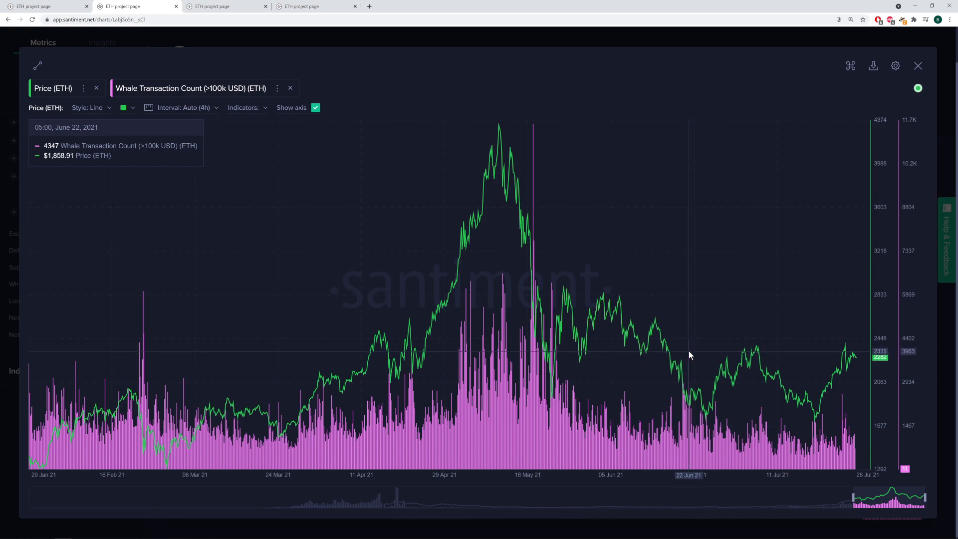
{"action": "mouse_move", "coordinate": [686, 388]}
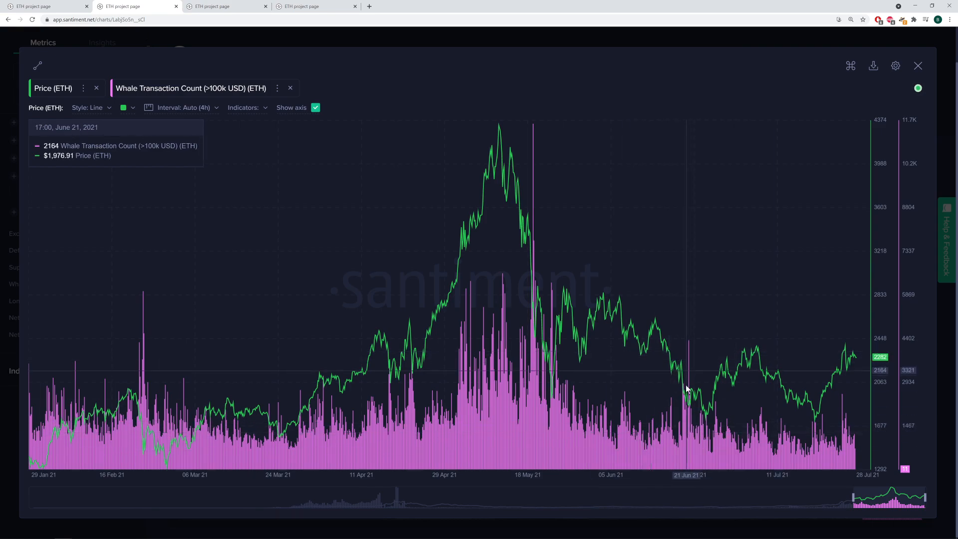
{"action": "mouse_move", "coordinate": [689, 410]}
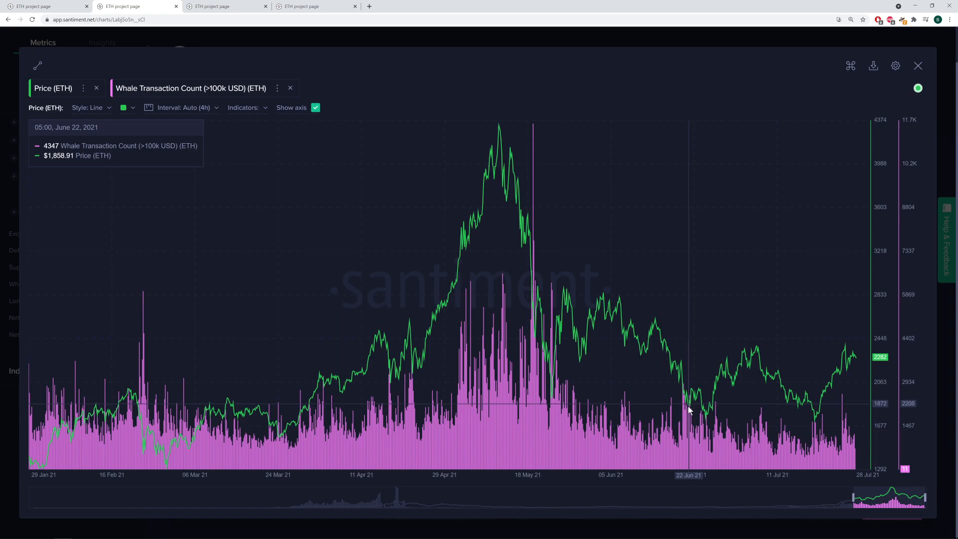
{"action": "mouse_move", "coordinate": [689, 408]}
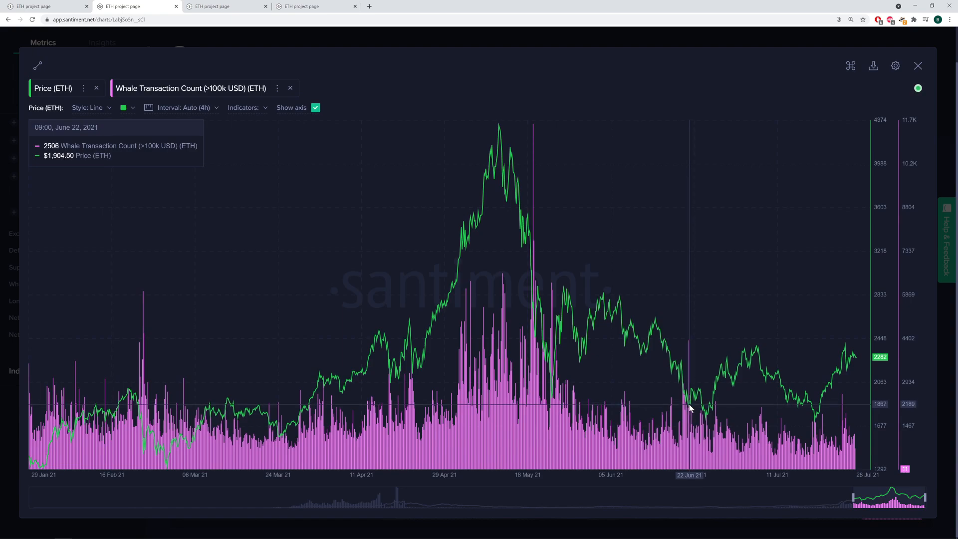
{"action": "mouse_move", "coordinate": [696, 420]}
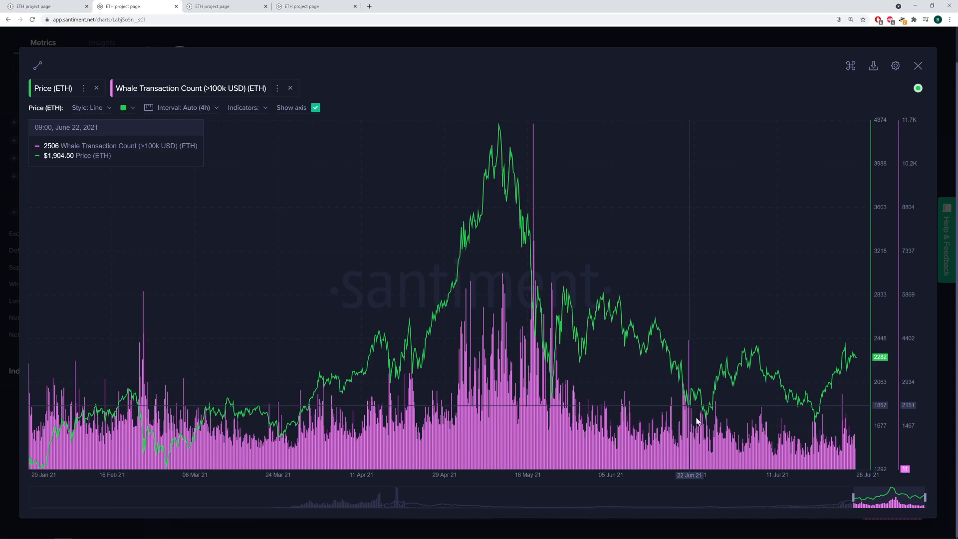
{"action": "mouse_move", "coordinate": [696, 408]}
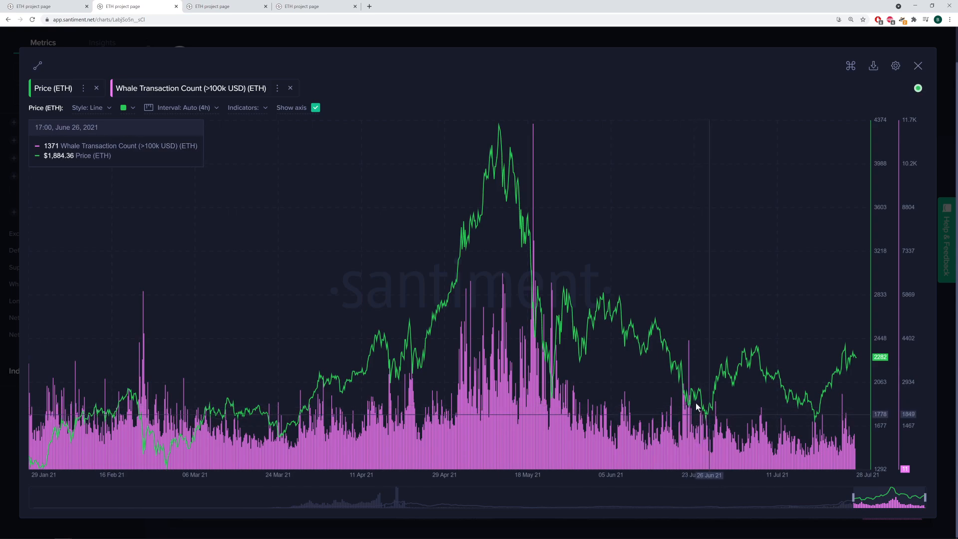
{"action": "mouse_move", "coordinate": [689, 358]}
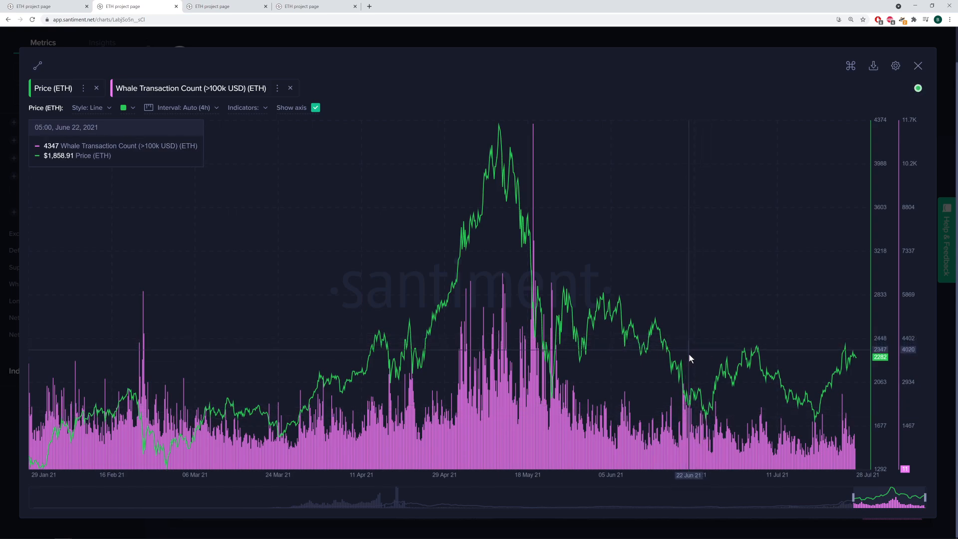
{"action": "mouse_move", "coordinate": [761, 350]}
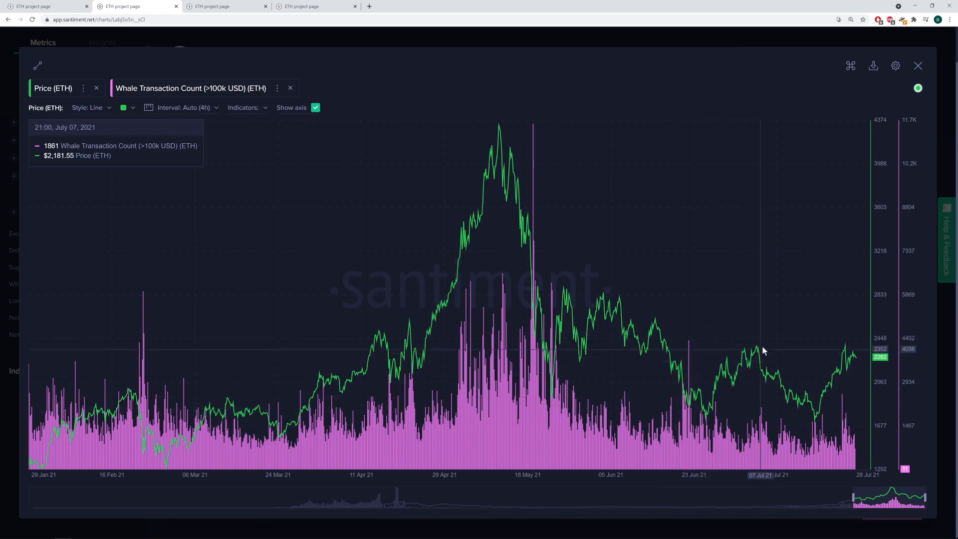
{"action": "mouse_move", "coordinate": [735, 360]}
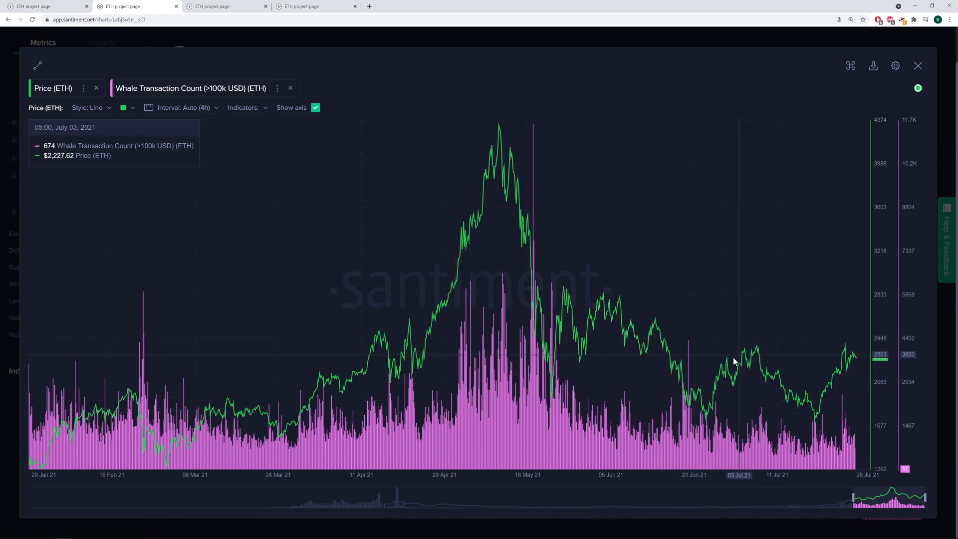
{"action": "mouse_move", "coordinate": [812, 415]}
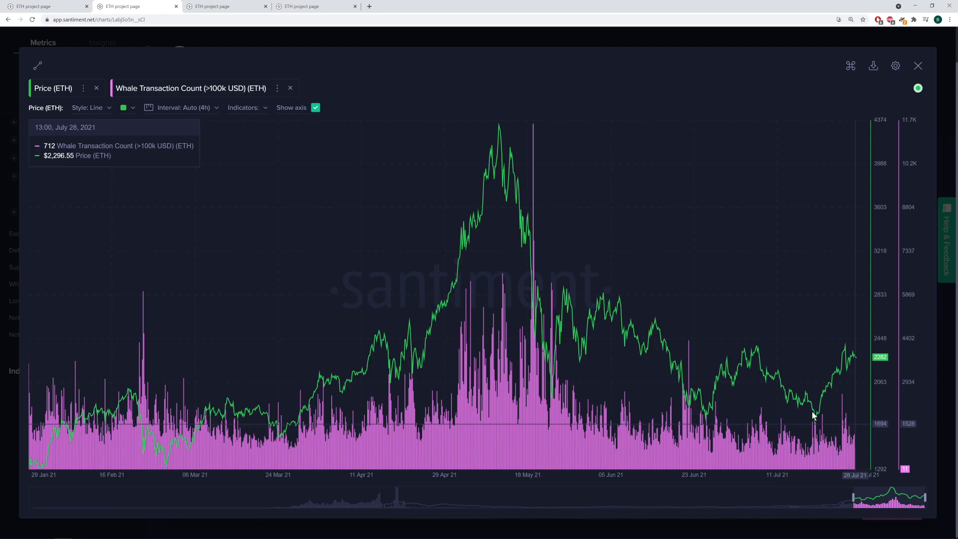
{"action": "mouse_move", "coordinate": [780, 429]}
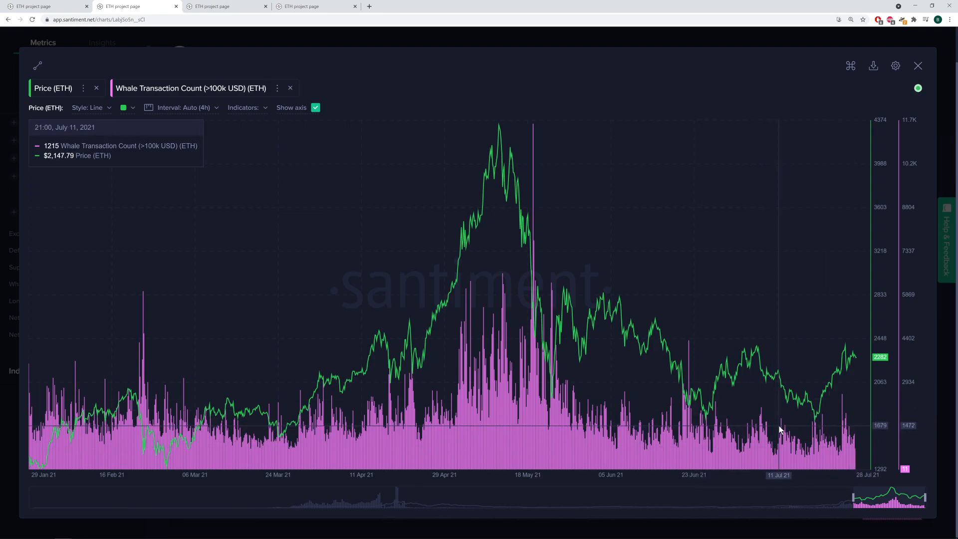
{"action": "mouse_move", "coordinate": [560, 361]}
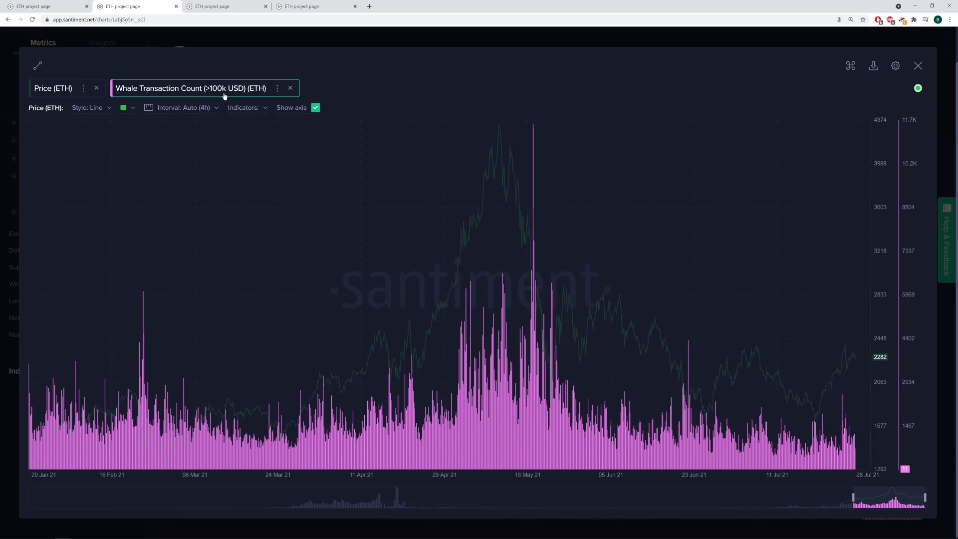
{"action": "mouse_move", "coordinate": [227, 96]}
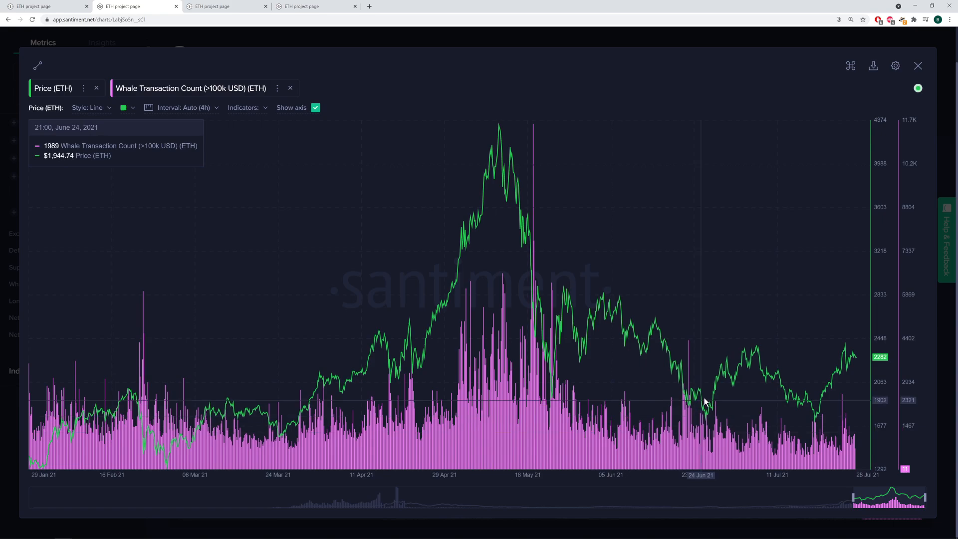
{"action": "mouse_move", "coordinate": [772, 429]}
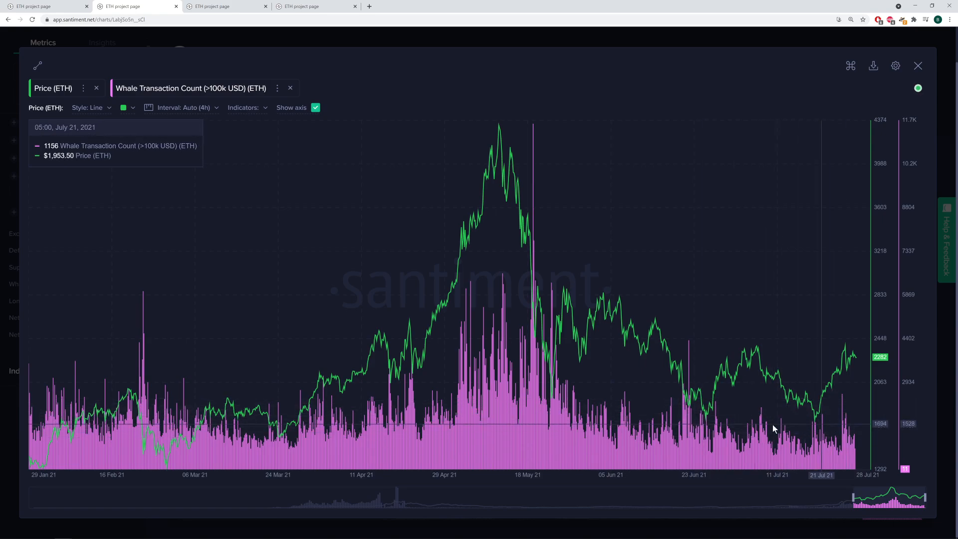
{"action": "mouse_move", "coordinate": [515, 314]}
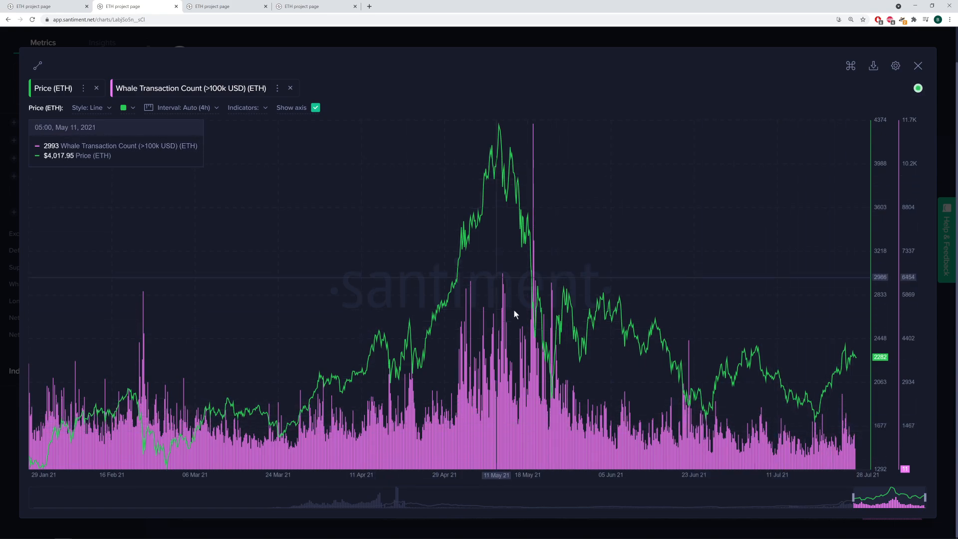
{"action": "mouse_move", "coordinate": [532, 163]}
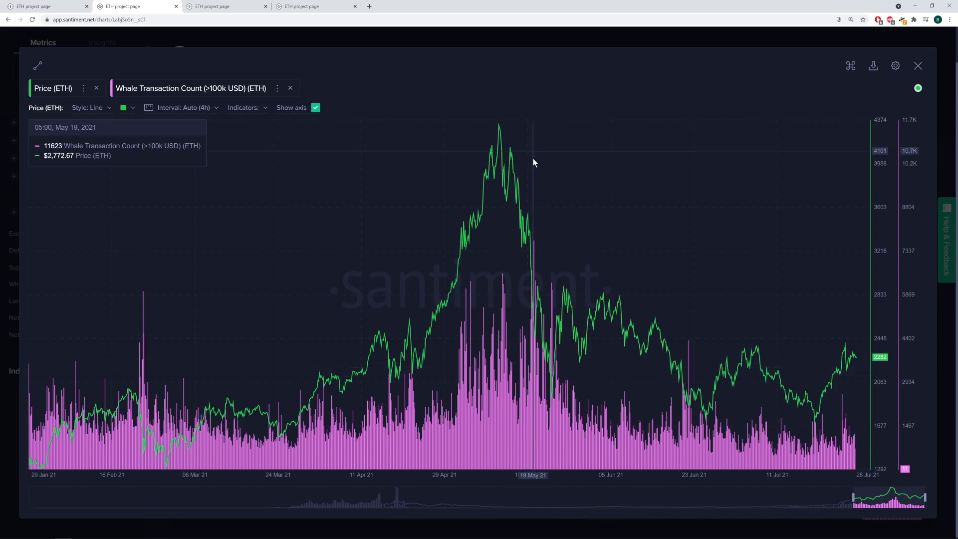
{"action": "mouse_move", "coordinate": [533, 158]}
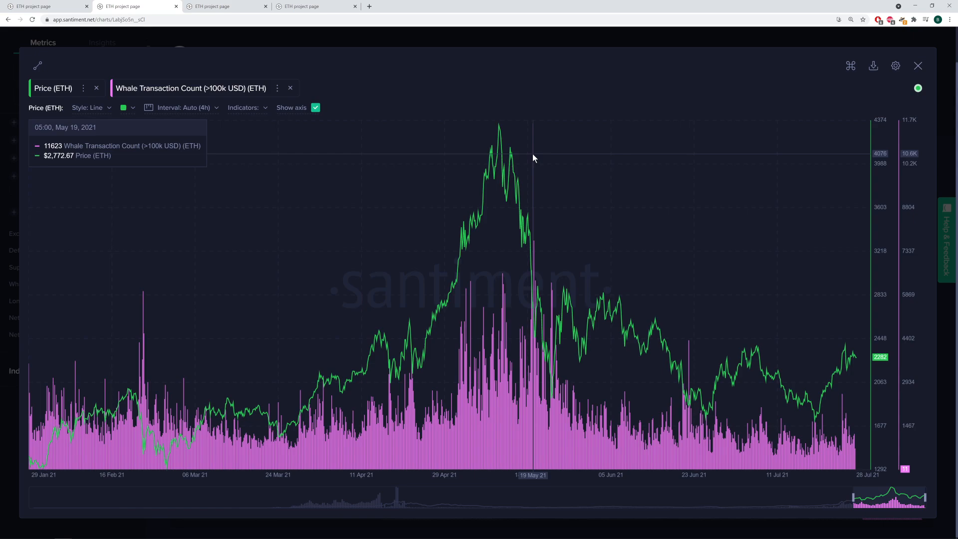
{"action": "mouse_move", "coordinate": [499, 151]}
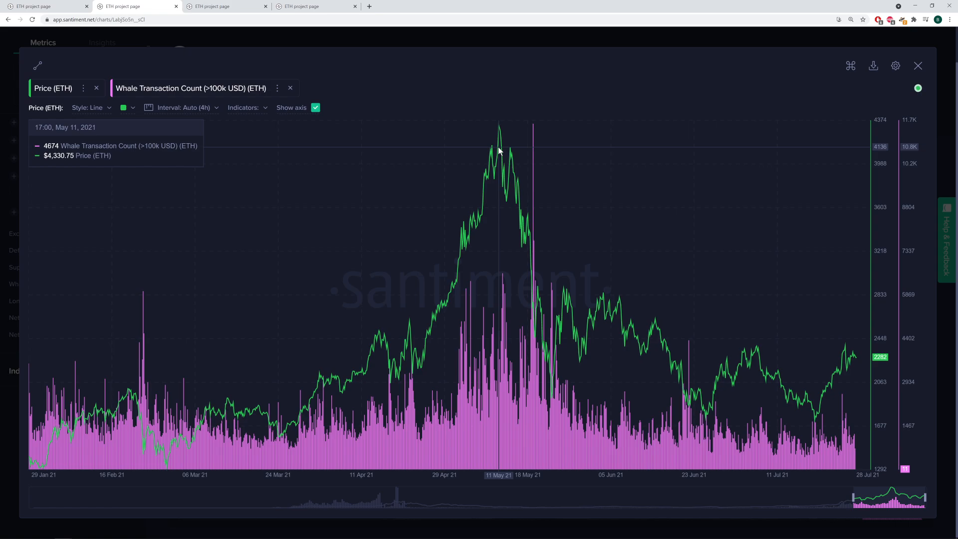
{"action": "mouse_move", "coordinate": [531, 141]}
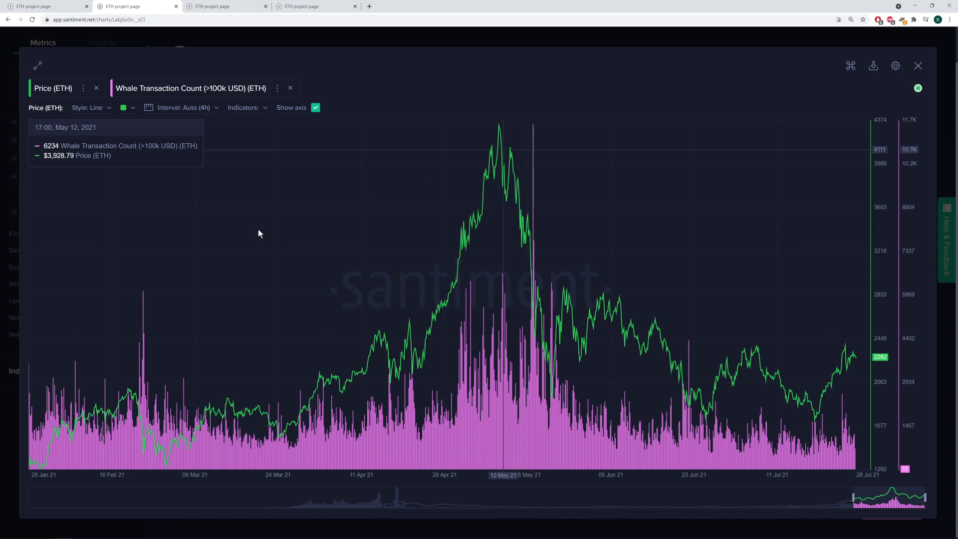
{"action": "mouse_move", "coordinate": [142, 313]}
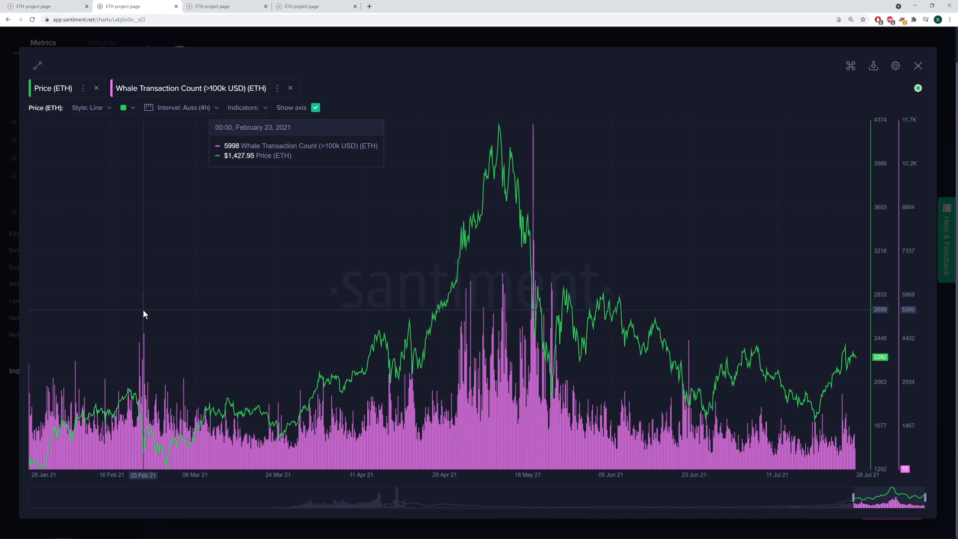
{"action": "mouse_move", "coordinate": [141, 483]}
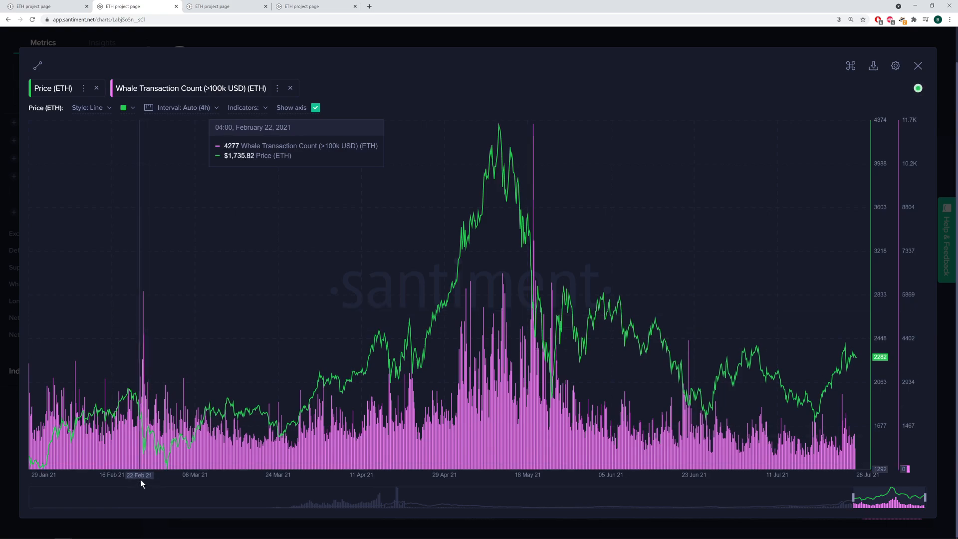
{"action": "mouse_move", "coordinate": [689, 379]}
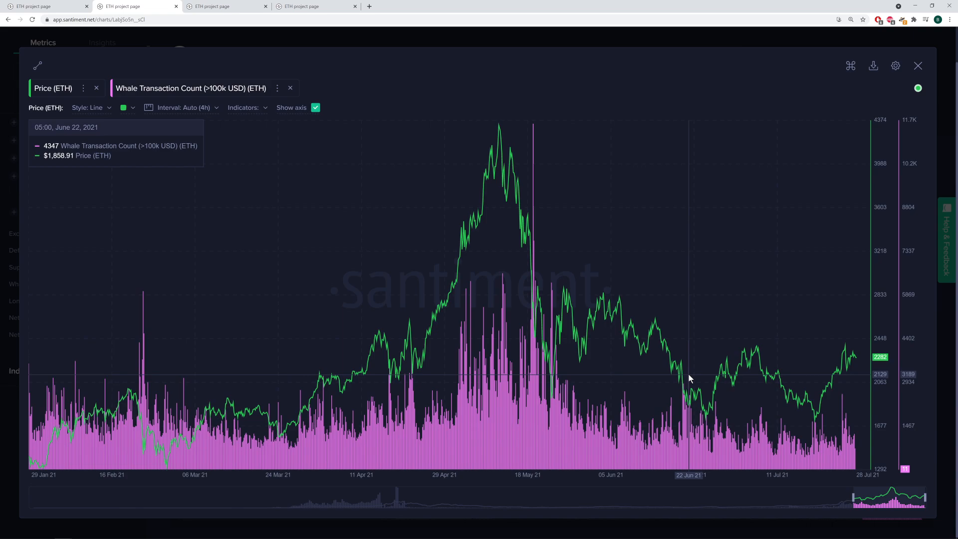
{"action": "mouse_move", "coordinate": [143, 449]}
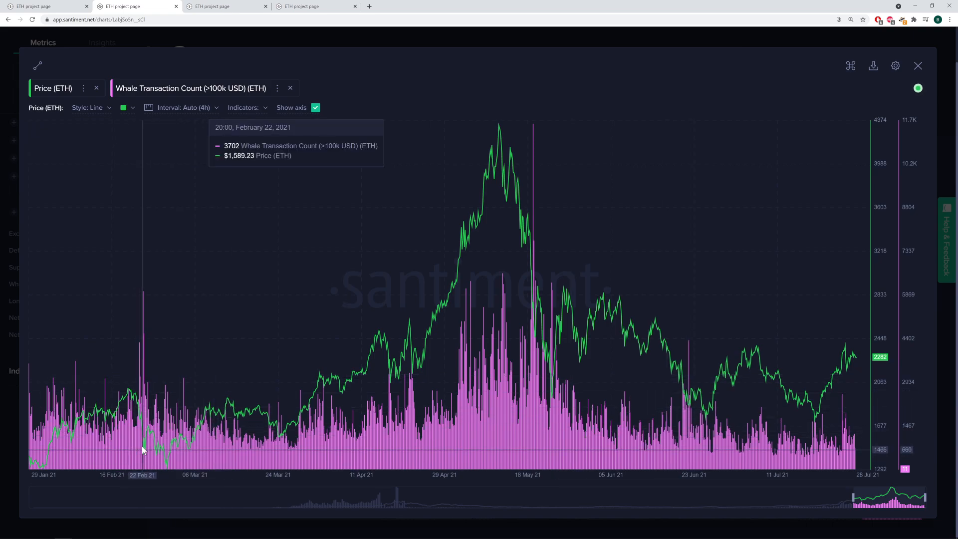
{"action": "mouse_move", "coordinate": [144, 324]}
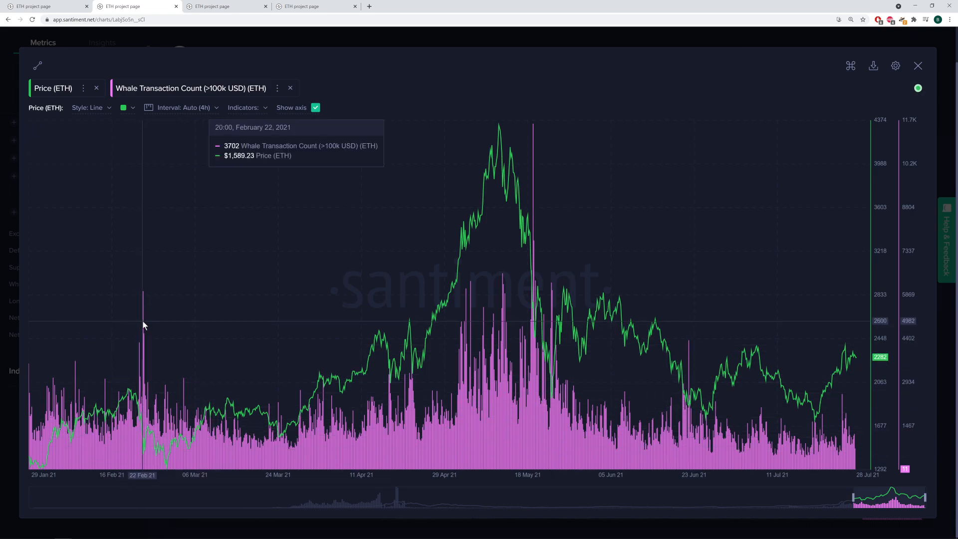
{"action": "mouse_move", "coordinate": [143, 330]}
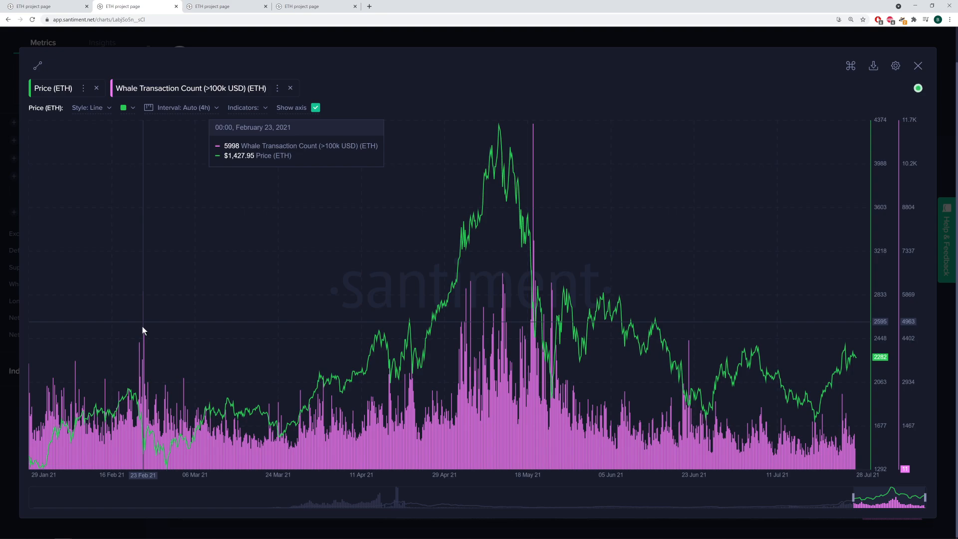
{"action": "mouse_move", "coordinate": [144, 442]}
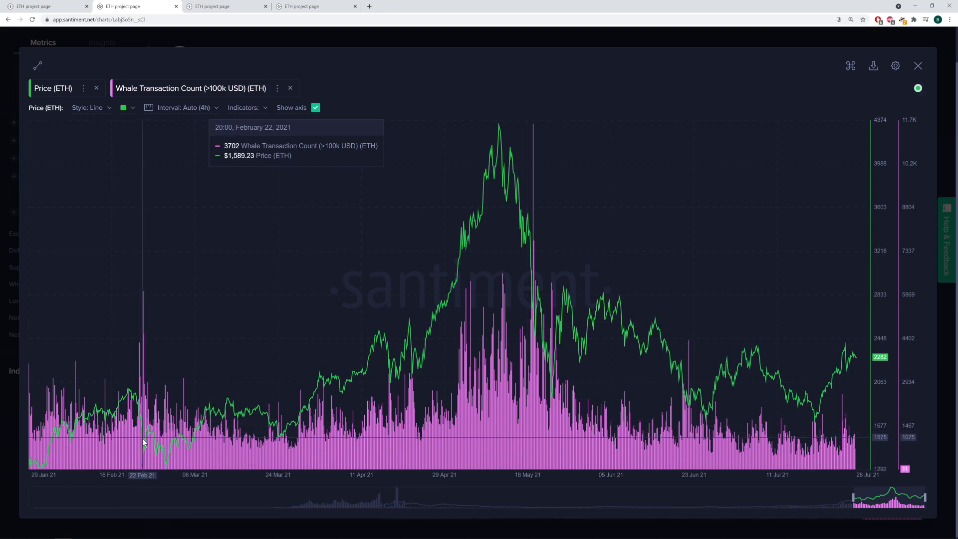
{"action": "mouse_move", "coordinate": [170, 467]}
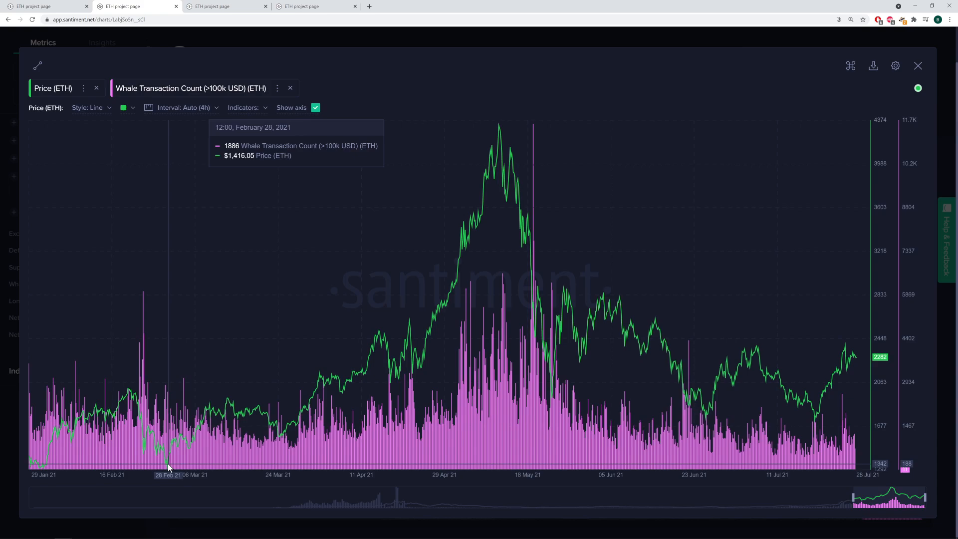
{"action": "mouse_move", "coordinate": [151, 467]}
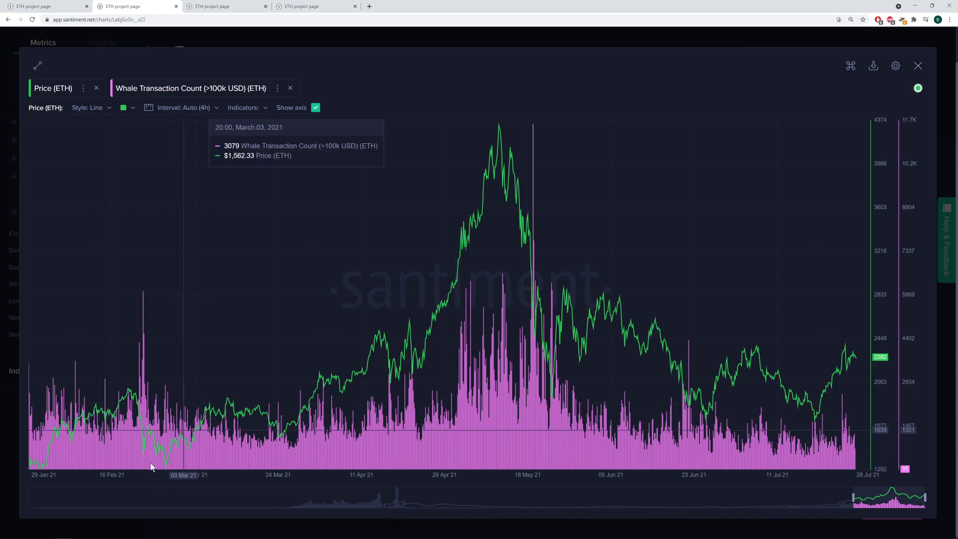
{"action": "mouse_move", "coordinate": [144, 388]}
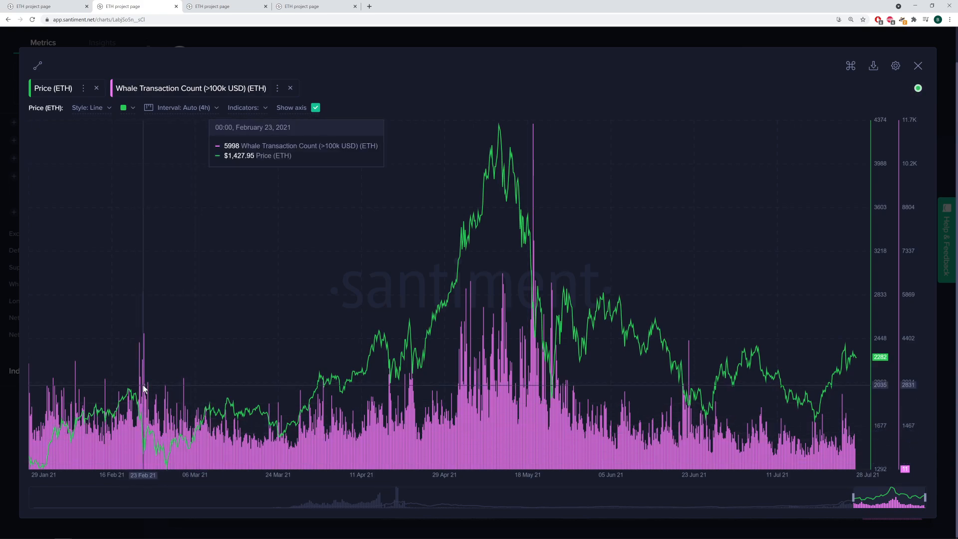
{"action": "mouse_move", "coordinate": [211, 455]}
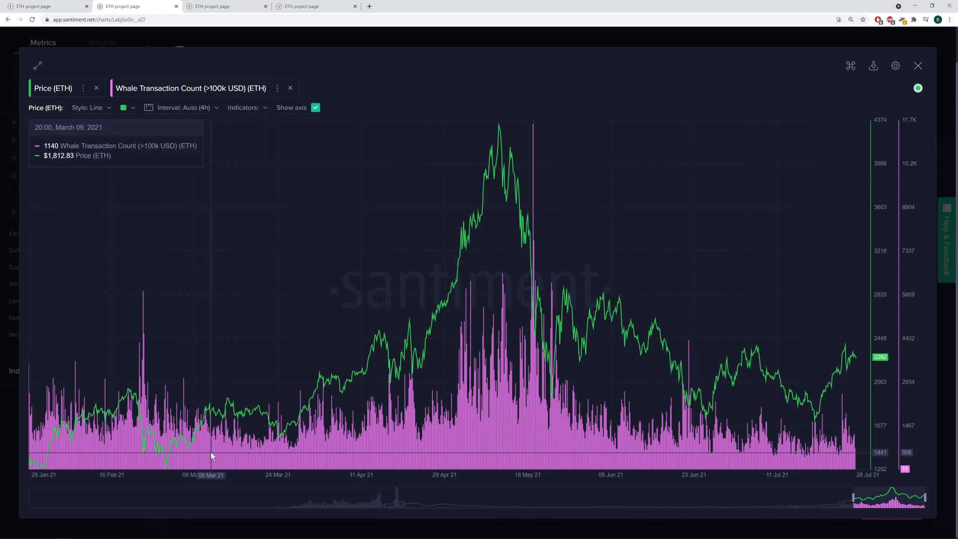
{"action": "mouse_move", "coordinate": [754, 354]}
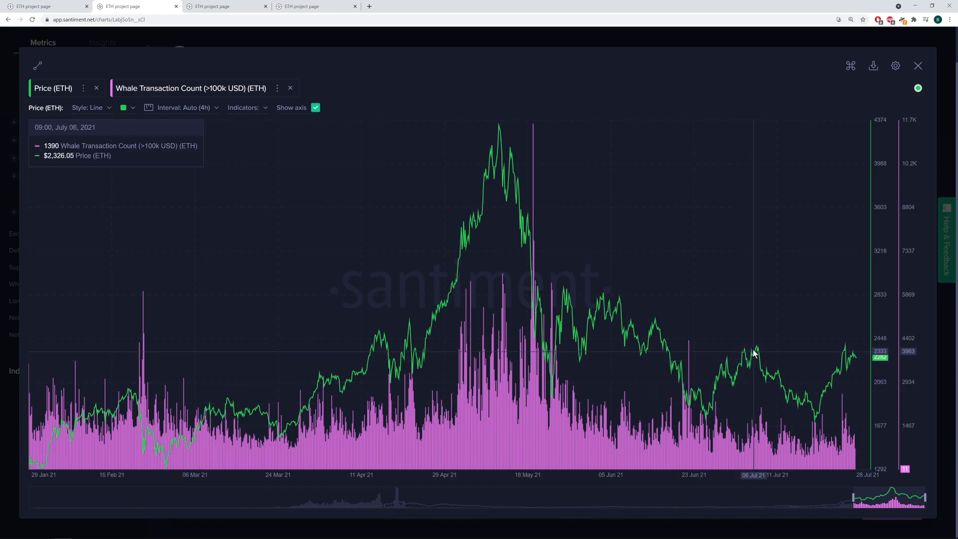
{"action": "mouse_move", "coordinate": [855, 411]}
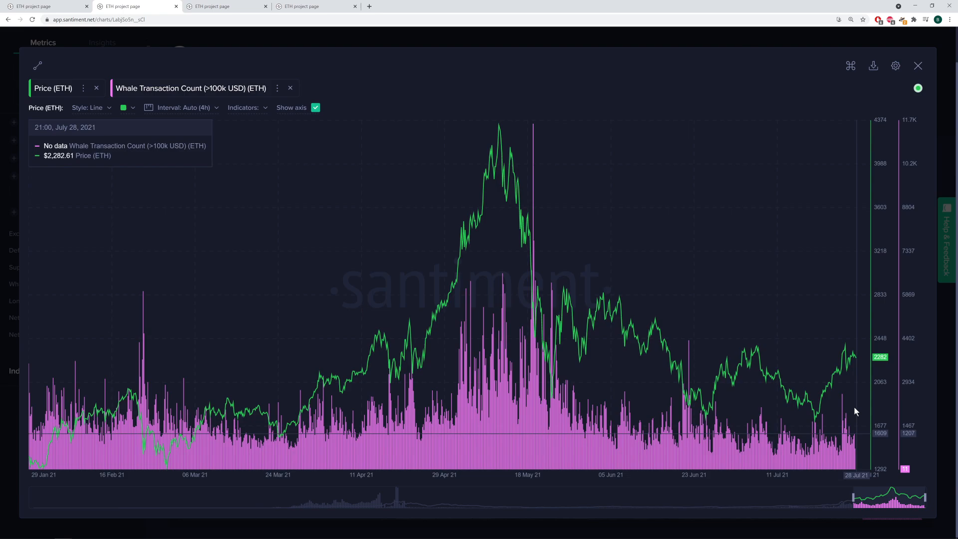
{"action": "mouse_move", "coordinate": [830, 428]}
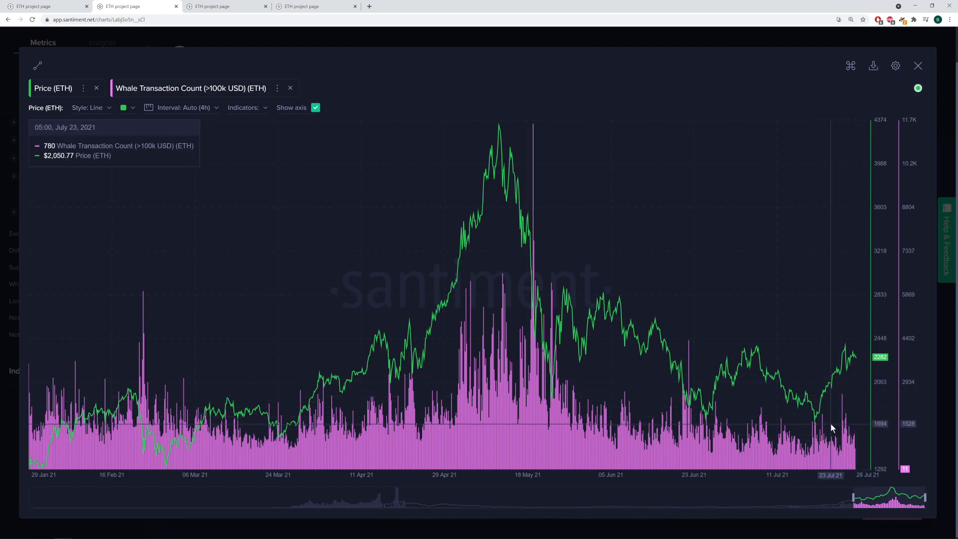
{"action": "mouse_move", "coordinate": [803, 428]}
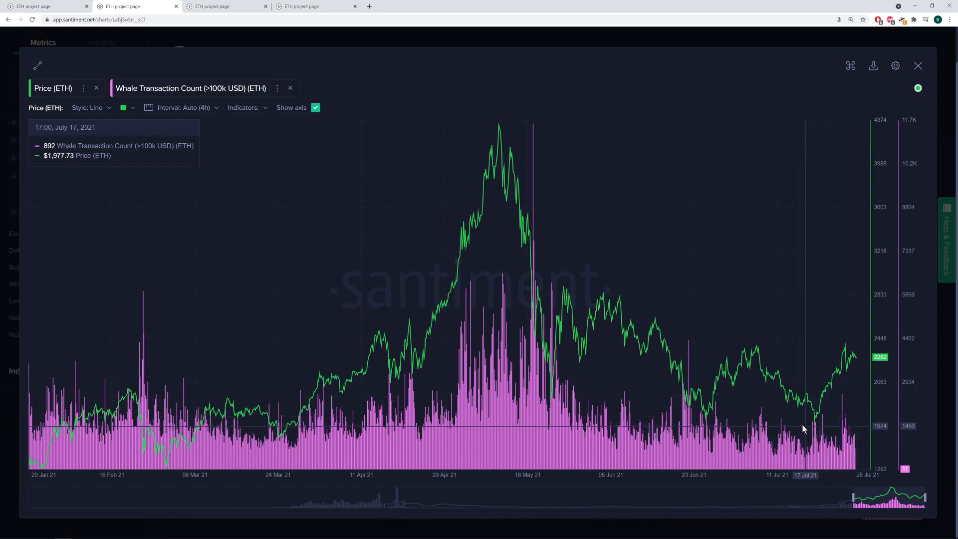
{"action": "mouse_move", "coordinate": [847, 417]}
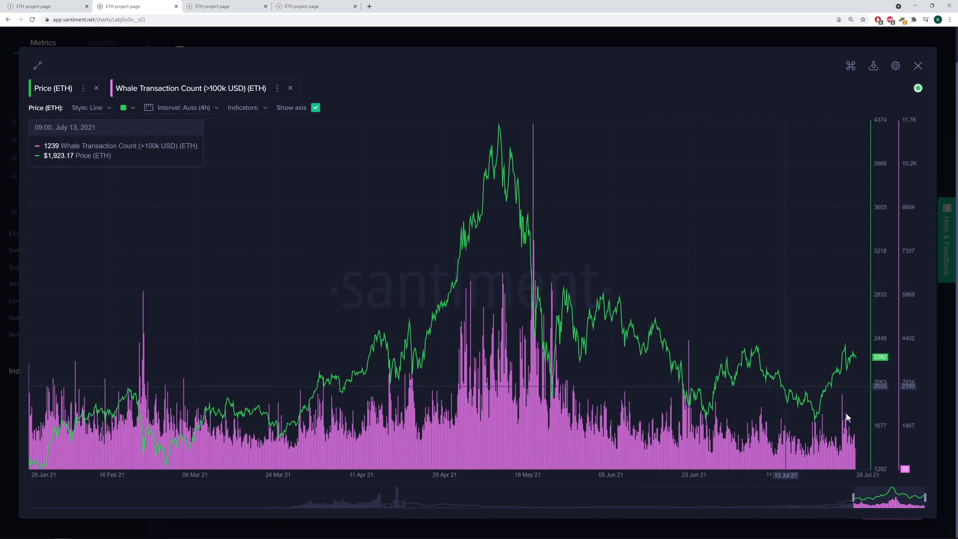
{"action": "mouse_move", "coordinate": [811, 442]}
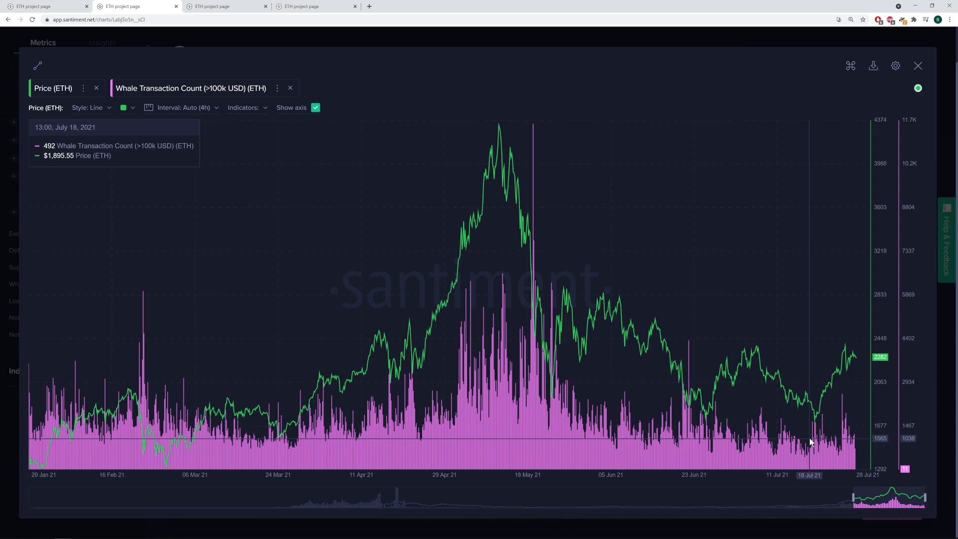
{"action": "mouse_move", "coordinate": [809, 443]}
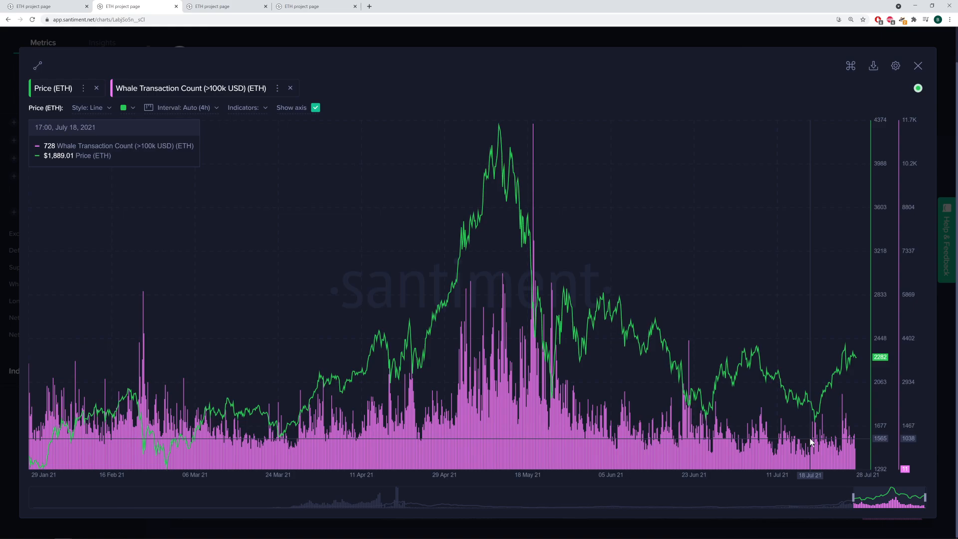
{"action": "mouse_move", "coordinate": [205, 6]}
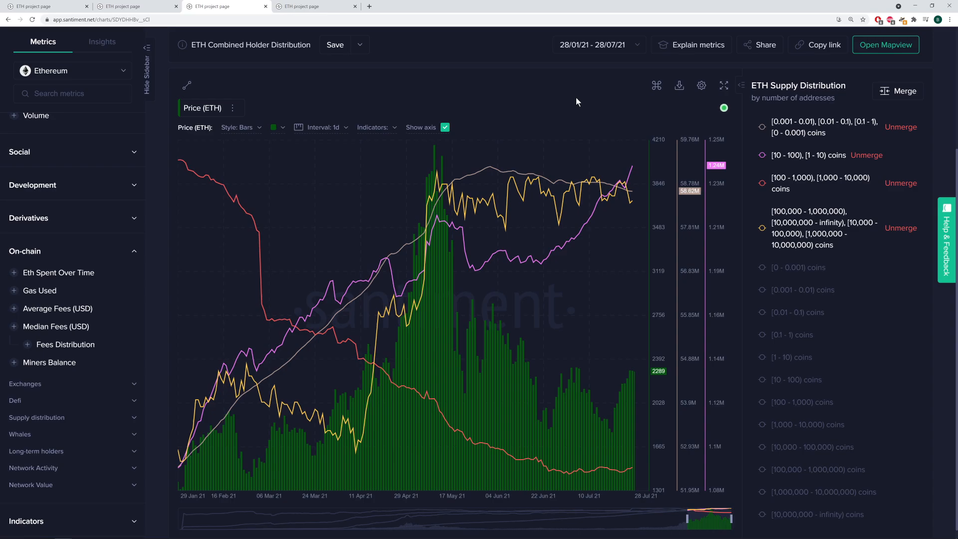
{"action": "mouse_move", "coordinate": [626, 118]}
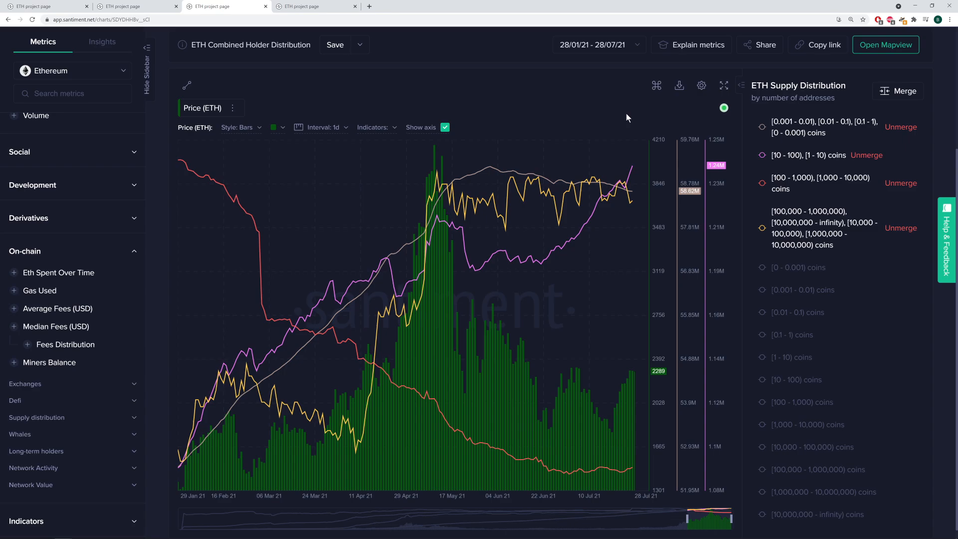
{"action": "mouse_move", "coordinate": [597, 104]}
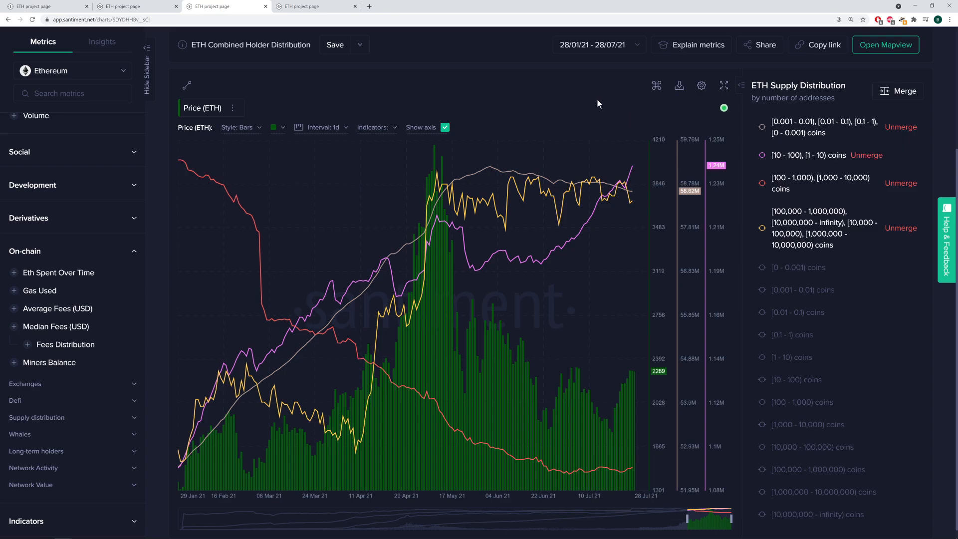
Step: Expand the ETH price and combined holder-distribution chart to fullscreen
{"action": "left_click", "coordinate": [725, 85]}
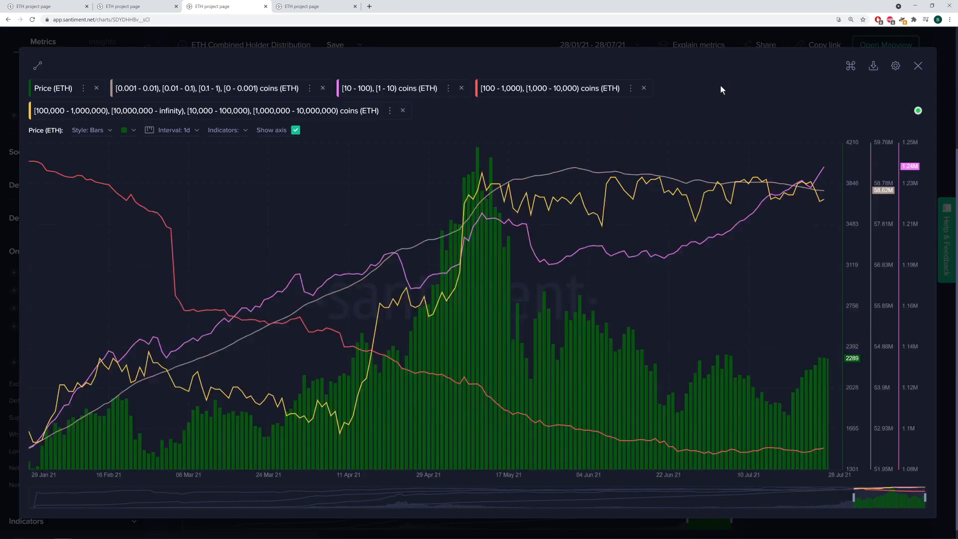
{"action": "mouse_move", "coordinate": [823, 183]}
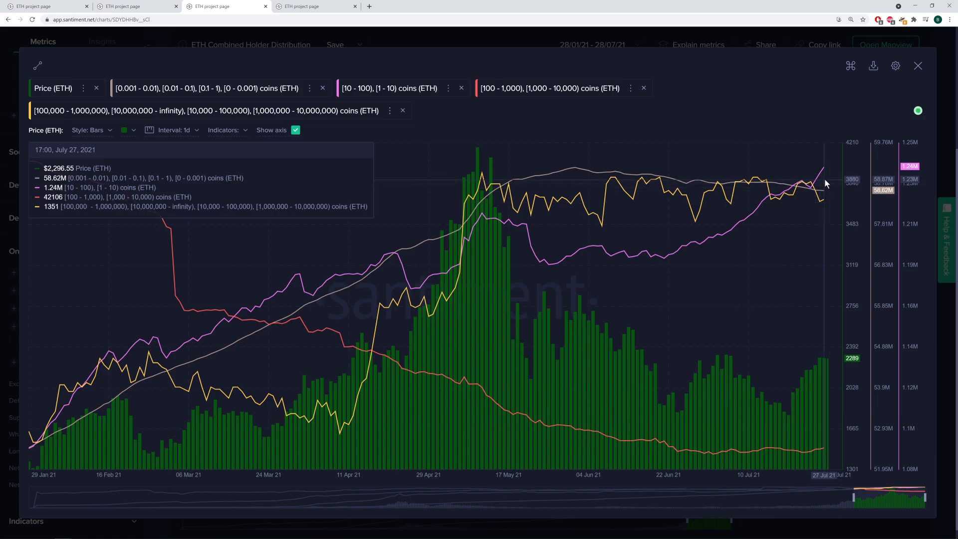
{"action": "mouse_move", "coordinate": [825, 179]}
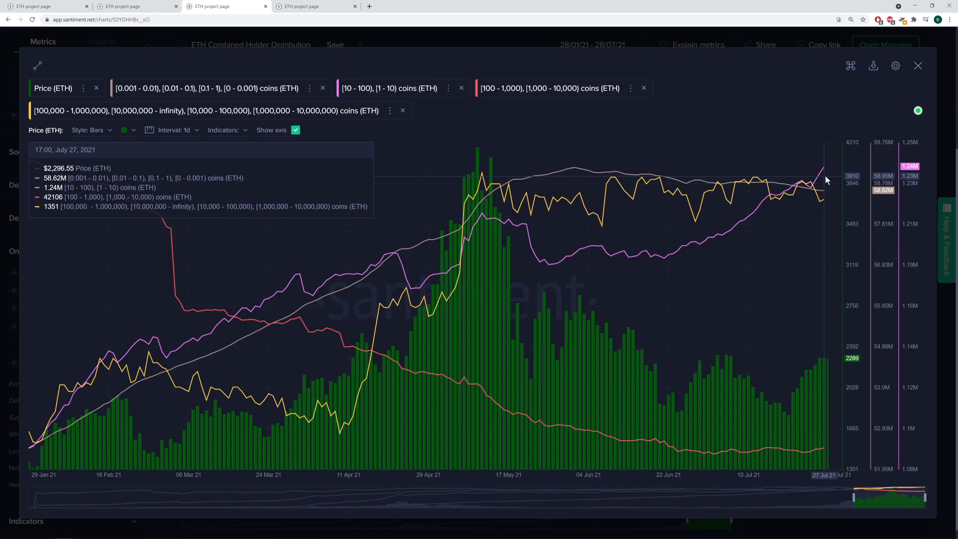
{"action": "mouse_move", "coordinate": [831, 193]}
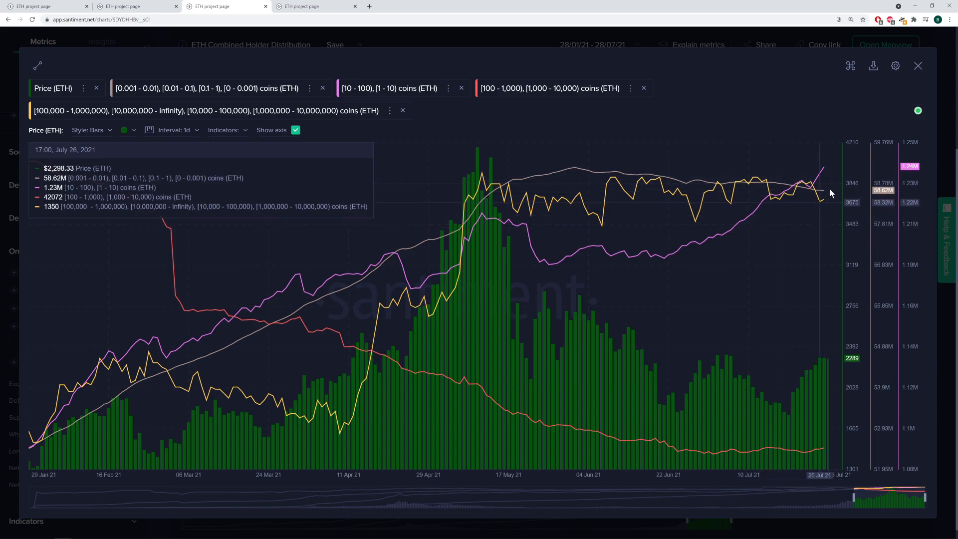
{"action": "mouse_move", "coordinate": [820, 194]}
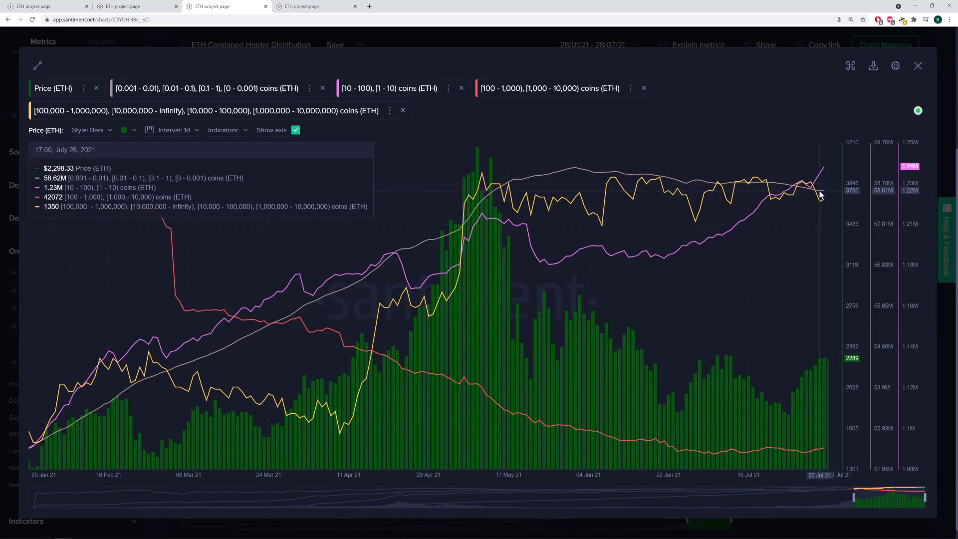
{"action": "mouse_move", "coordinate": [814, 191]}
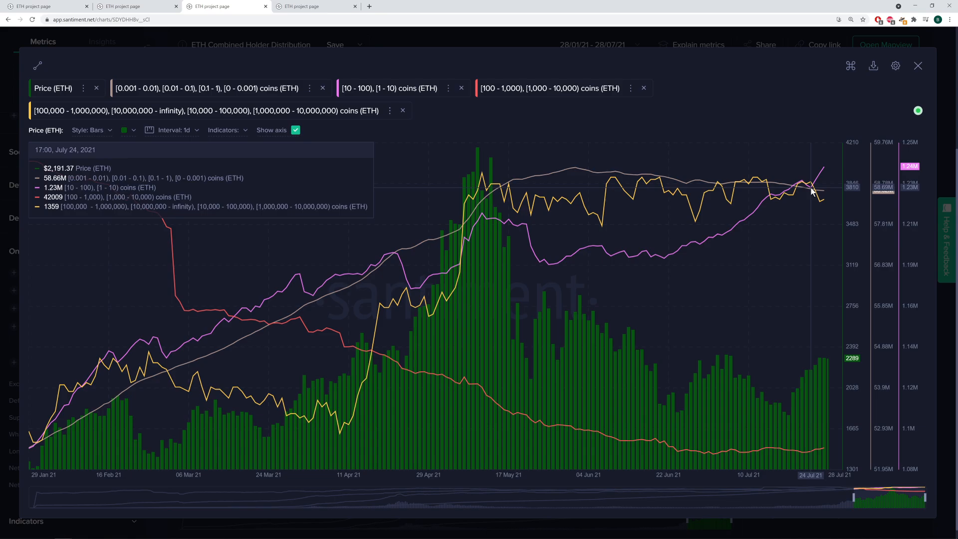
{"action": "mouse_move", "coordinate": [763, 200]}
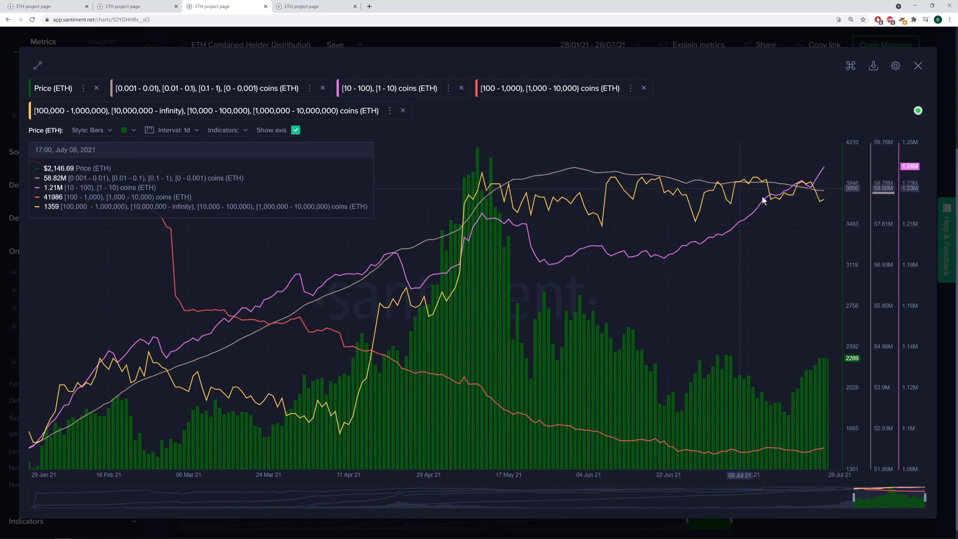
{"action": "mouse_move", "coordinate": [791, 216]}
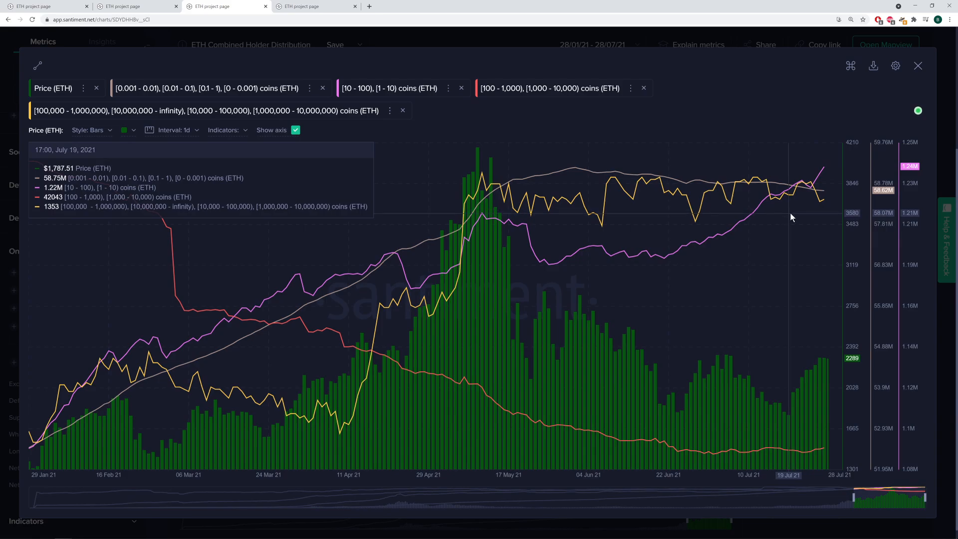
{"action": "mouse_move", "coordinate": [835, 200]}
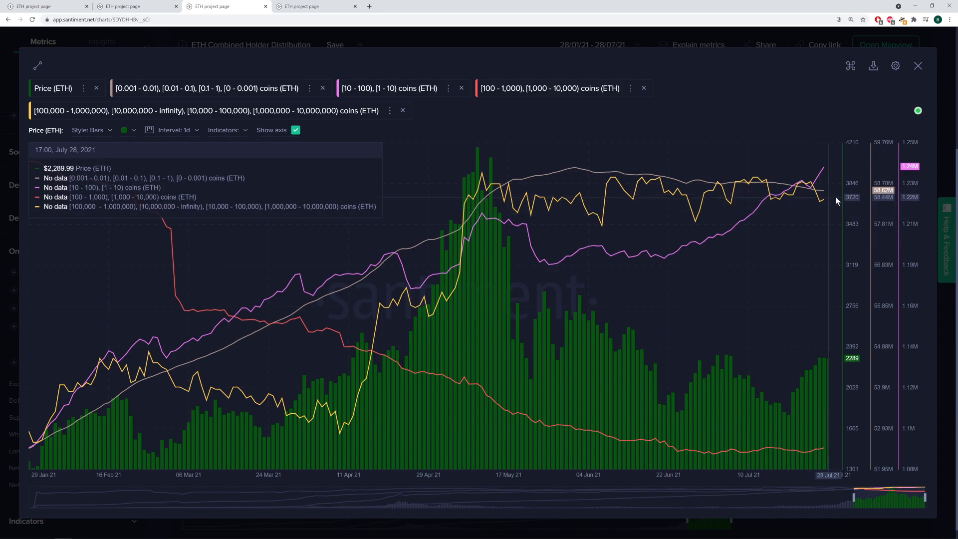
{"action": "mouse_move", "coordinate": [918, 189]}
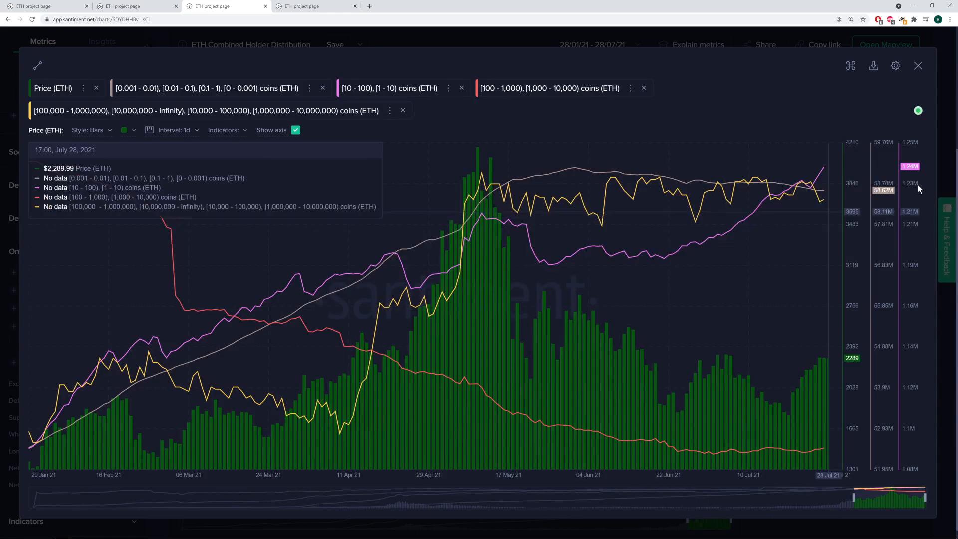
{"action": "mouse_move", "coordinate": [804, 158]}
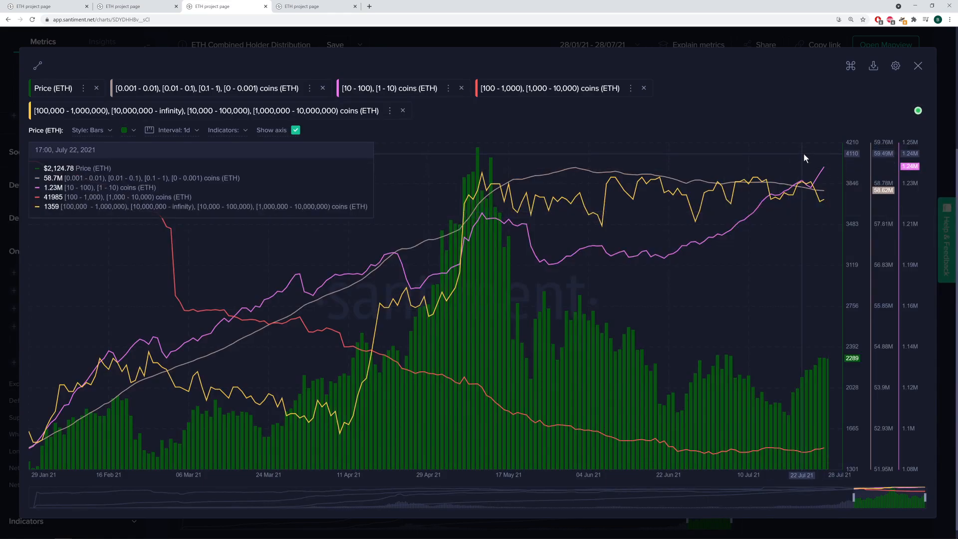
{"action": "mouse_move", "coordinate": [570, 169]}
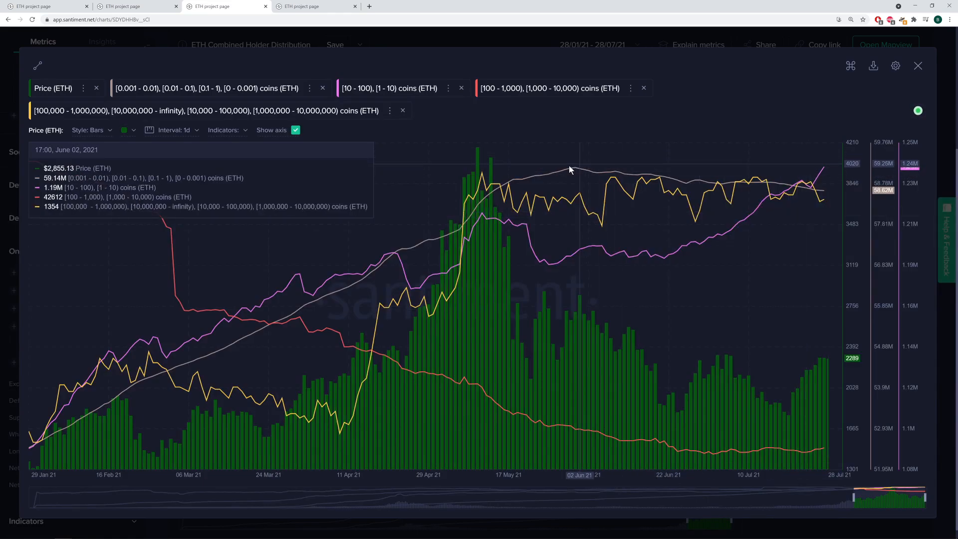
{"action": "mouse_move", "coordinate": [592, 175]}
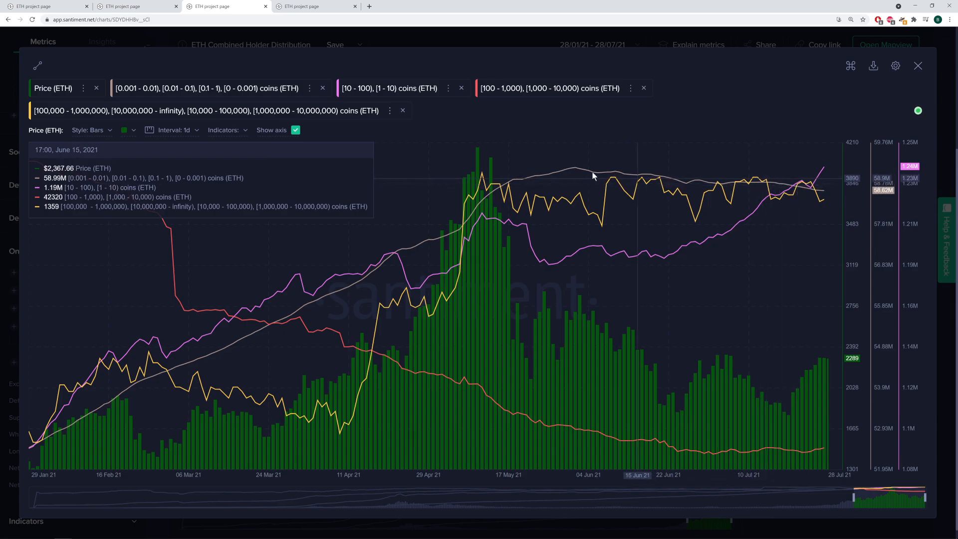
{"action": "mouse_move", "coordinate": [482, 167]}
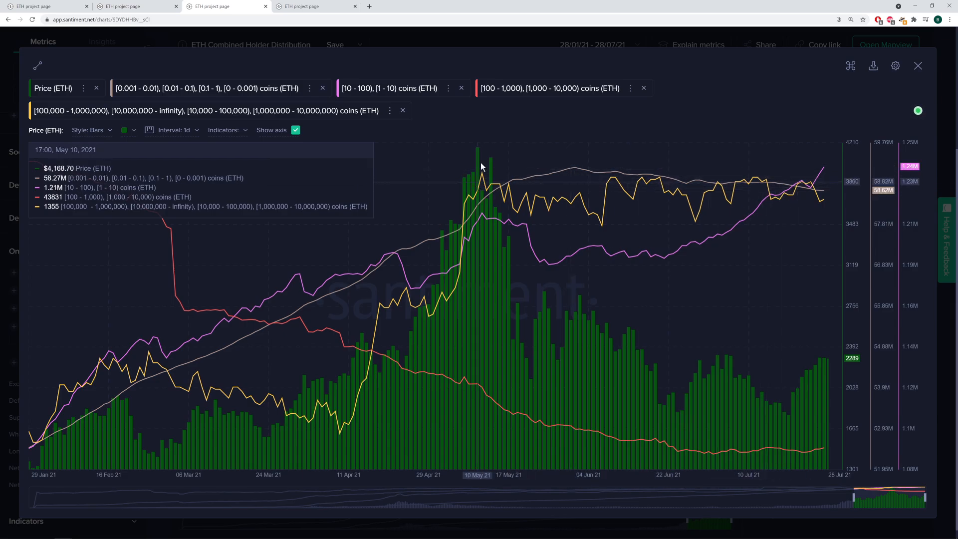
{"action": "mouse_move", "coordinate": [515, 190]}
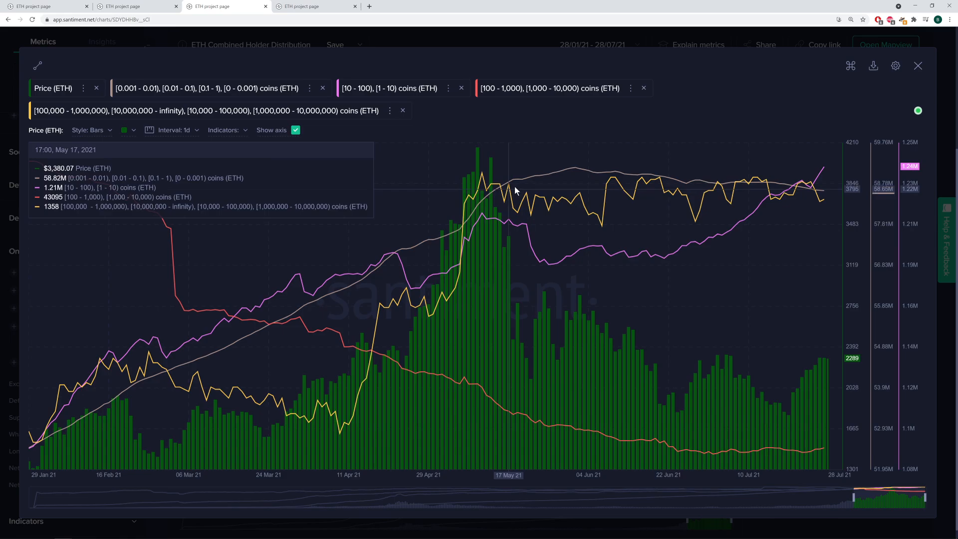
{"action": "mouse_move", "coordinate": [545, 334]}
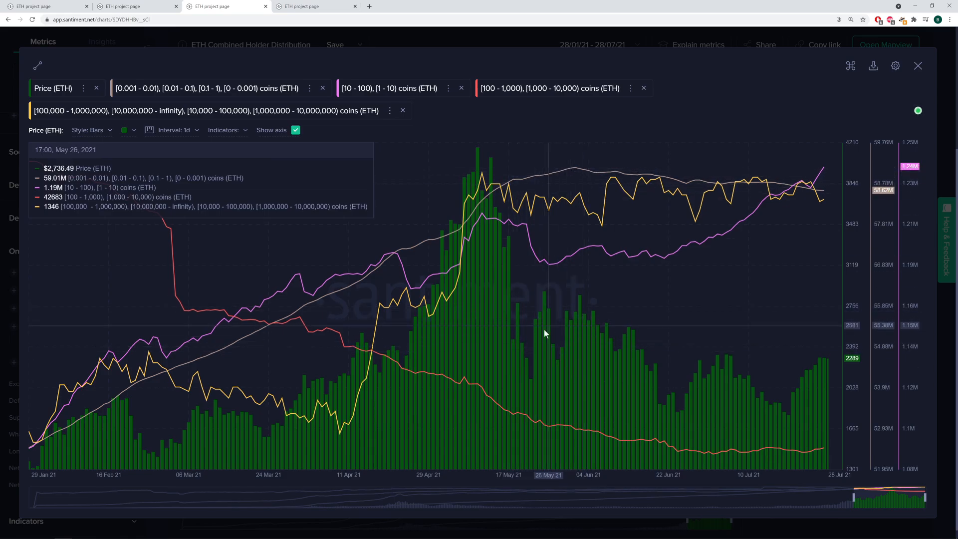
{"action": "mouse_move", "coordinate": [575, 173]}
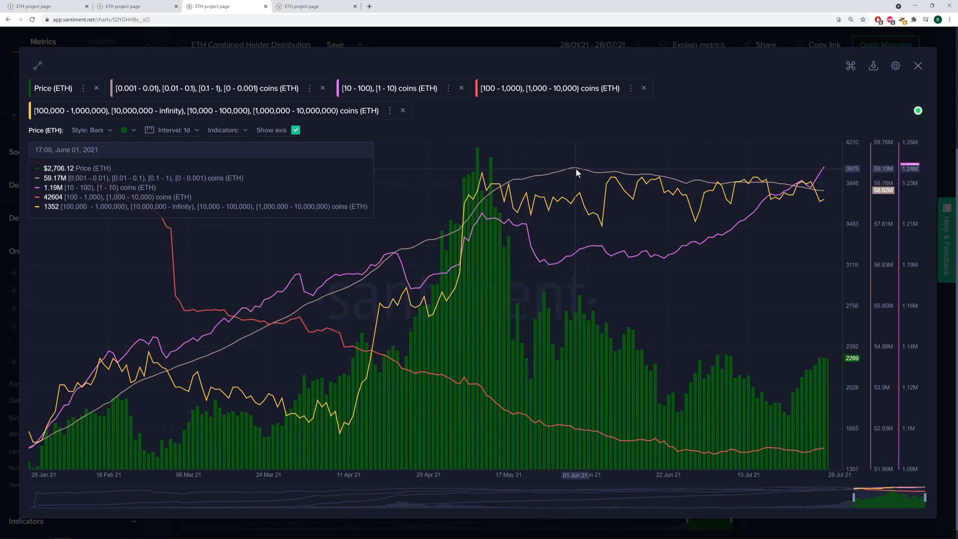
{"action": "mouse_move", "coordinate": [515, 181]}
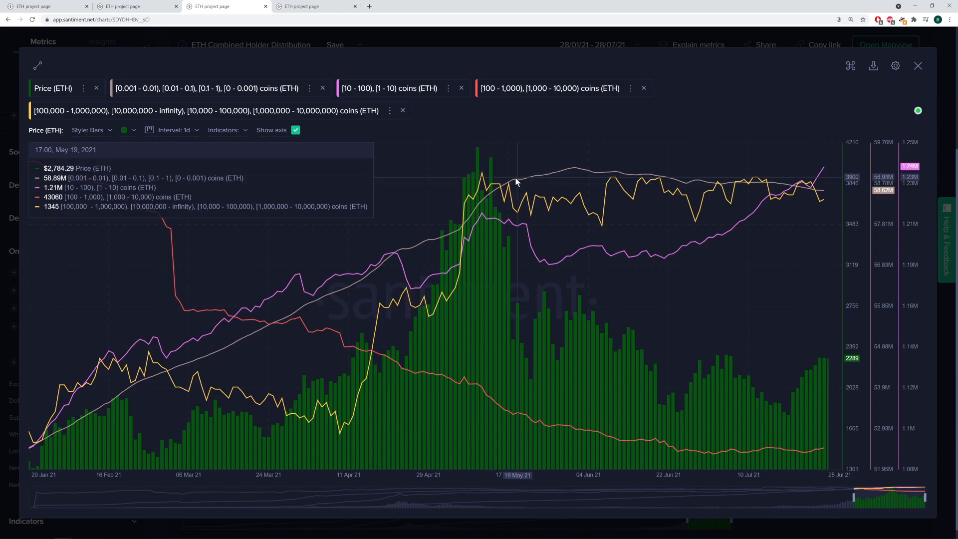
{"action": "mouse_move", "coordinate": [552, 177]}
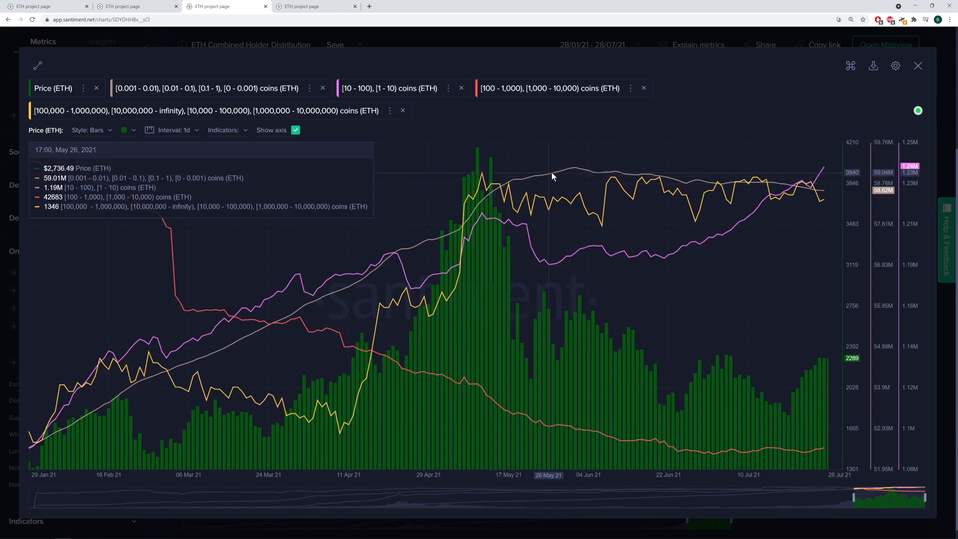
{"action": "mouse_move", "coordinate": [588, 176]}
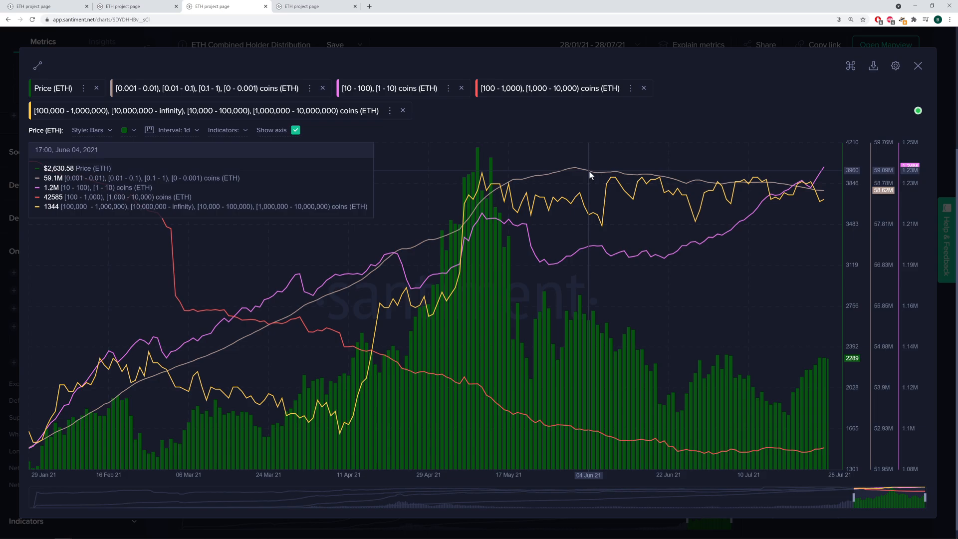
{"action": "mouse_move", "coordinate": [708, 183]}
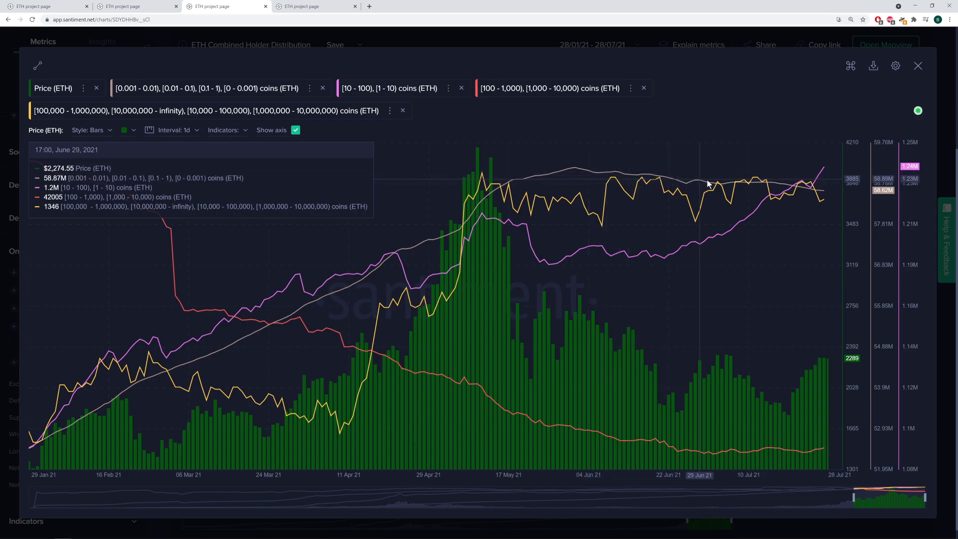
{"action": "mouse_move", "coordinate": [821, 199]}
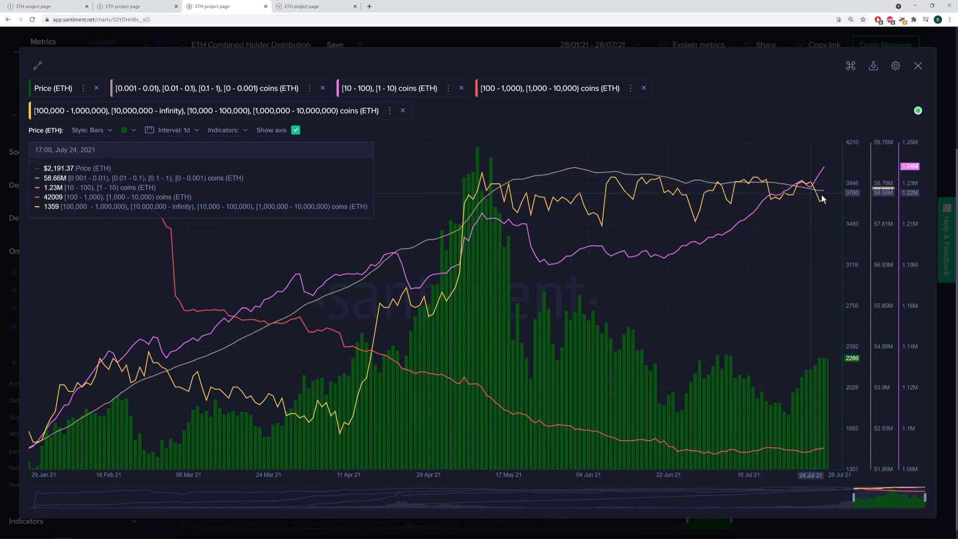
{"action": "mouse_move", "coordinate": [823, 206]}
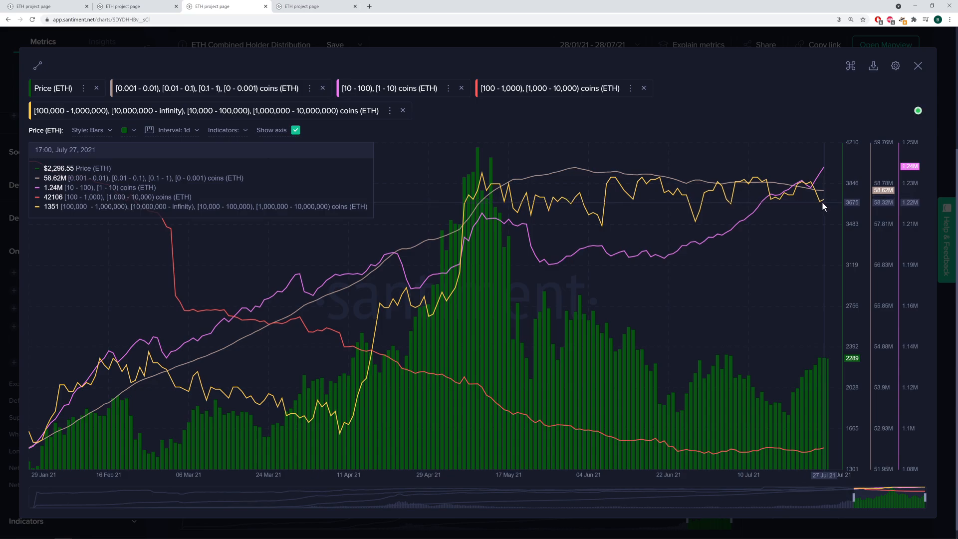
{"action": "mouse_move", "coordinate": [795, 132]}
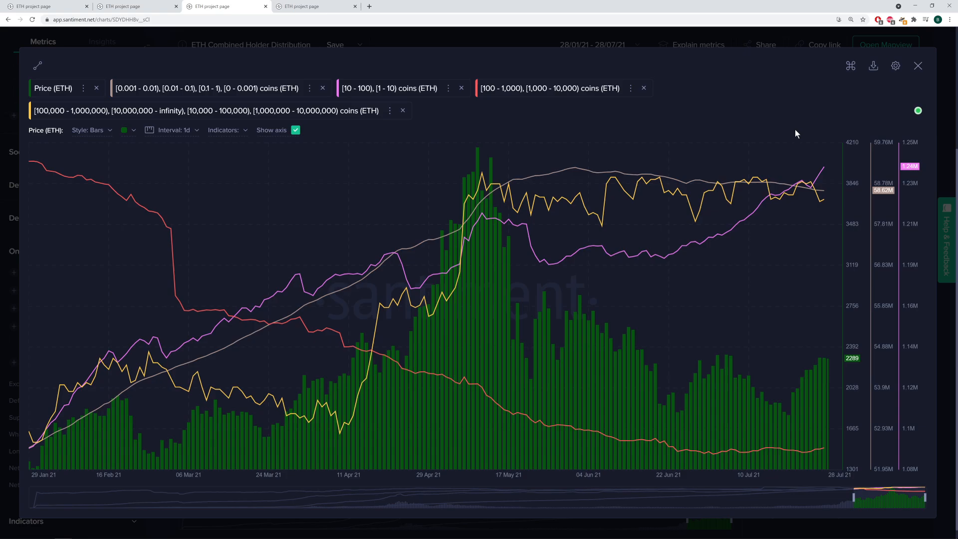
{"action": "mouse_move", "coordinate": [87, 369]}
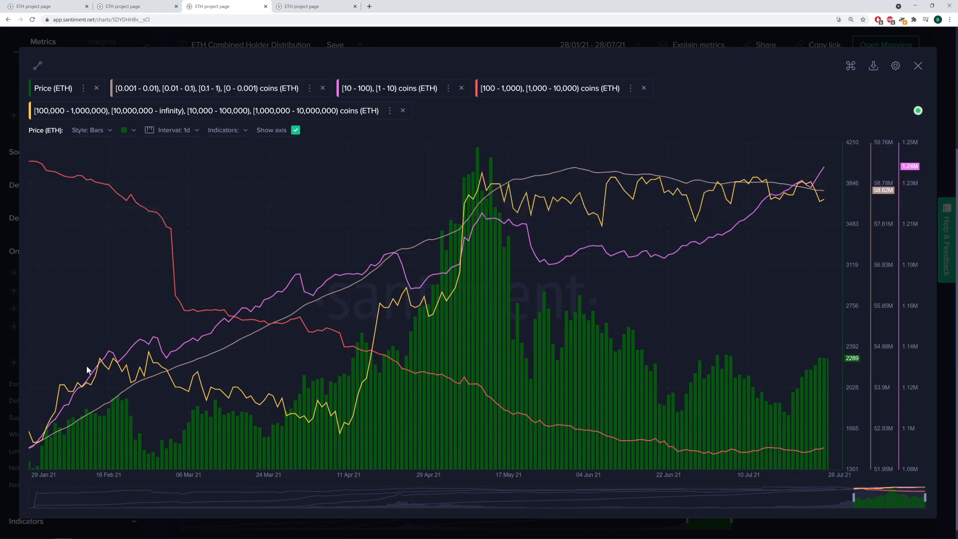
{"action": "mouse_move", "coordinate": [457, 226]}
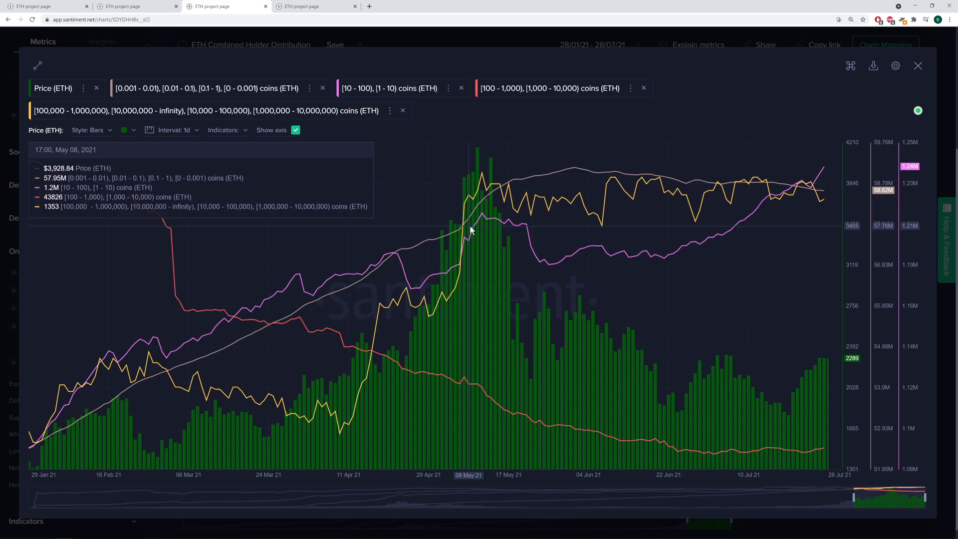
{"action": "mouse_move", "coordinate": [501, 217]}
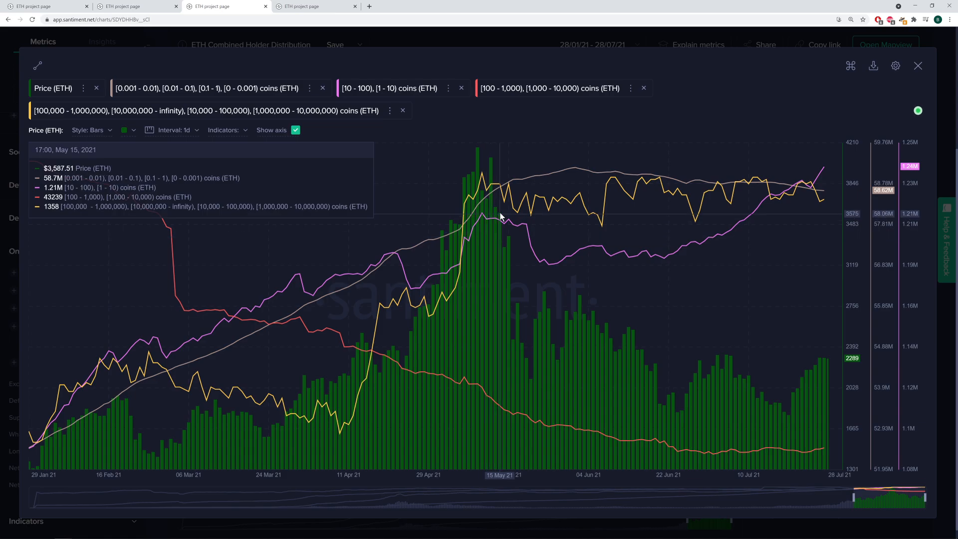
{"action": "mouse_move", "coordinate": [664, 259]}
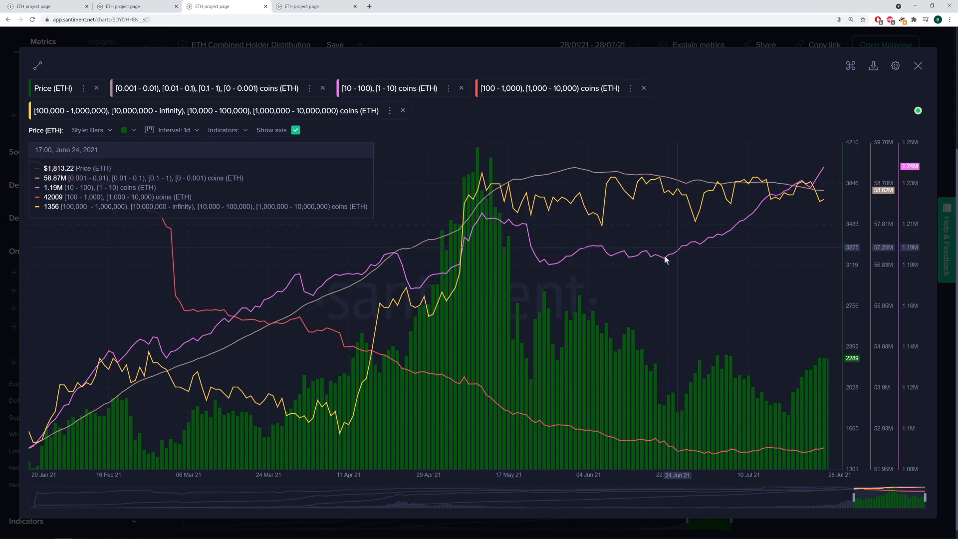
{"action": "mouse_move", "coordinate": [556, 264]}
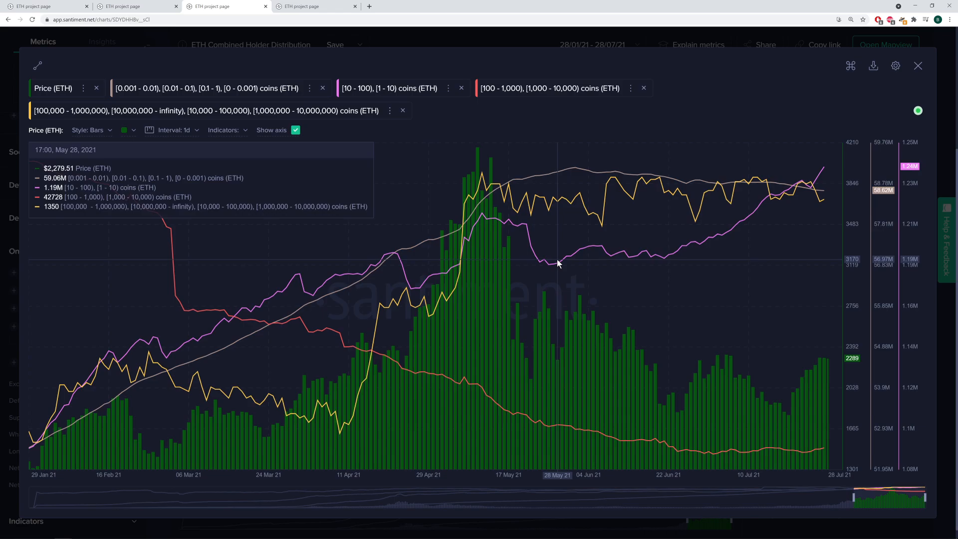
{"action": "mouse_move", "coordinate": [548, 270]}
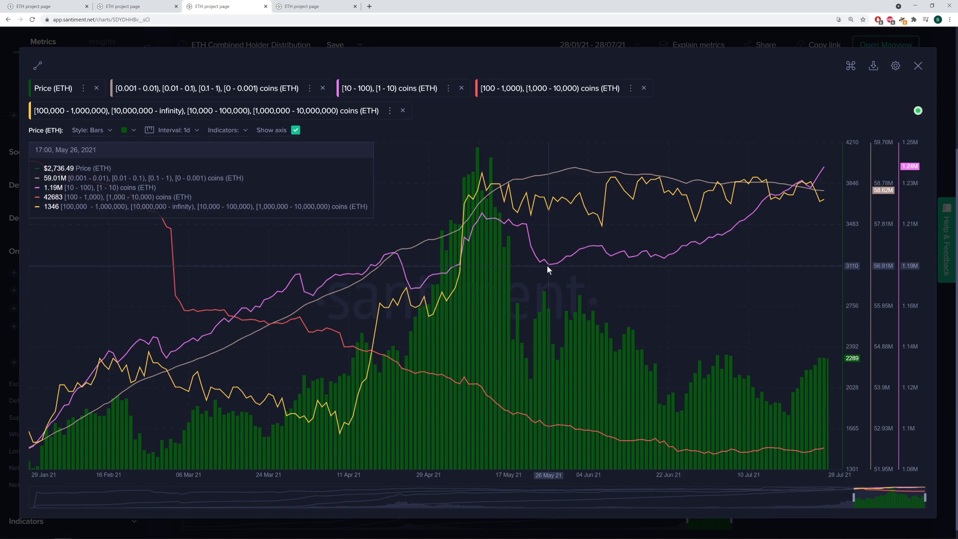
{"action": "mouse_move", "coordinate": [648, 257]}
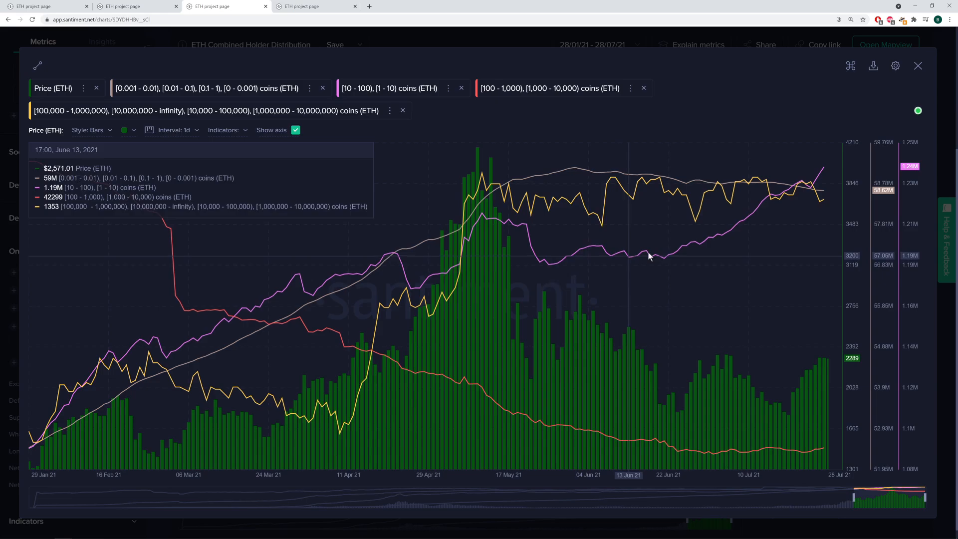
{"action": "mouse_move", "coordinate": [806, 178]}
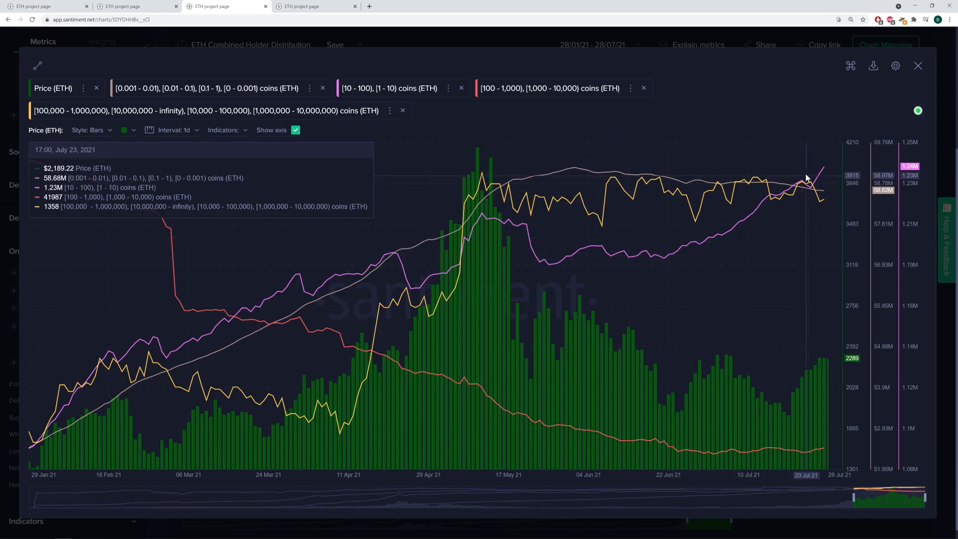
{"action": "mouse_move", "coordinate": [667, 270]}
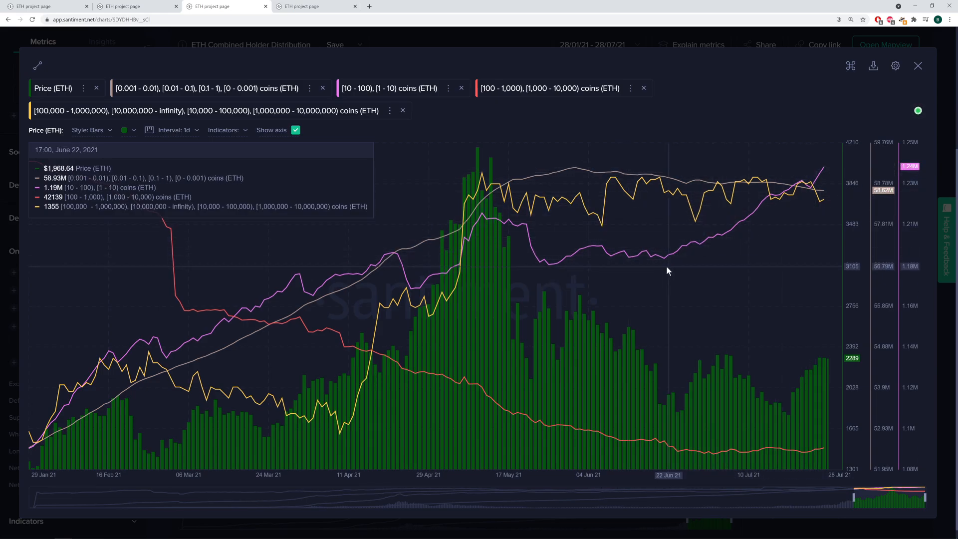
{"action": "mouse_move", "coordinate": [675, 271]}
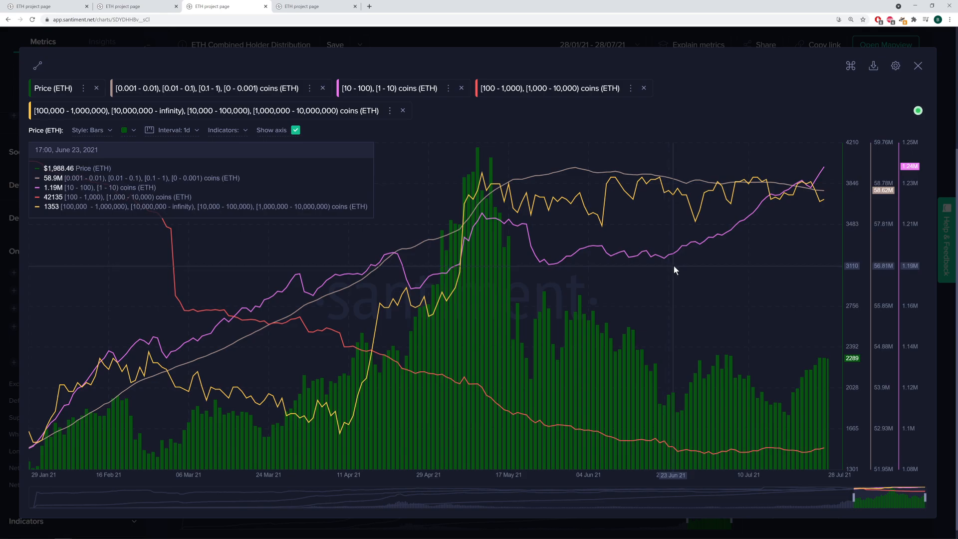
{"action": "mouse_move", "coordinate": [668, 272]}
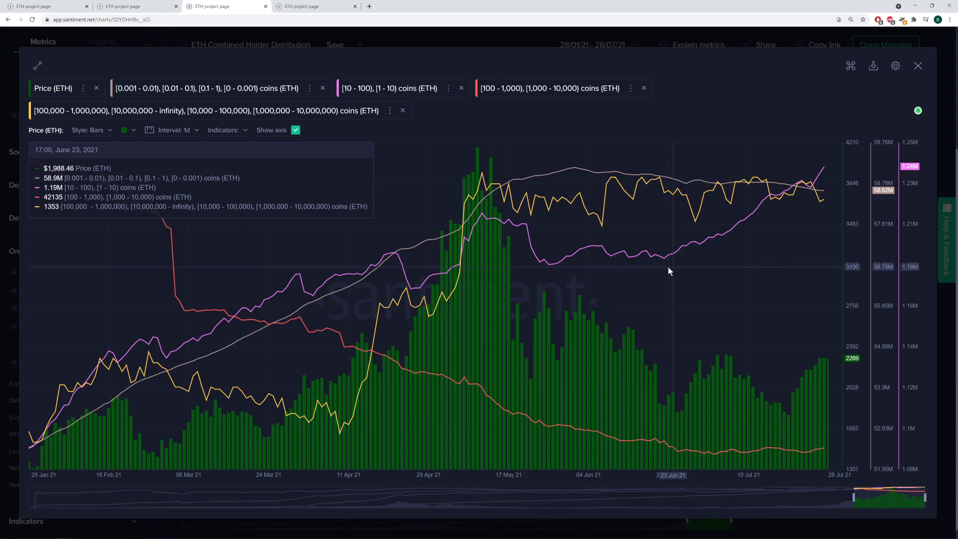
{"action": "mouse_move", "coordinate": [673, 267]}
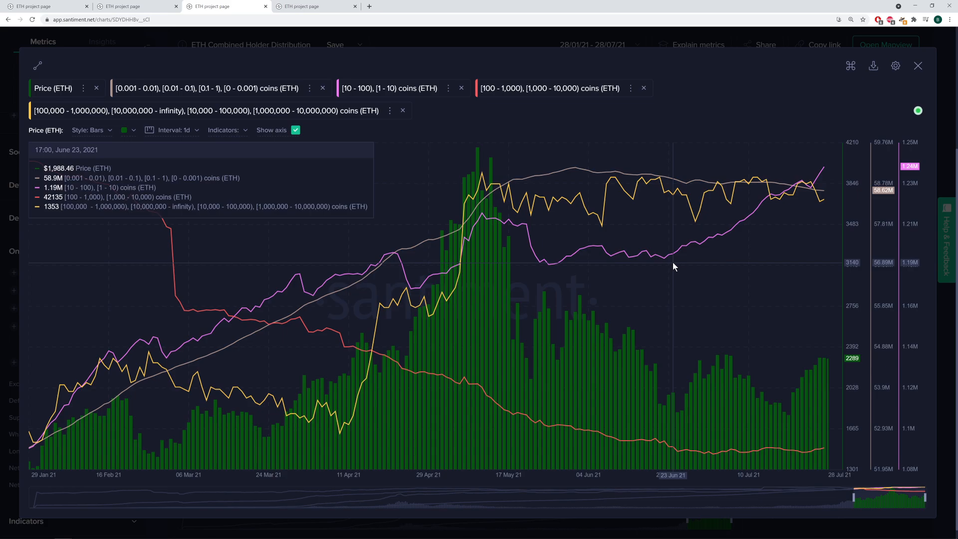
{"action": "mouse_move", "coordinate": [670, 271]}
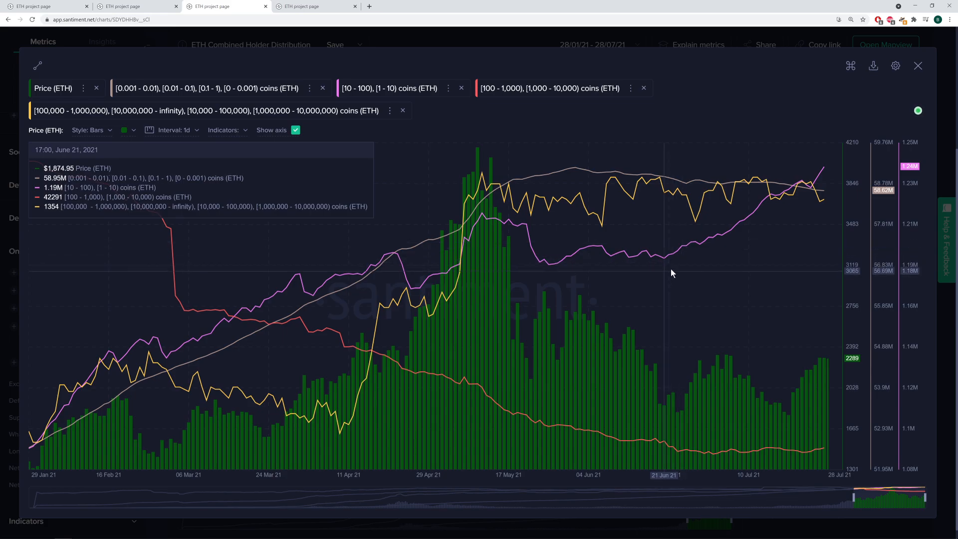
{"action": "mouse_move", "coordinate": [679, 253]}
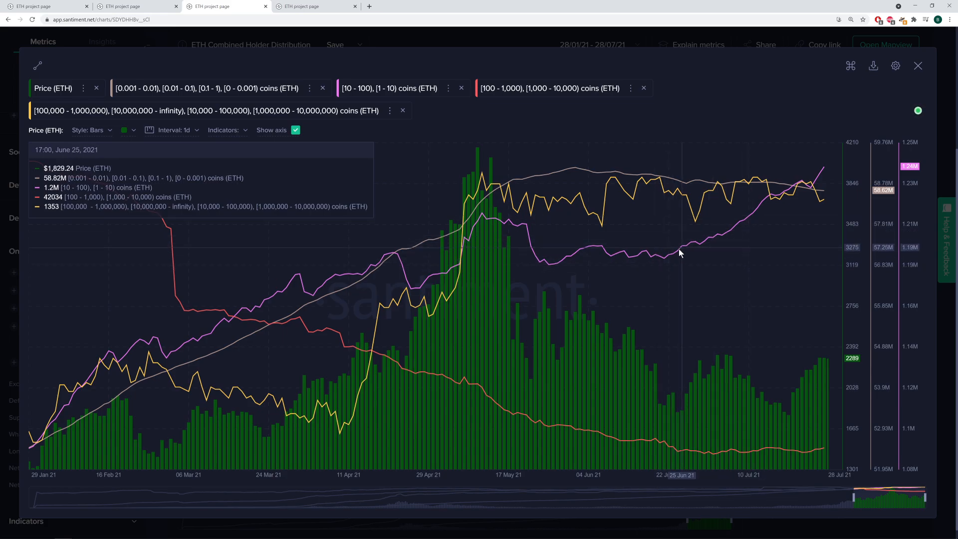
{"action": "mouse_move", "coordinate": [678, 257]}
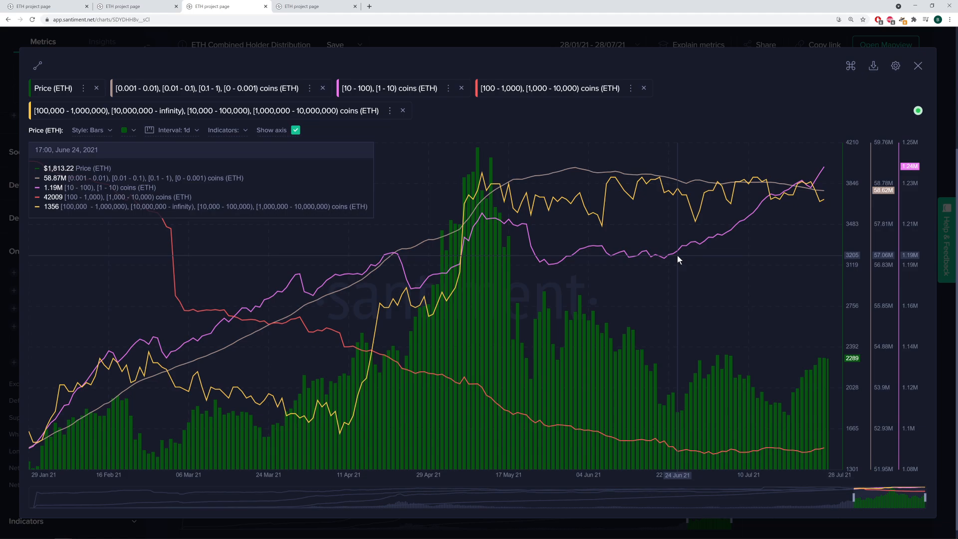
{"action": "mouse_move", "coordinate": [825, 180]}
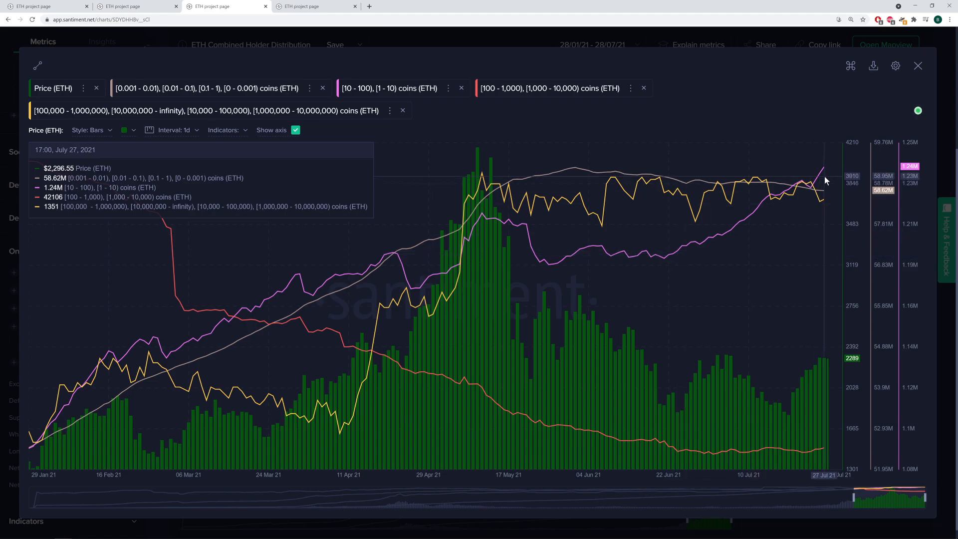
{"action": "mouse_move", "coordinate": [842, 186]}
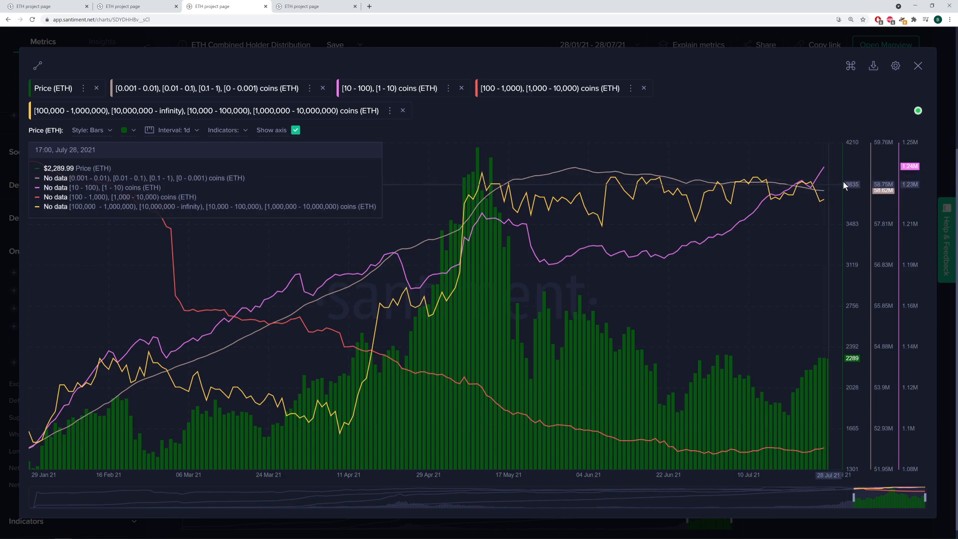
{"action": "mouse_move", "coordinate": [823, 175]}
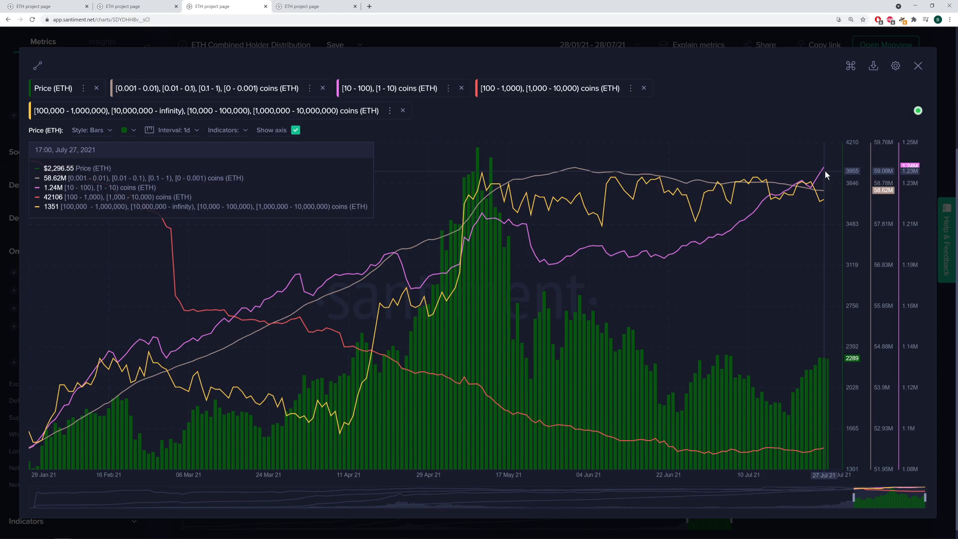
{"action": "mouse_move", "coordinate": [733, 310]}
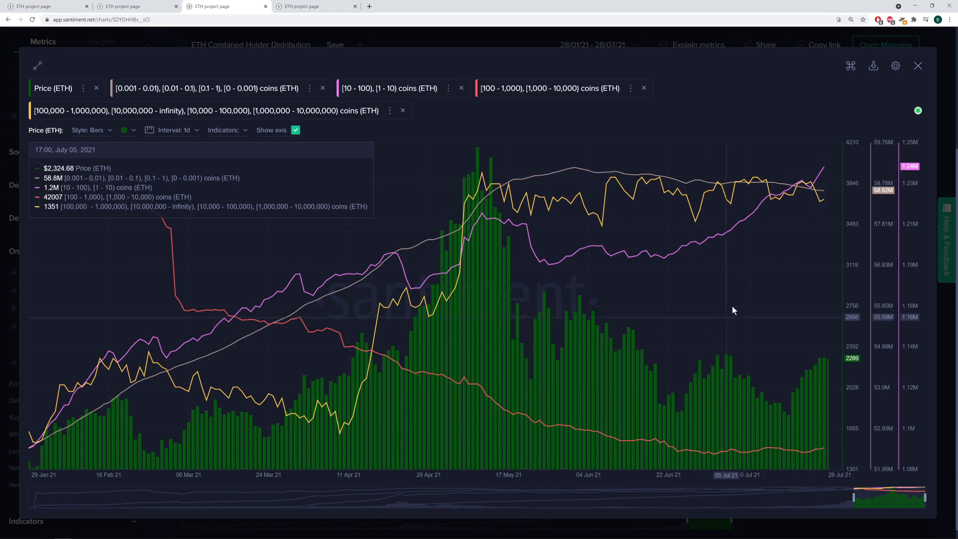
{"action": "mouse_move", "coordinate": [725, 314]}
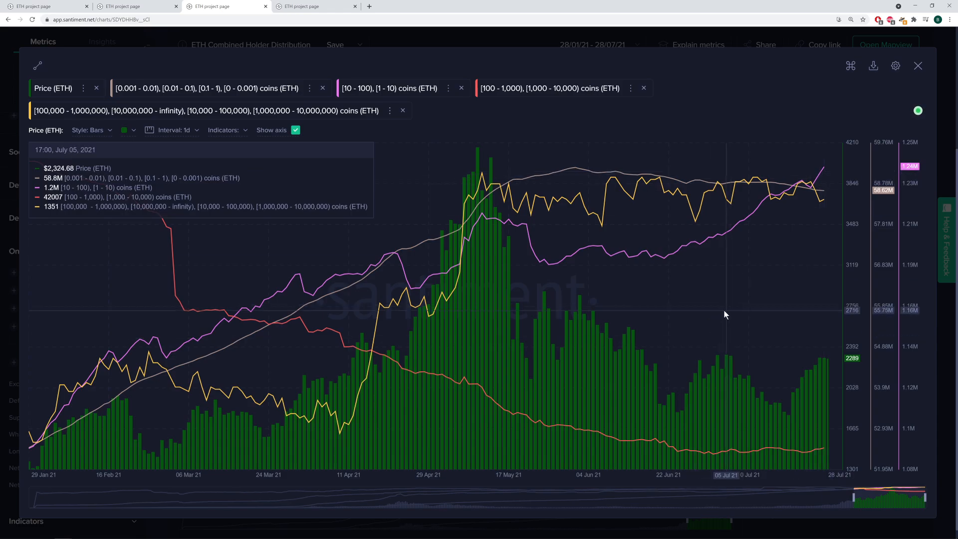
{"action": "left_click", "coordinate": [547, 87]}
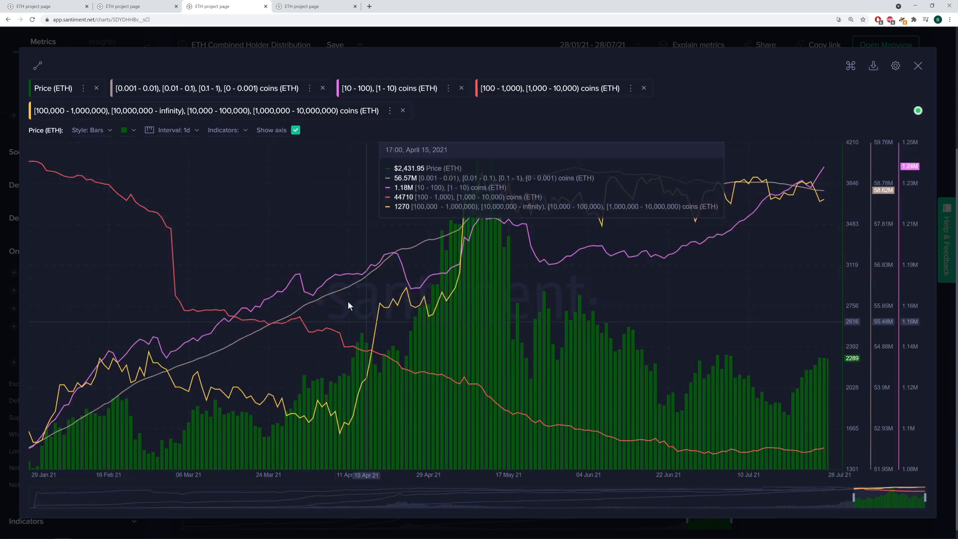
{"action": "mouse_move", "coordinate": [478, 398]}
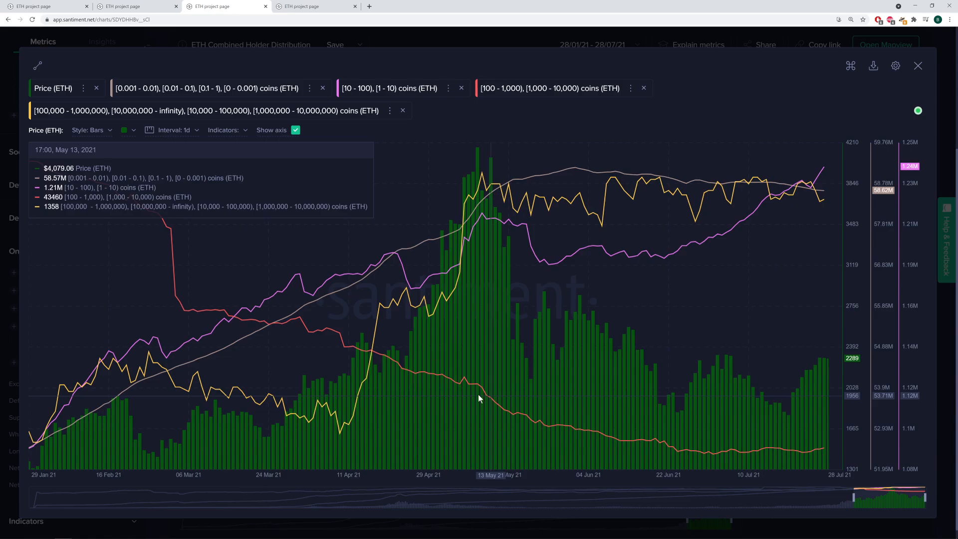
{"action": "mouse_move", "coordinate": [224, 282]}
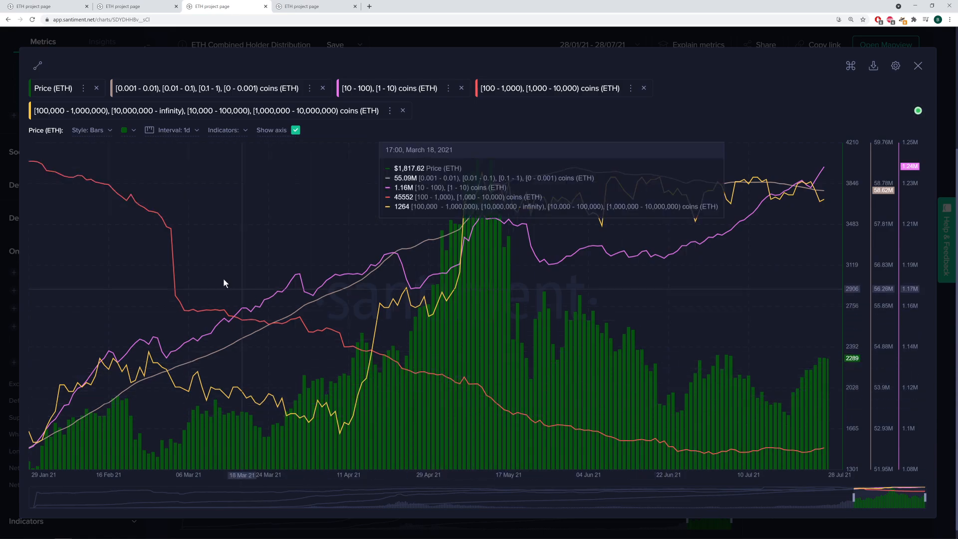
{"action": "mouse_move", "coordinate": [695, 453]}
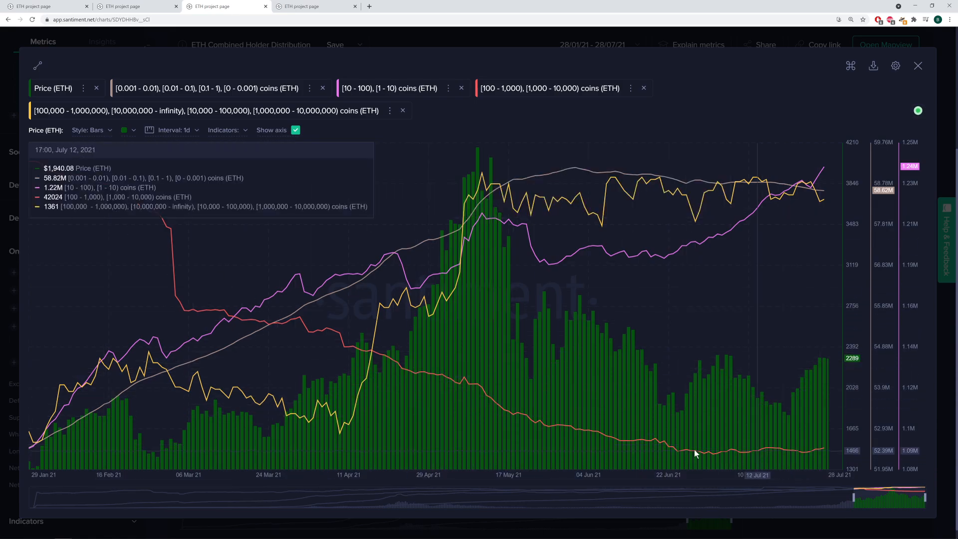
{"action": "mouse_move", "coordinate": [129, 232]}
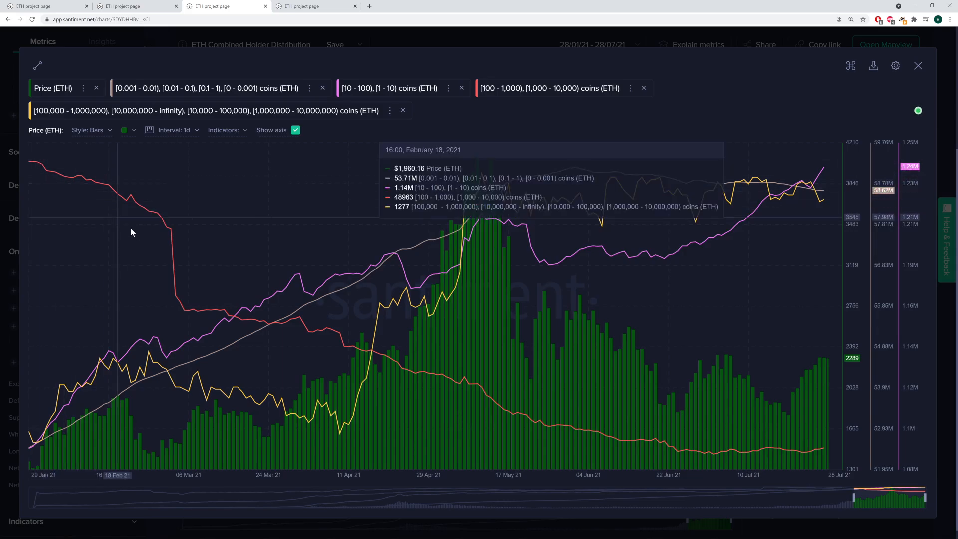
{"action": "mouse_move", "coordinate": [66, 190]}
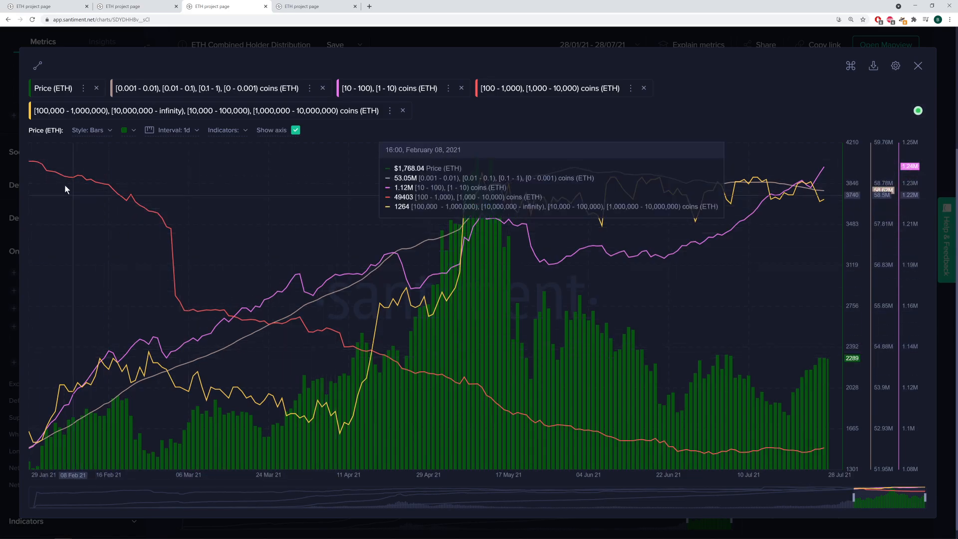
{"action": "mouse_move", "coordinate": [29, 163]}
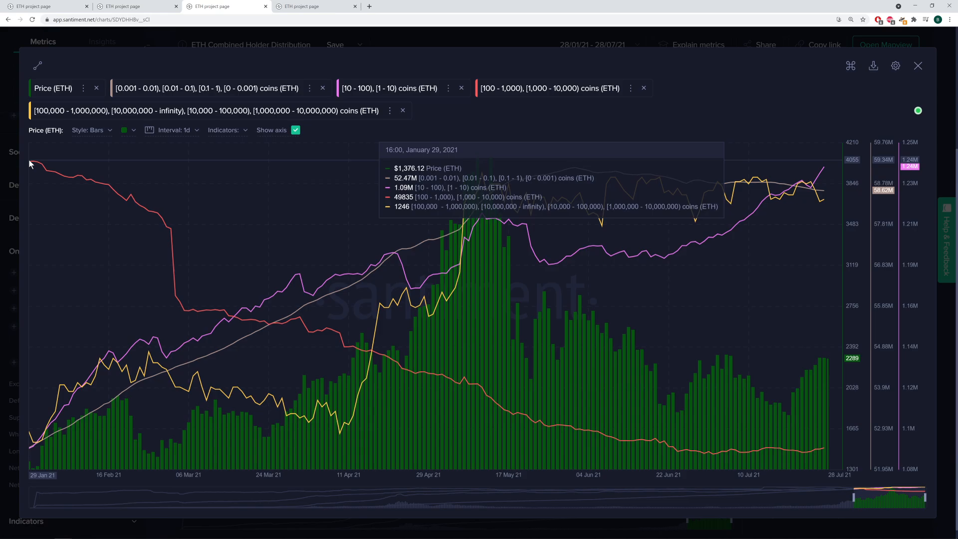
{"action": "mouse_move", "coordinate": [633, 447]}
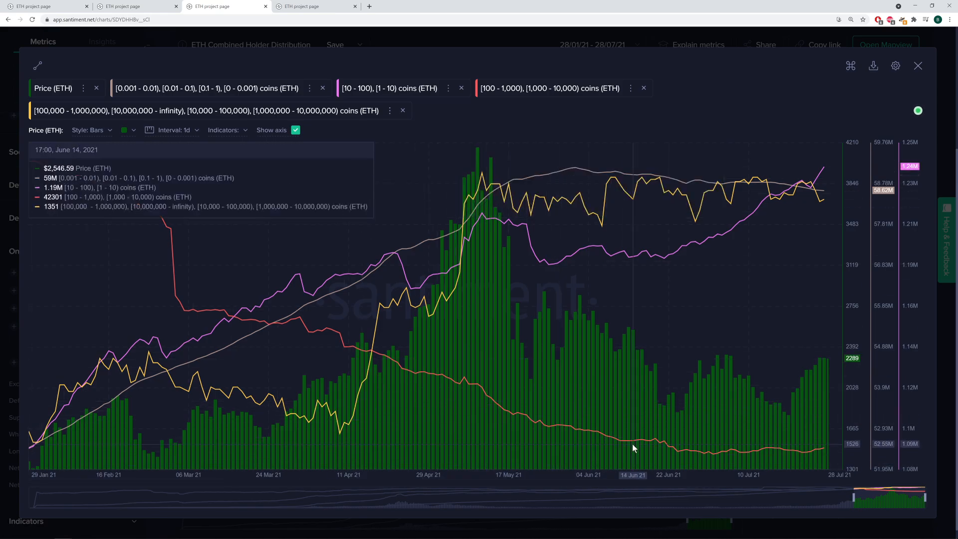
{"action": "mouse_move", "coordinate": [607, 434]}
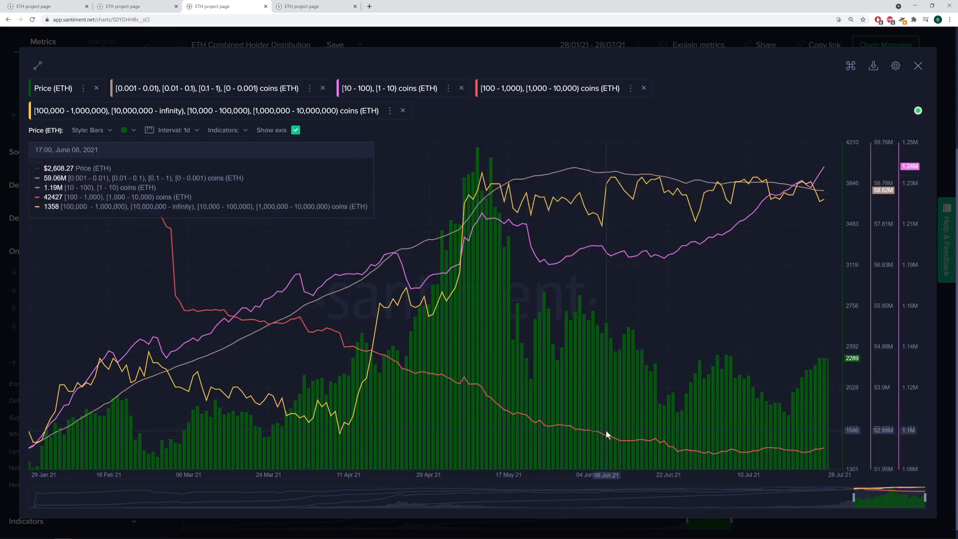
{"action": "mouse_move", "coordinate": [675, 459]}
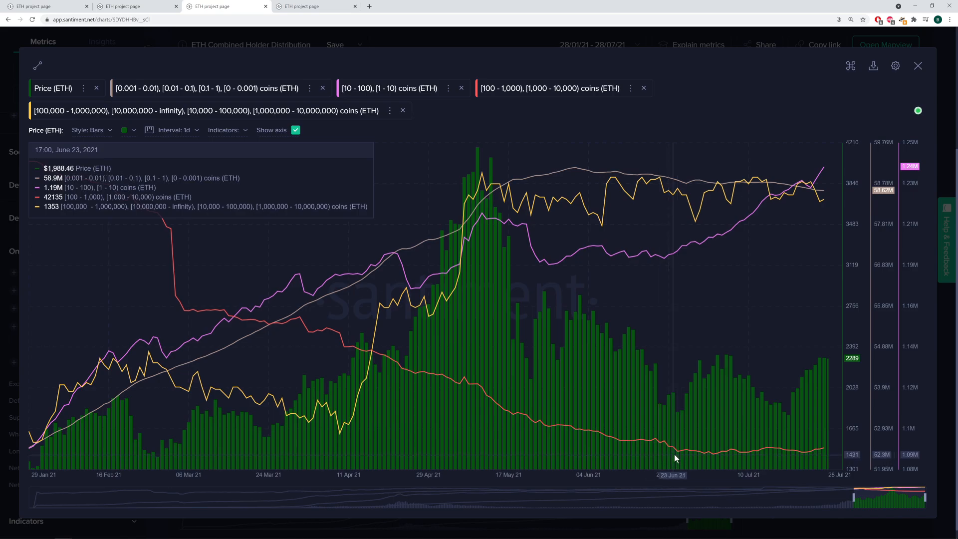
{"action": "mouse_move", "coordinate": [671, 456]}
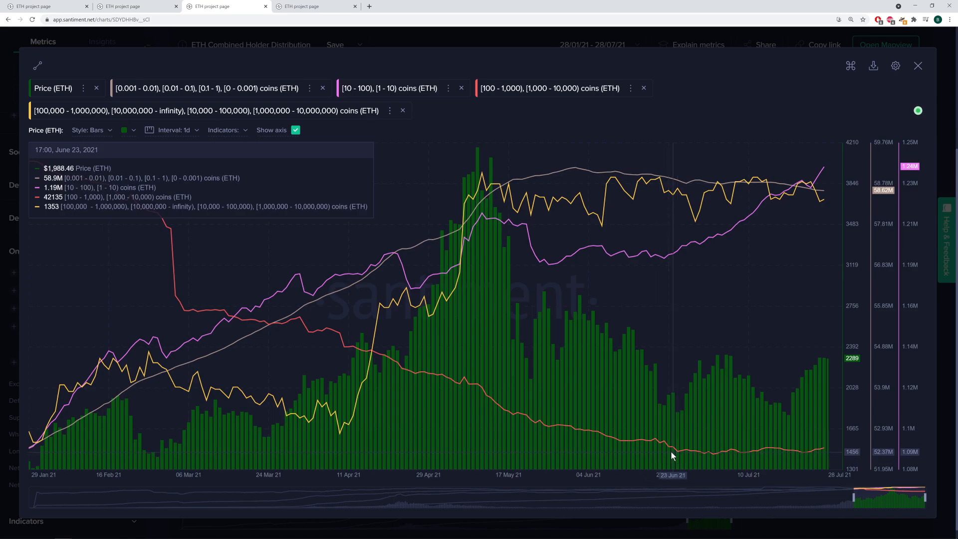
{"action": "mouse_move", "coordinate": [661, 428]}
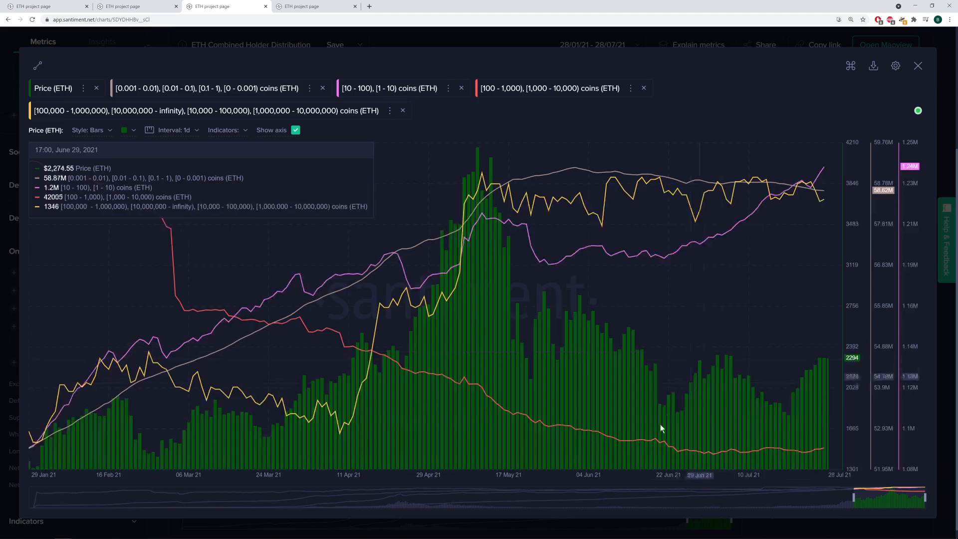
{"action": "mouse_move", "coordinate": [828, 452]}
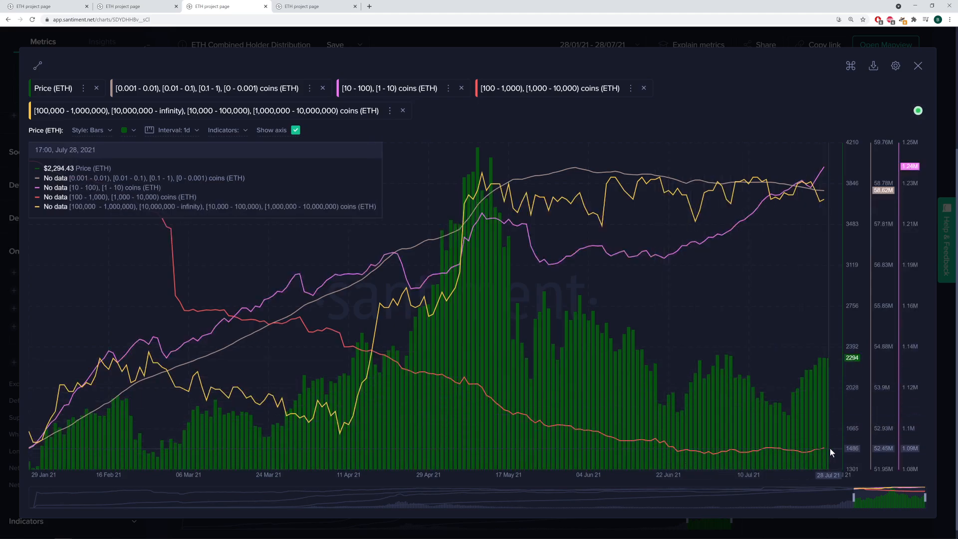
{"action": "mouse_move", "coordinate": [311, 38]}
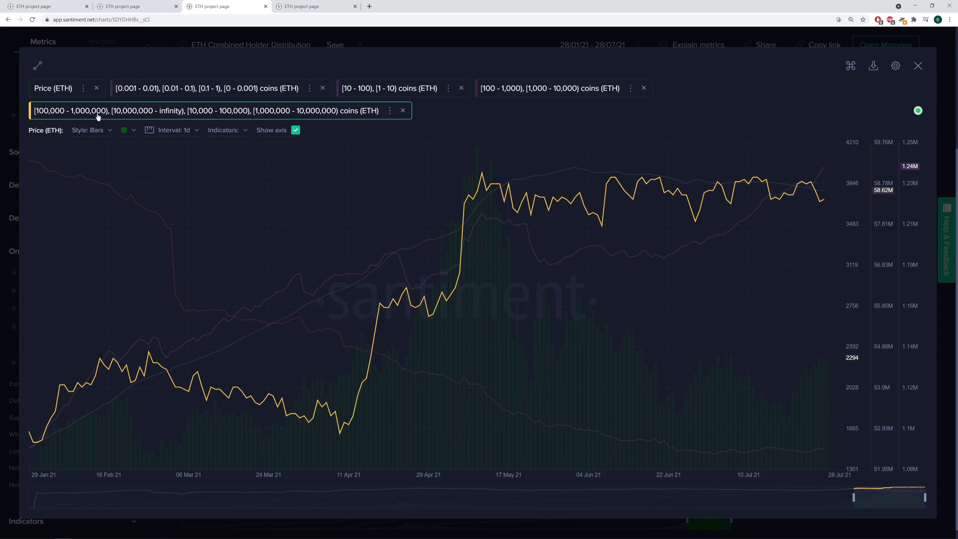
{"action": "mouse_move", "coordinate": [608, 360]}
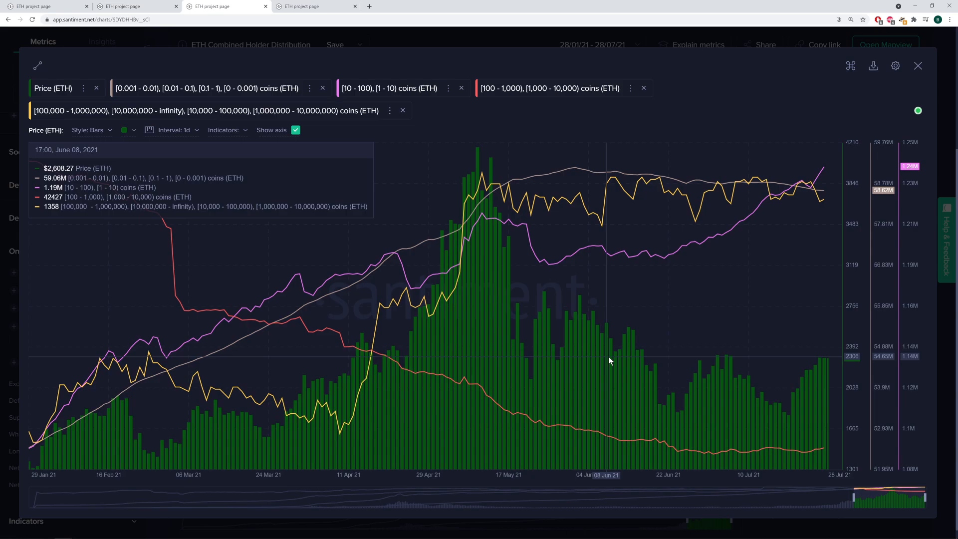
{"action": "mouse_move", "coordinate": [415, 366]}
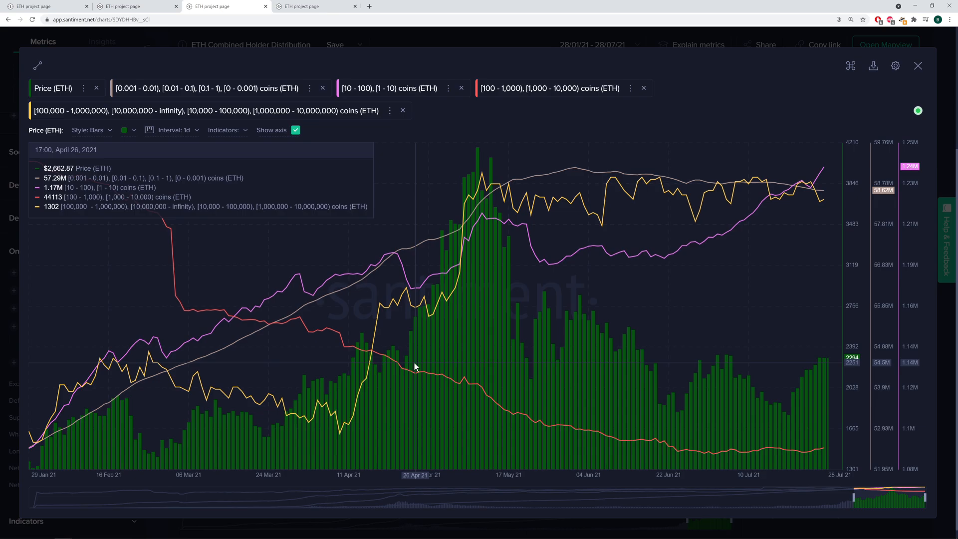
{"action": "mouse_move", "coordinate": [689, 193]}
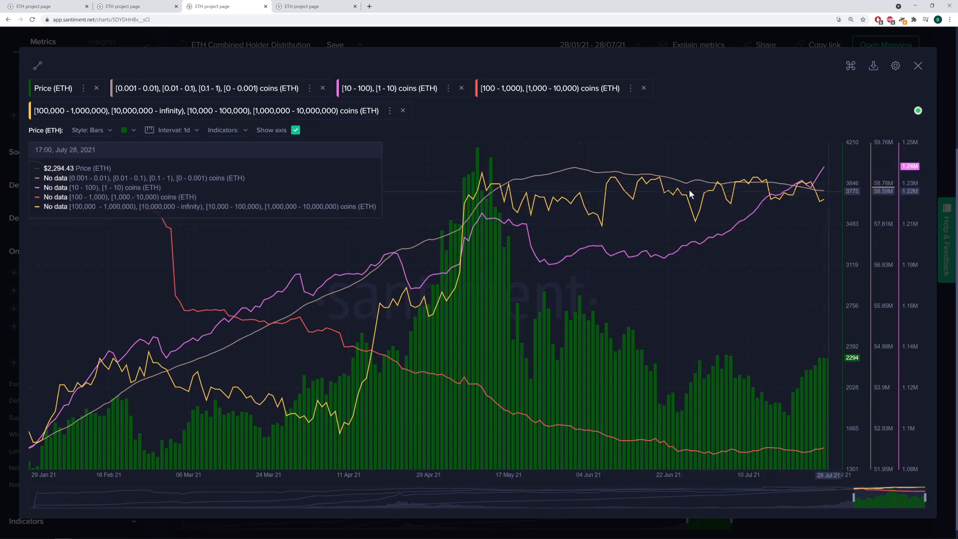
{"action": "mouse_move", "coordinate": [488, 203]}
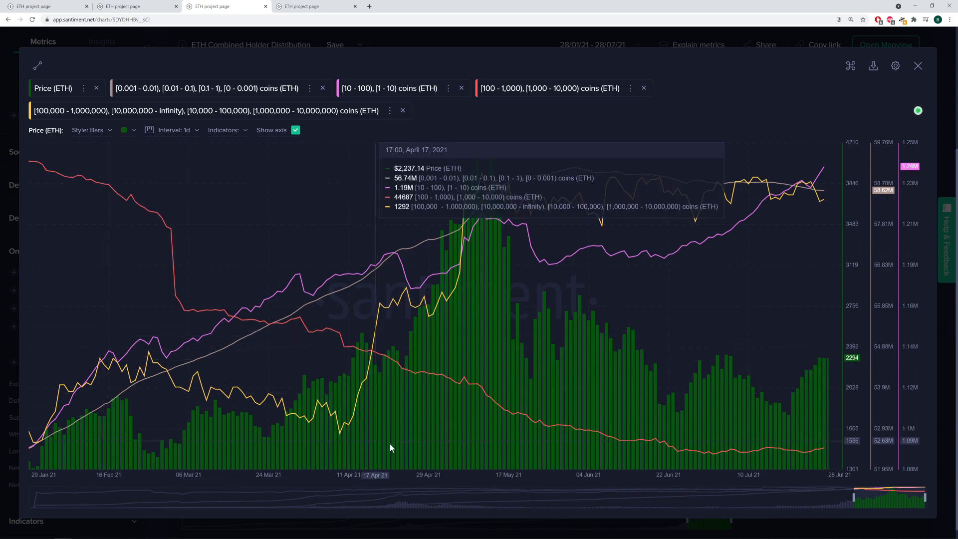
{"action": "mouse_move", "coordinate": [258, 413]}
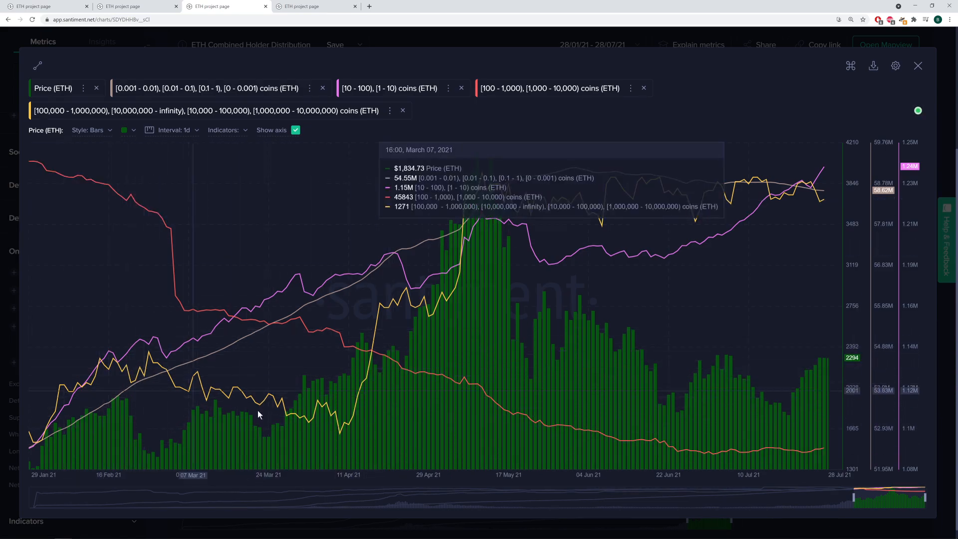
{"action": "mouse_move", "coordinate": [340, 439]}
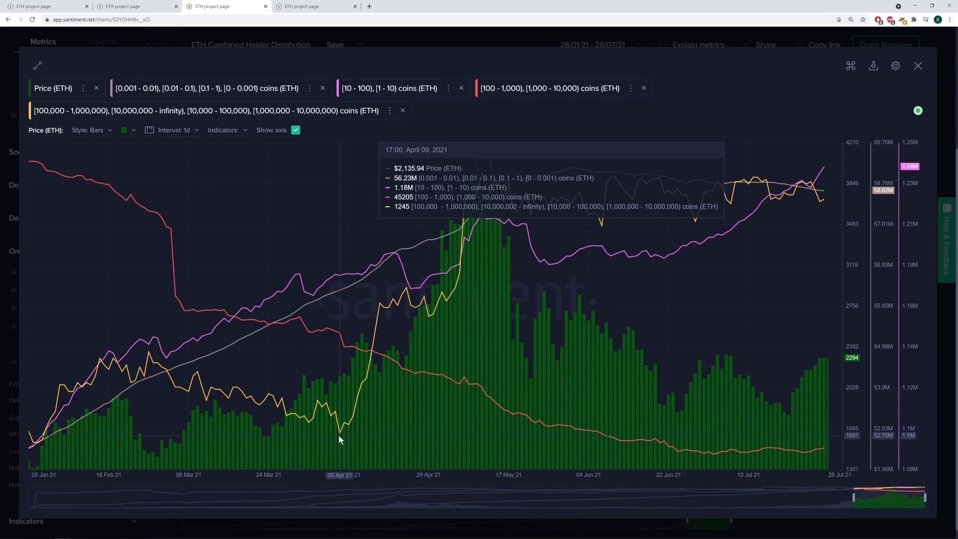
{"action": "mouse_move", "coordinate": [394, 322]}
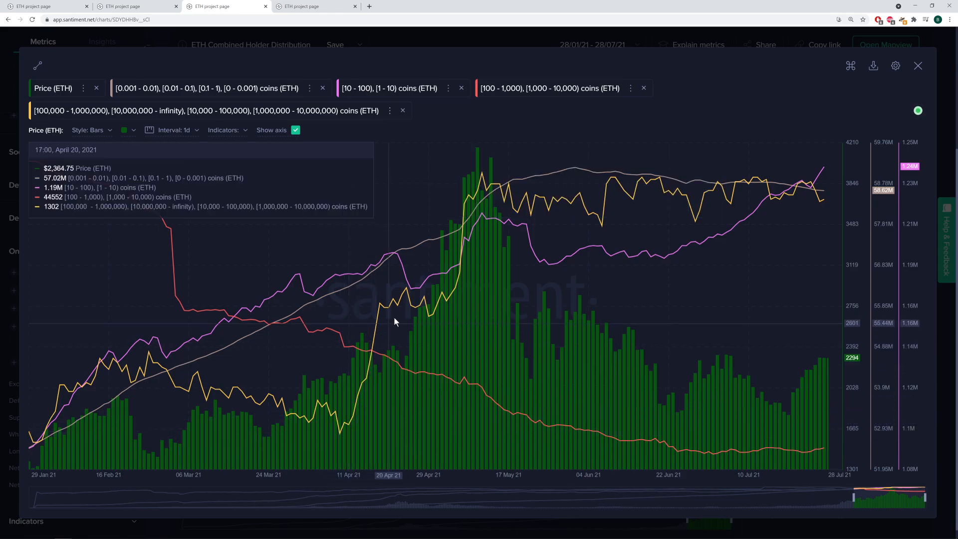
{"action": "mouse_move", "coordinate": [342, 442]}
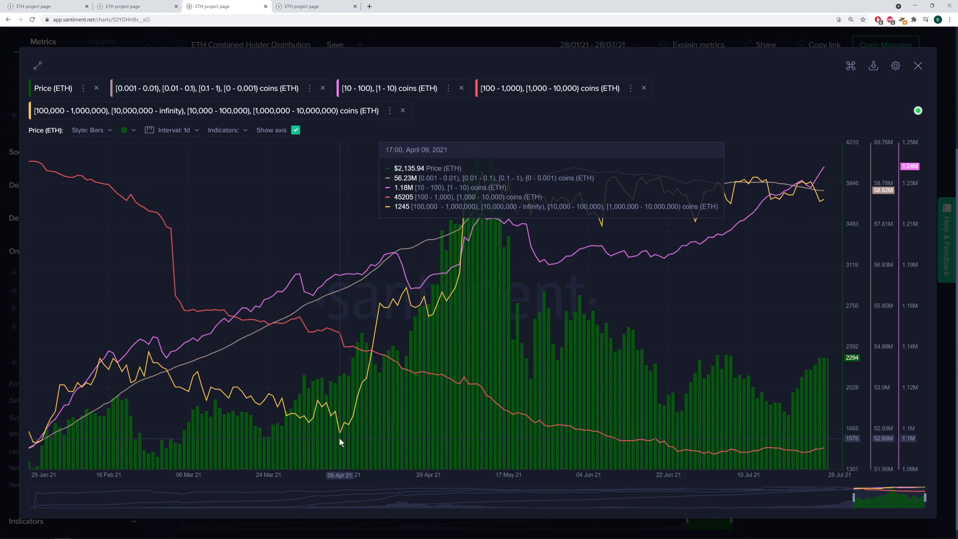
{"action": "mouse_move", "coordinate": [481, 189]}
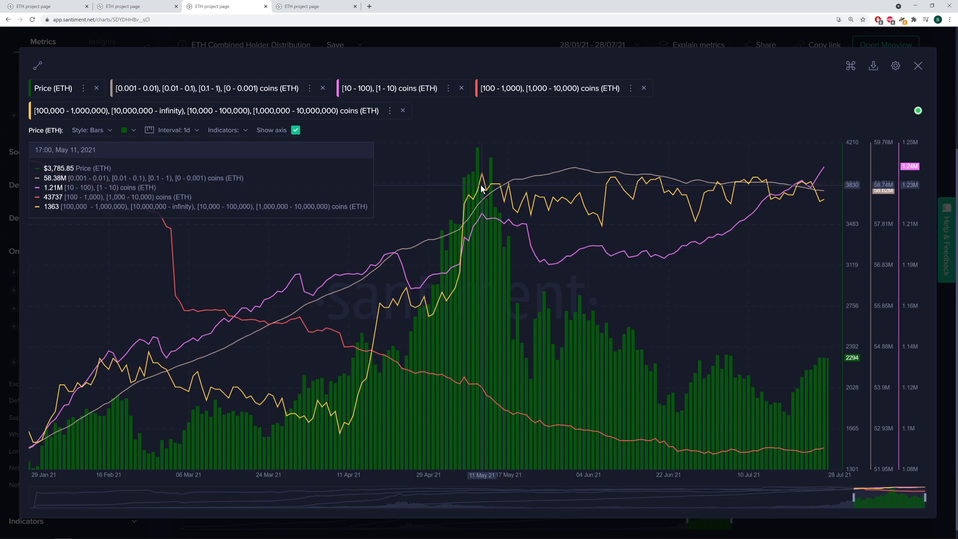
{"action": "mouse_move", "coordinate": [481, 173]}
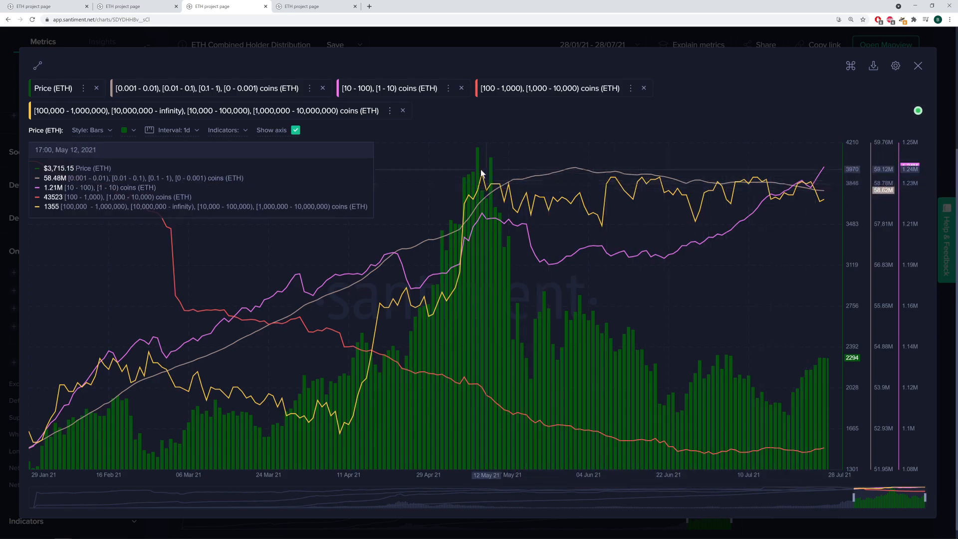
{"action": "mouse_move", "coordinate": [721, 192]}
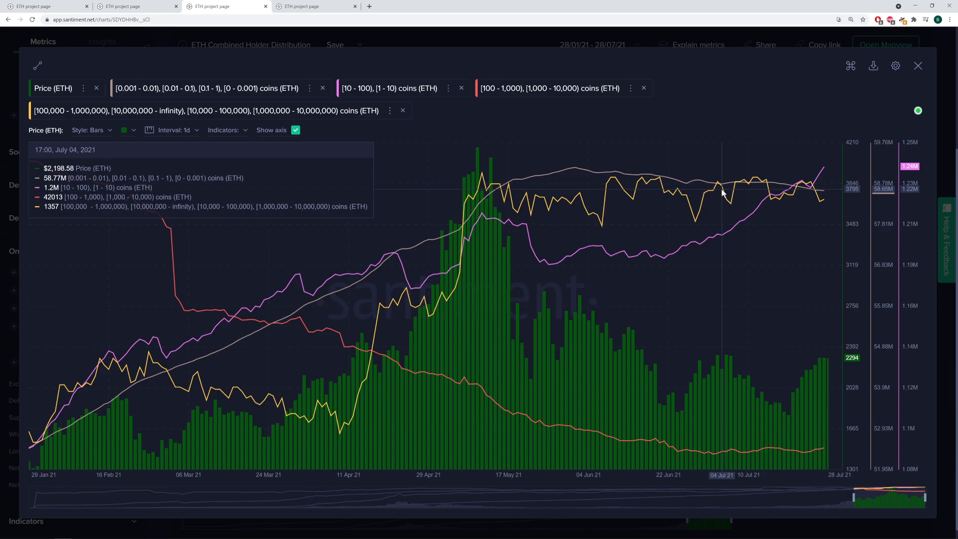
{"action": "mouse_move", "coordinate": [727, 192]}
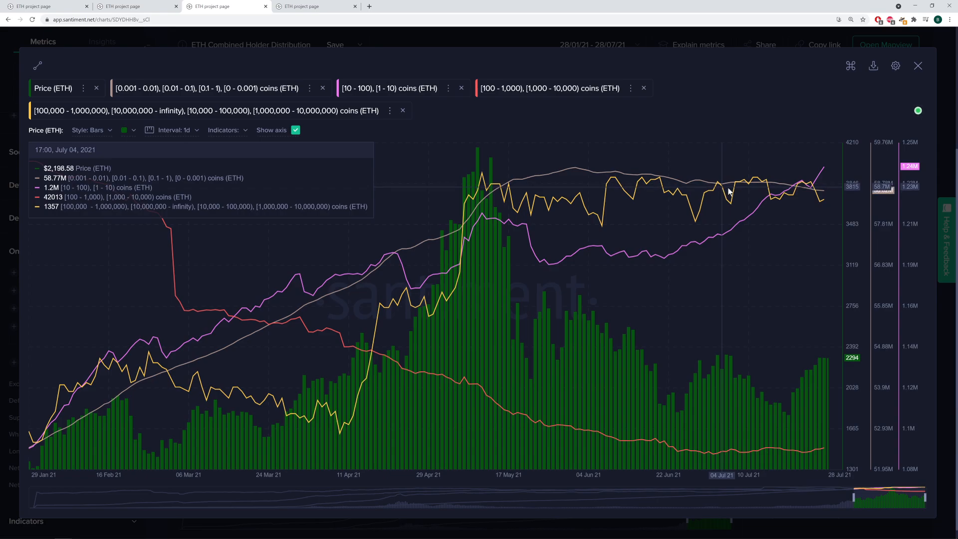
{"action": "mouse_move", "coordinate": [720, 192]}
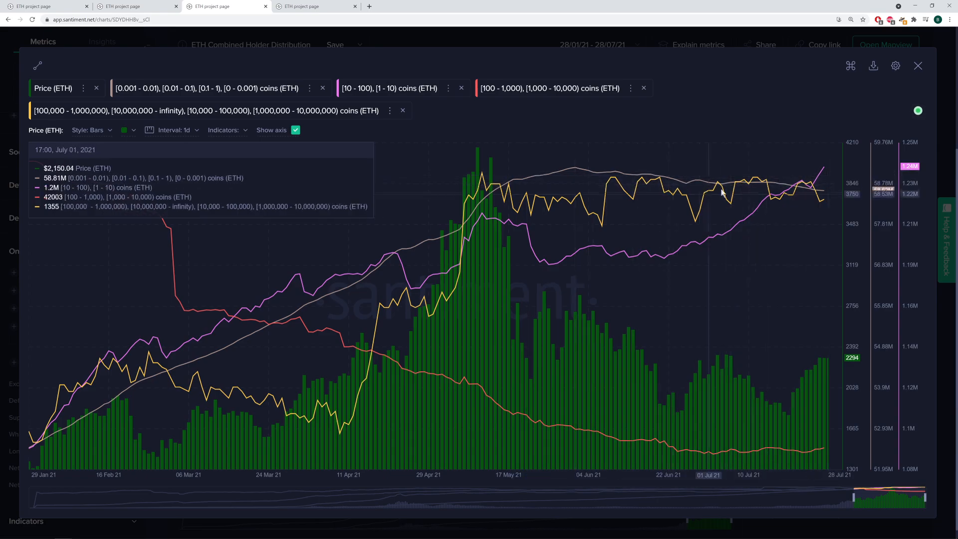
{"action": "mouse_move", "coordinate": [794, 223]}
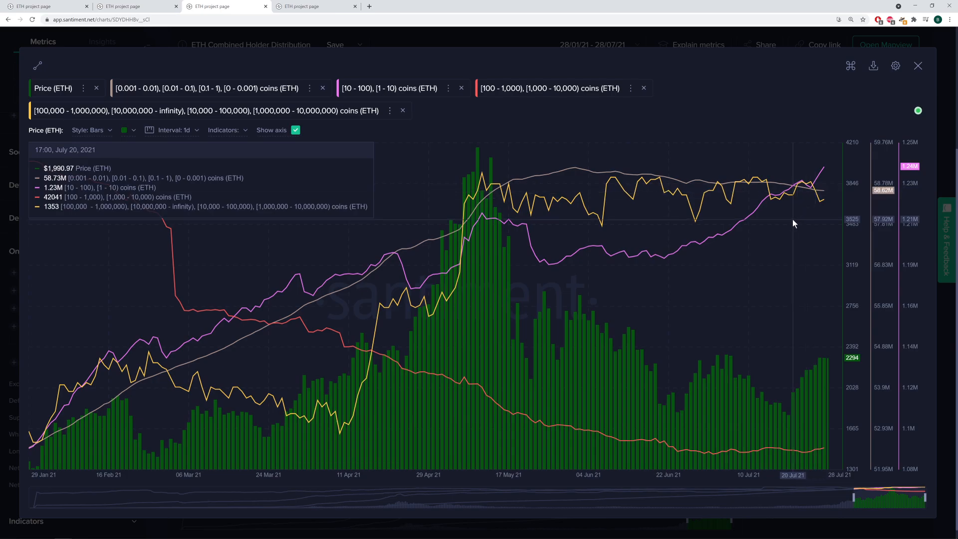
{"action": "mouse_move", "coordinate": [788, 213]}
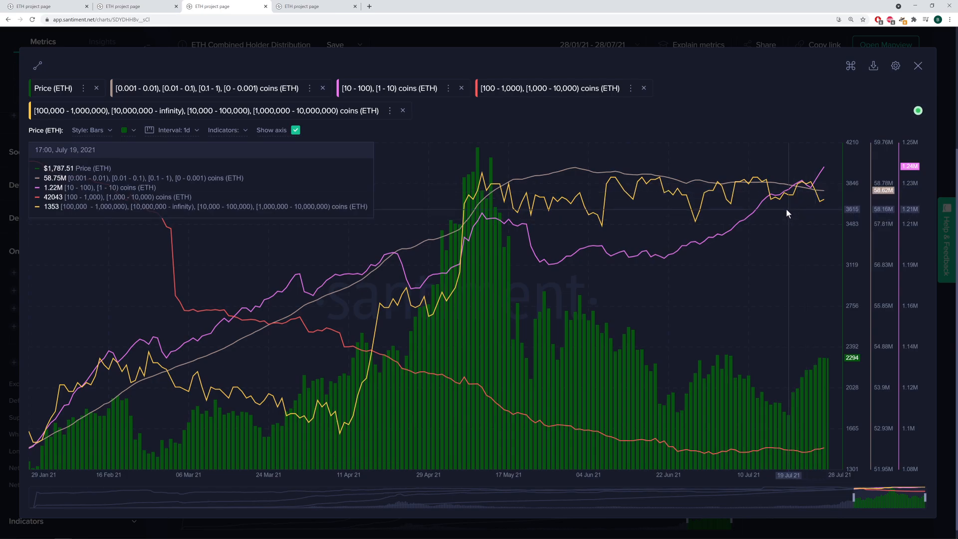
{"action": "mouse_move", "coordinate": [818, 205]}
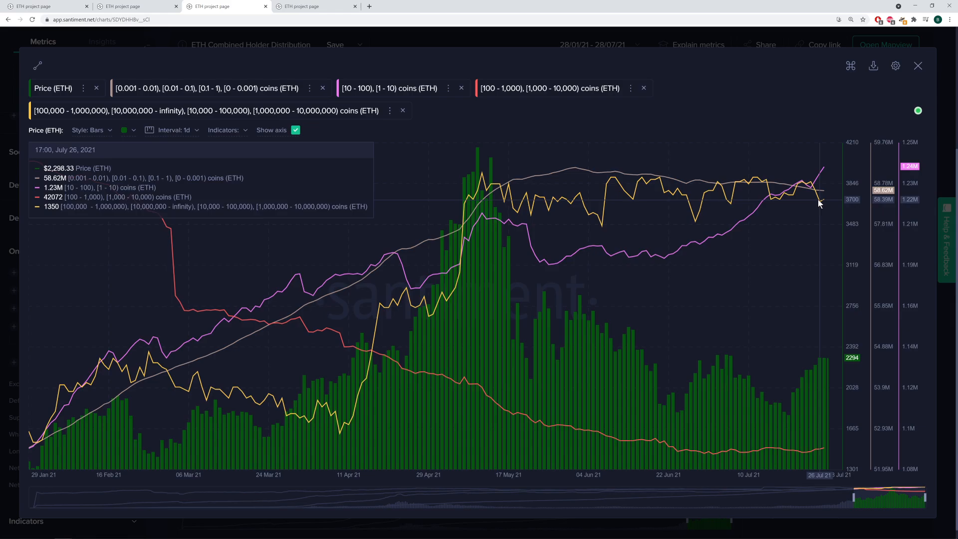
{"action": "mouse_move", "coordinate": [705, 178]}
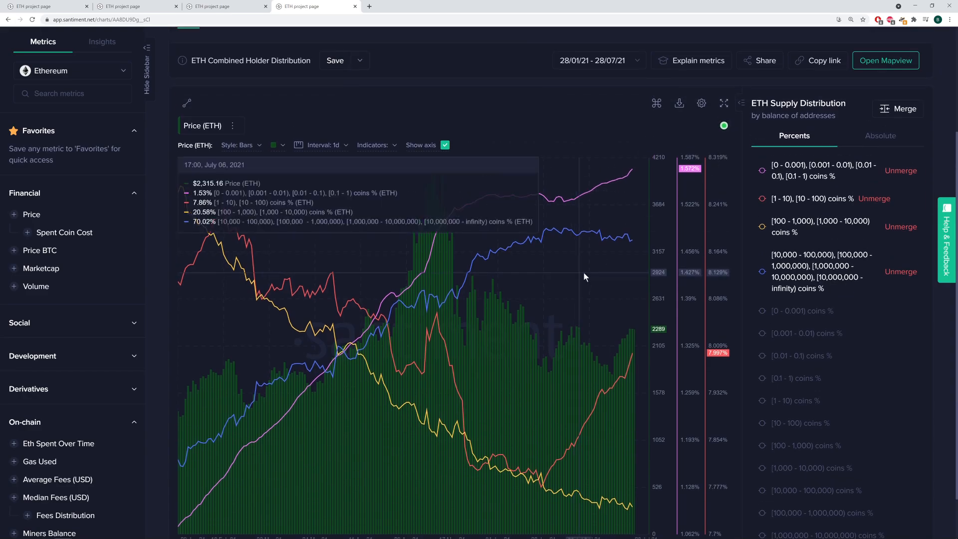
Step: Expand the supply-percentage chart to fullscreen, then return to its Studio page
{"action": "left_click", "coordinate": [724, 103]}
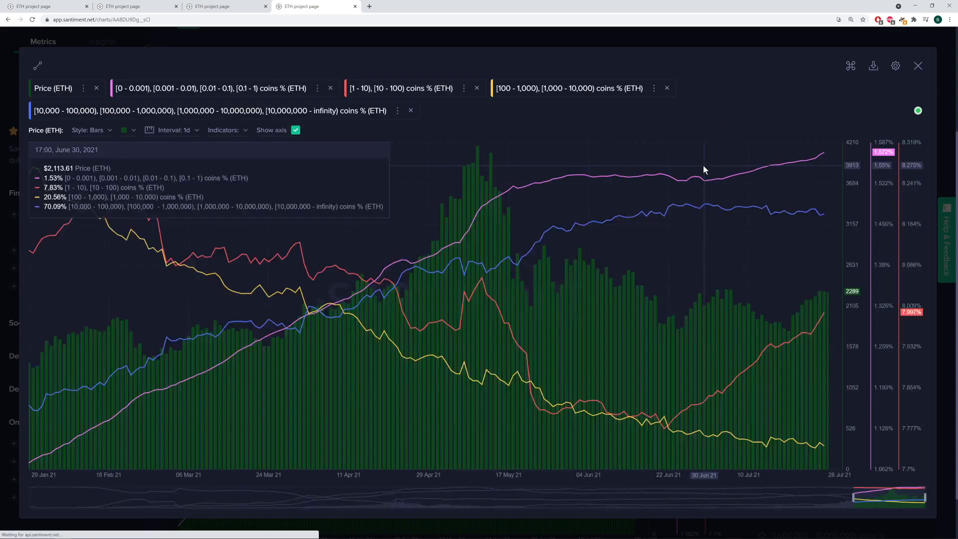
{"action": "mouse_move", "coordinate": [798, 111]}
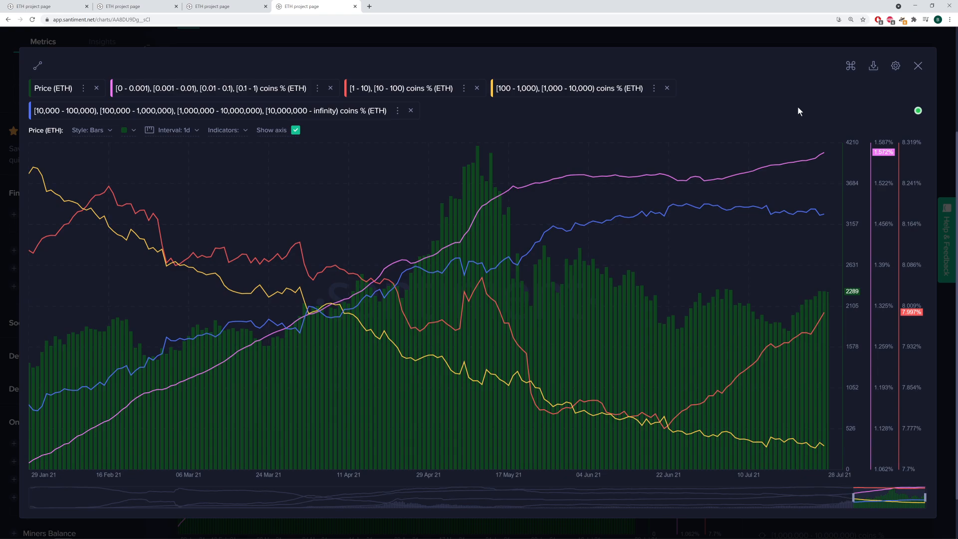
{"action": "mouse_move", "coordinate": [736, 127]}
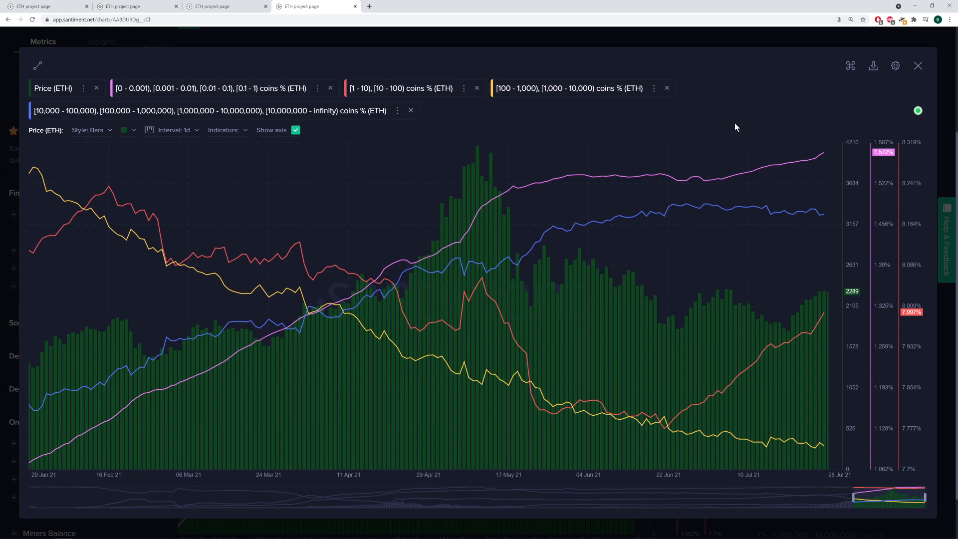
{"action": "mouse_move", "coordinate": [738, 91]}
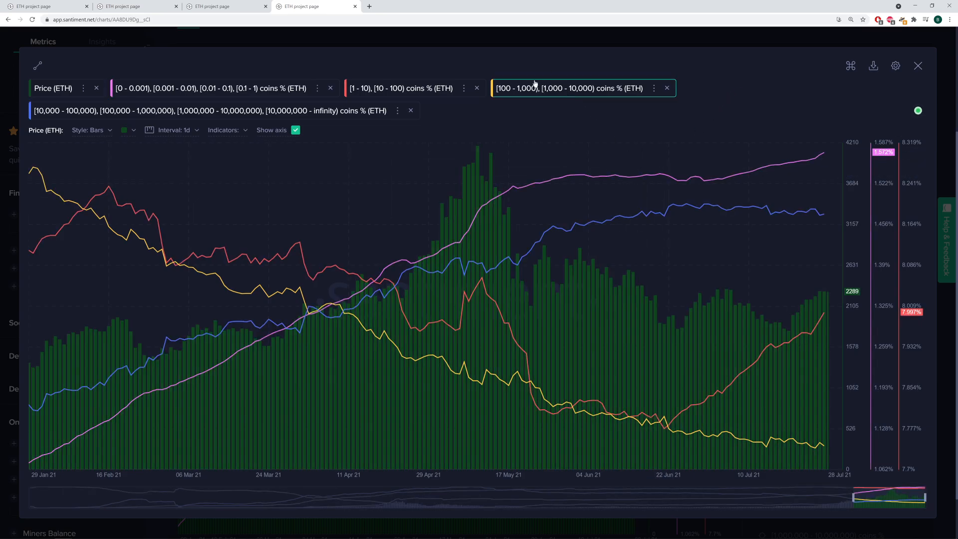
{"action": "left_click", "coordinate": [211, 87]}
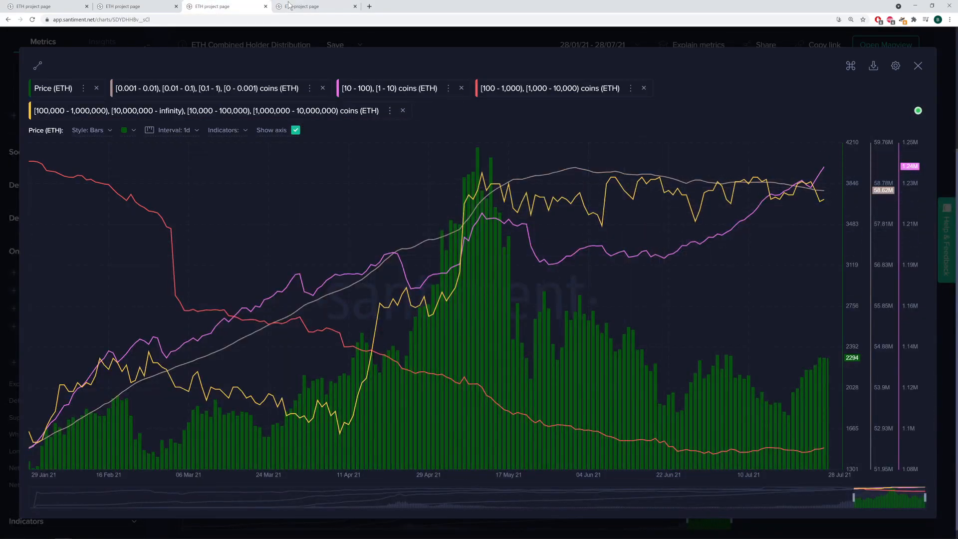
{"action": "left_click", "coordinate": [314, 6]}
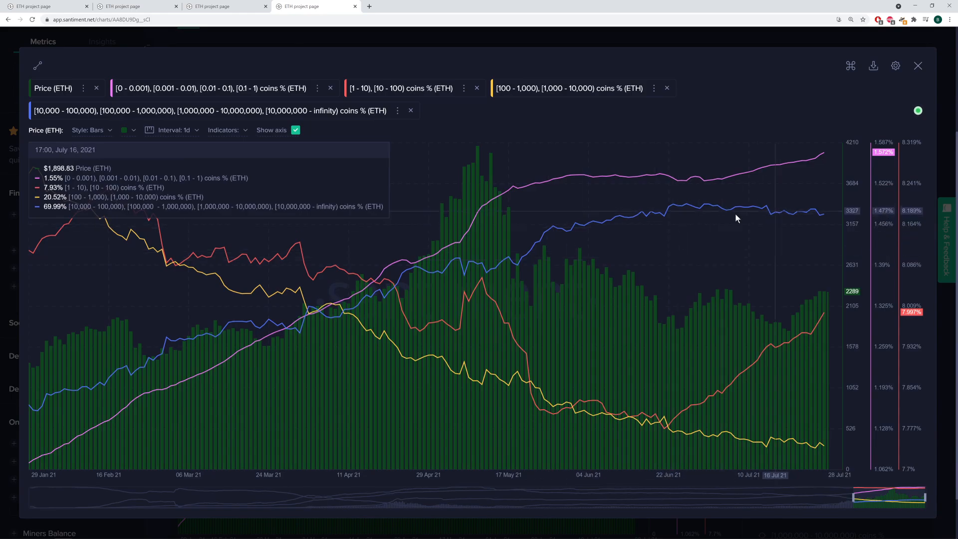
{"action": "mouse_move", "coordinate": [519, 275]}
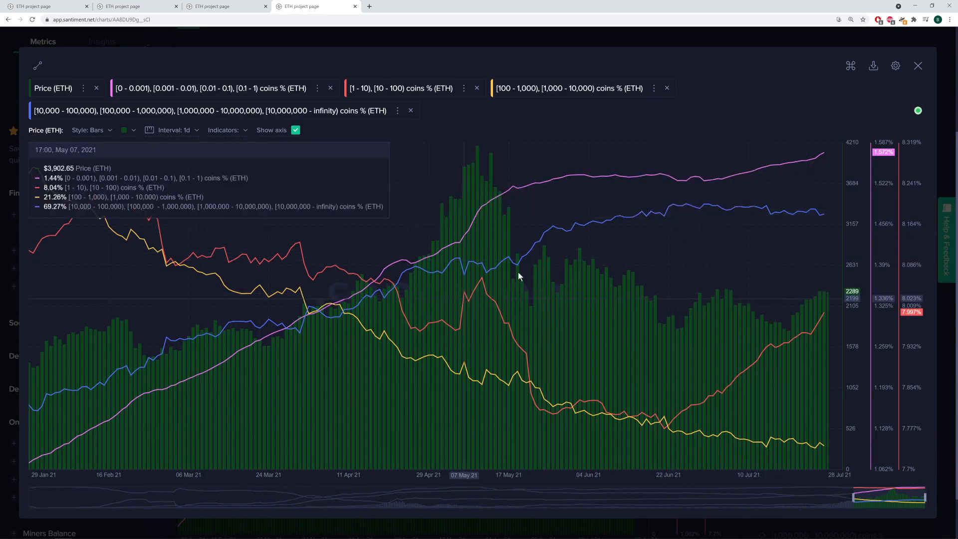
{"action": "mouse_move", "coordinate": [807, 209]}
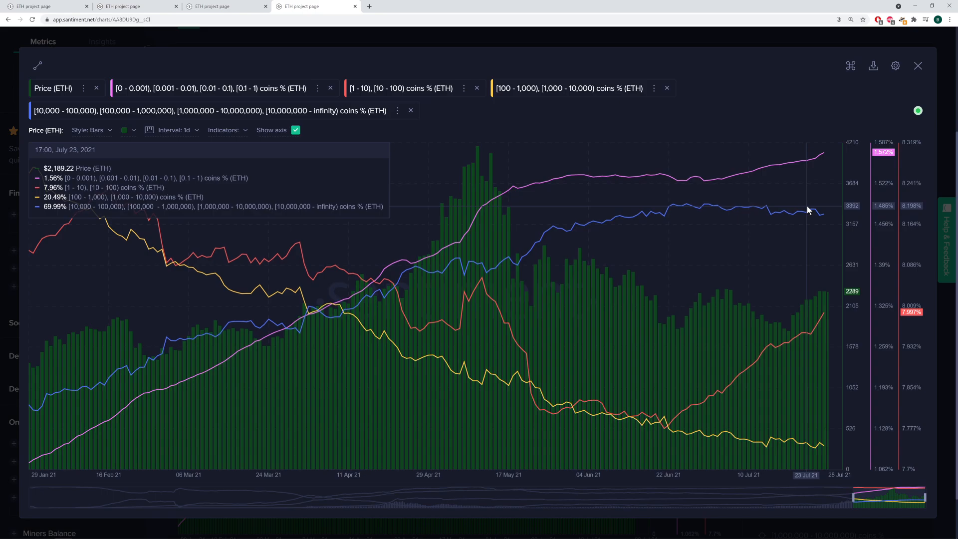
{"action": "mouse_move", "coordinate": [27, 413]}
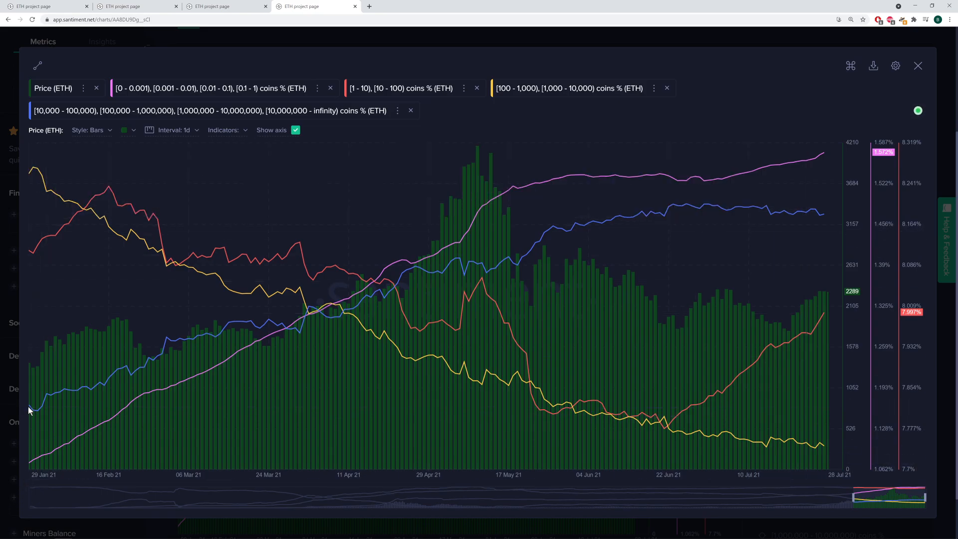
{"action": "mouse_move", "coordinate": [31, 409]}
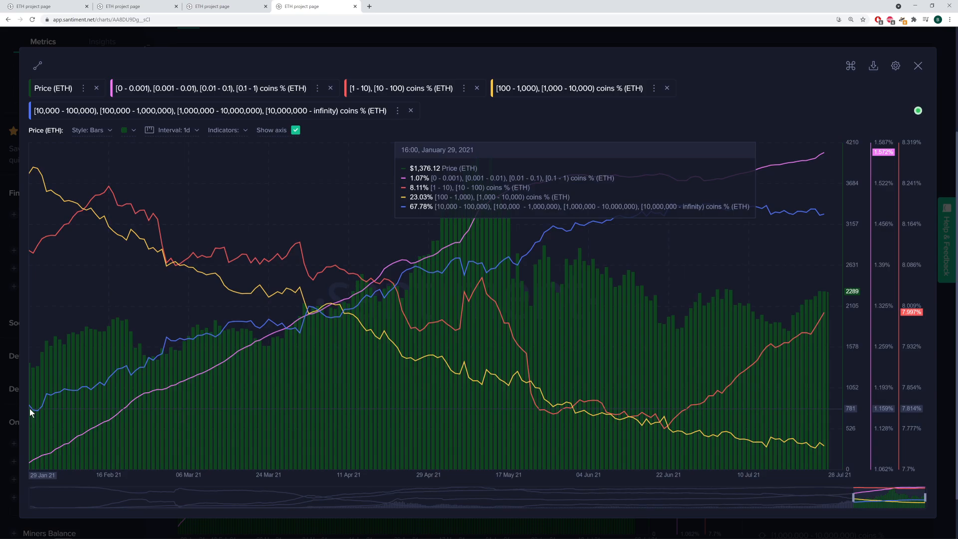
{"action": "mouse_move", "coordinate": [717, 230]}
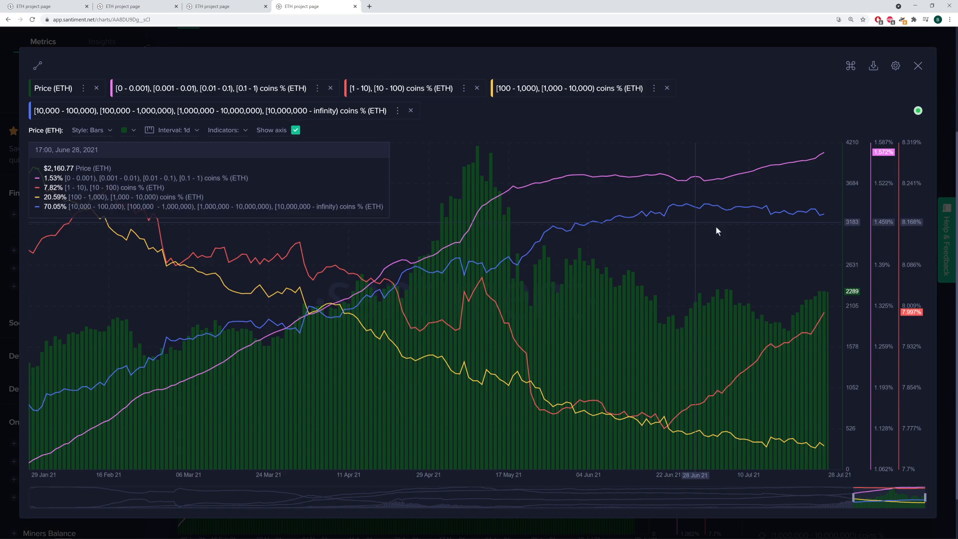
{"action": "mouse_move", "coordinate": [818, 213]}
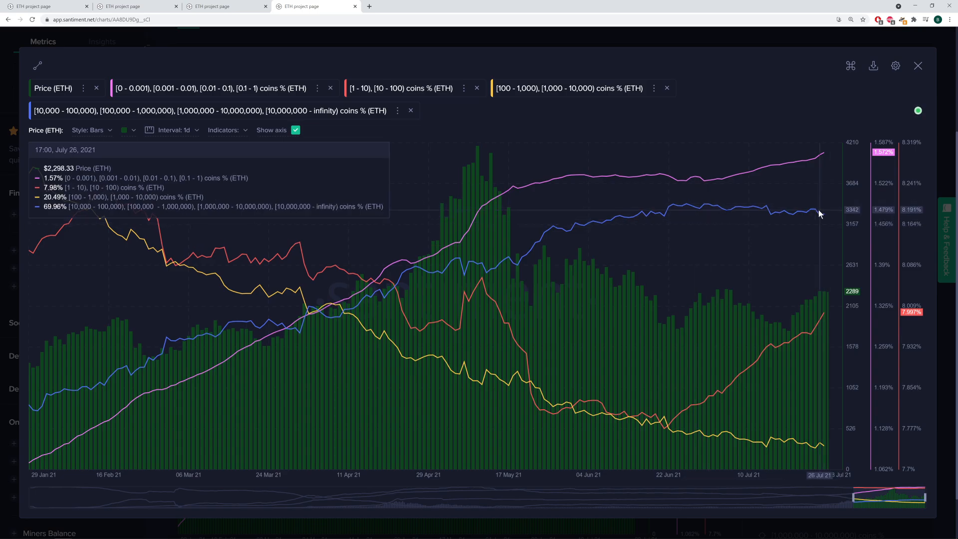
{"action": "mouse_move", "coordinate": [823, 218]}
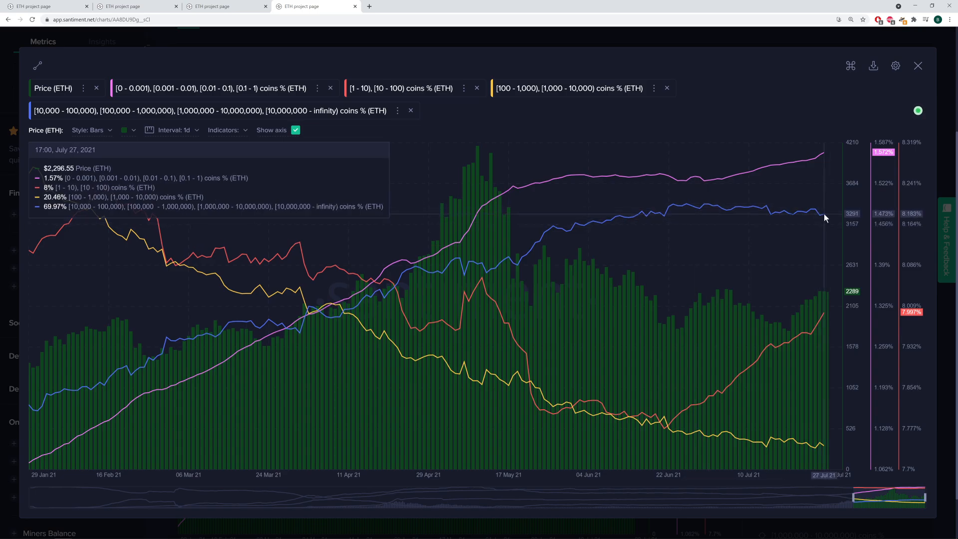
{"action": "mouse_move", "coordinate": [820, 218]}
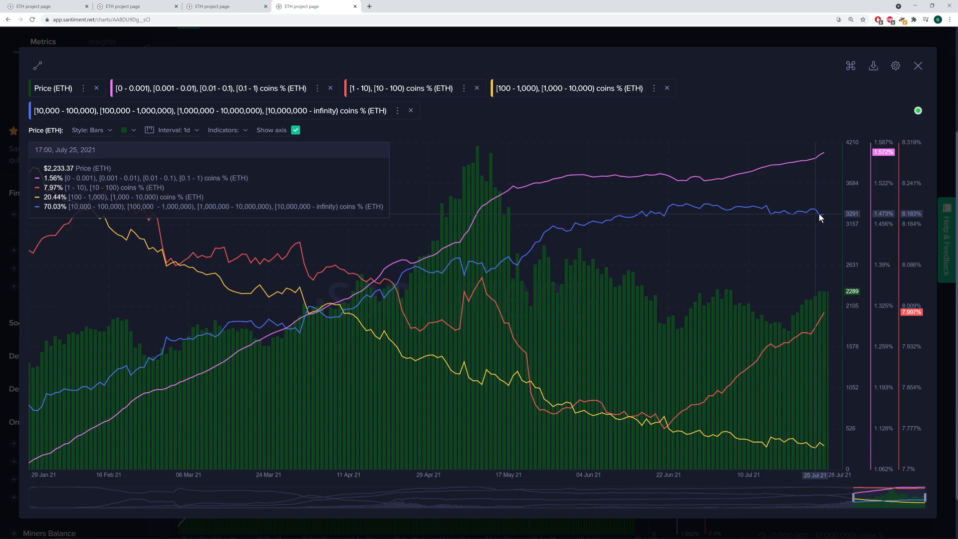
{"action": "mouse_move", "coordinate": [825, 218]}
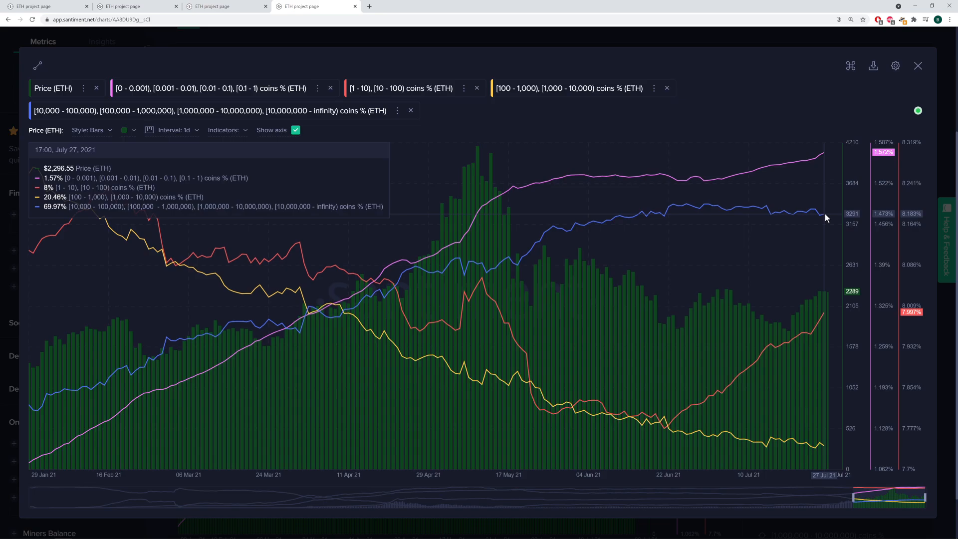
{"action": "mouse_move", "coordinate": [766, 221]}
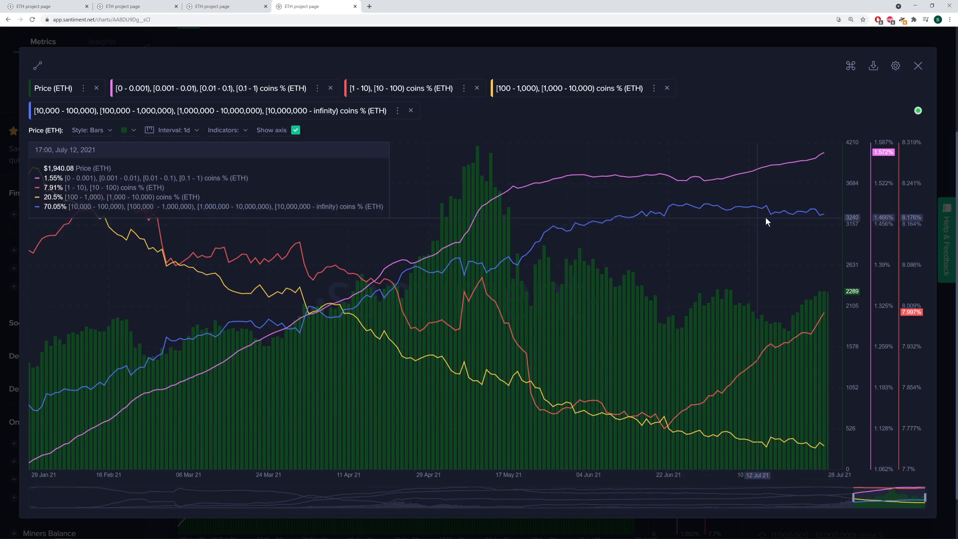
{"action": "mouse_move", "coordinate": [817, 215]}
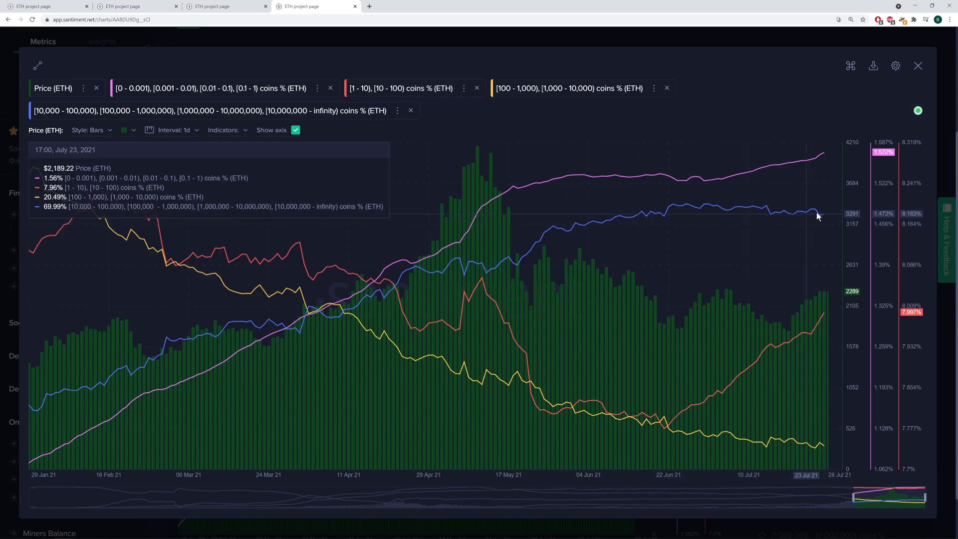
{"action": "mouse_move", "coordinate": [668, 218]}
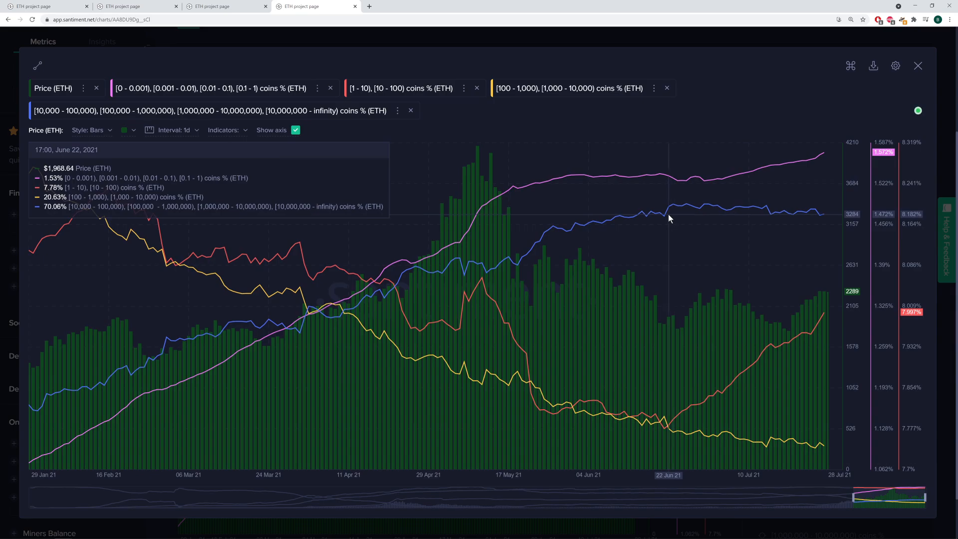
{"action": "mouse_move", "coordinate": [685, 221]}
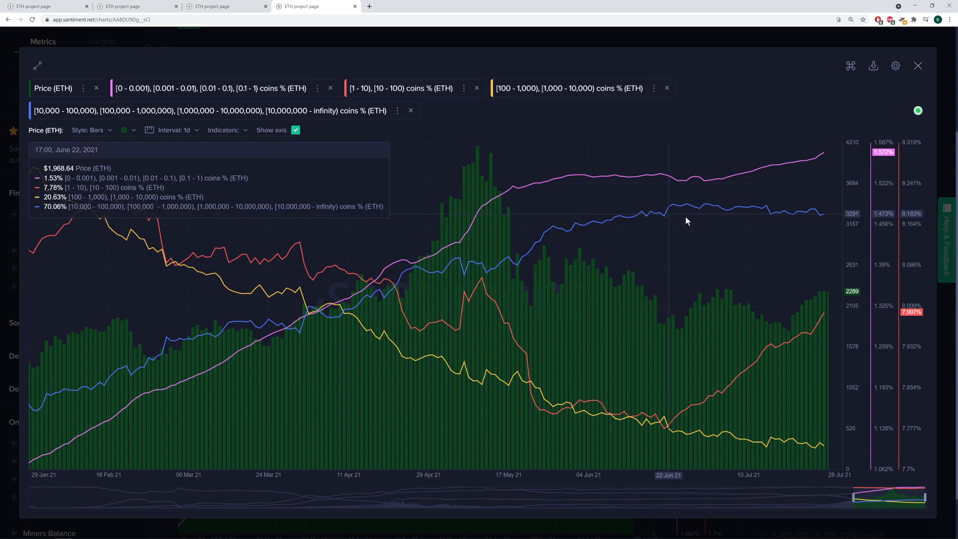
{"action": "mouse_move", "coordinate": [395, 272]}
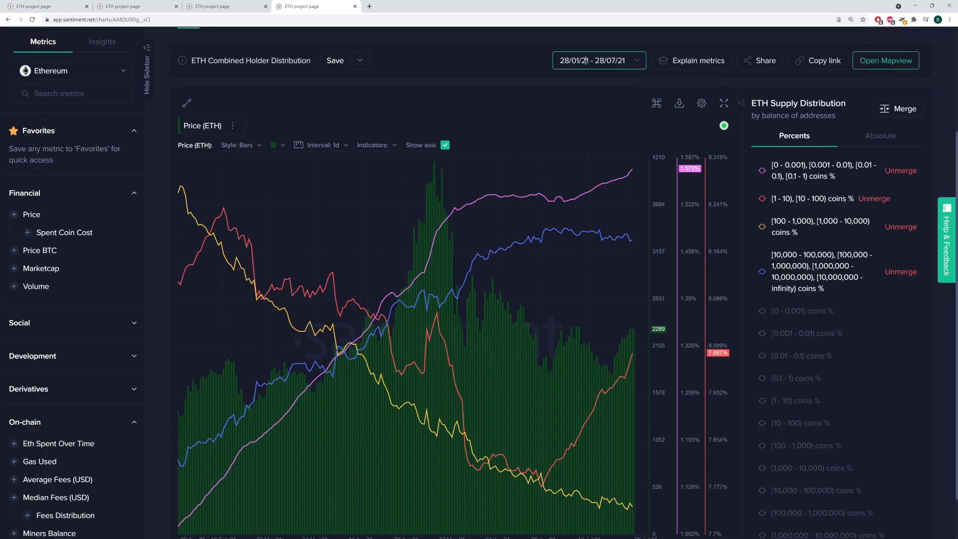
Step: Start the chart at 28/01/16 and expand price with the 10,000+ ETH holders' share to fullscreen
{"action": "left_click", "coordinate": [598, 61]}
{"action": "type", "text": "16"}
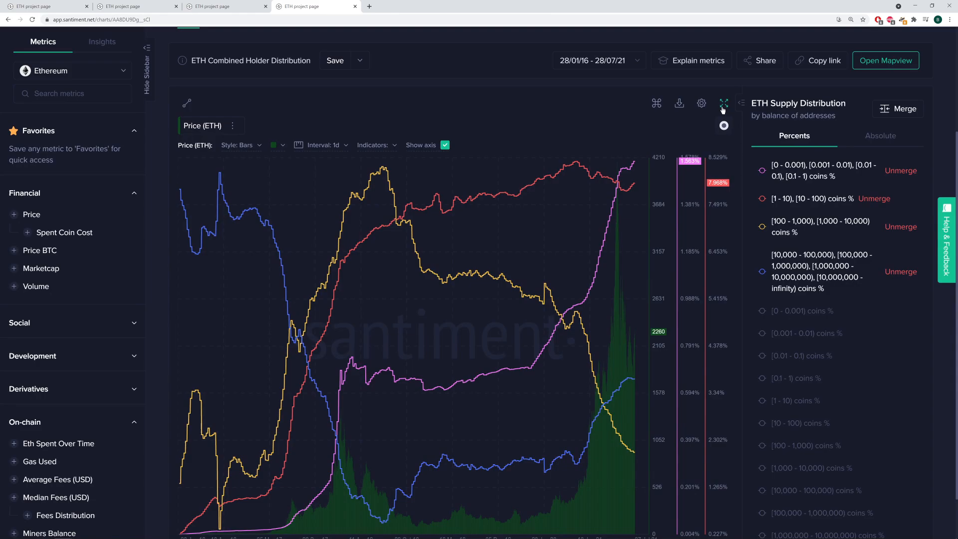
{"action": "left_click", "coordinate": [723, 103]}
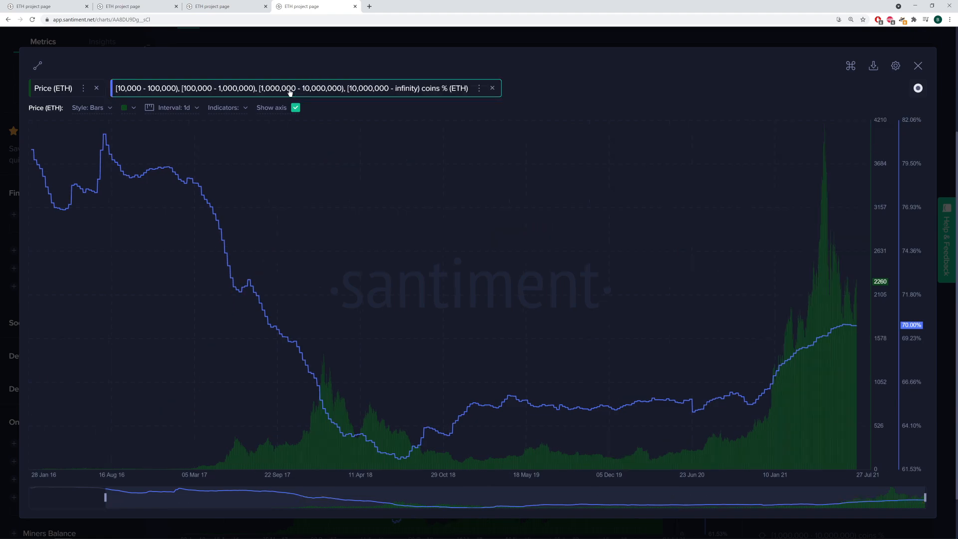
{"action": "mouse_move", "coordinate": [389, 458]}
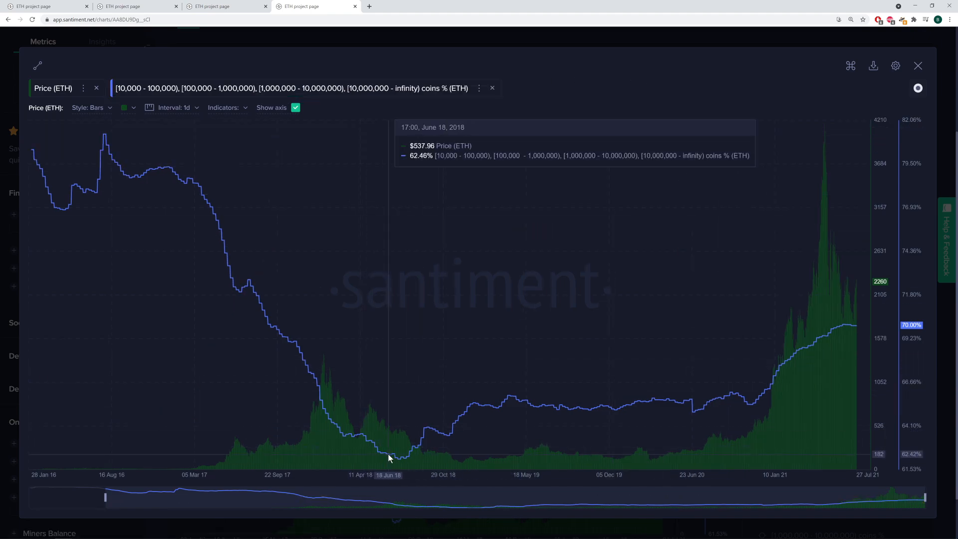
{"action": "mouse_move", "coordinate": [403, 463]}
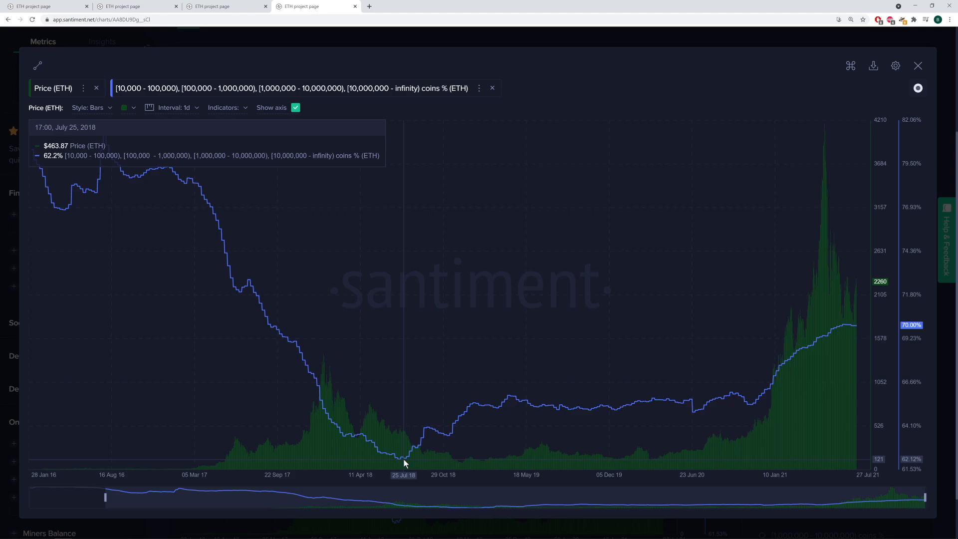
{"action": "mouse_move", "coordinate": [858, 327]}
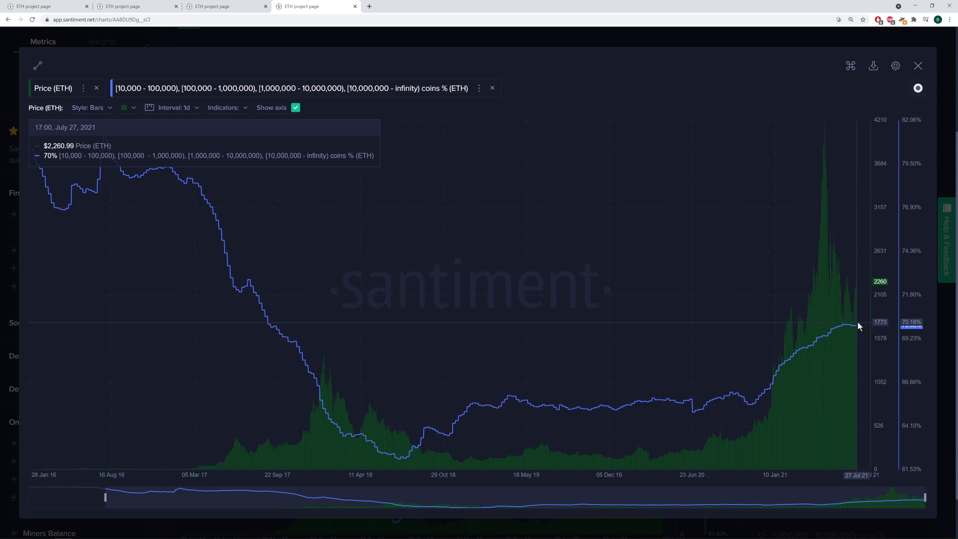
{"action": "mouse_move", "coordinate": [854, 324]}
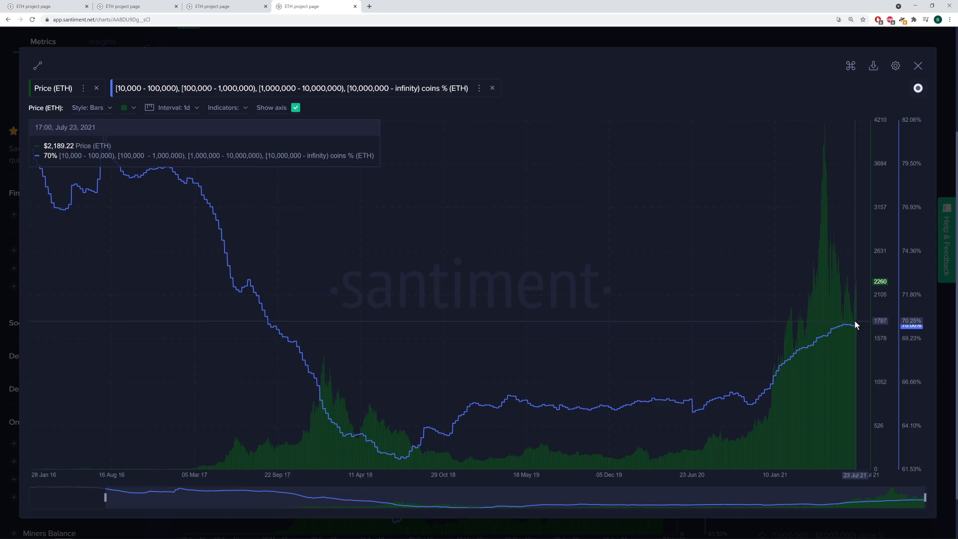
{"action": "mouse_move", "coordinate": [645, 97]}
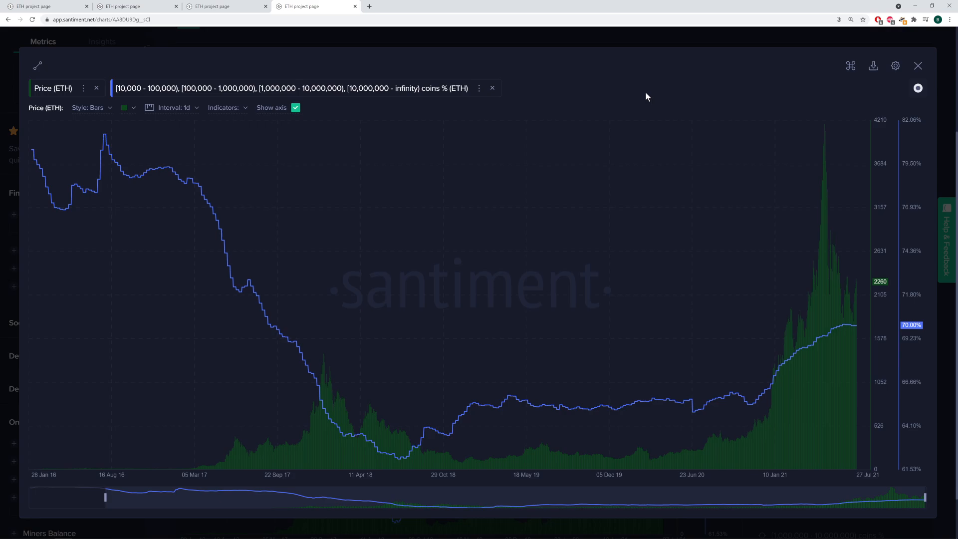
{"action": "mouse_move", "coordinate": [710, 445]}
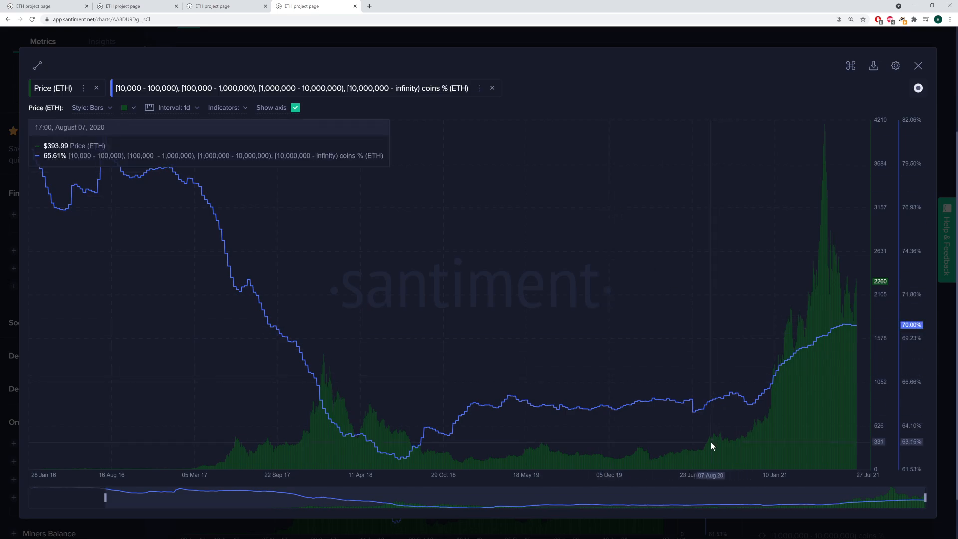
{"action": "mouse_move", "coordinate": [215, 225]}
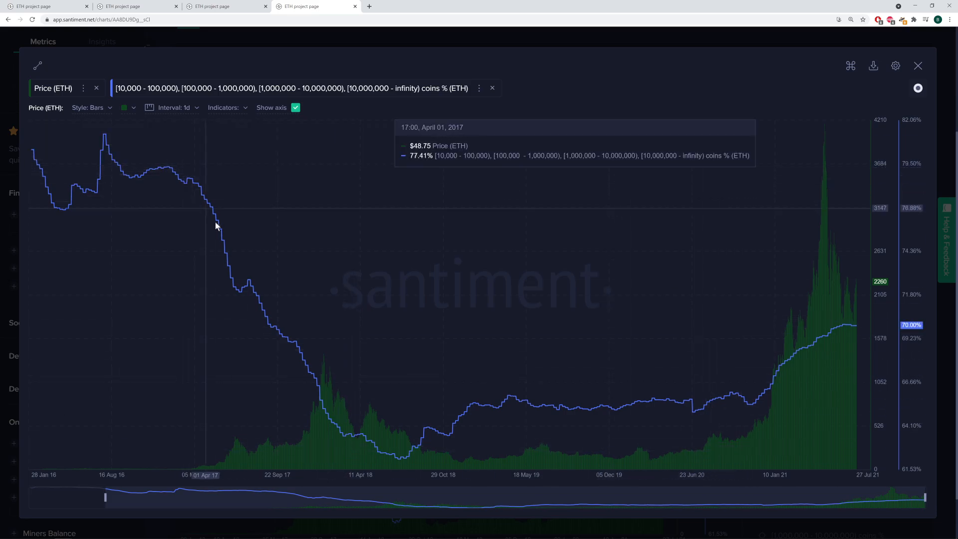
{"action": "mouse_move", "coordinate": [330, 409]}
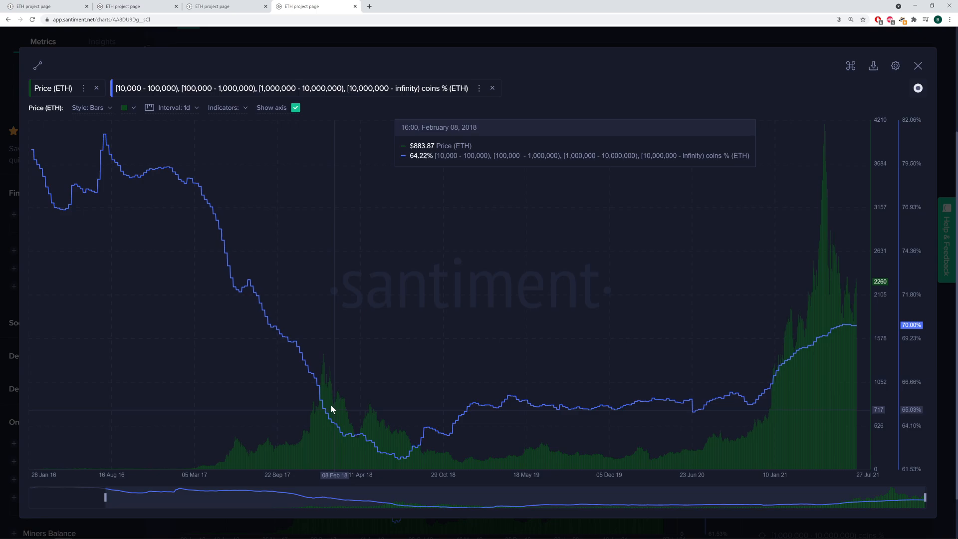
{"action": "mouse_move", "coordinate": [181, 208]}
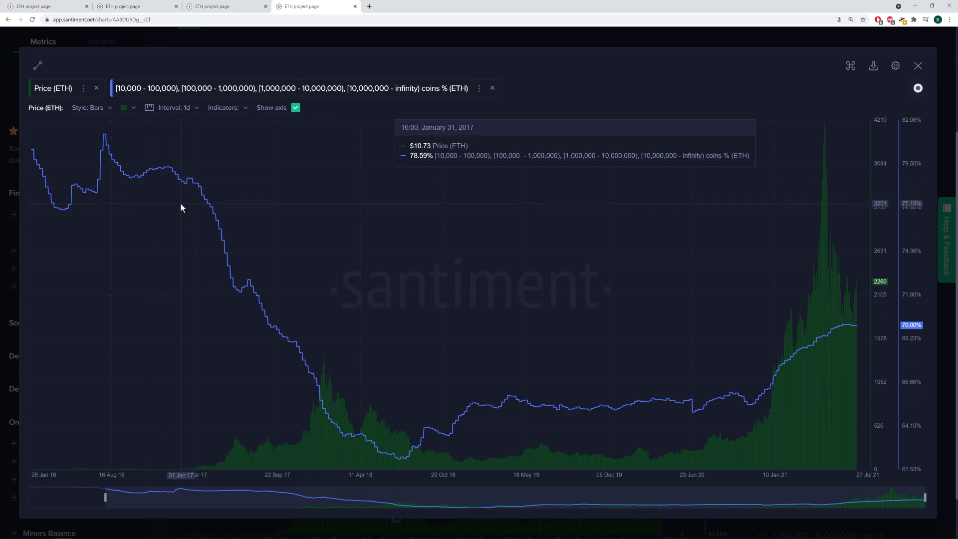
{"action": "mouse_move", "coordinate": [154, 234]}
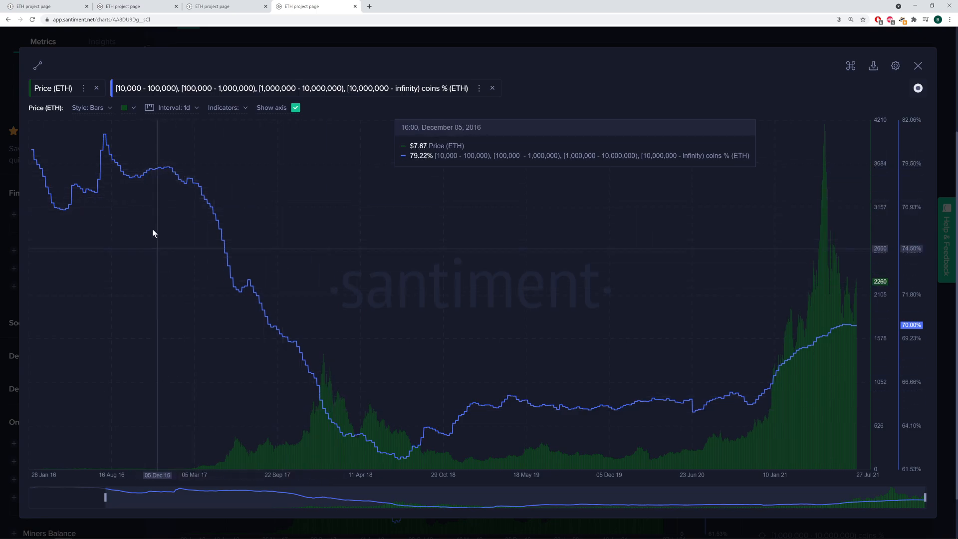
{"action": "mouse_move", "coordinate": [171, 170]}
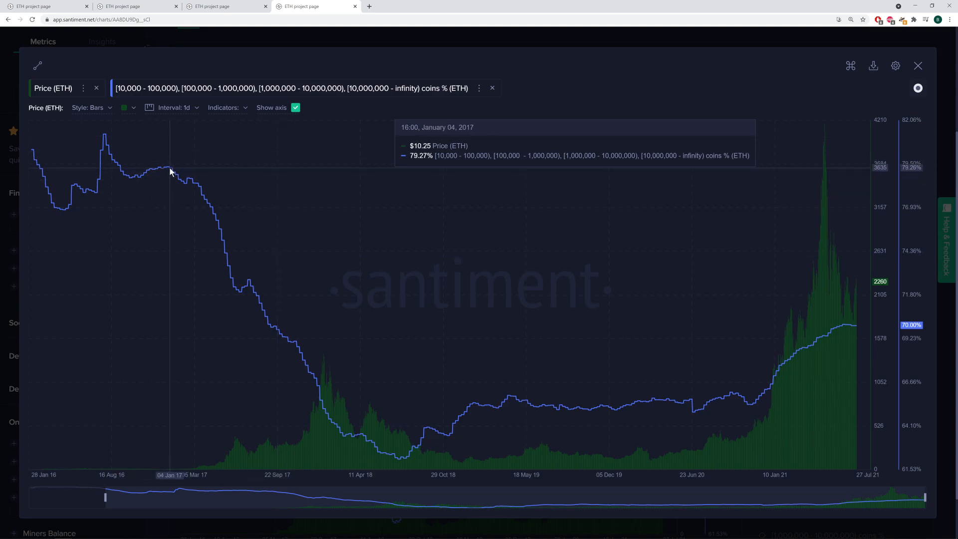
{"action": "mouse_move", "coordinate": [352, 500]}
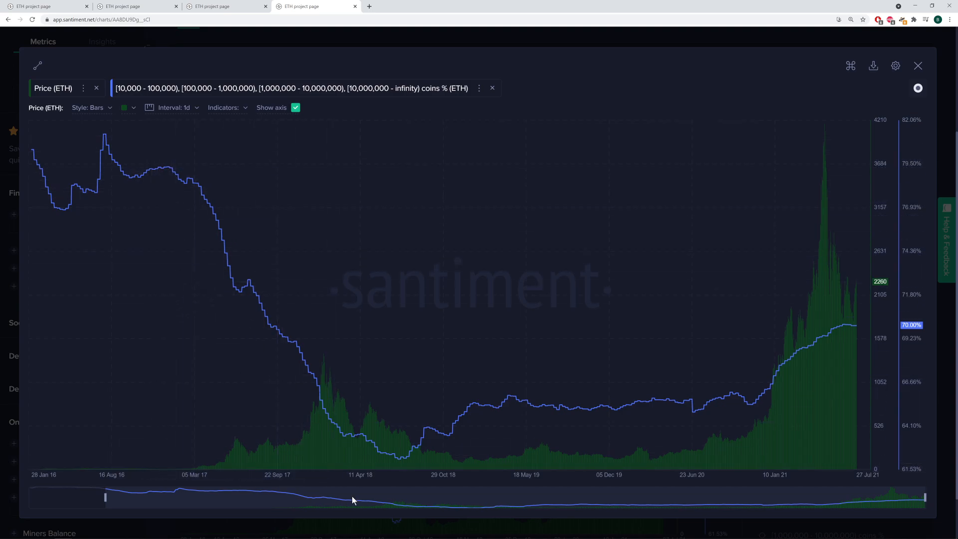
{"action": "mouse_move", "coordinate": [360, 437]}
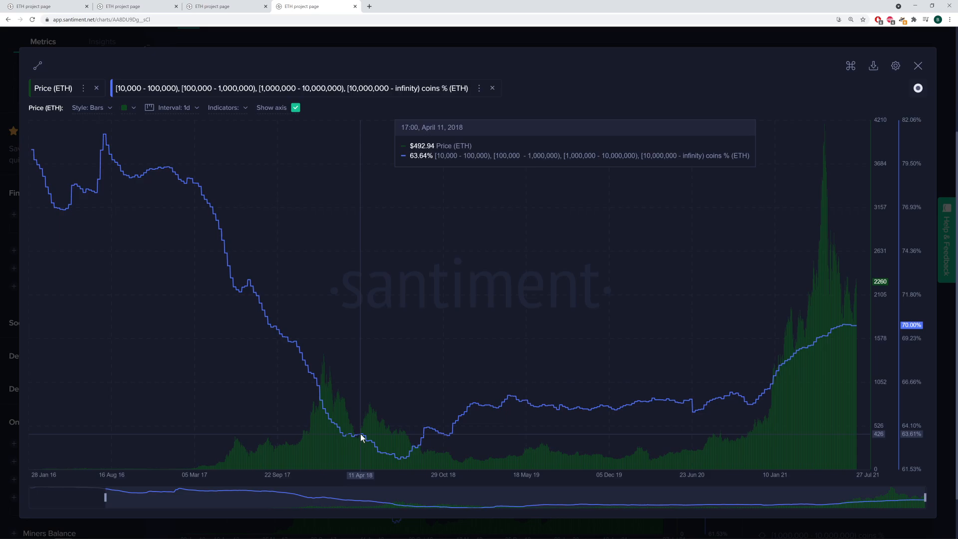
{"action": "mouse_move", "coordinate": [578, 430]}
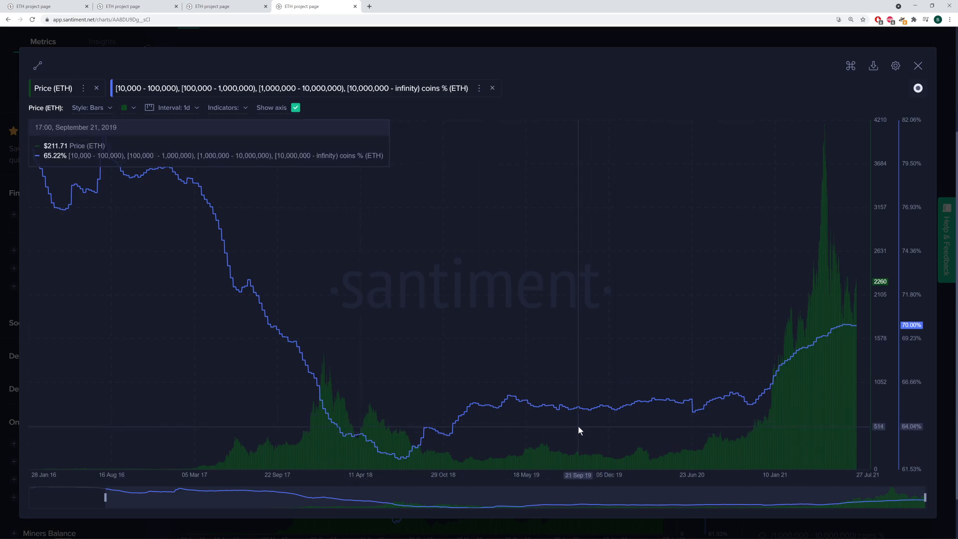
{"action": "mouse_move", "coordinate": [684, 438]}
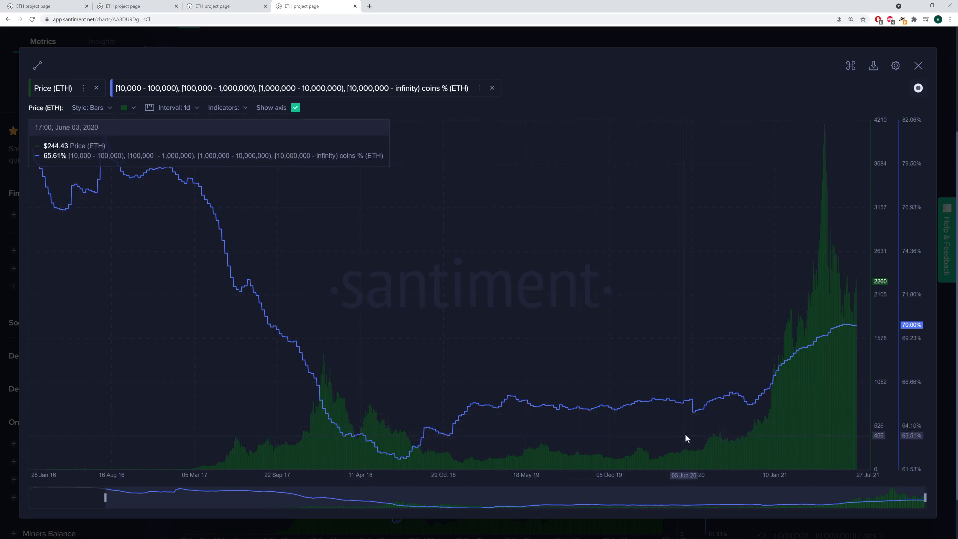
{"action": "mouse_move", "coordinate": [694, 421]}
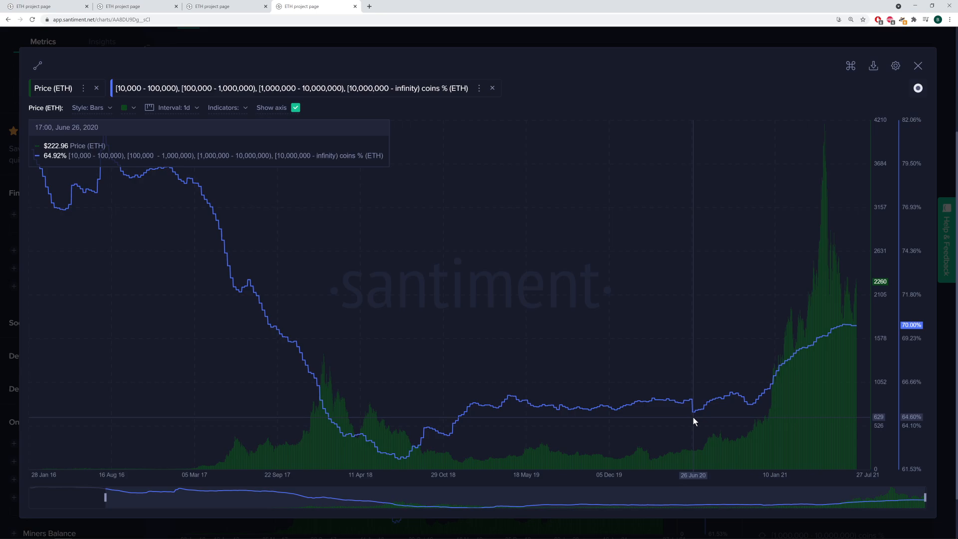
{"action": "mouse_move", "coordinate": [703, 409]}
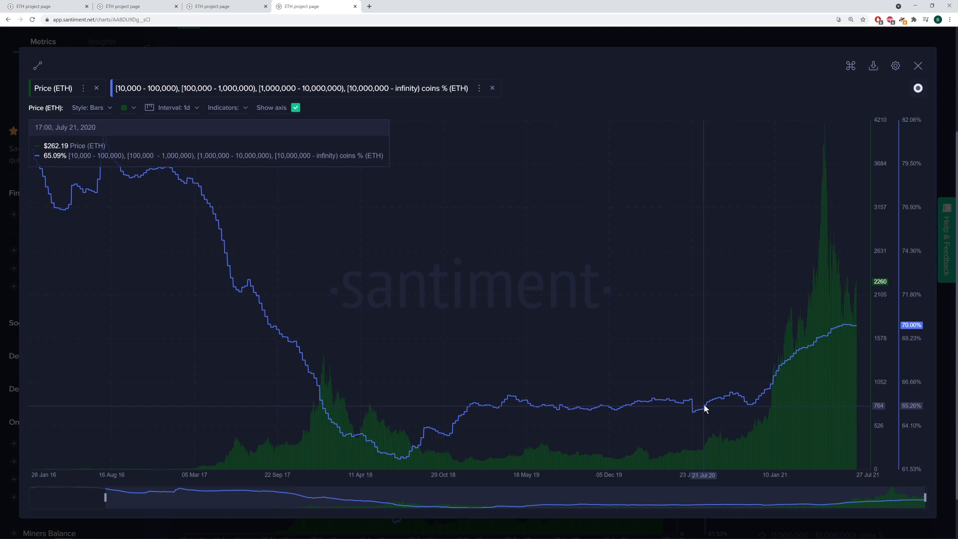
{"action": "mouse_move", "coordinate": [707, 458]}
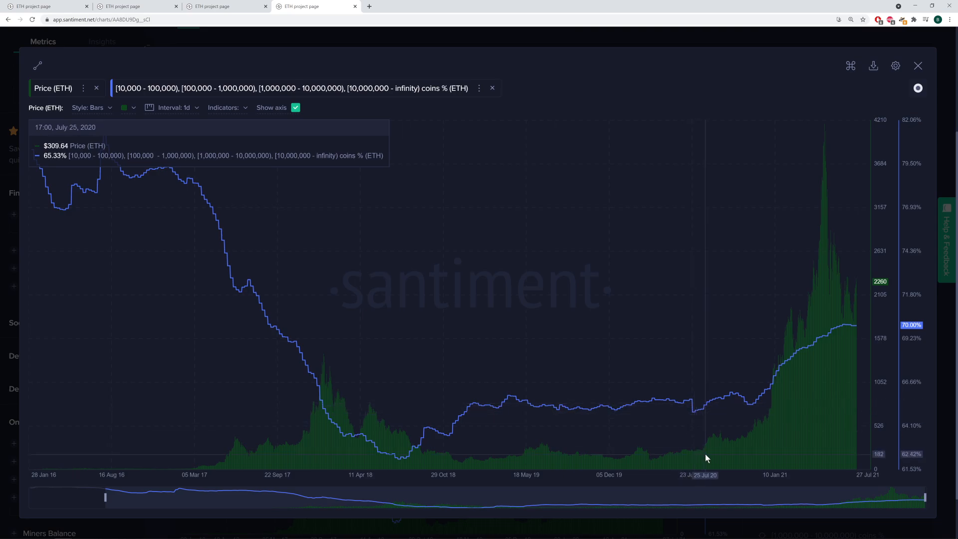
{"action": "mouse_move", "coordinate": [708, 444]}
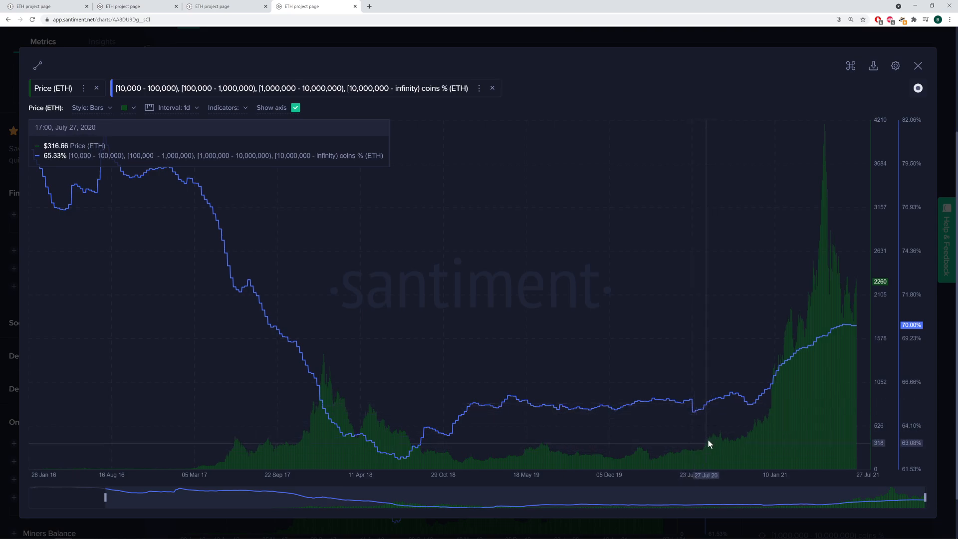
{"action": "mouse_move", "coordinate": [739, 440]}
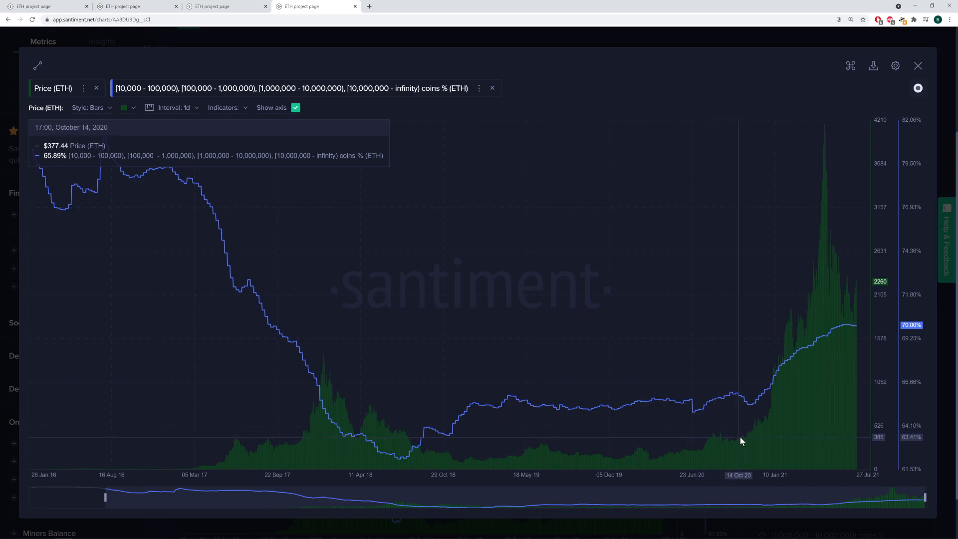
{"action": "mouse_move", "coordinate": [735, 391]}
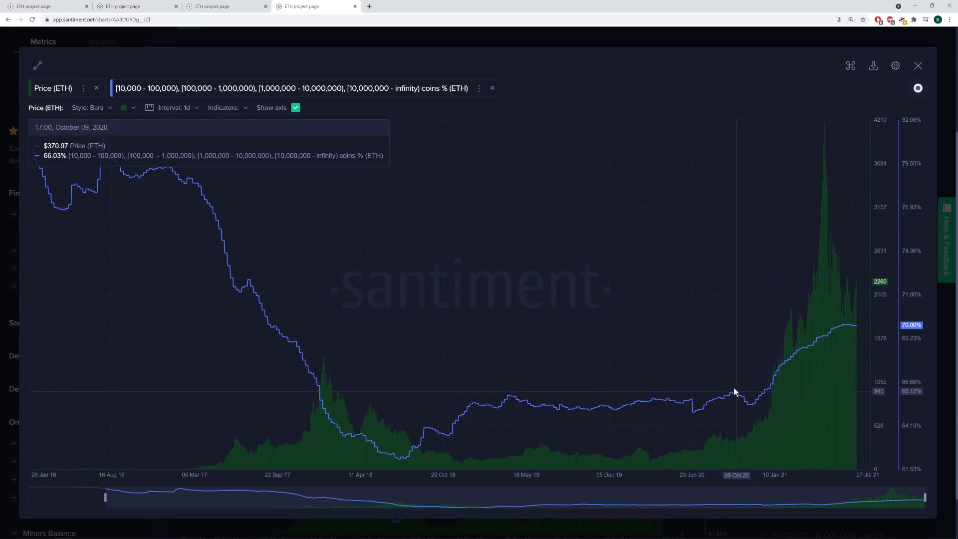
{"action": "mouse_move", "coordinate": [600, 329]}
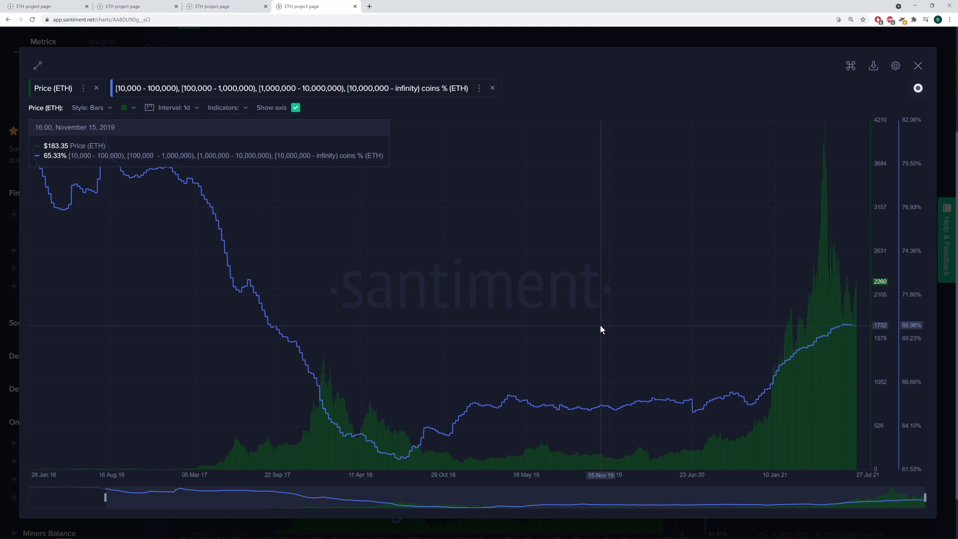
{"action": "mouse_move", "coordinate": [600, 330]}
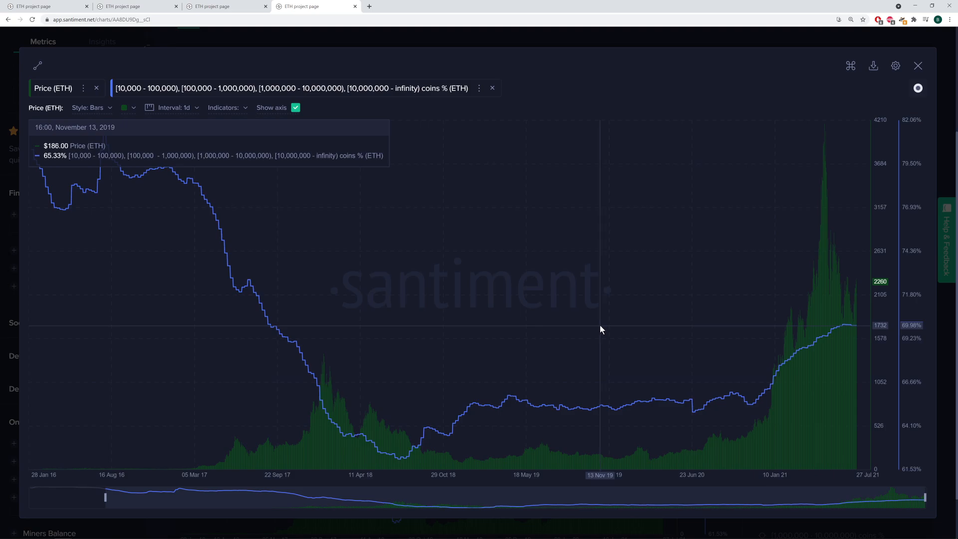